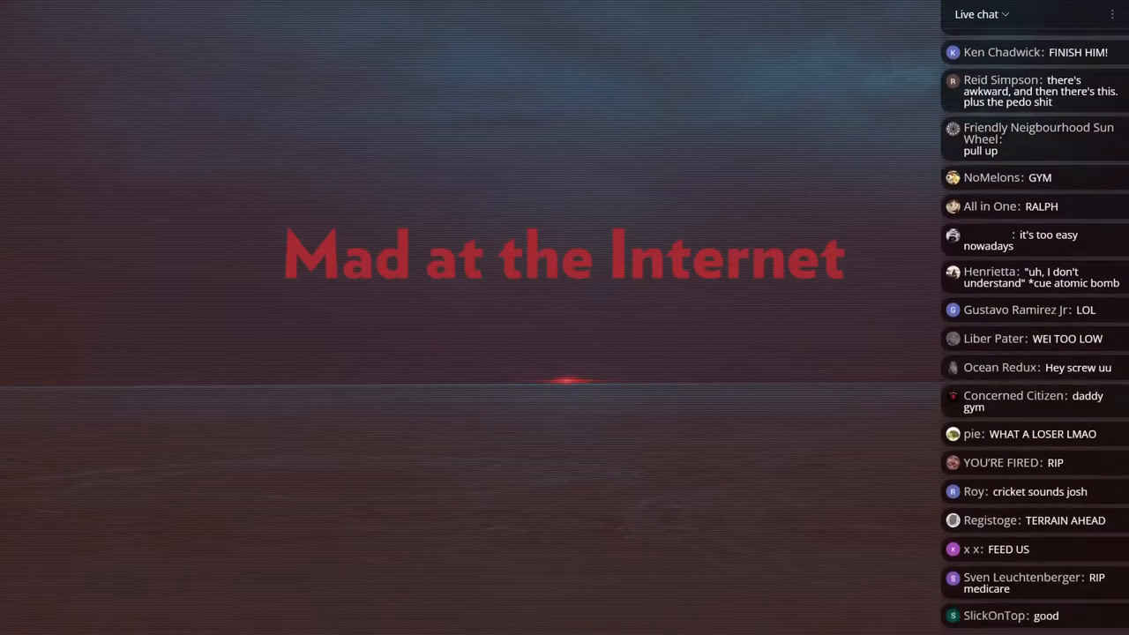
{"action": "scroll", "scroll_direction": "down", "scroll_amount": 3}
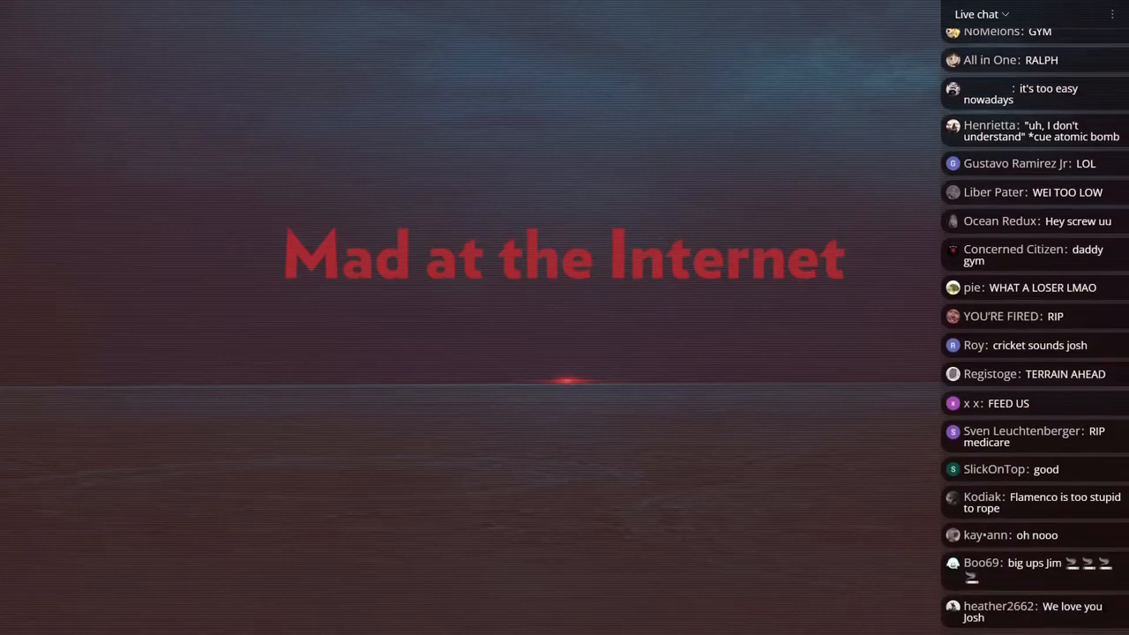
{"action": "scroll", "scroll_direction": "down", "scroll_amount": 3}
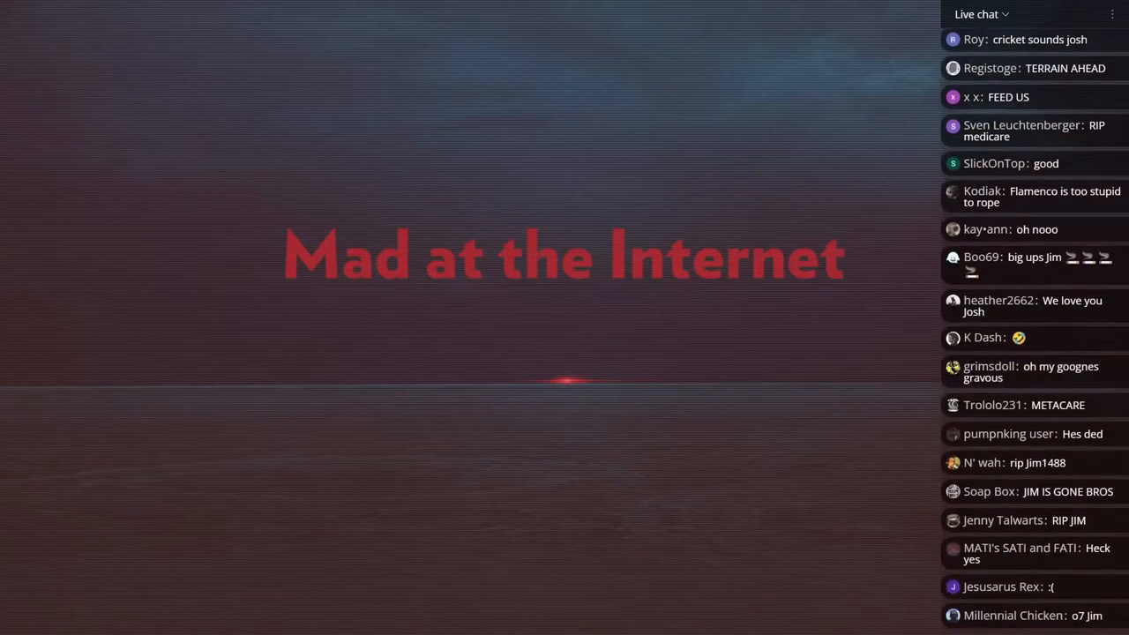
{"action": "scroll", "scroll_direction": "down", "scroll_amount": 3}
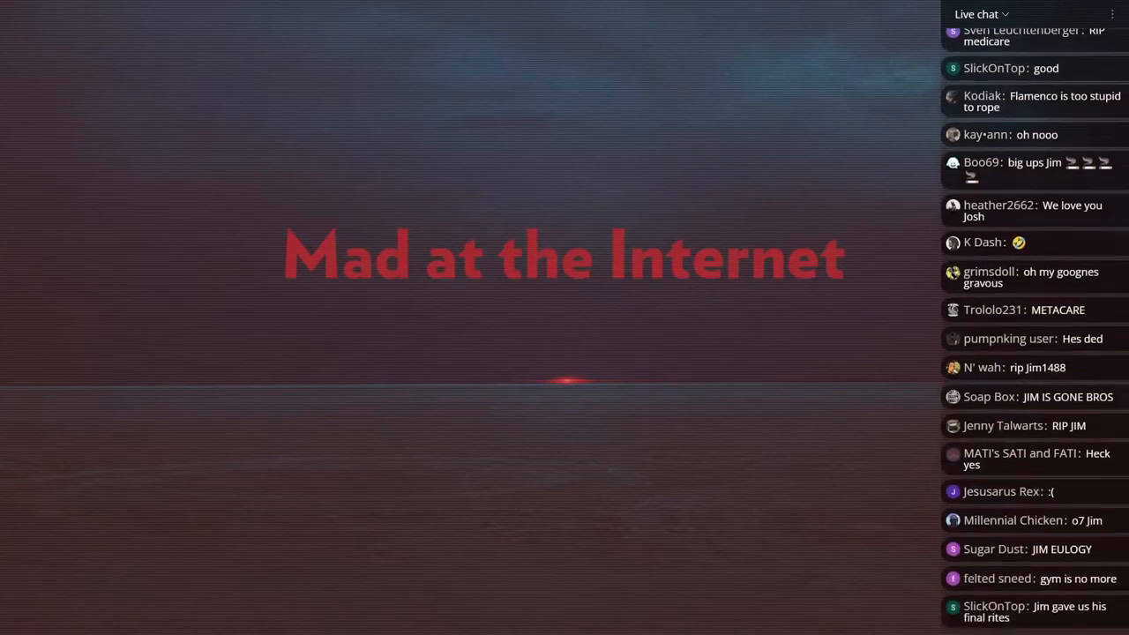
{"action": "scroll", "scroll_direction": "down", "scroll_amount": 3}
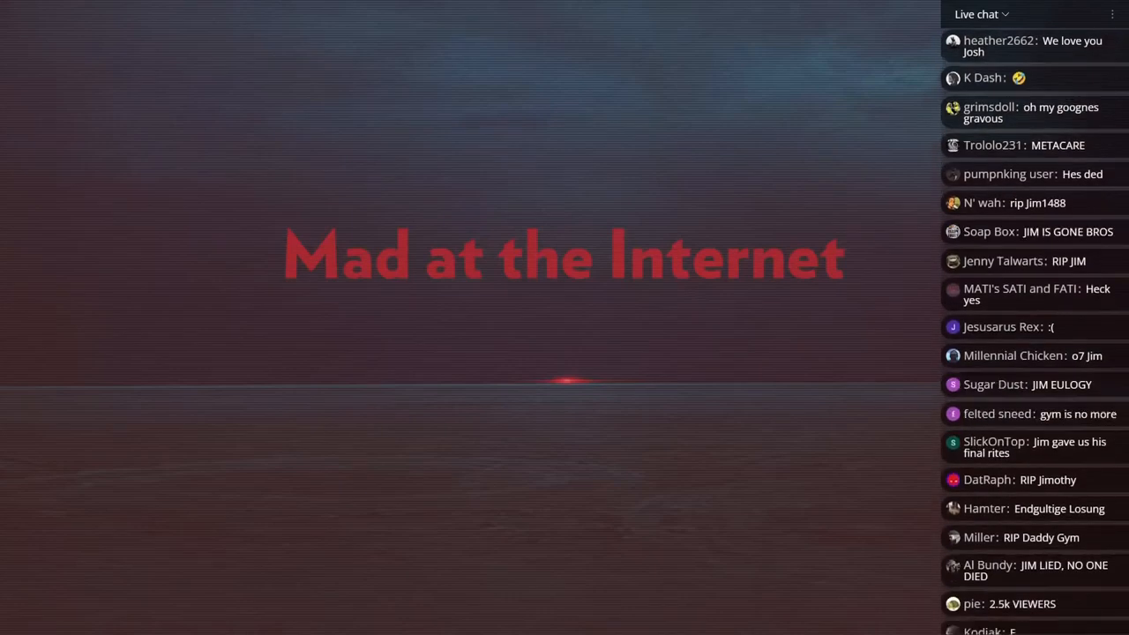
{"action": "scroll", "scroll_direction": "down", "scroll_amount": 3}
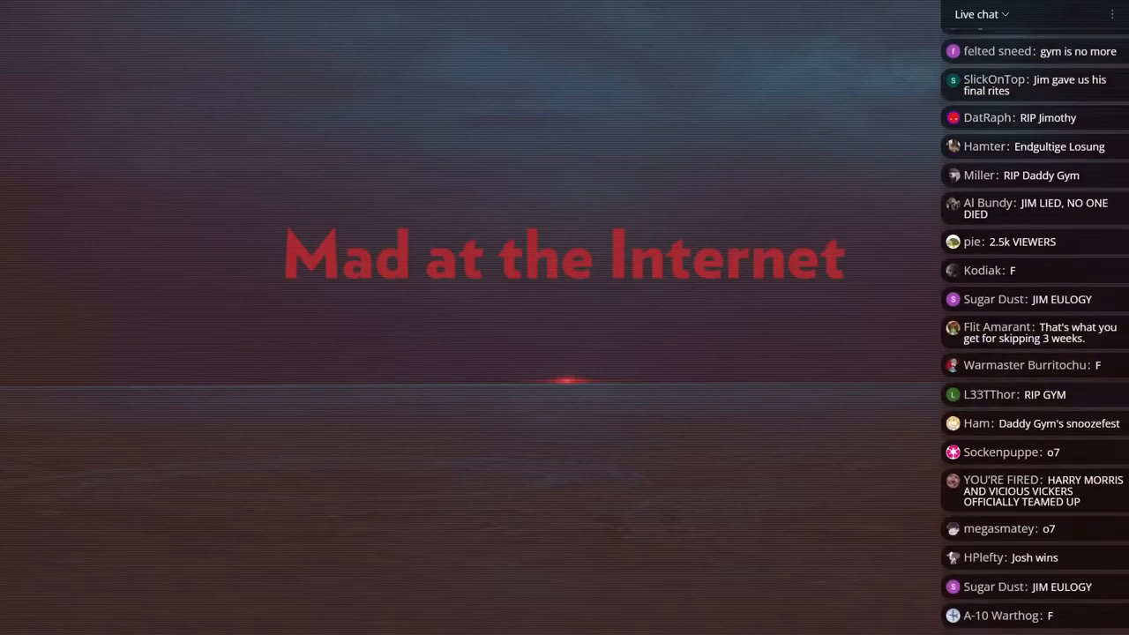
{"action": "scroll", "scroll_direction": "down", "scroll_amount": 3}
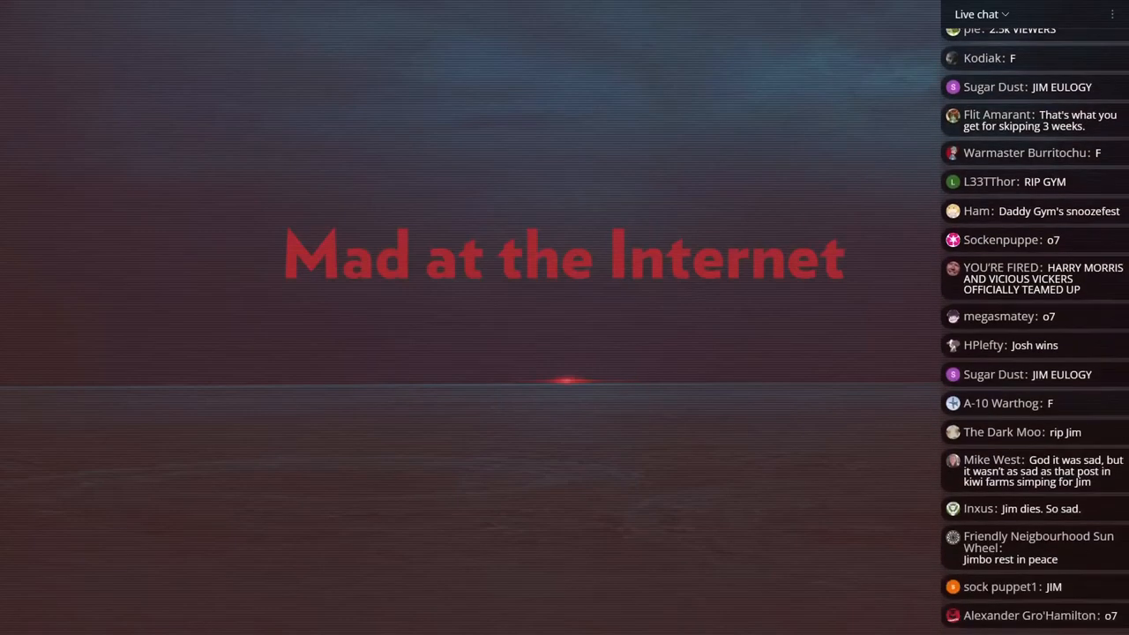
{"action": "scroll", "scroll_direction": "down", "scroll_amount": 3}
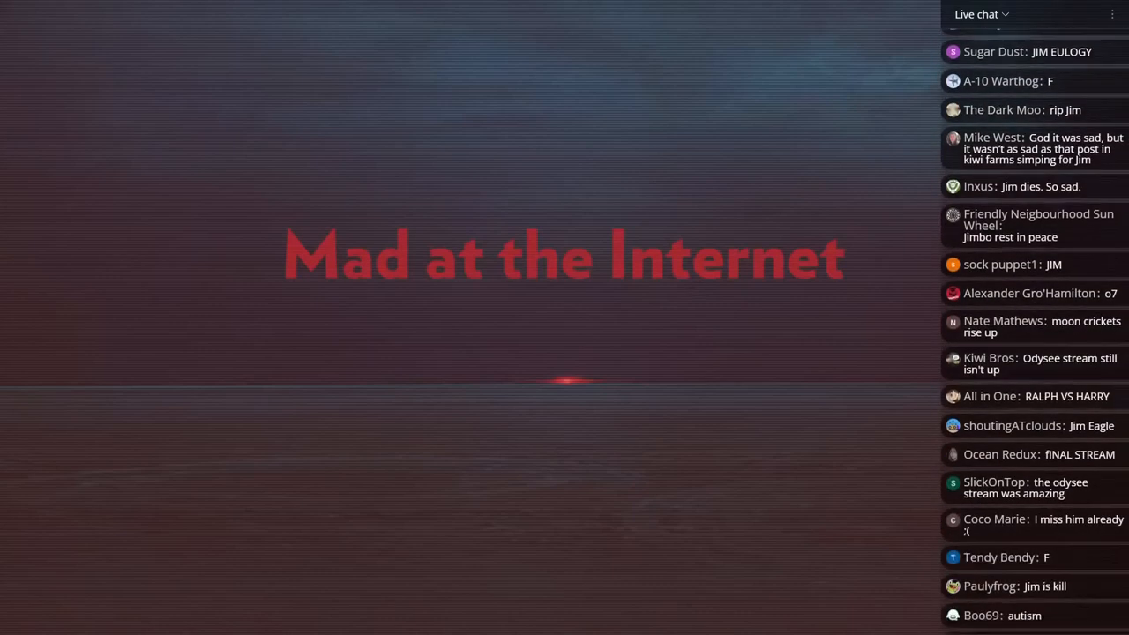
{"action": "scroll", "scroll_direction": "down", "scroll_amount": 3}
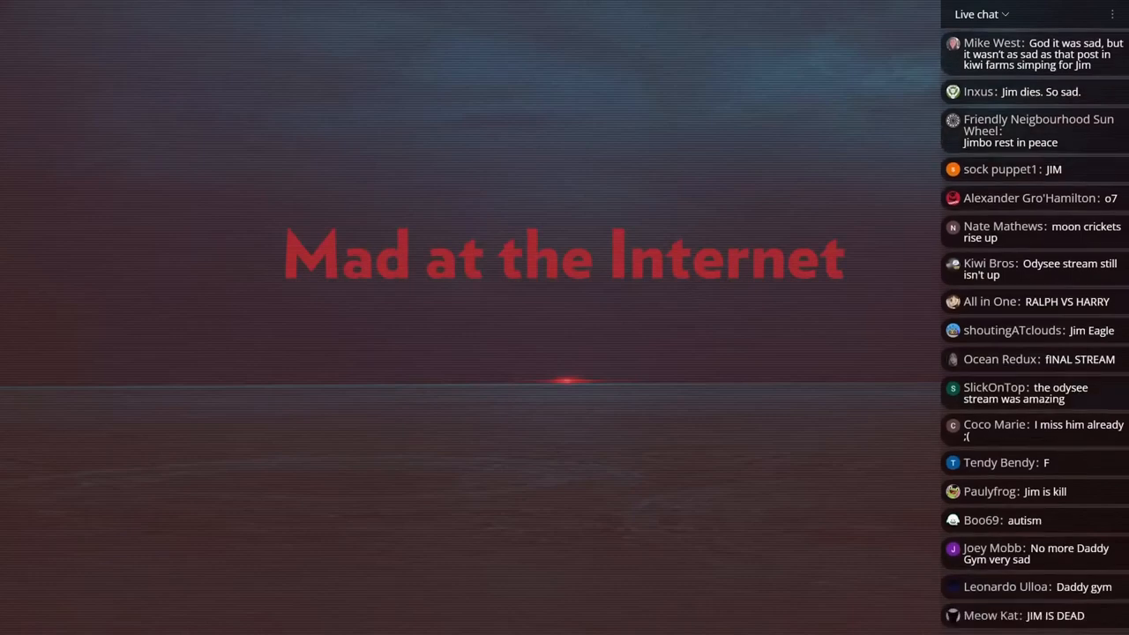
{"action": "scroll", "scroll_direction": "down", "scroll_amount": 3}
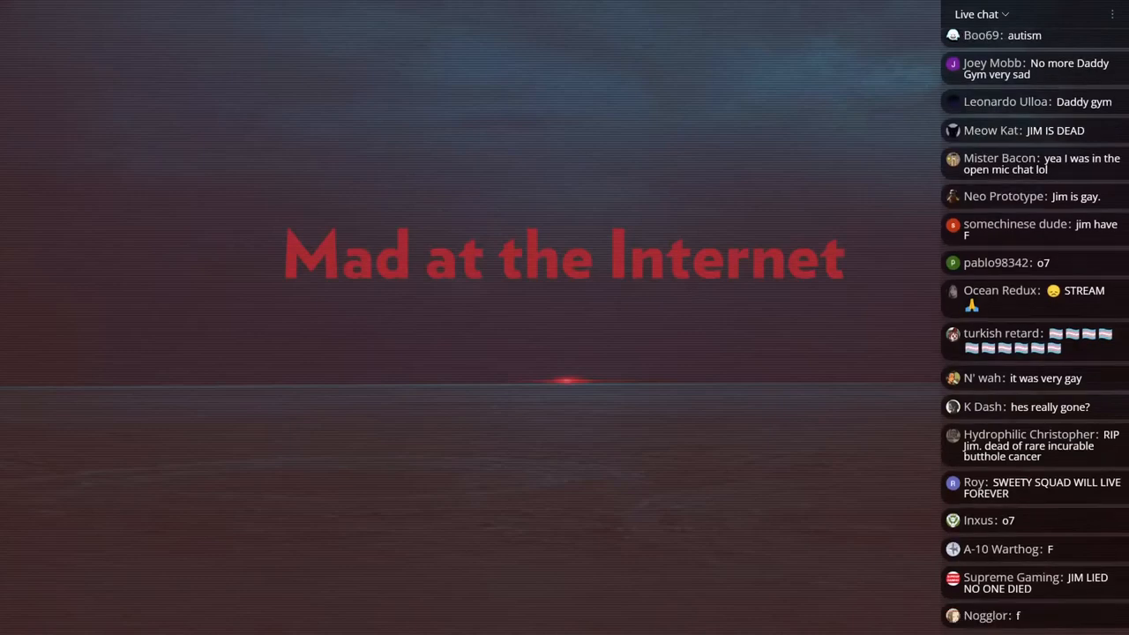
{"action": "scroll", "scroll_direction": "down", "scroll_amount": 3}
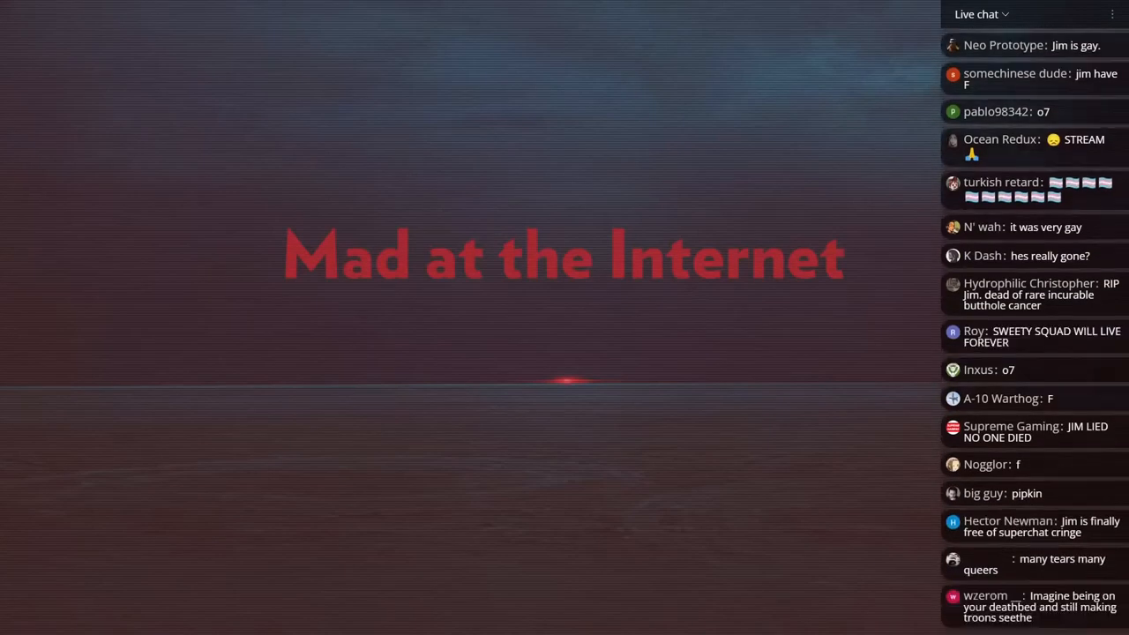
{"action": "scroll", "scroll_direction": "down", "scroll_amount": 3}
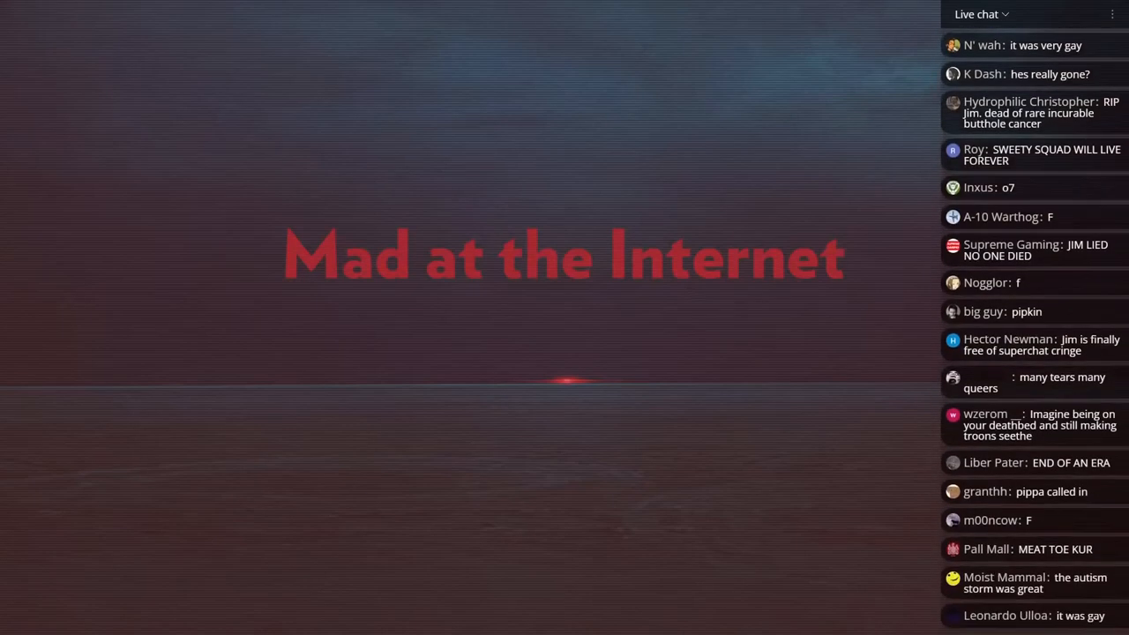
{"action": "scroll", "scroll_direction": "down", "scroll_amount": 3}
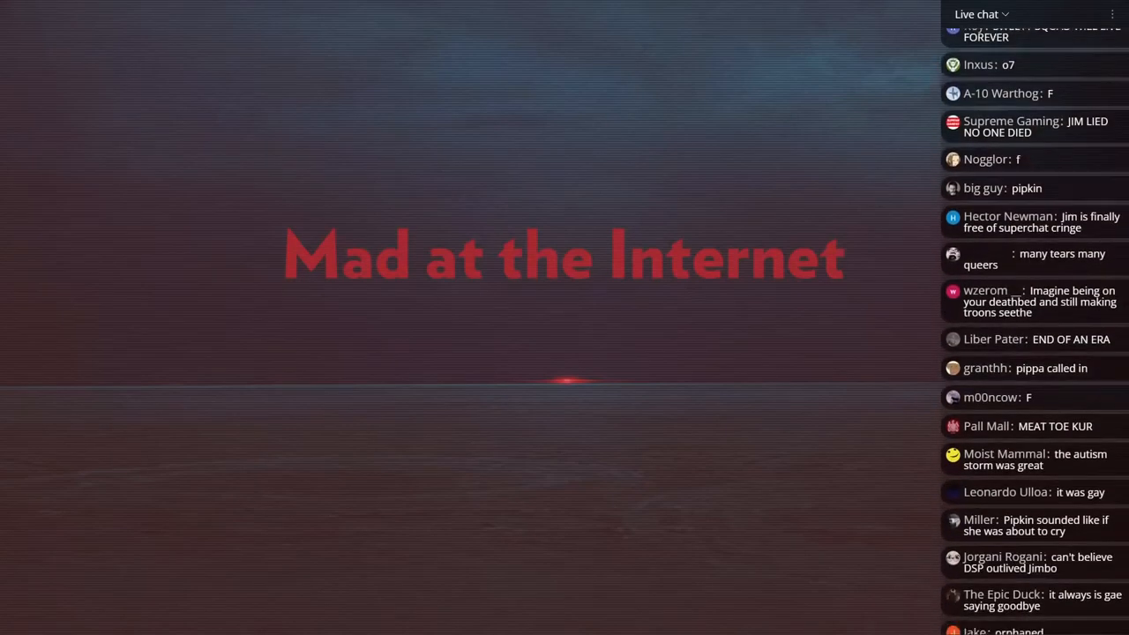
{"action": "scroll", "scroll_direction": "down", "scroll_amount": 3}
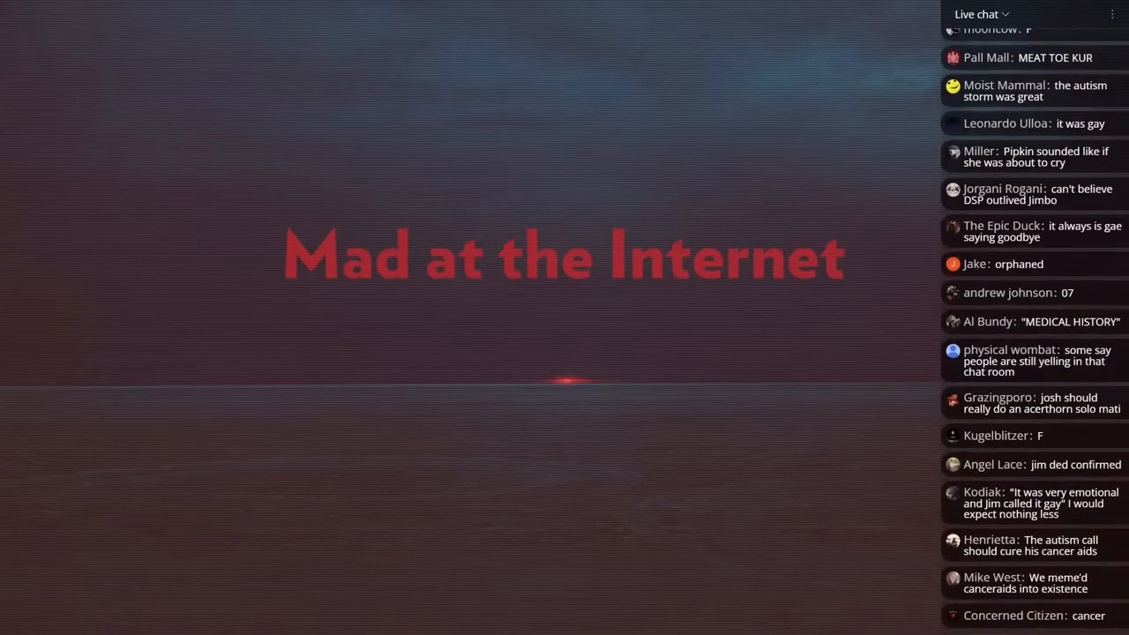
{"action": "scroll", "scroll_direction": "down", "scroll_amount": 3}
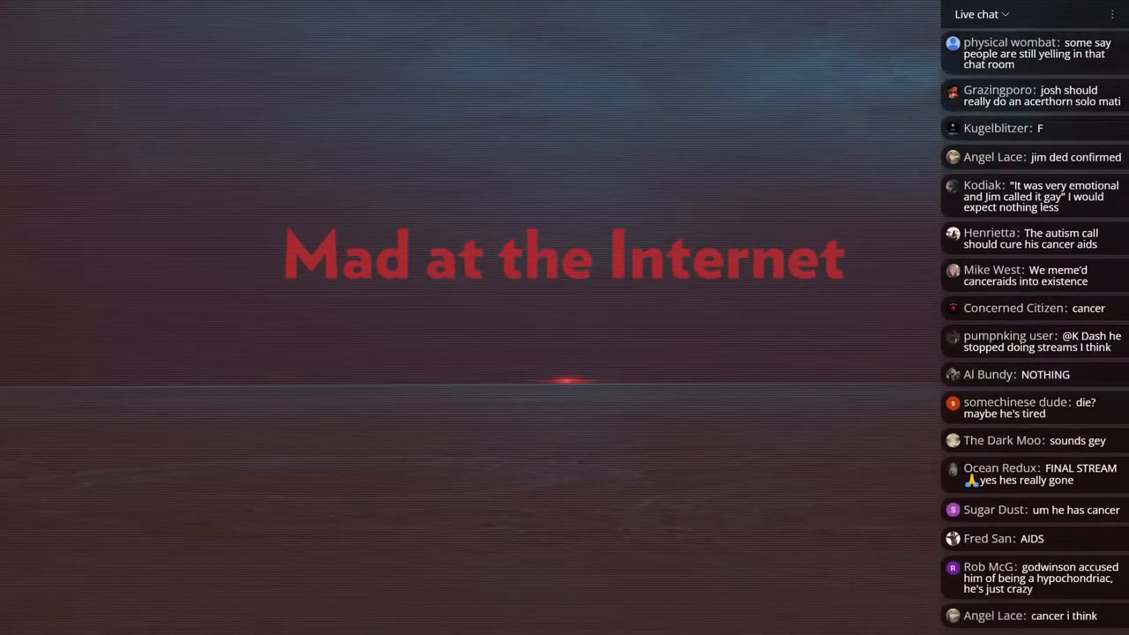
{"action": "scroll", "scroll_direction": "down", "scroll_amount": 3}
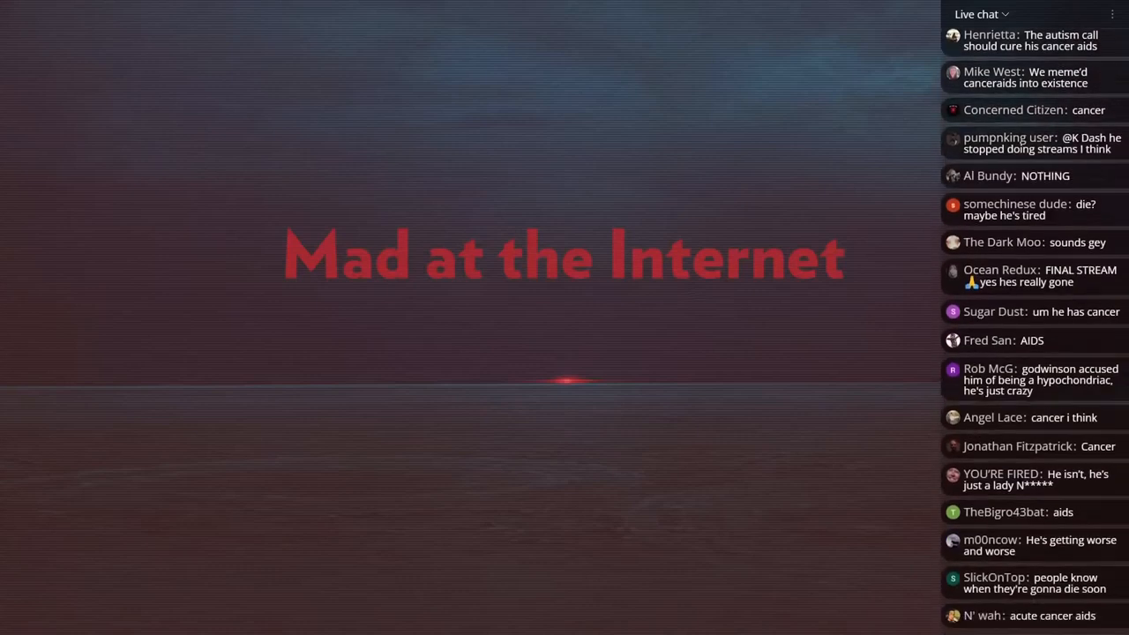
{"action": "scroll", "scroll_direction": "down", "scroll_amount": 3}
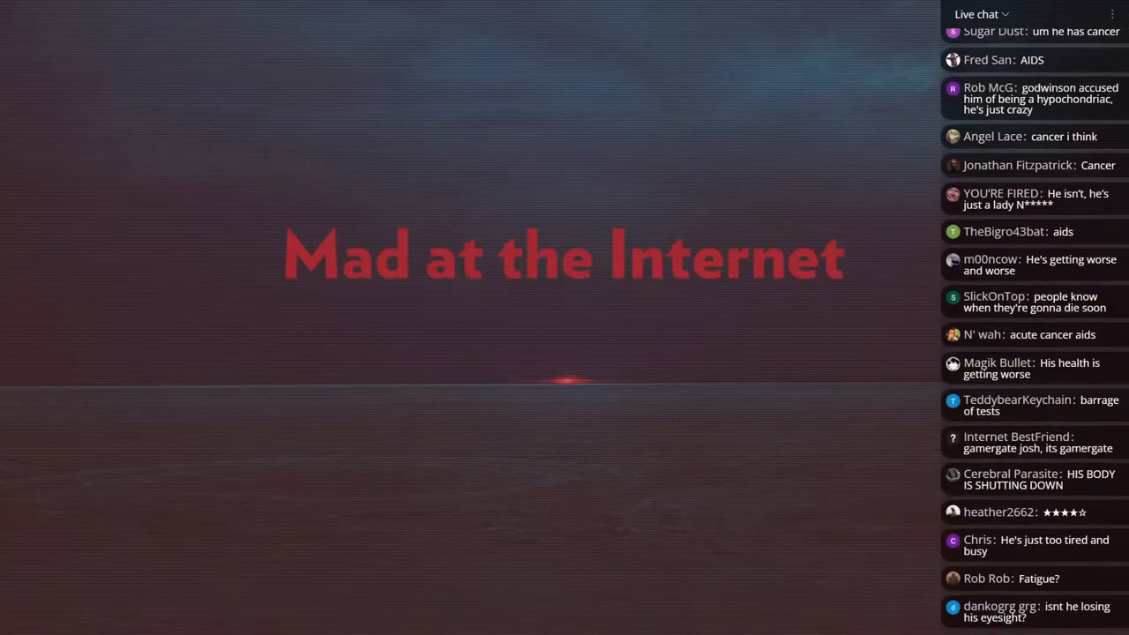
{"action": "scroll", "scroll_direction": "down", "scroll_amount": 3}
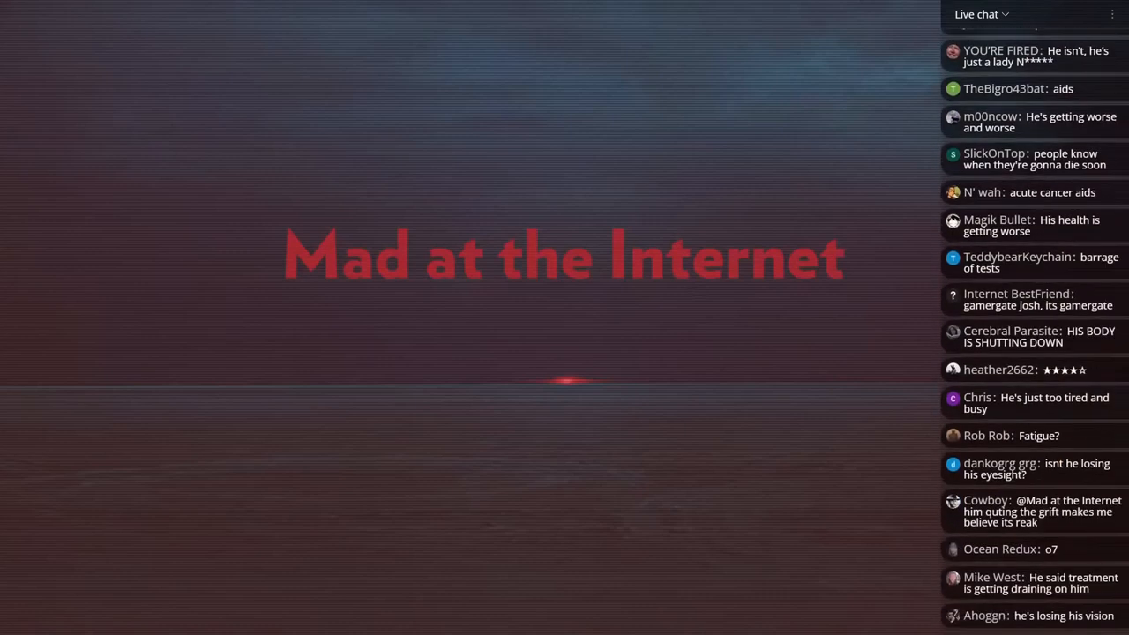
{"action": "scroll", "scroll_direction": "down", "scroll_amount": 3}
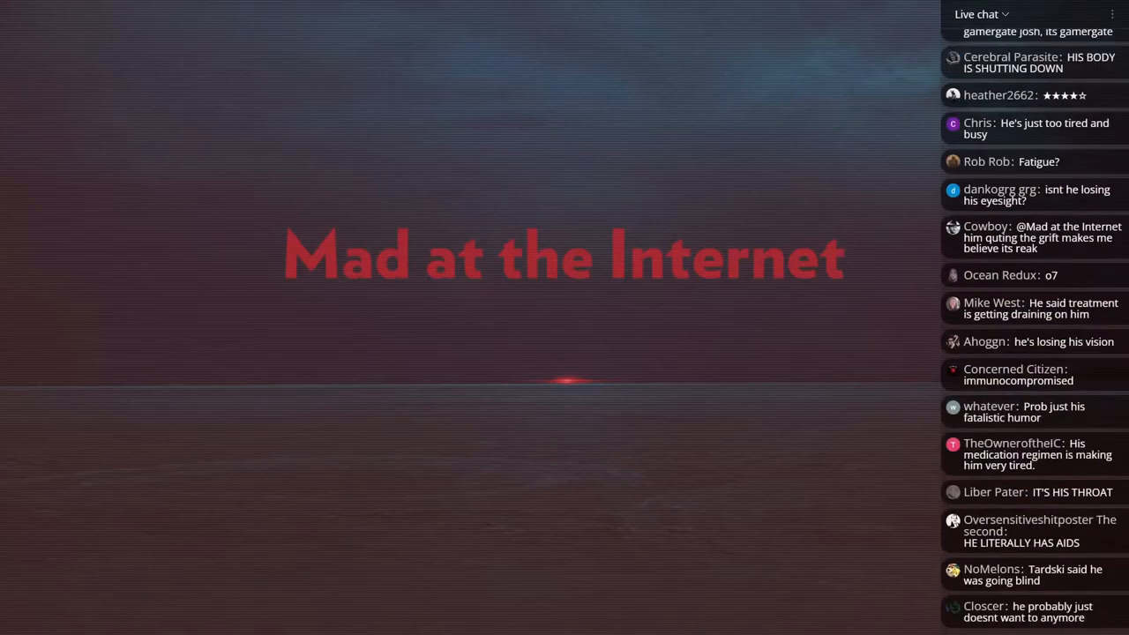
{"action": "scroll", "scroll_direction": "down", "scroll_amount": 3}
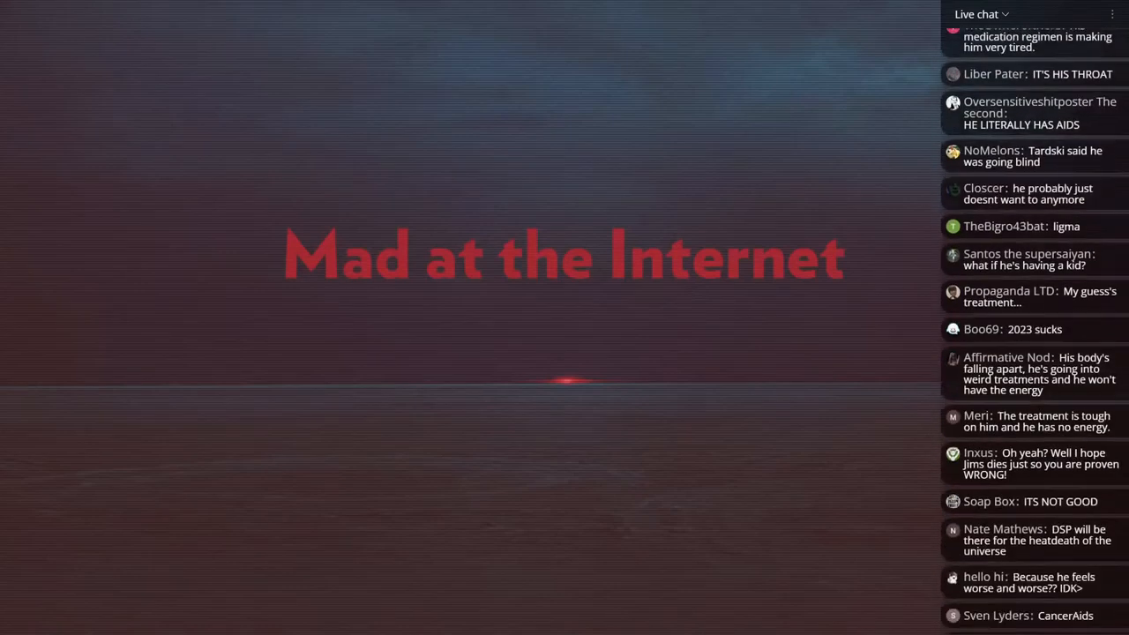
{"action": "scroll", "scroll_direction": "down", "scroll_amount": 3}
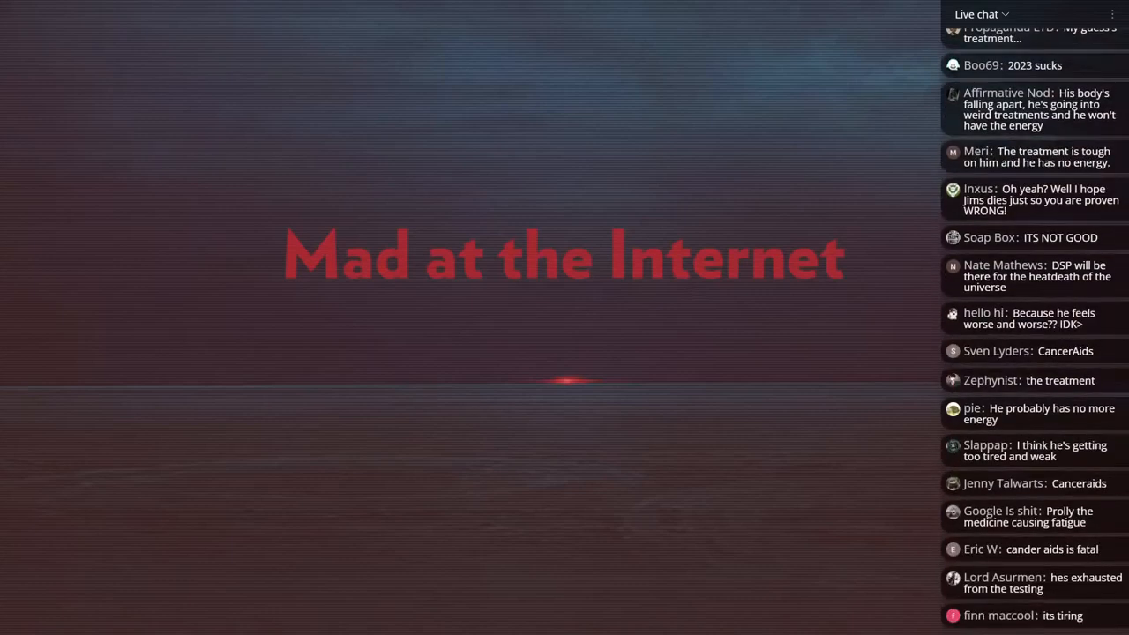
{"action": "scroll", "scroll_direction": "down", "scroll_amount": 3}
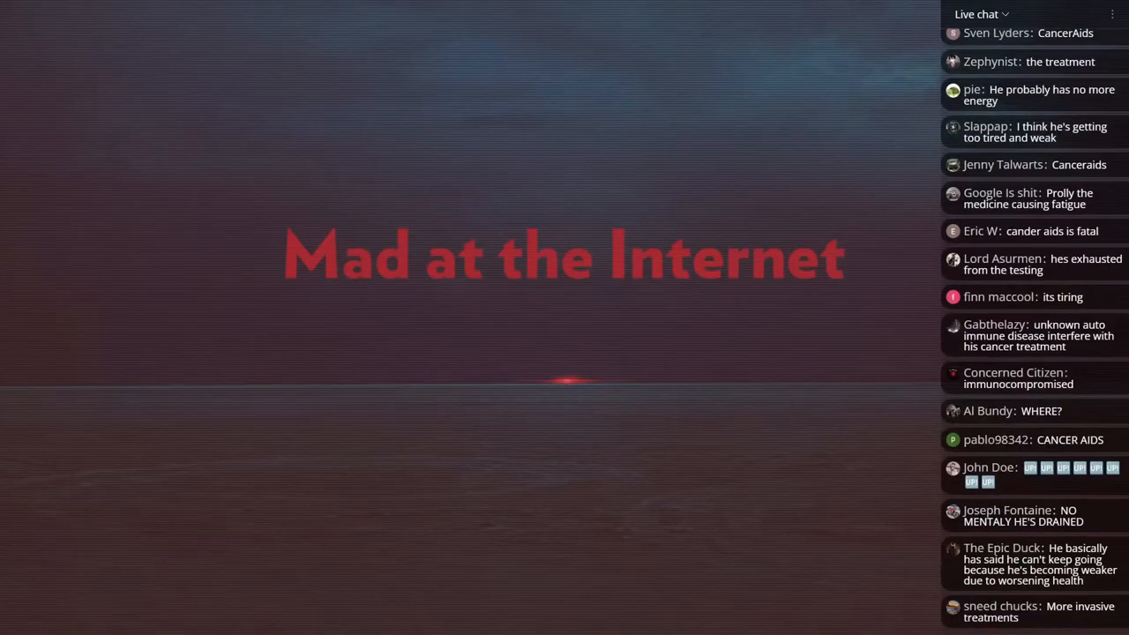
{"action": "scroll", "scroll_direction": "down", "scroll_amount": 3}
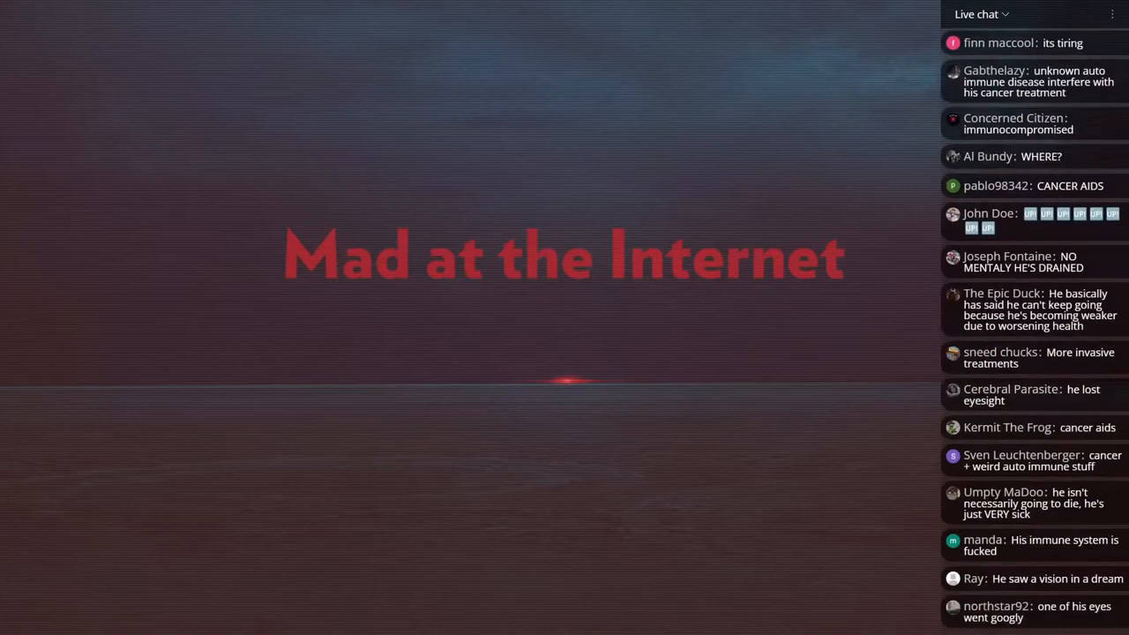
{"action": "scroll", "scroll_direction": "down", "scroll_amount": 3}
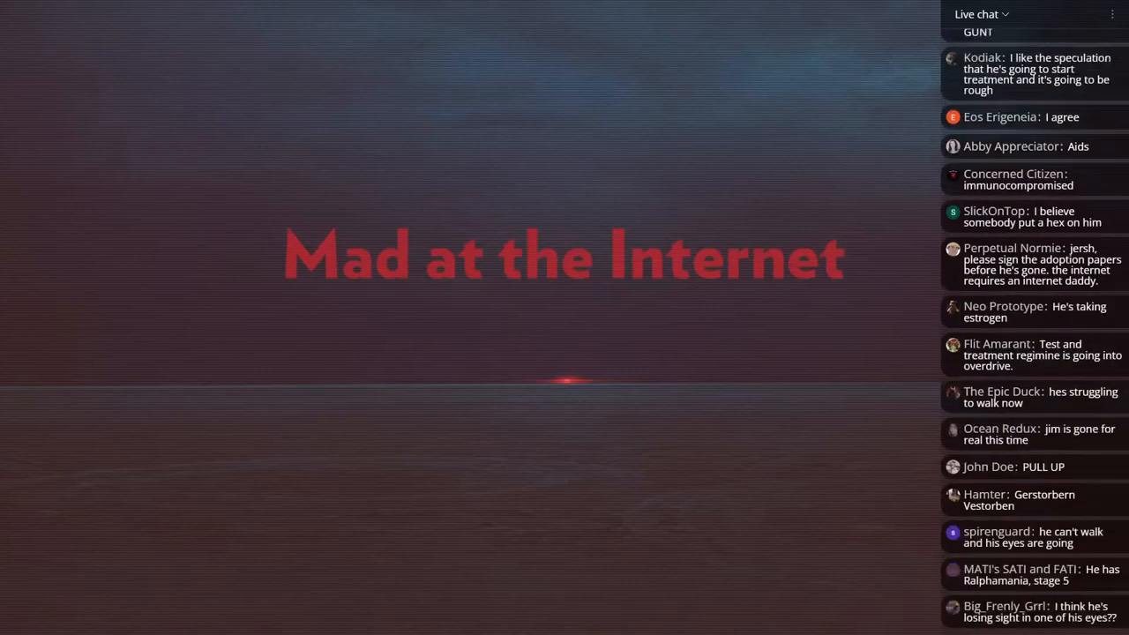
{"action": "scroll", "scroll_direction": "down", "scroll_amount": 3}
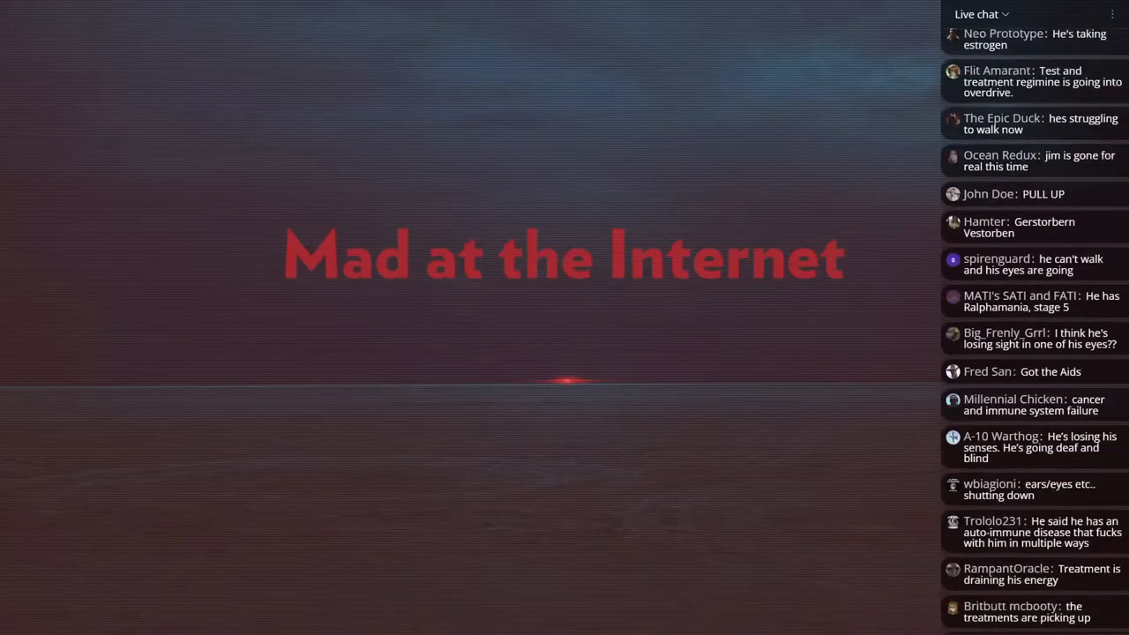
{"action": "scroll", "scroll_direction": "down", "scroll_amount": 3}
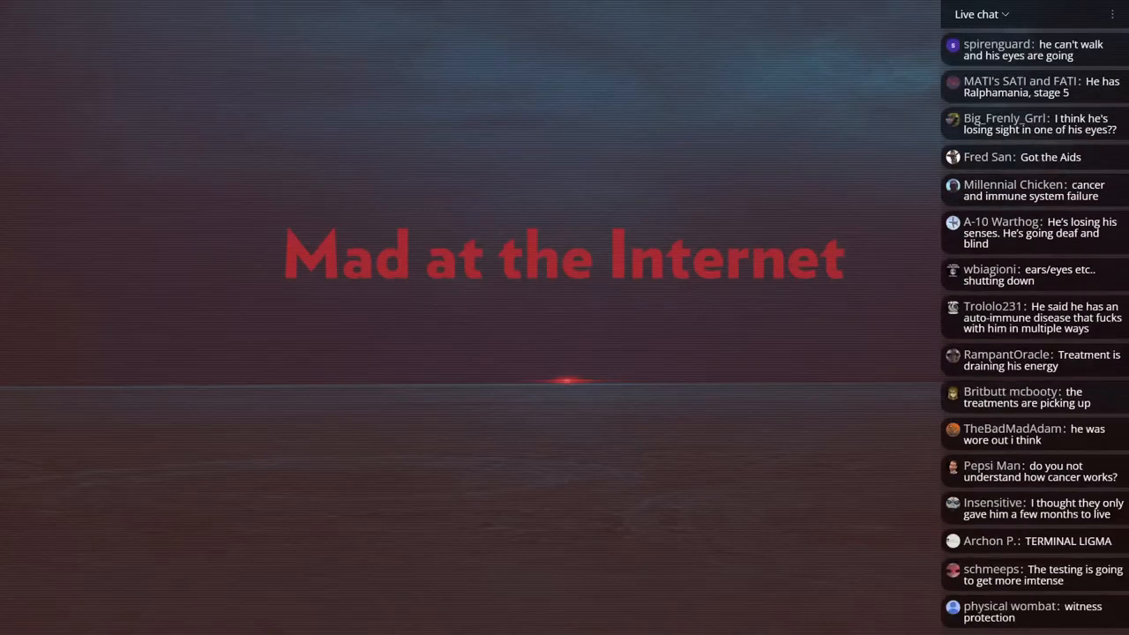
{"action": "scroll", "scroll_direction": "down", "scroll_amount": 3}
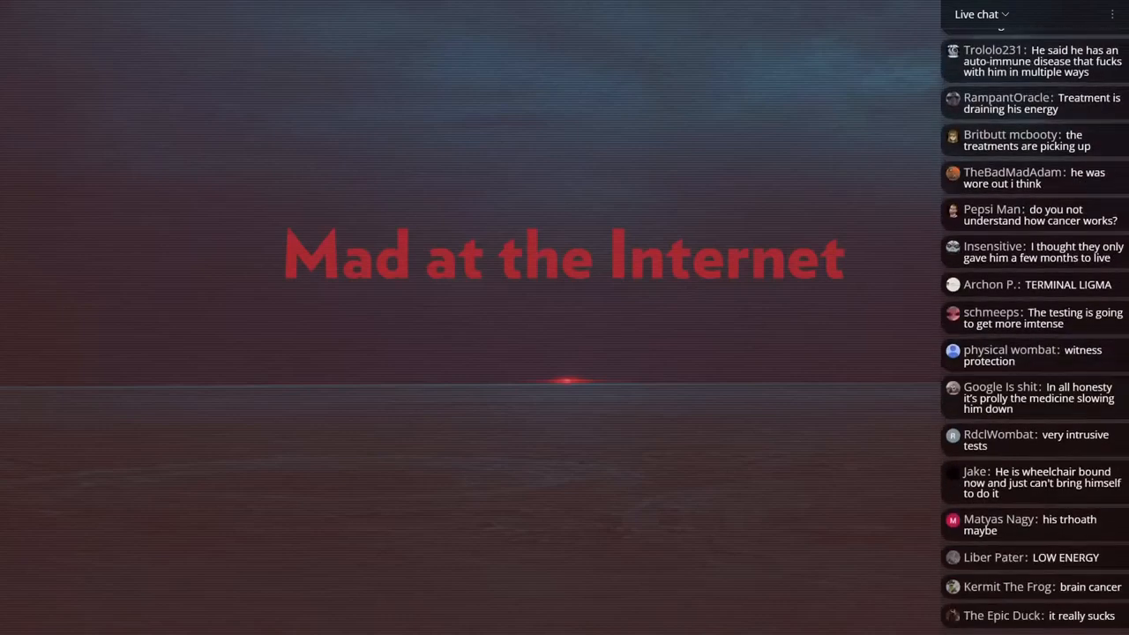
{"action": "scroll", "scroll_direction": "down", "scroll_amount": 3}
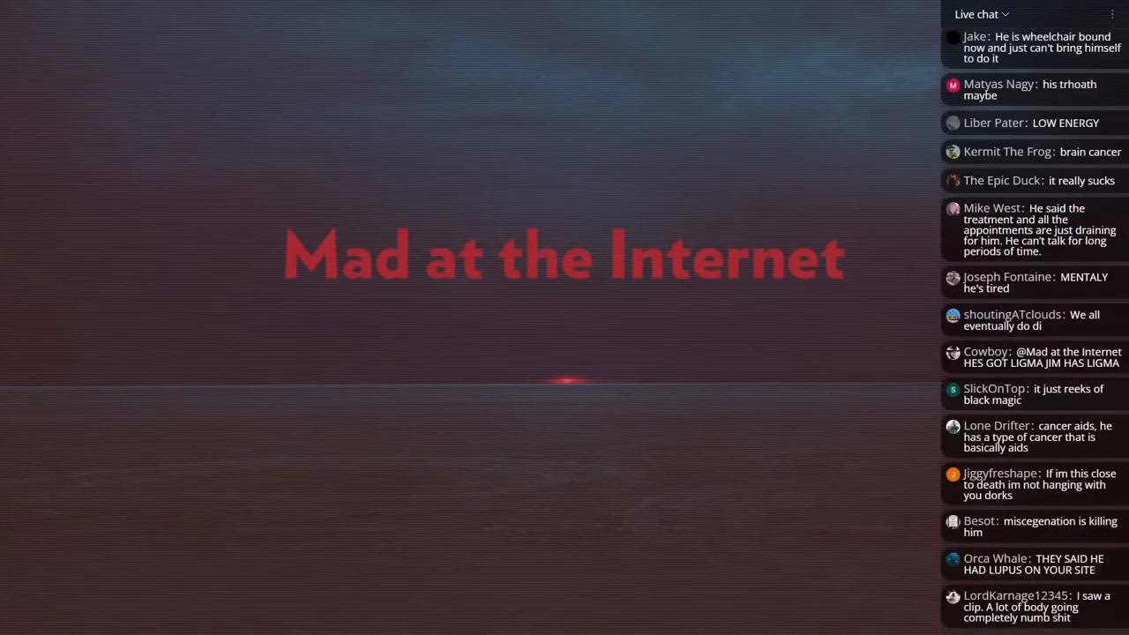
{"action": "scroll", "scroll_direction": "down", "scroll_amount": 3}
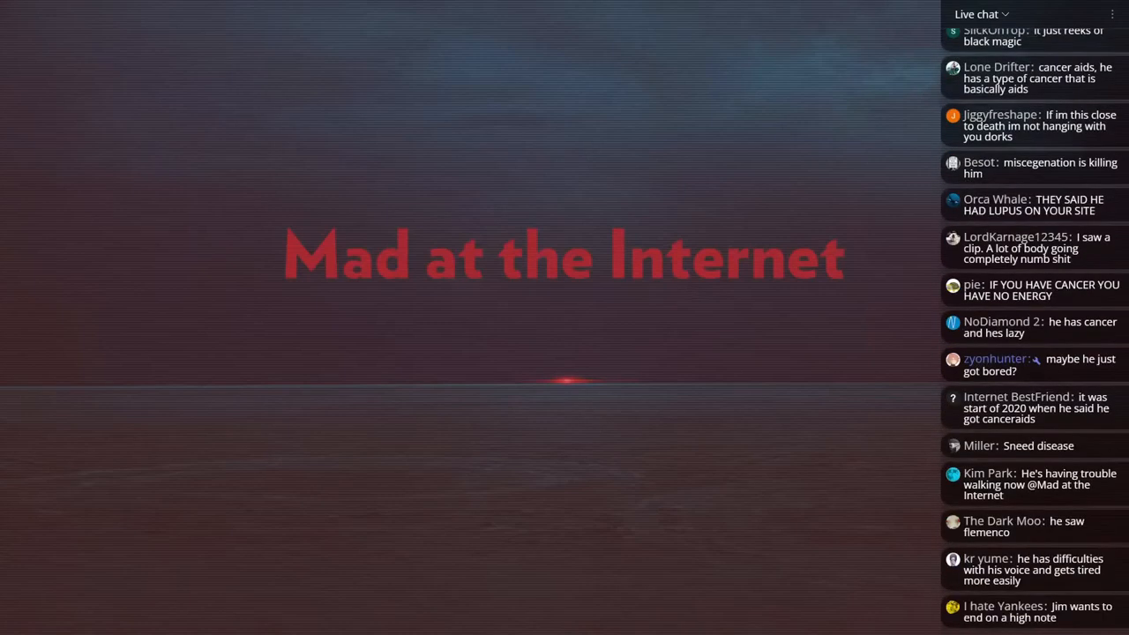
{"action": "scroll", "scroll_direction": "down", "scroll_amount": 3}
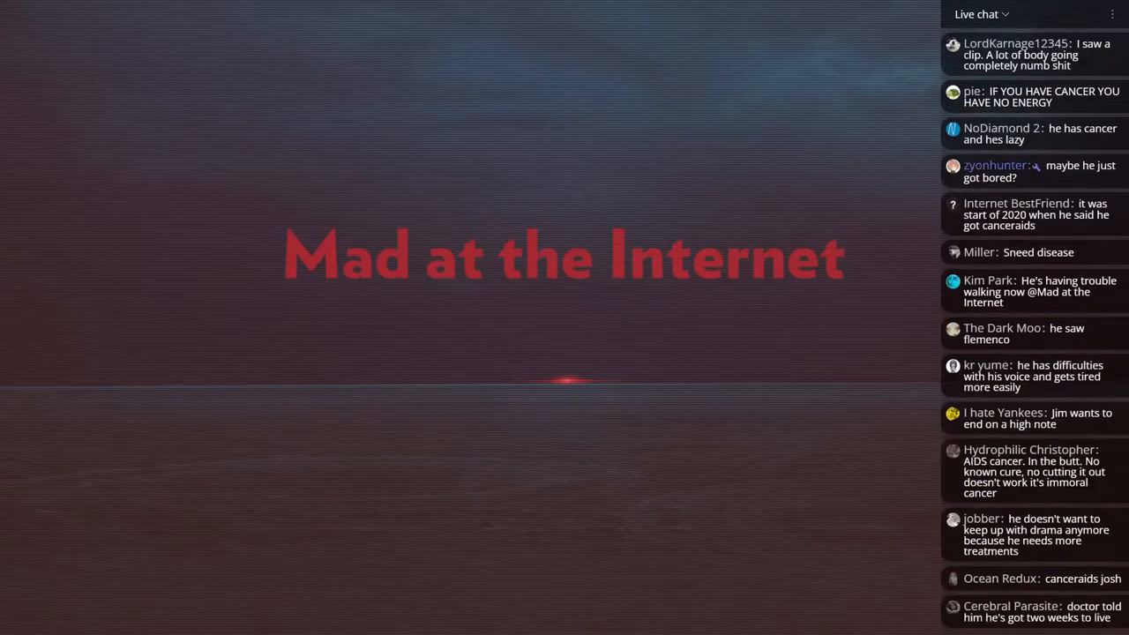
{"action": "scroll", "scroll_direction": "down", "scroll_amount": 3}
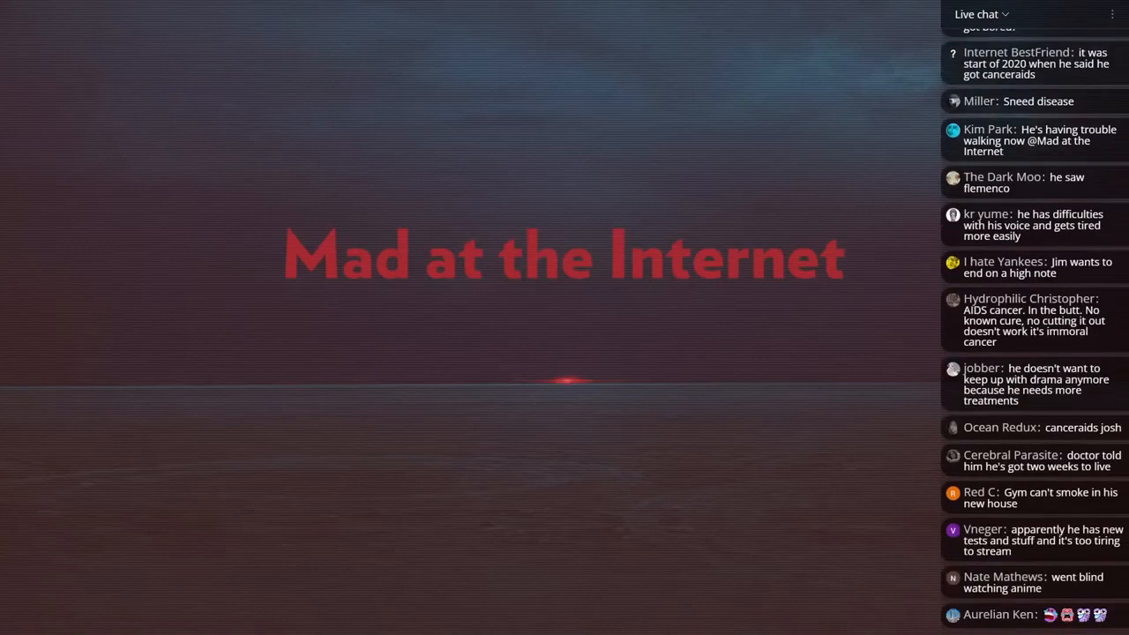
{"action": "scroll", "scroll_direction": "down", "scroll_amount": 3}
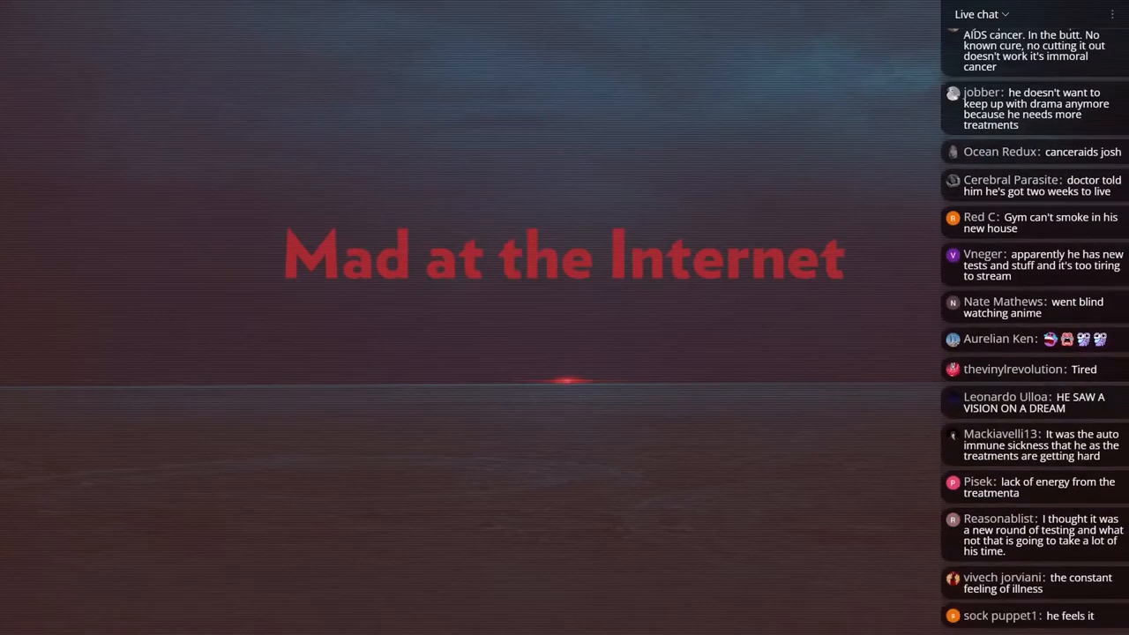
{"action": "scroll", "scroll_direction": "down", "scroll_amount": 3}
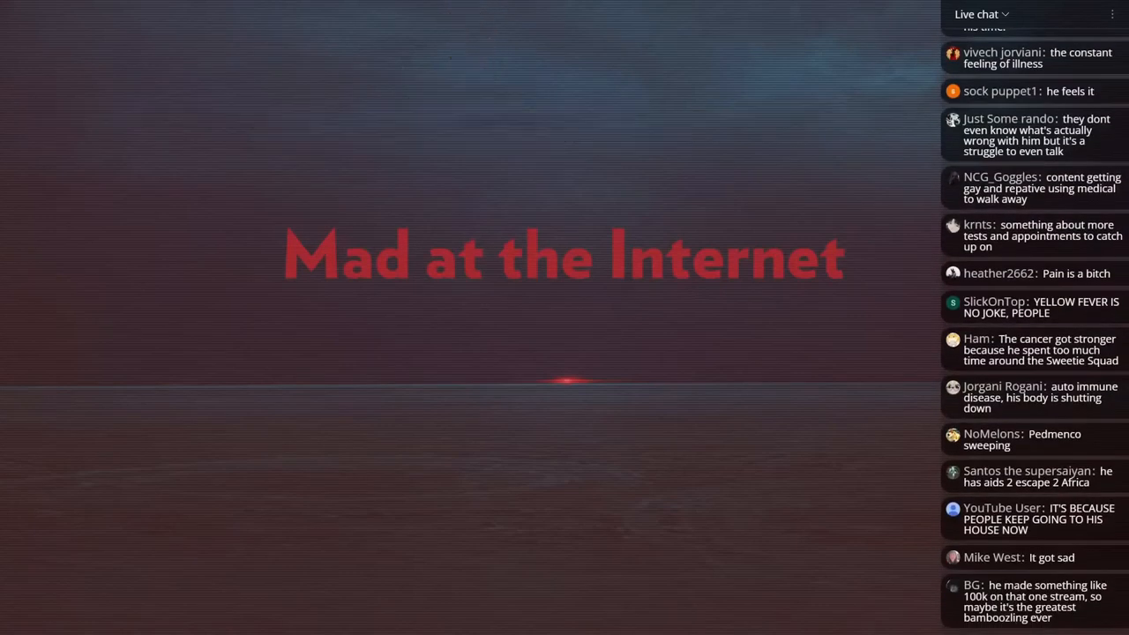
{"action": "scroll", "scroll_direction": "down", "scroll_amount": 3}
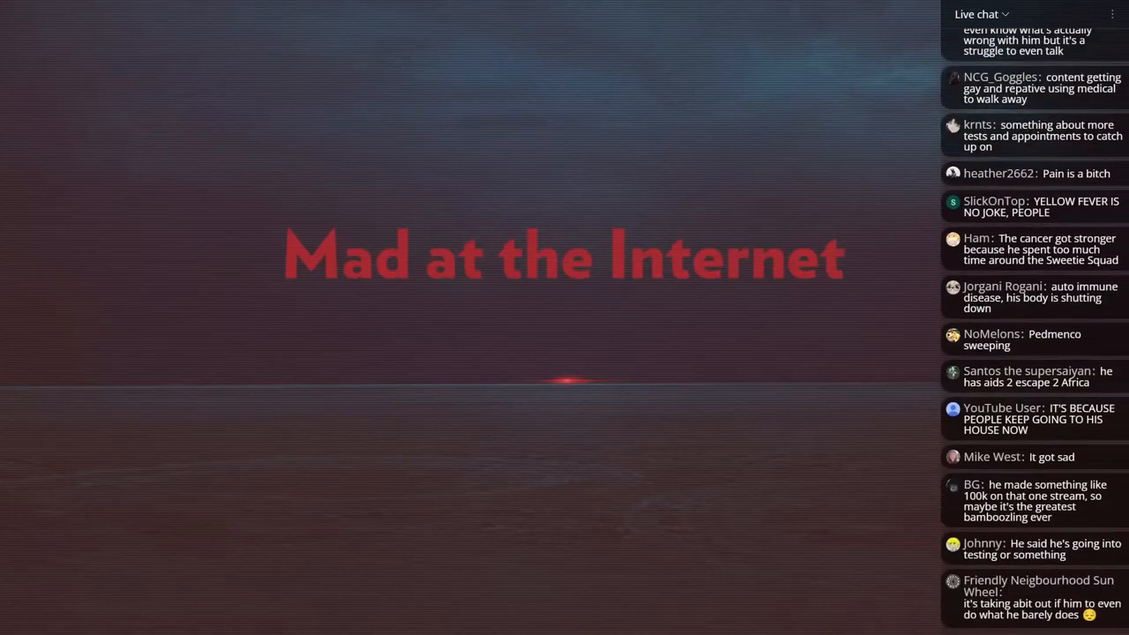
{"action": "scroll", "scroll_direction": "down", "scroll_amount": 3}
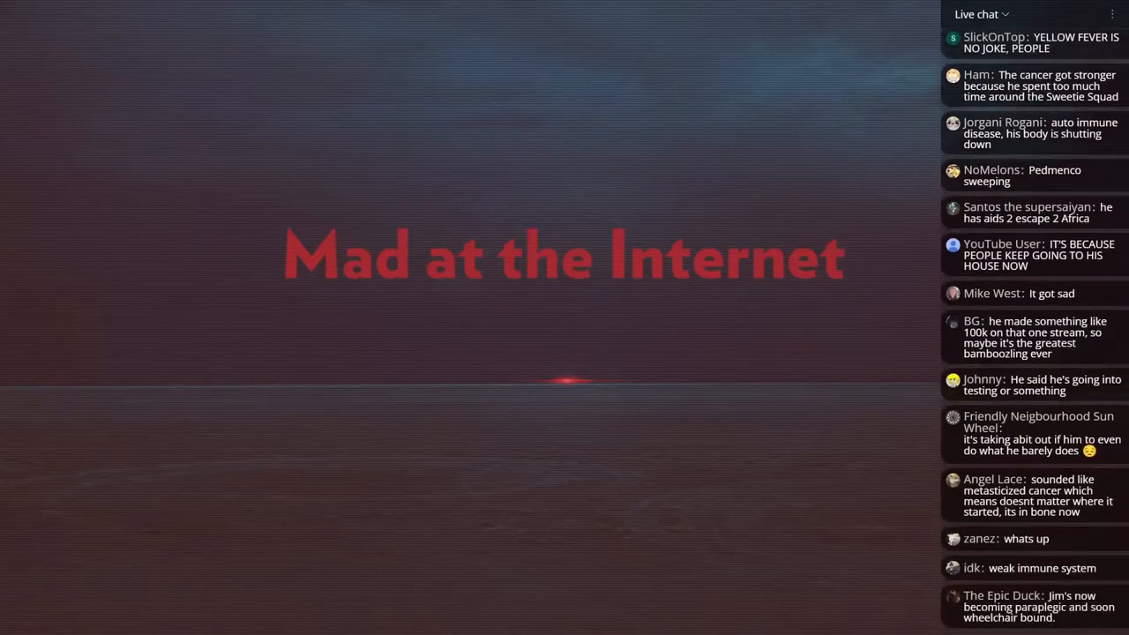
{"action": "scroll", "scroll_direction": "down", "scroll_amount": 3}
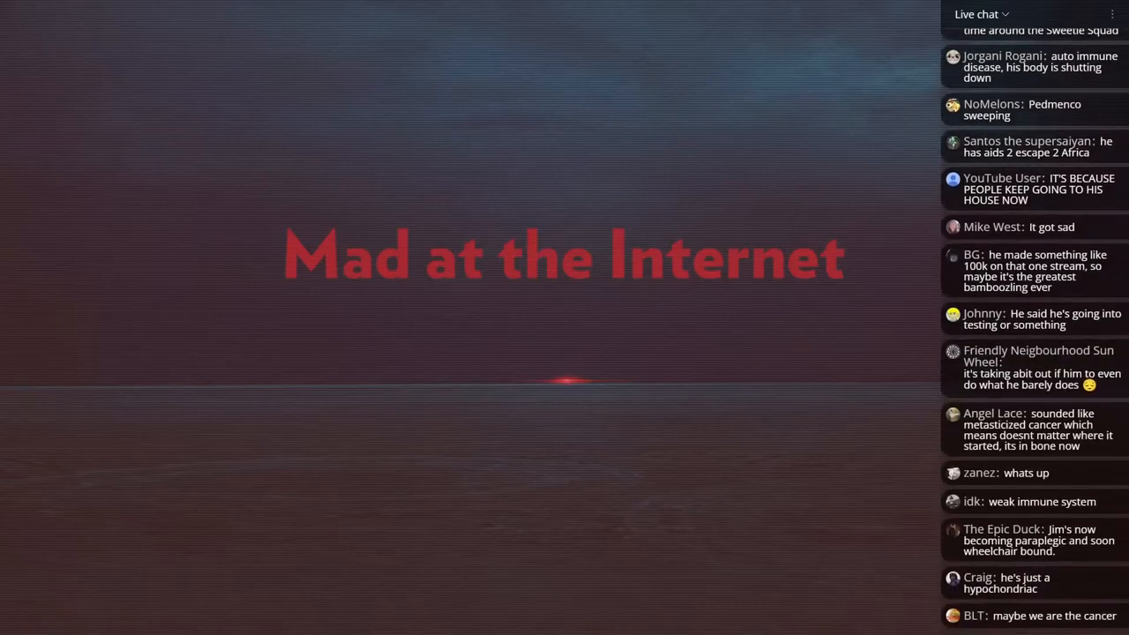
{"action": "scroll", "scroll_direction": "down", "scroll_amount": 3}
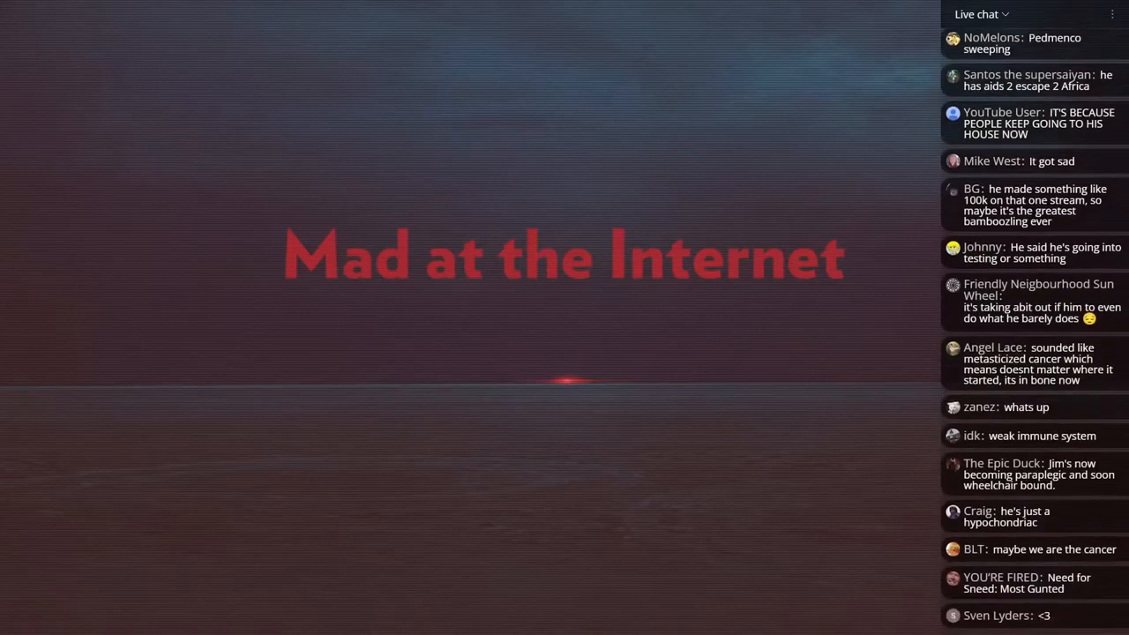
{"action": "scroll", "scroll_direction": "down", "scroll_amount": 3}
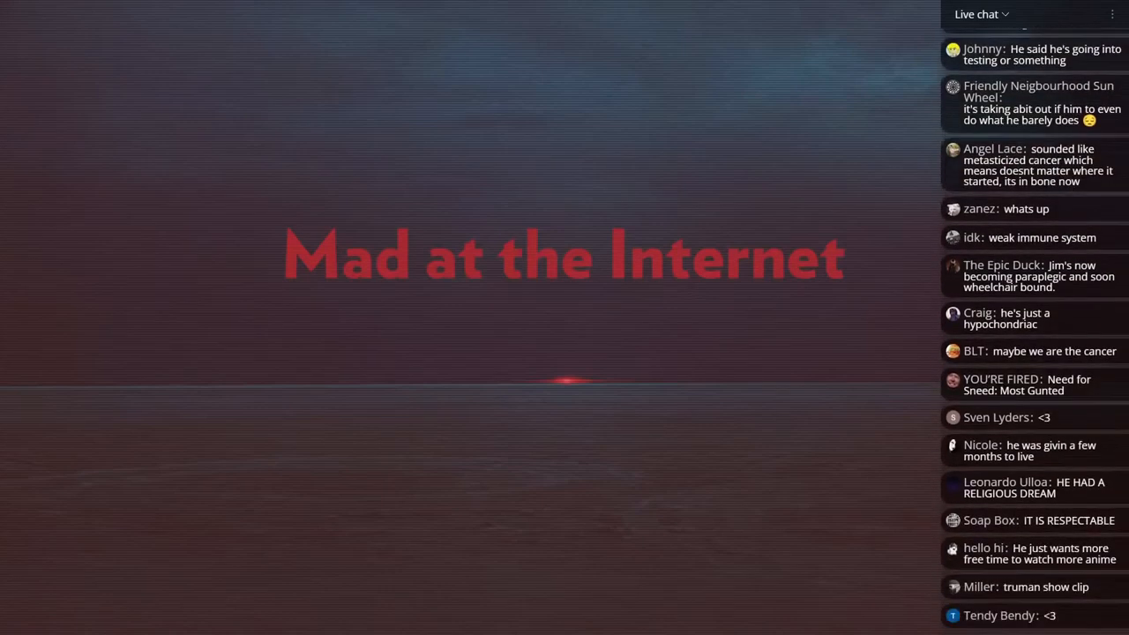
{"action": "scroll", "scroll_direction": "down", "scroll_amount": 3}
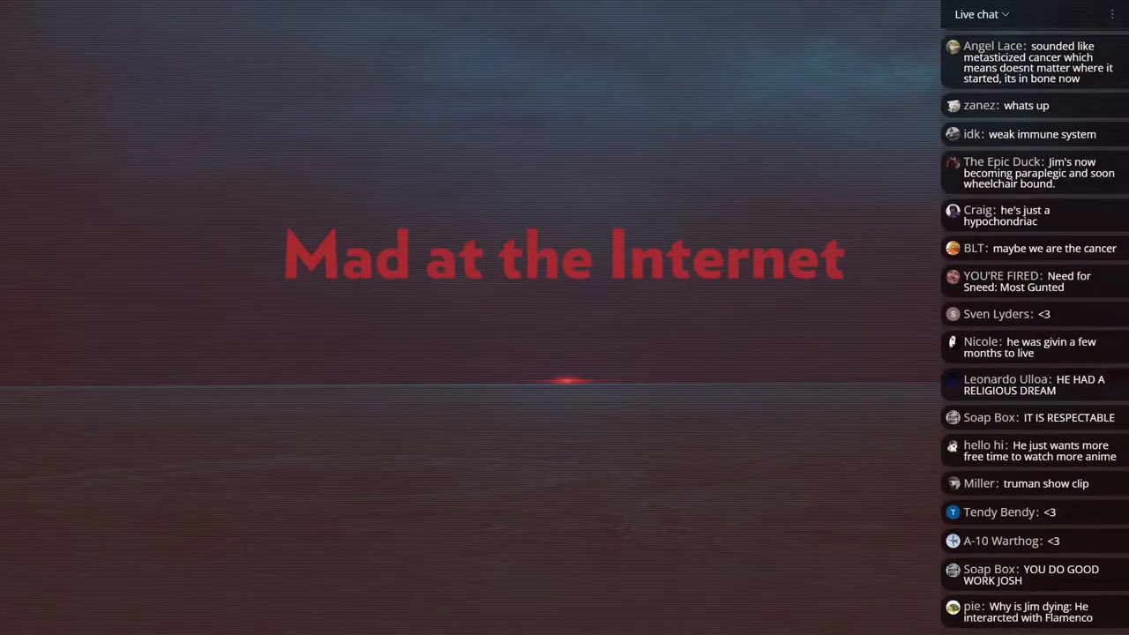
{"action": "scroll", "scroll_direction": "down", "scroll_amount": 3}
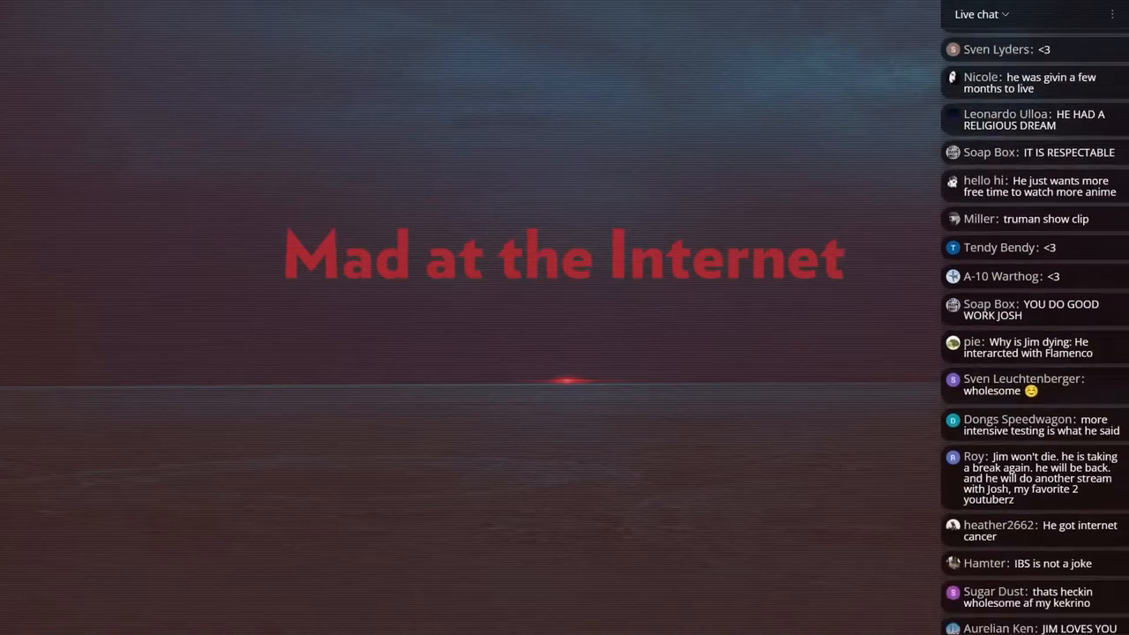
{"action": "scroll", "scroll_direction": "down", "scroll_amount": 3}
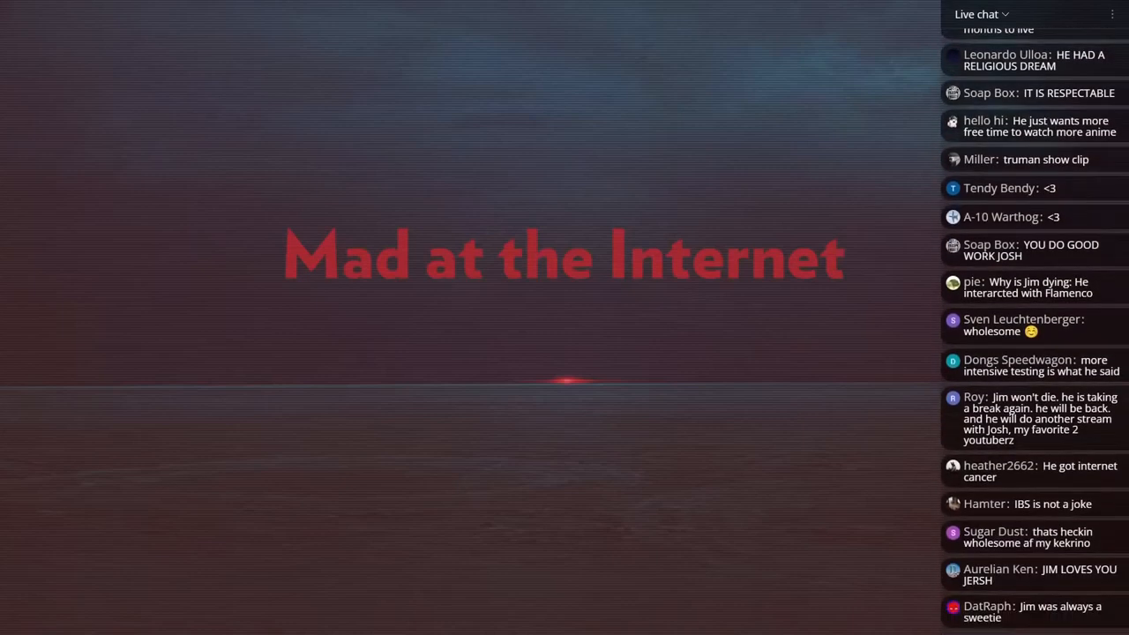
{"action": "scroll", "scroll_direction": "down", "scroll_amount": 3}
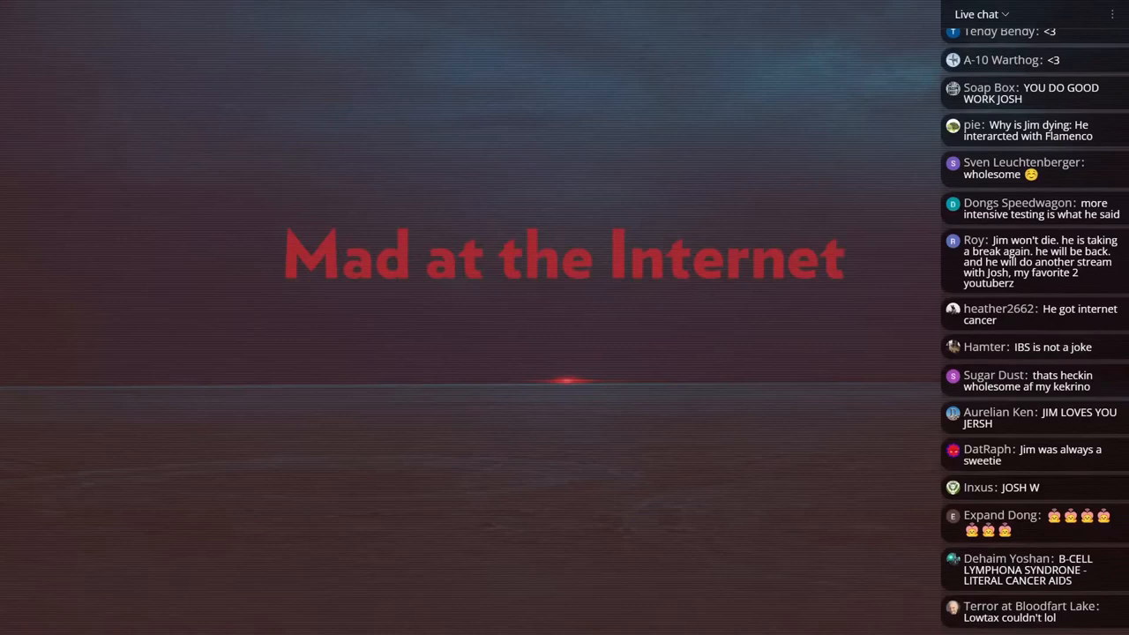
{"action": "scroll", "scroll_direction": "down", "scroll_amount": 3}
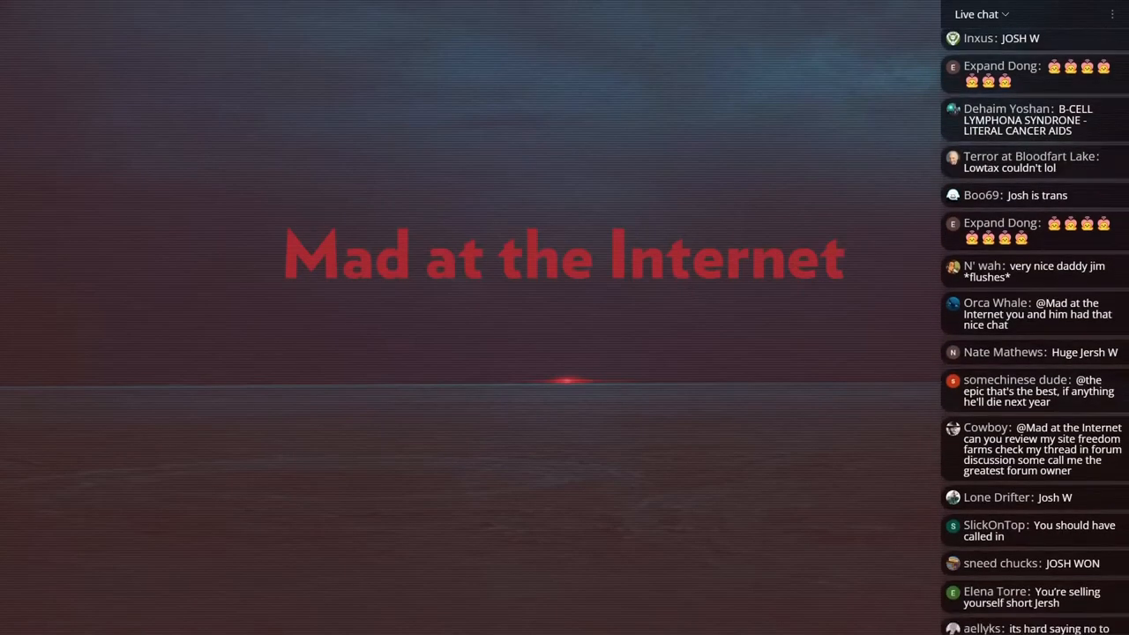
{"action": "scroll", "scroll_direction": "down", "scroll_amount": 3}
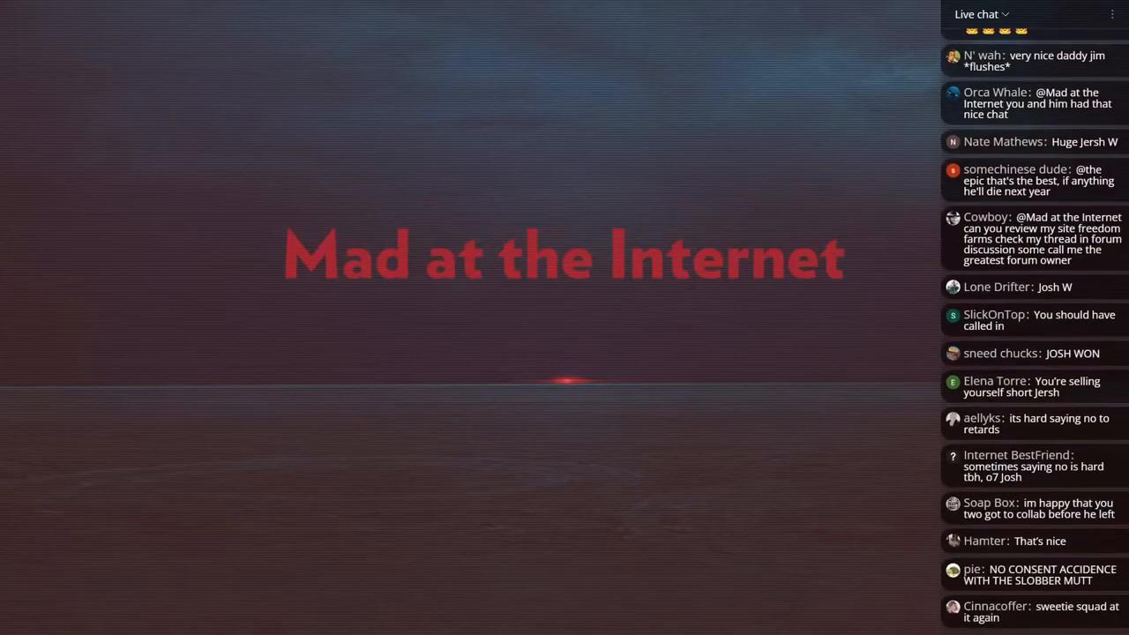
{"action": "scroll", "scroll_direction": "down", "scroll_amount": 3}
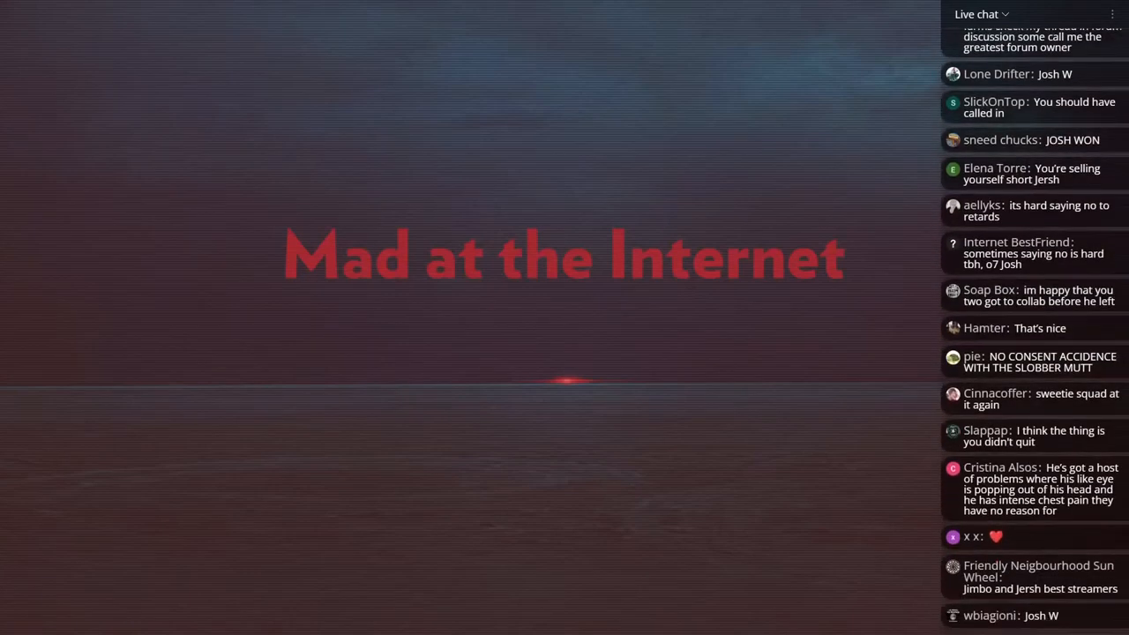
{"action": "scroll", "scroll_direction": "down", "scroll_amount": 3}
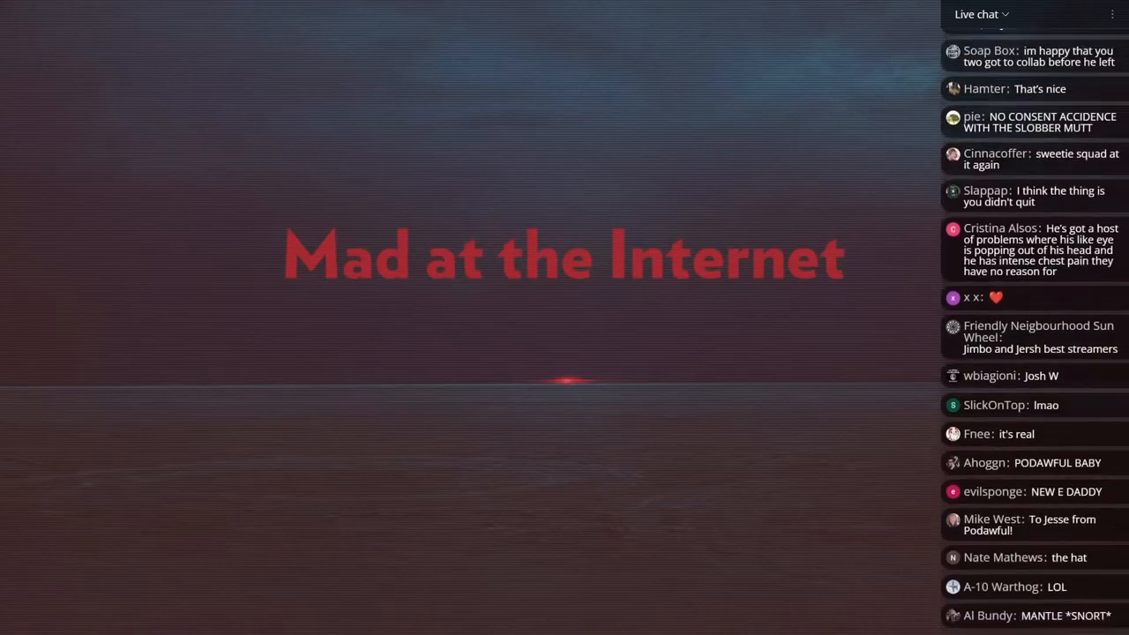
{"action": "scroll", "scroll_direction": "down", "scroll_amount": 3}
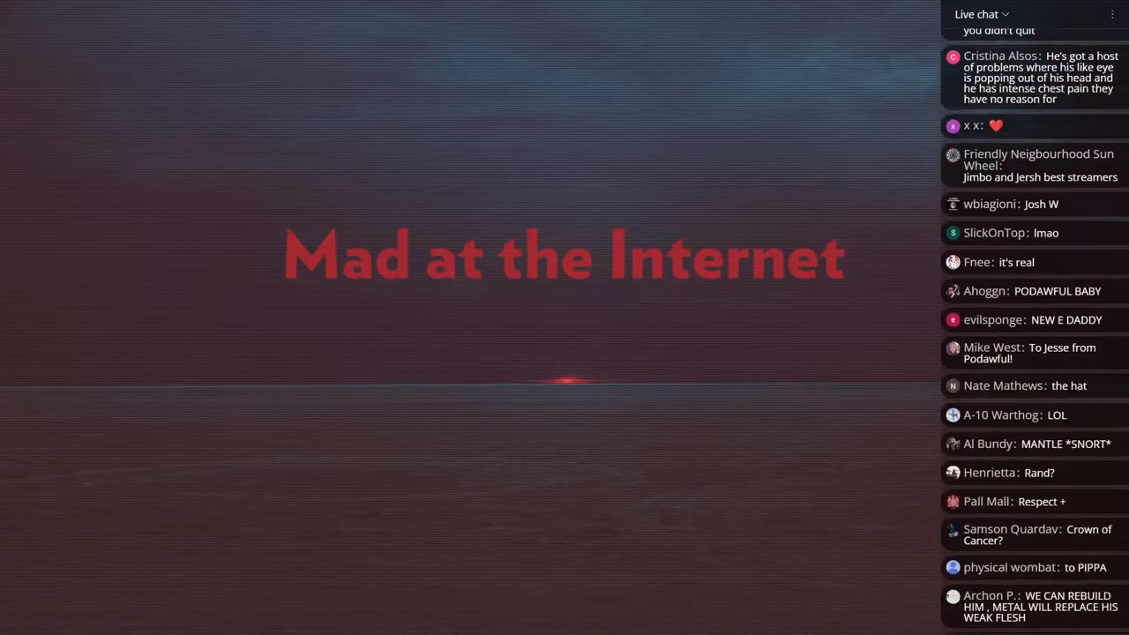
{"action": "scroll", "scroll_direction": "down", "scroll_amount": 3}
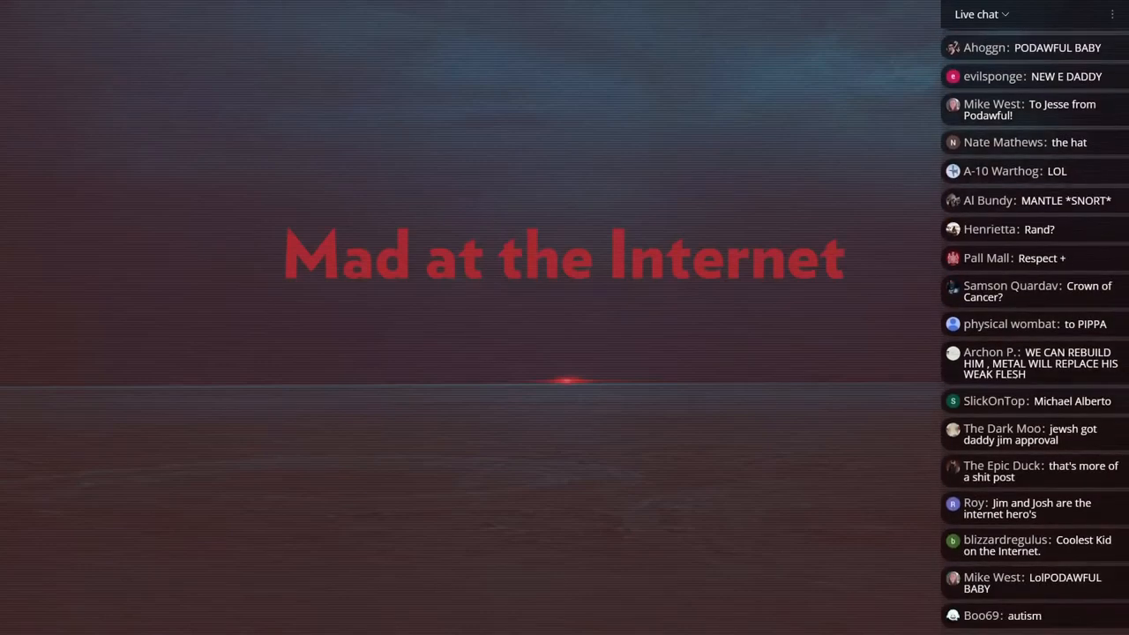
{"action": "scroll", "scroll_direction": "down", "scroll_amount": 3}
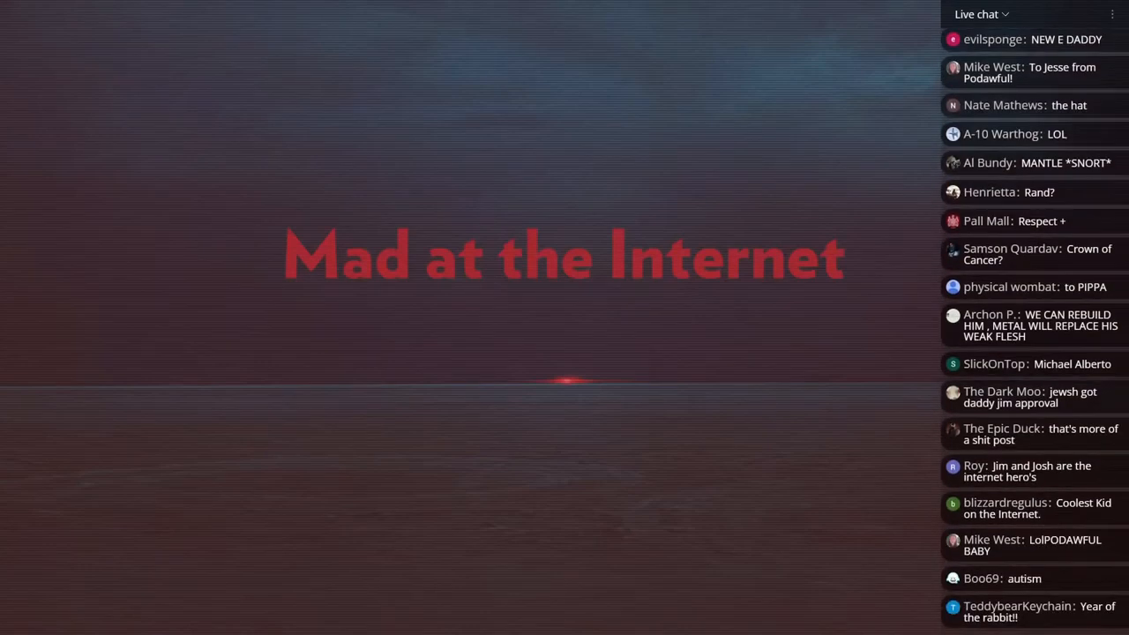
{"action": "scroll", "scroll_direction": "down", "scroll_amount": 3}
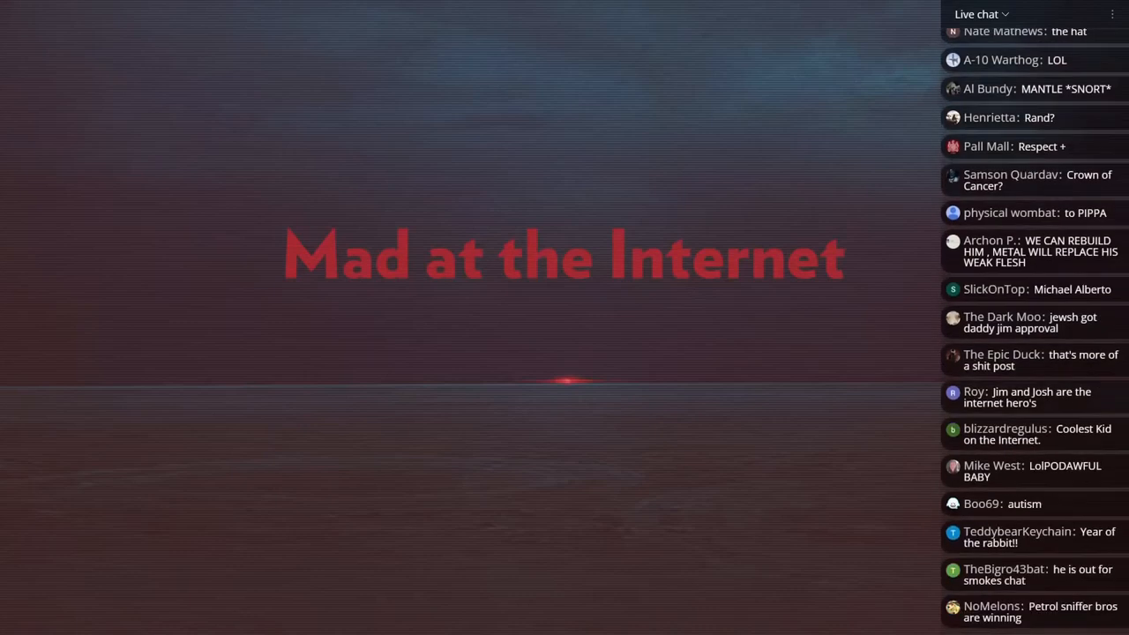
{"action": "scroll", "scroll_direction": "down", "scroll_amount": 3}
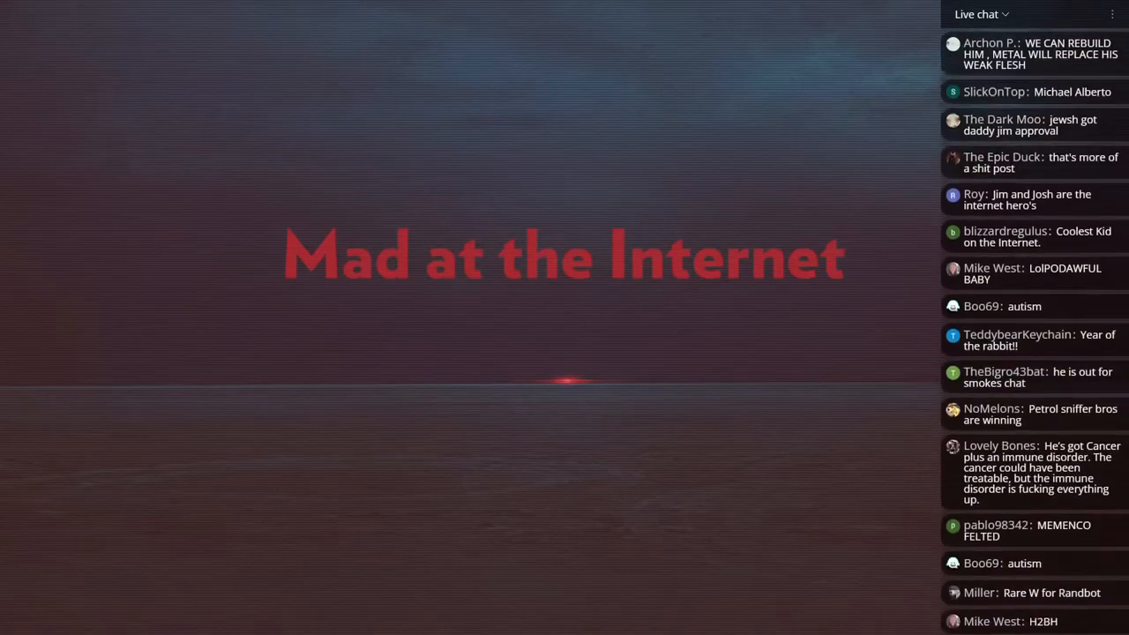
{"action": "scroll", "scroll_direction": "down", "scroll_amount": 3}
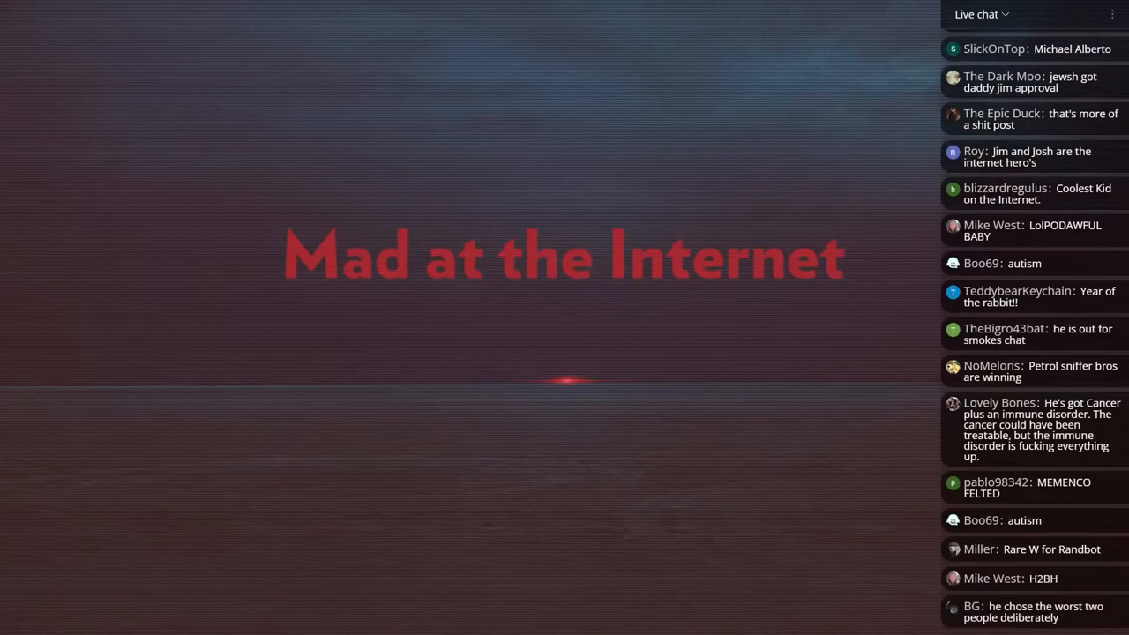
{"action": "scroll", "scroll_direction": "down", "scroll_amount": 3}
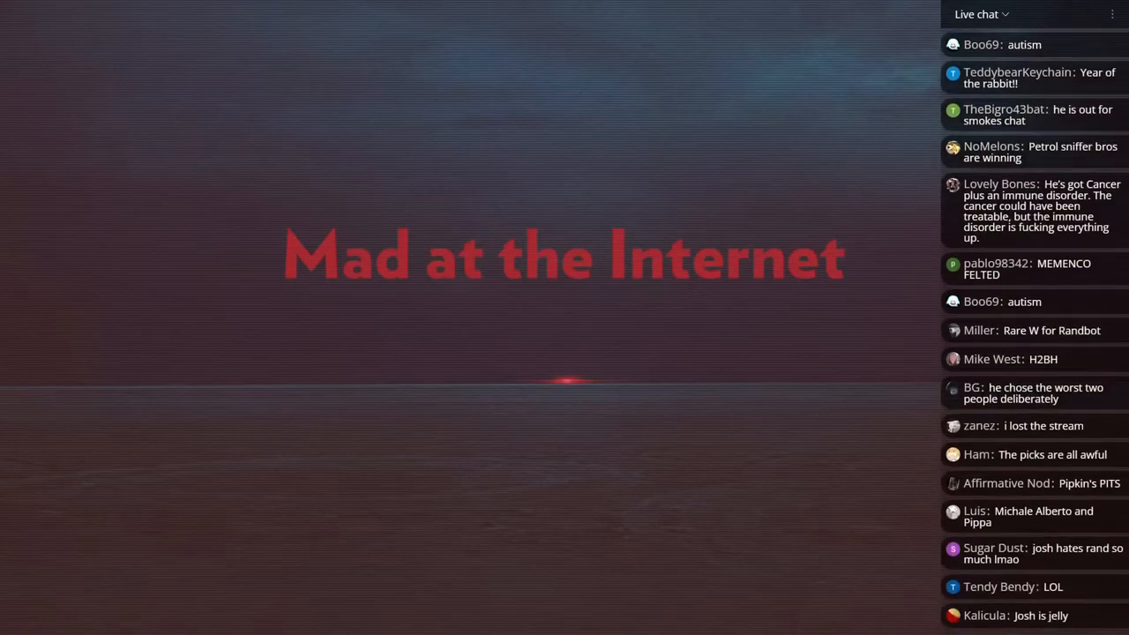
{"action": "scroll", "scroll_direction": "down", "scroll_amount": 3}
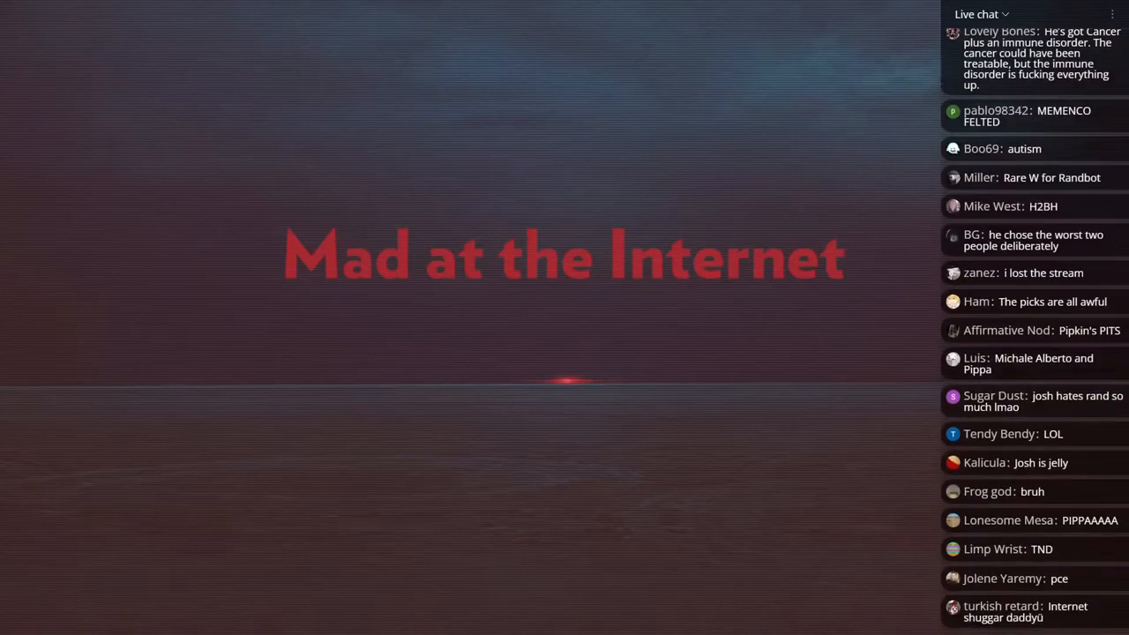
{"action": "scroll", "scroll_direction": "down", "scroll_amount": 3}
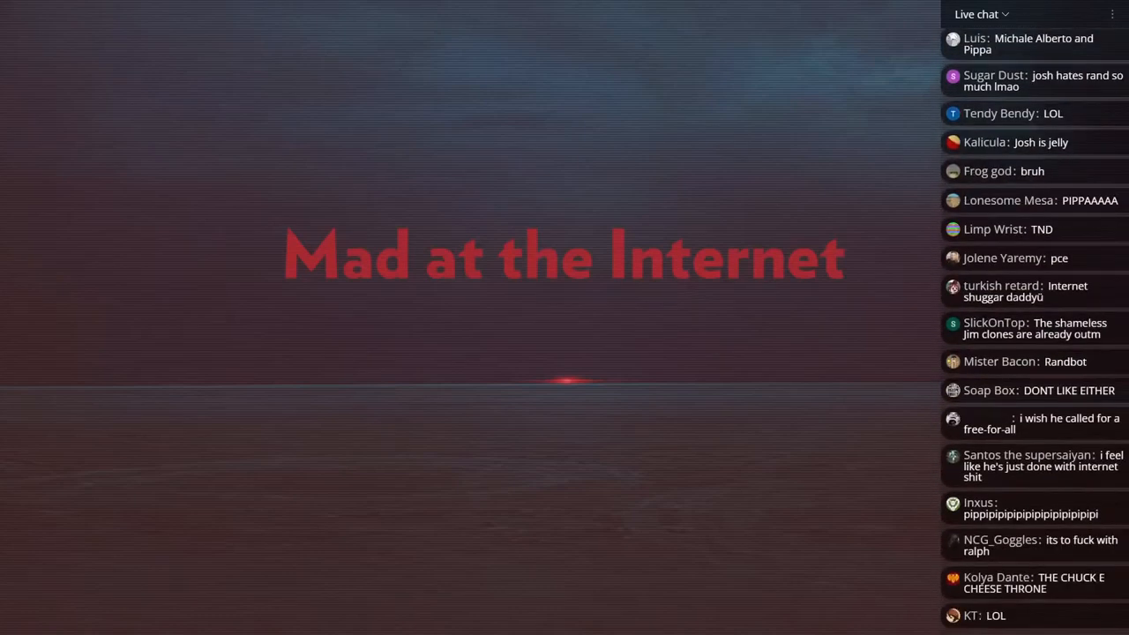
{"action": "scroll", "scroll_direction": "down", "scroll_amount": 3}
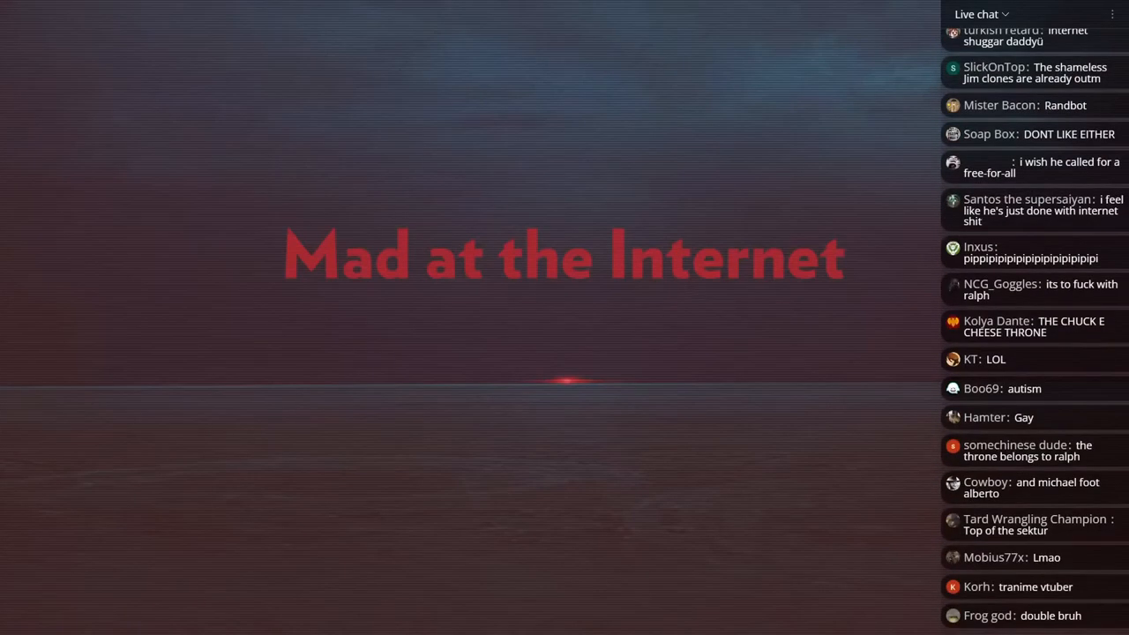
{"action": "scroll", "scroll_direction": "down", "scroll_amount": 3}
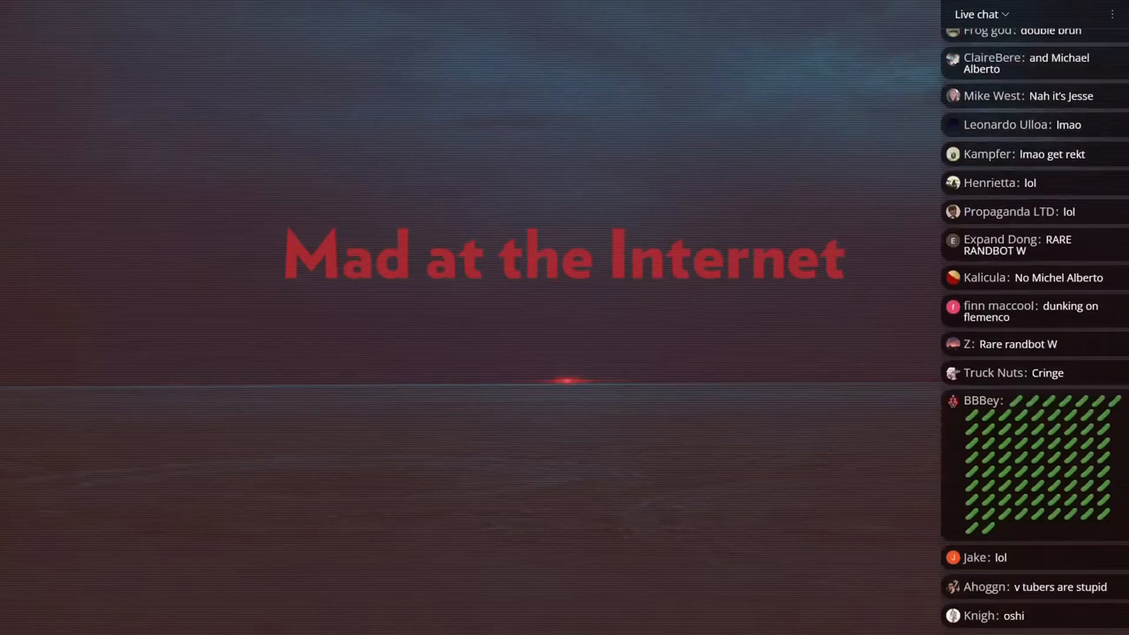
{"action": "scroll", "scroll_direction": "down", "scroll_amount": 3}
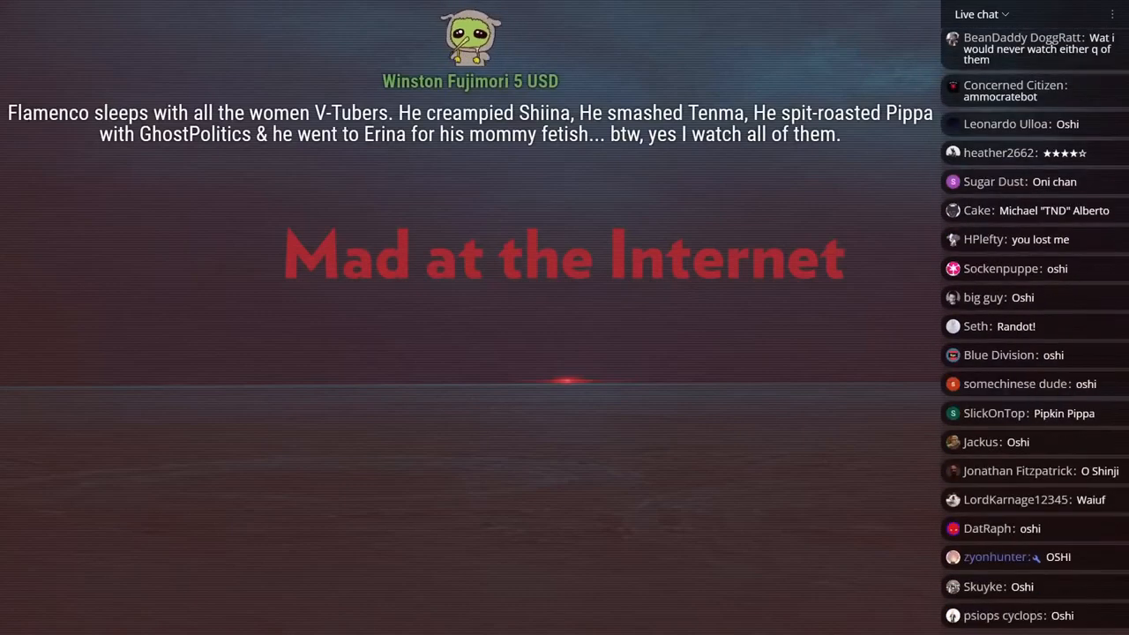
{"action": "scroll", "scroll_direction": "down", "scroll_amount": 3}
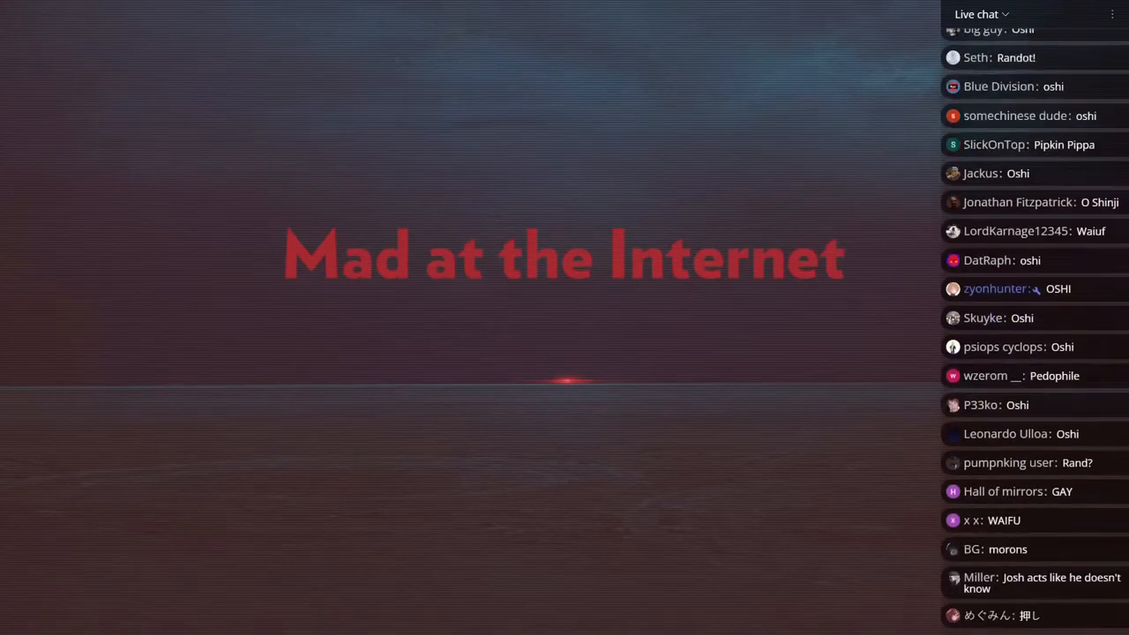
{"action": "scroll", "scroll_direction": "down", "scroll_amount": 3}
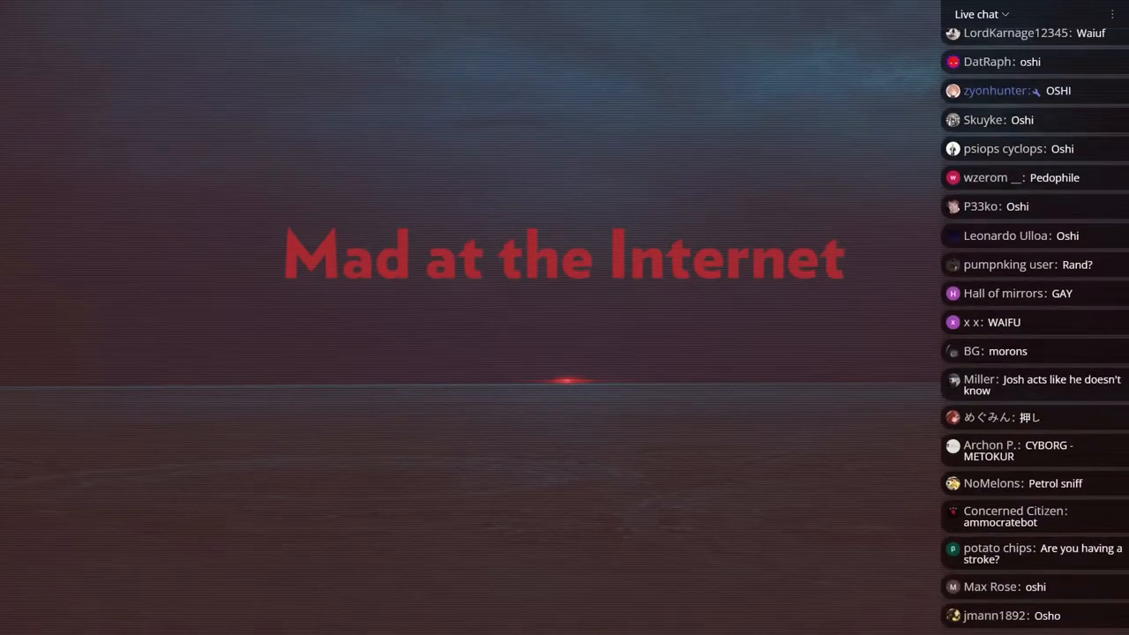
{"action": "scroll", "scroll_direction": "down", "scroll_amount": 3}
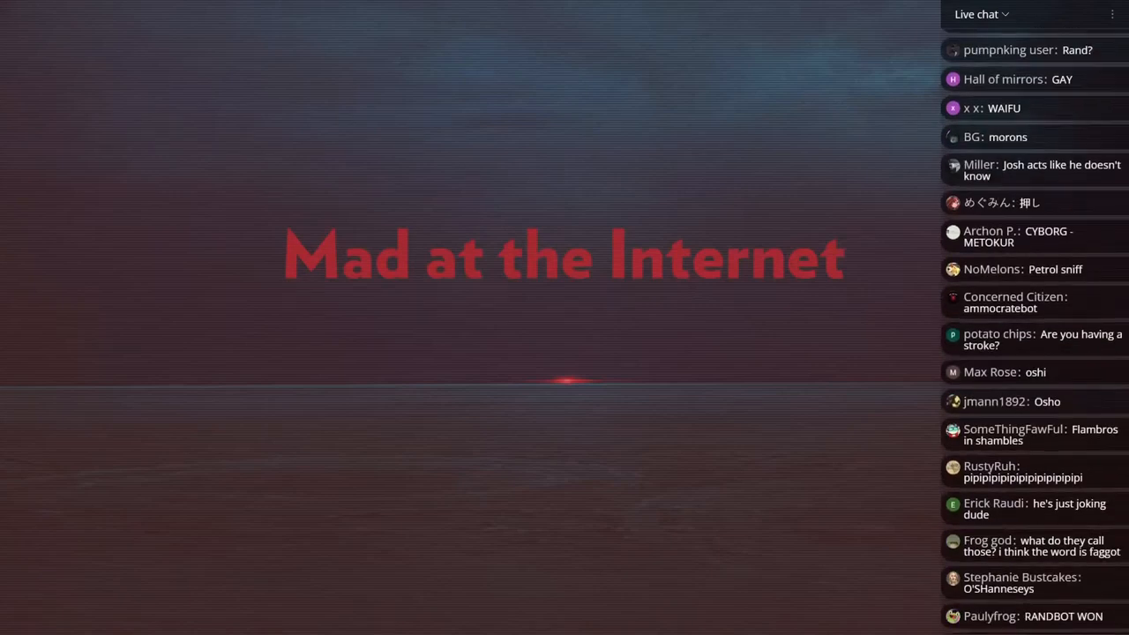
{"action": "scroll", "scroll_direction": "down", "scroll_amount": 3}
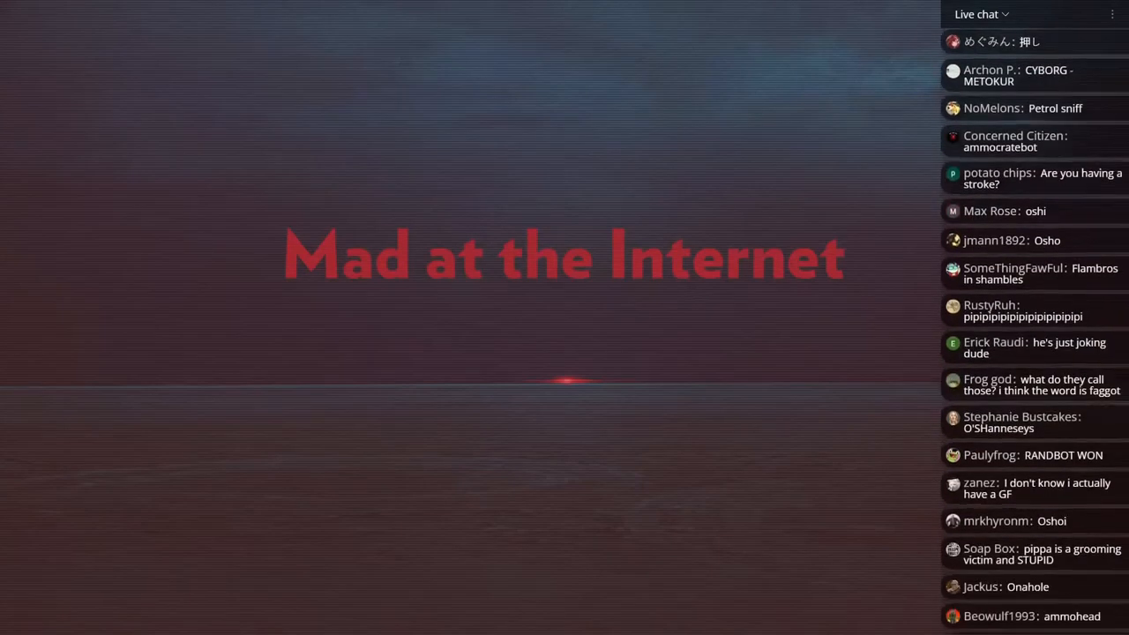
{"action": "scroll", "scroll_direction": "down", "scroll_amount": 3}
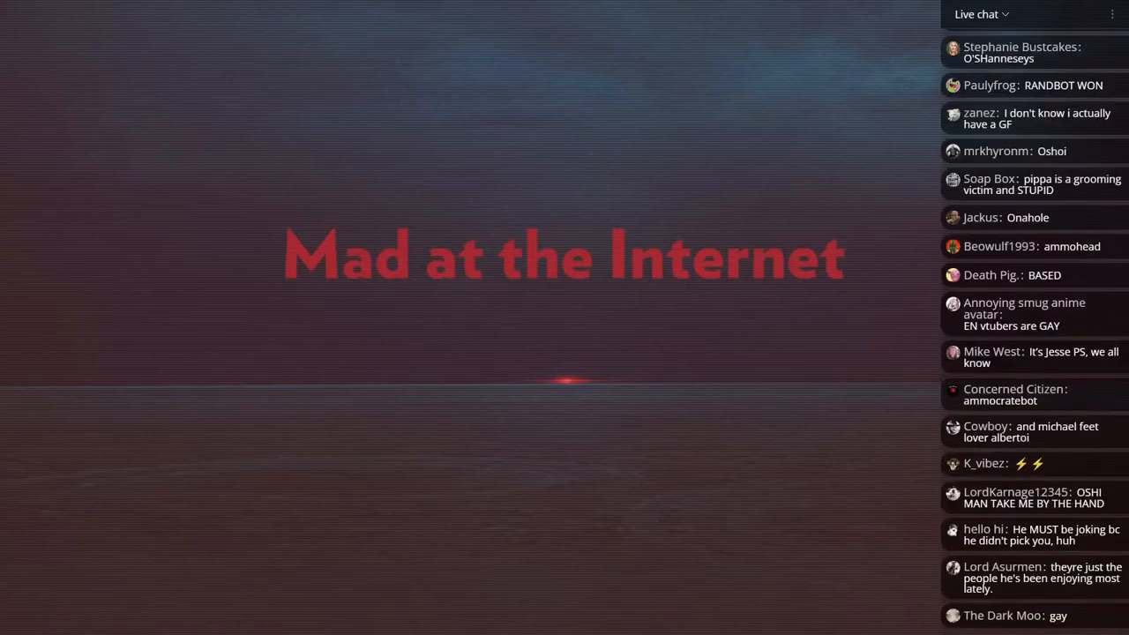
{"action": "scroll", "scroll_direction": "down", "scroll_amount": 3}
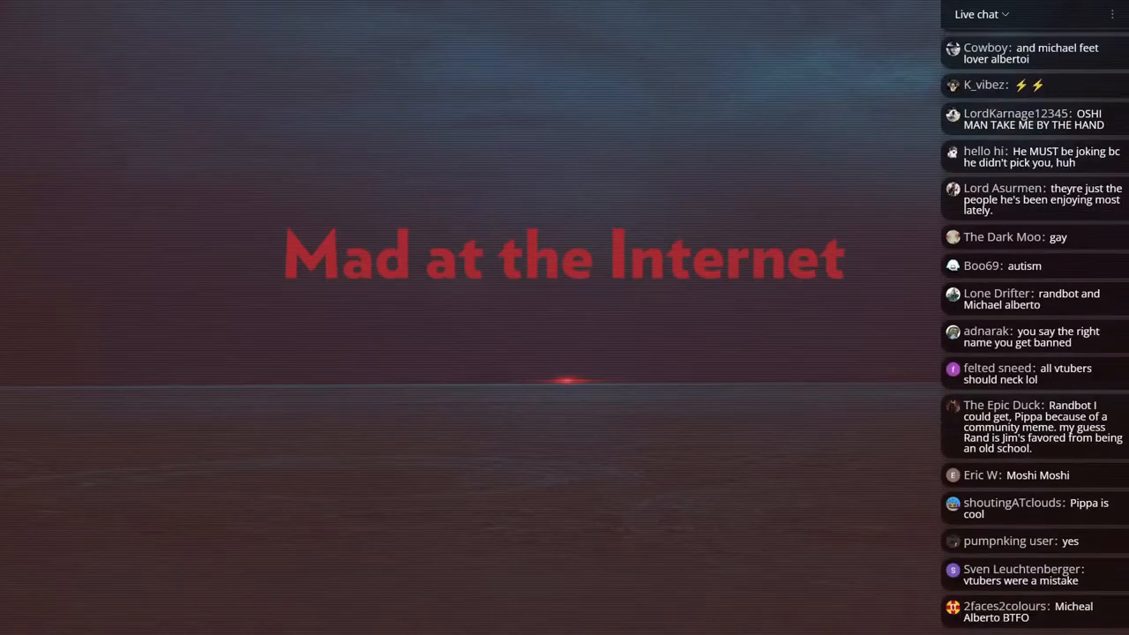
{"action": "scroll", "scroll_direction": "down", "scroll_amount": 3}
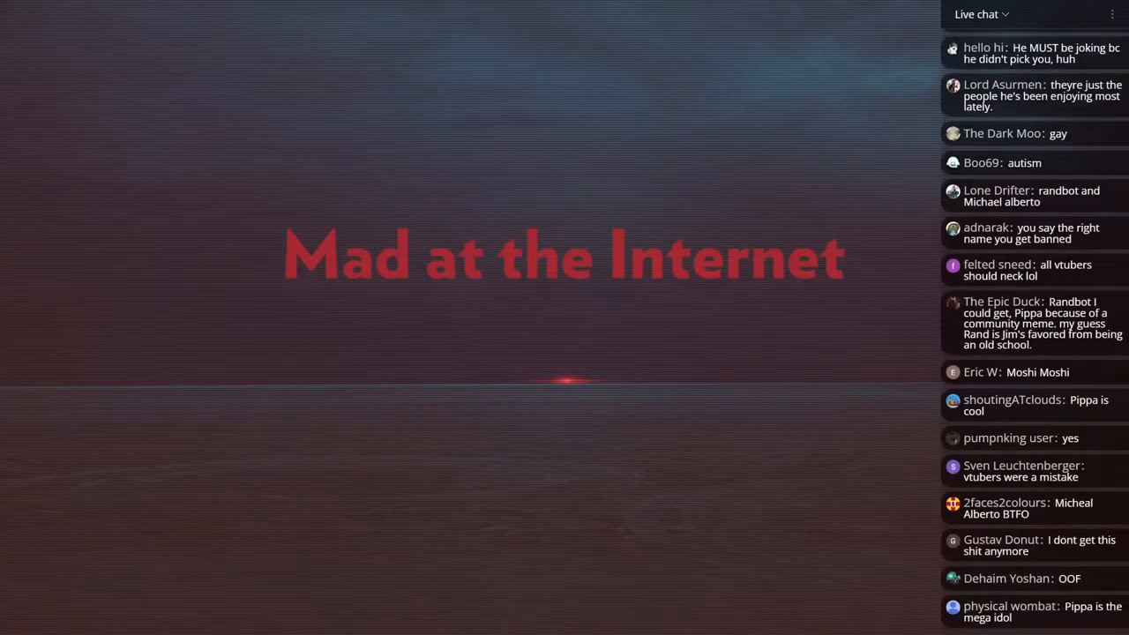
{"action": "scroll", "scroll_direction": "down", "scroll_amount": 3}
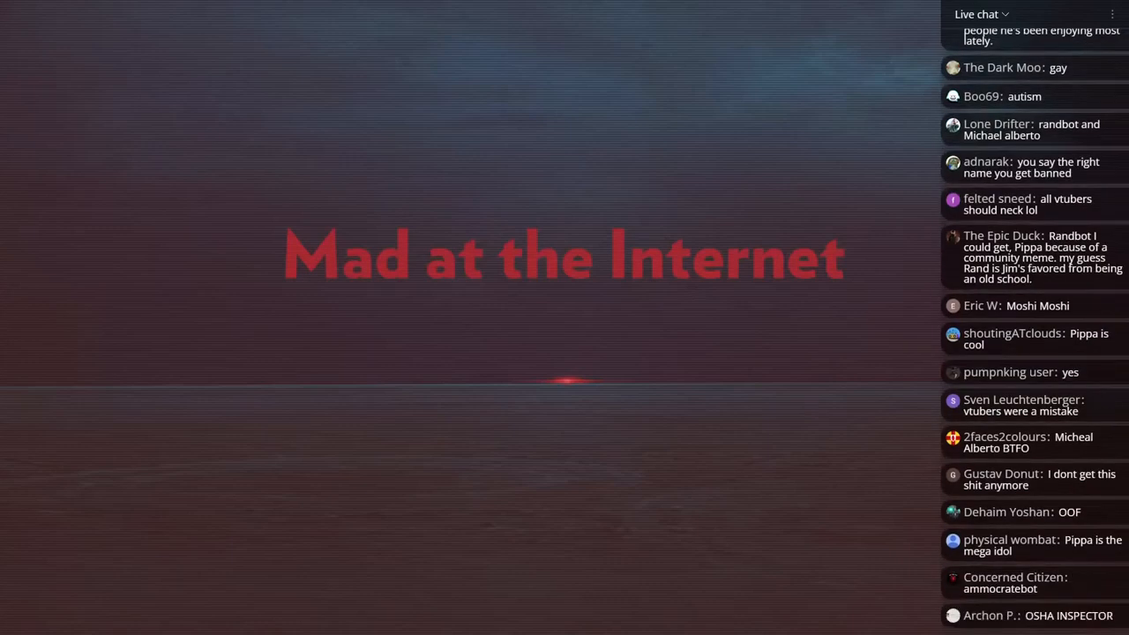
{"action": "scroll", "scroll_direction": "down", "scroll_amount": 3}
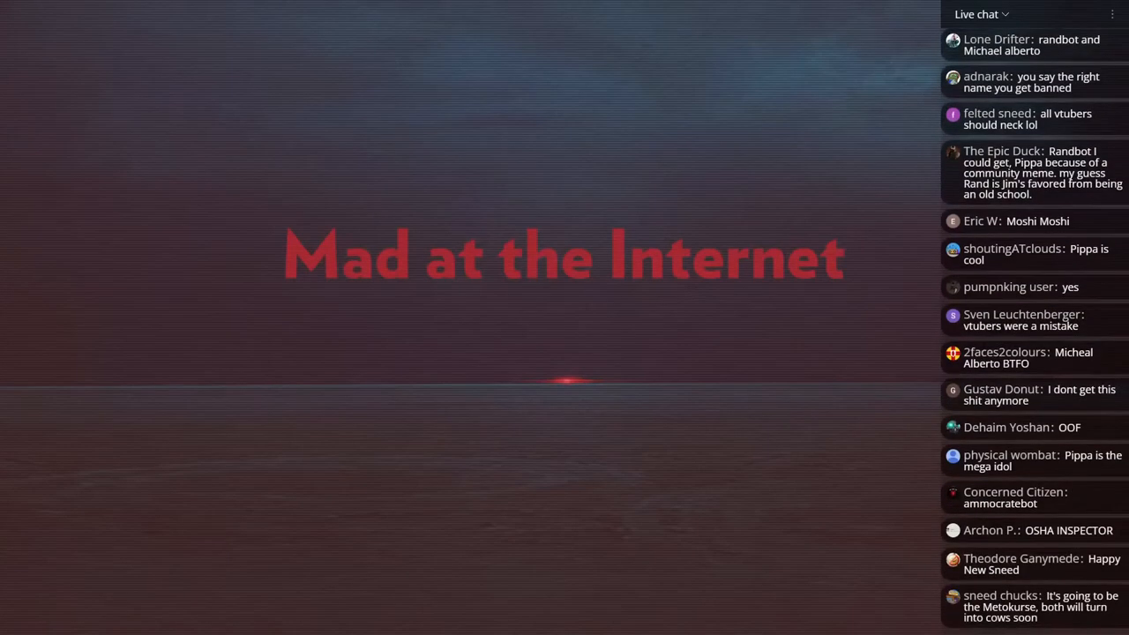
{"action": "scroll", "scroll_direction": "down", "scroll_amount": 3}
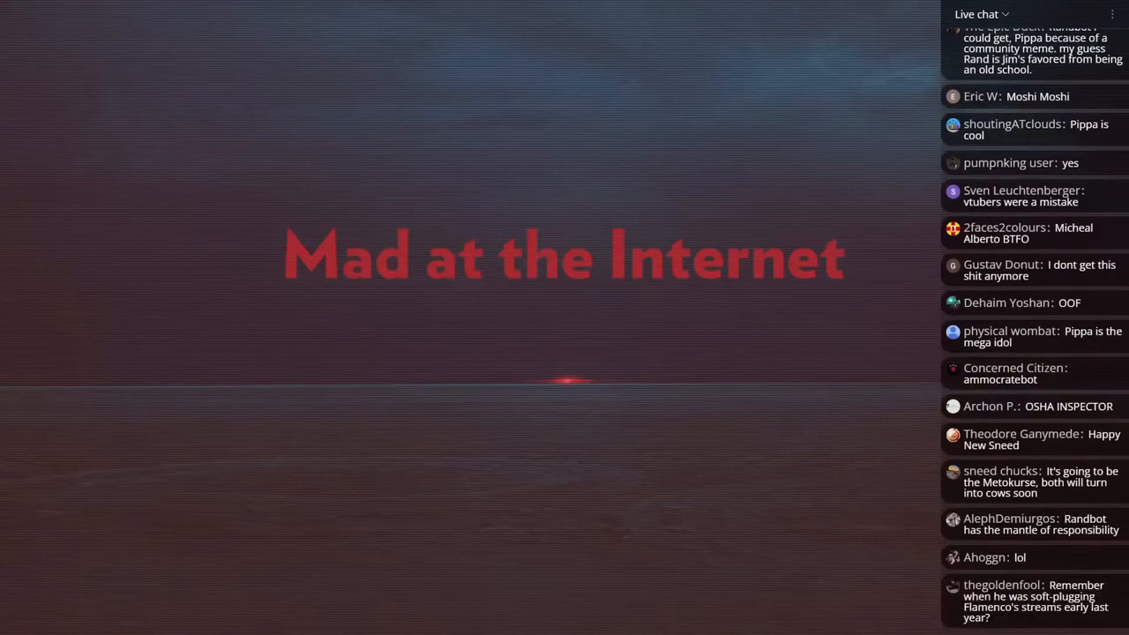
{"action": "scroll", "scroll_direction": "down", "scroll_amount": 3}
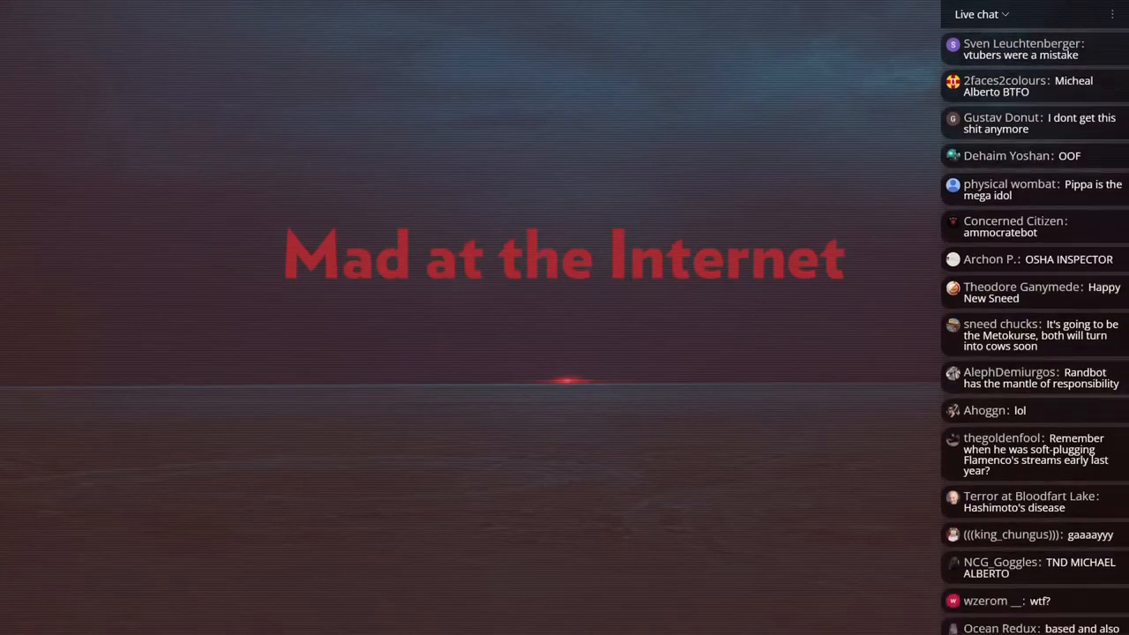
{"action": "scroll", "scroll_direction": "down", "scroll_amount": 3}
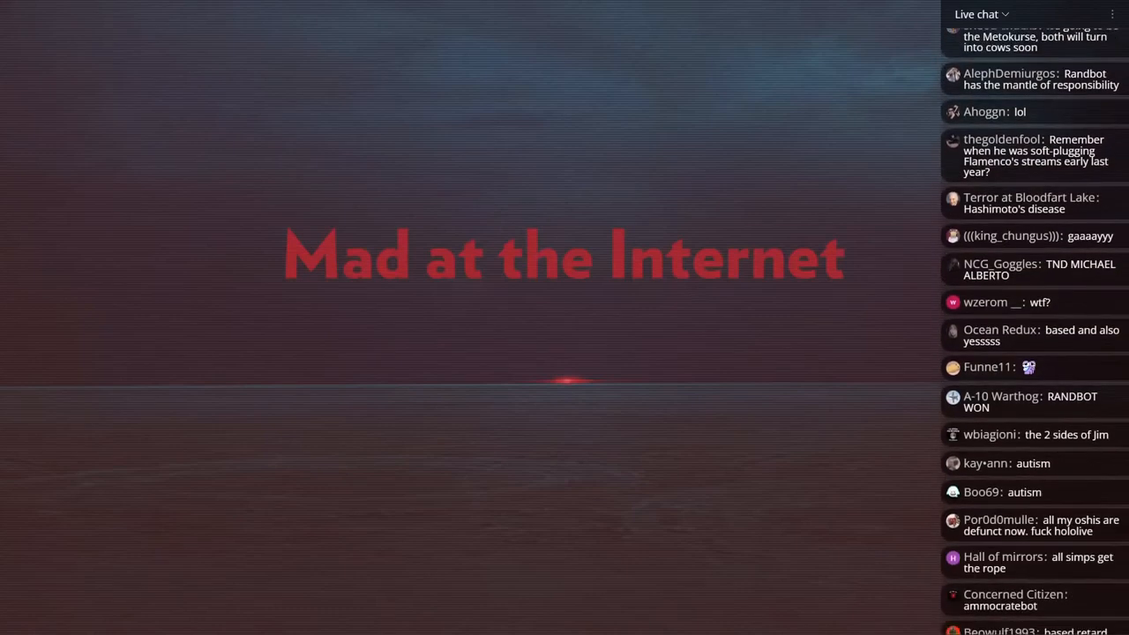
{"action": "scroll", "scroll_direction": "down", "scroll_amount": 3}
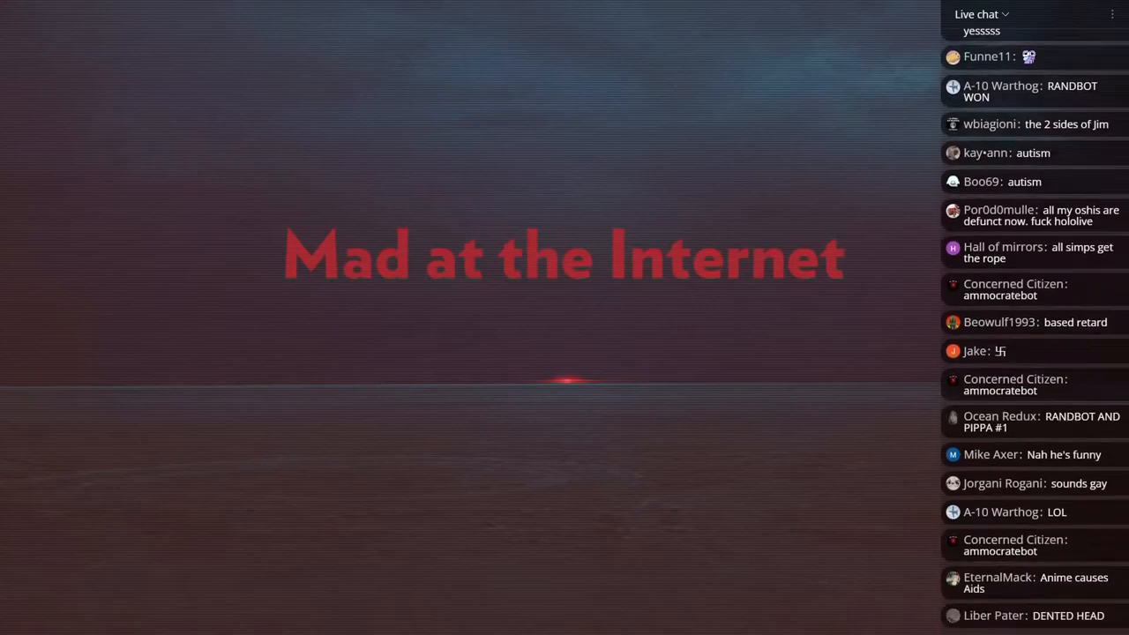
{"action": "scroll", "scroll_direction": "down", "scroll_amount": 3}
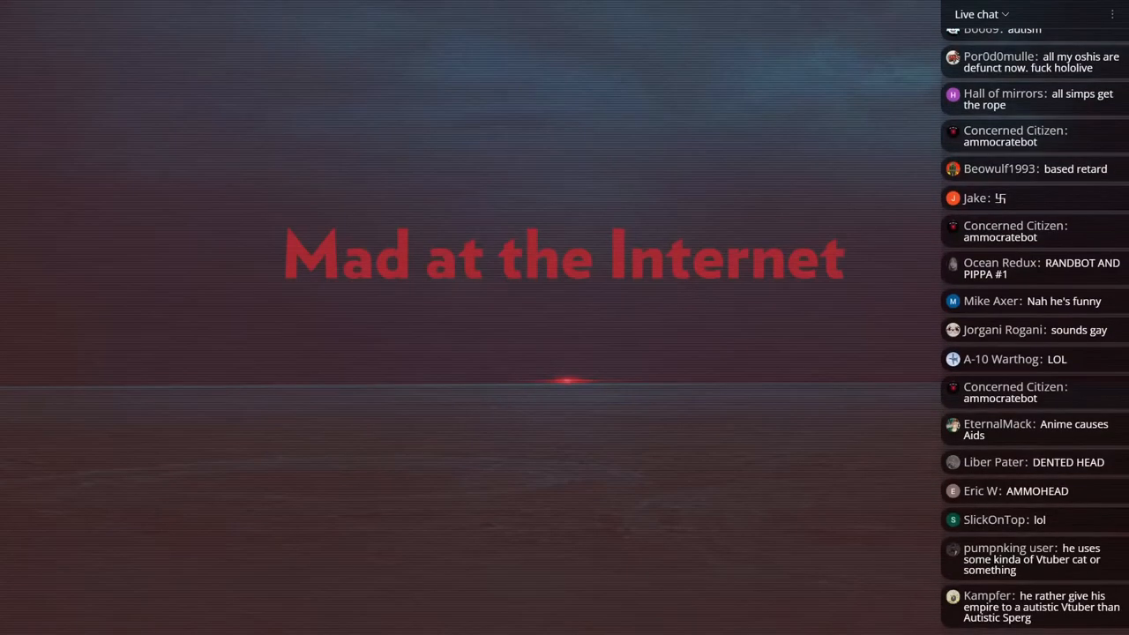
{"action": "scroll", "scroll_direction": "down", "scroll_amount": 3}
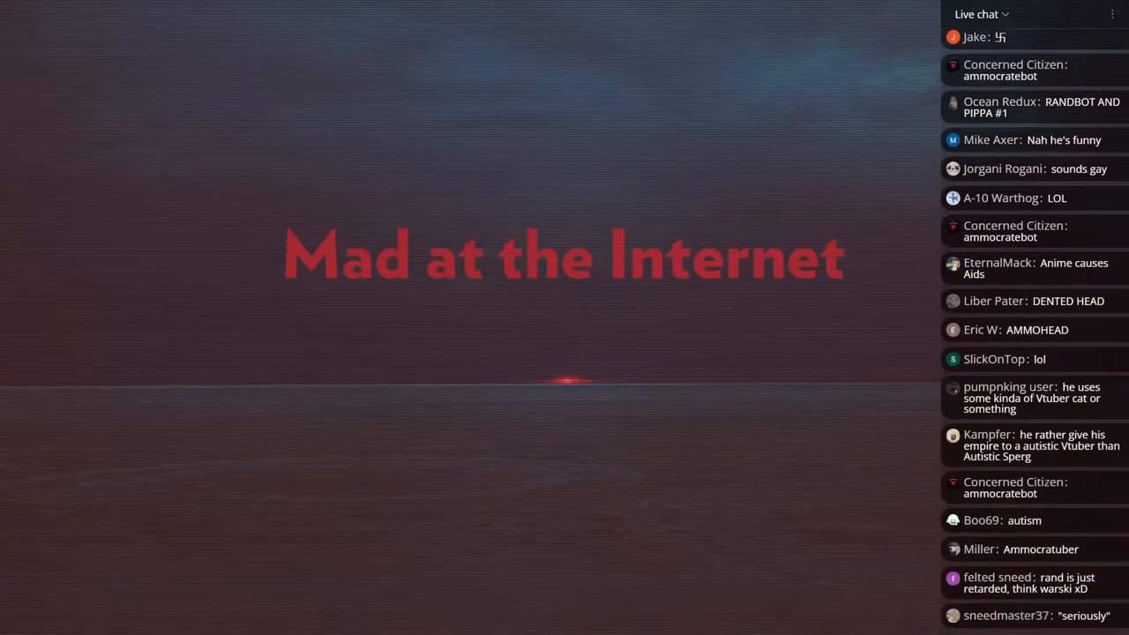
{"action": "scroll", "scroll_direction": "down", "scroll_amount": 3}
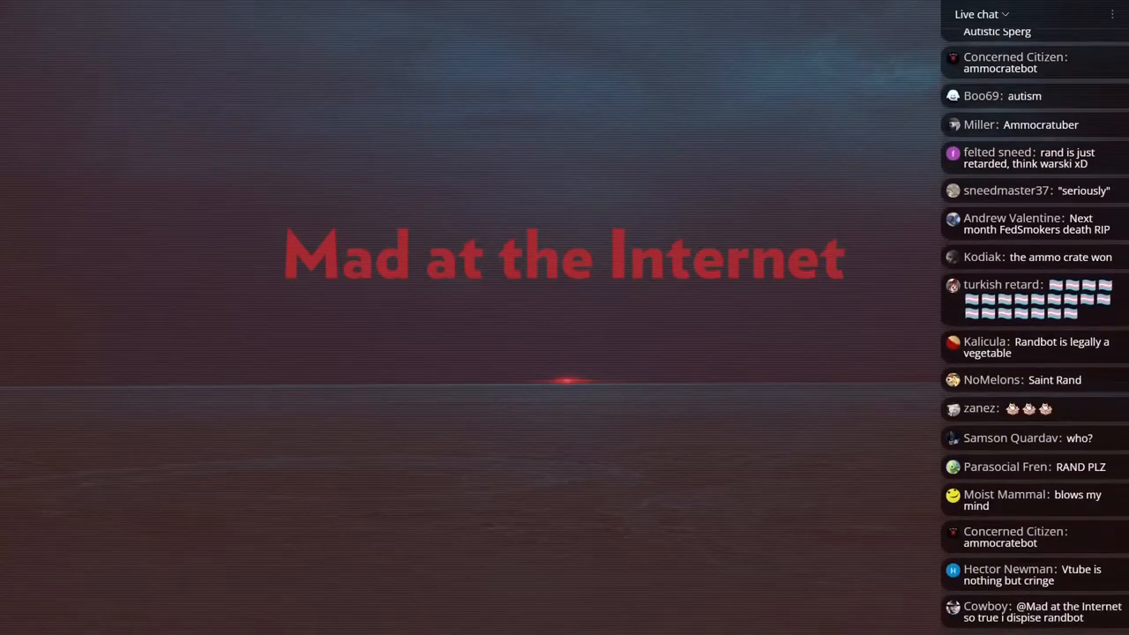
{"action": "scroll", "scroll_direction": "down", "scroll_amount": 3}
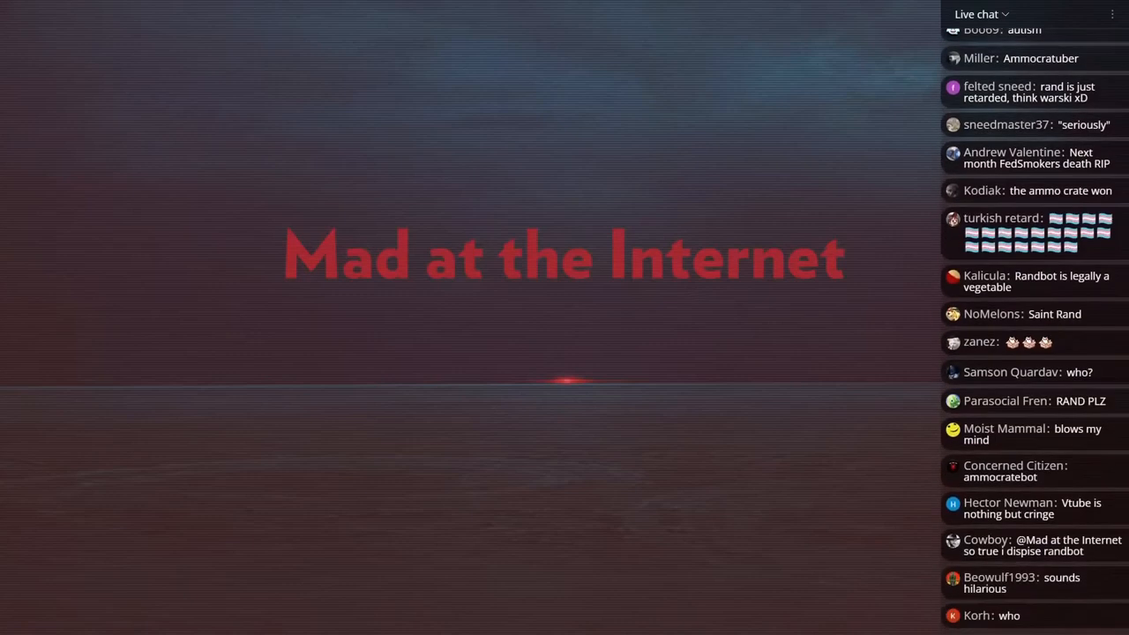
{"action": "scroll", "scroll_direction": "down", "scroll_amount": 3}
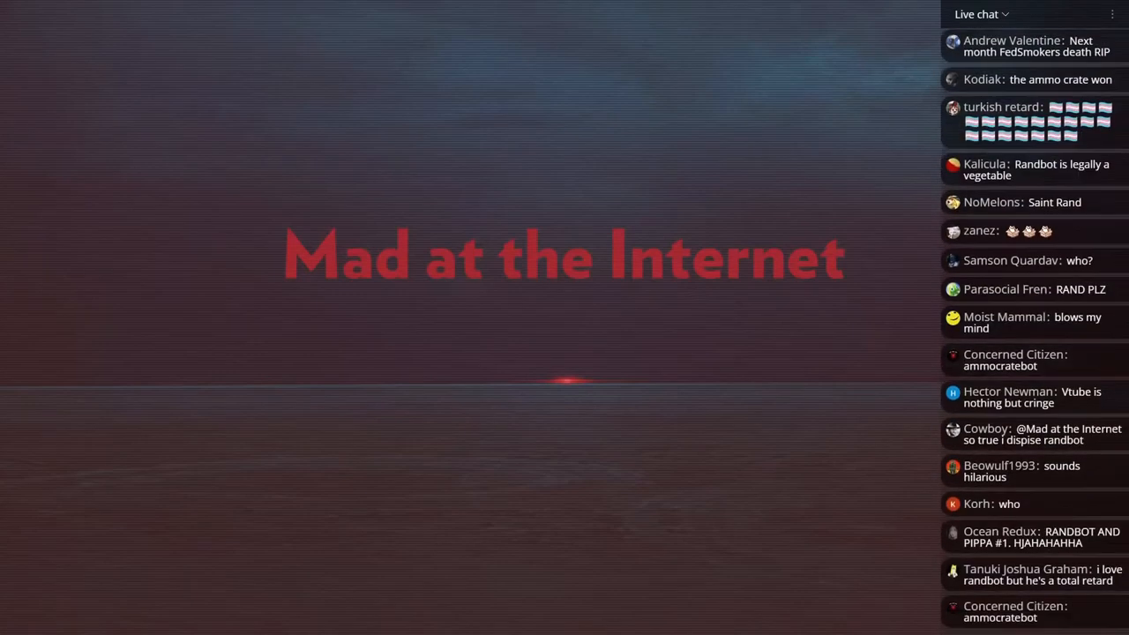
{"action": "scroll", "scroll_direction": "down", "scroll_amount": 3}
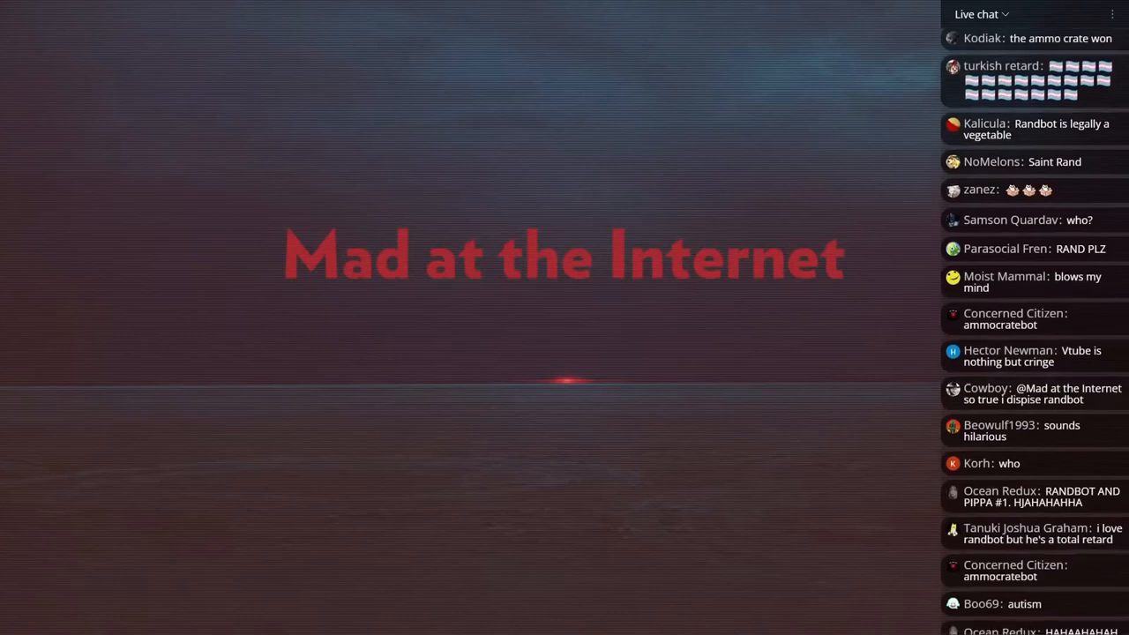
{"action": "scroll", "scroll_direction": "down", "scroll_amount": 3}
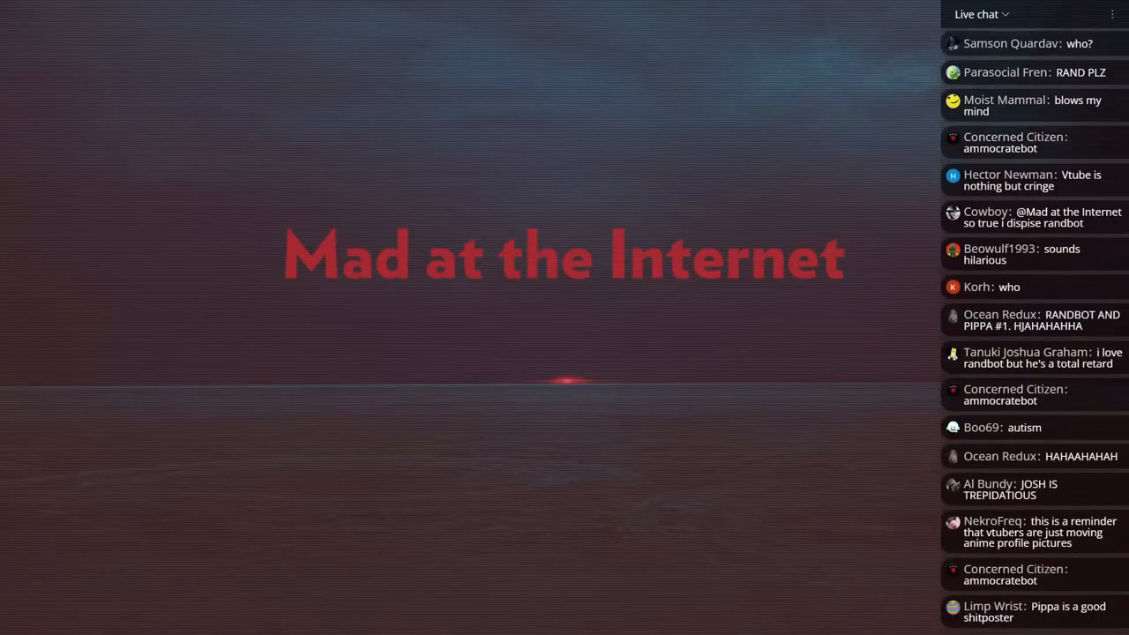
{"action": "scroll", "scroll_direction": "down", "scroll_amount": 3}
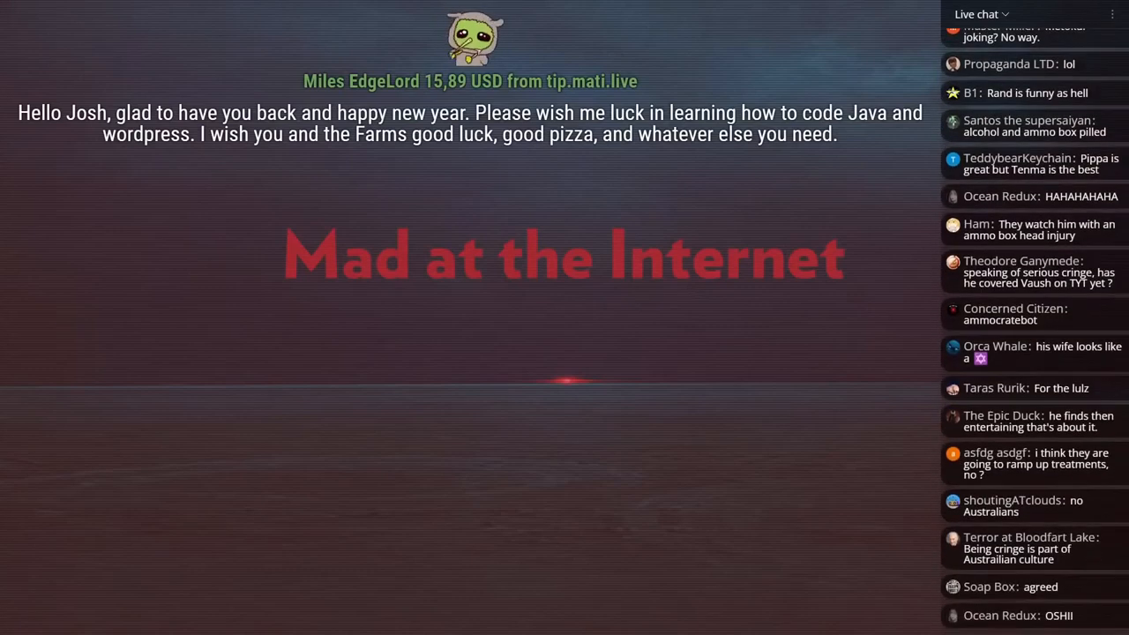
{"action": "scroll", "scroll_direction": "down", "scroll_amount": 3}
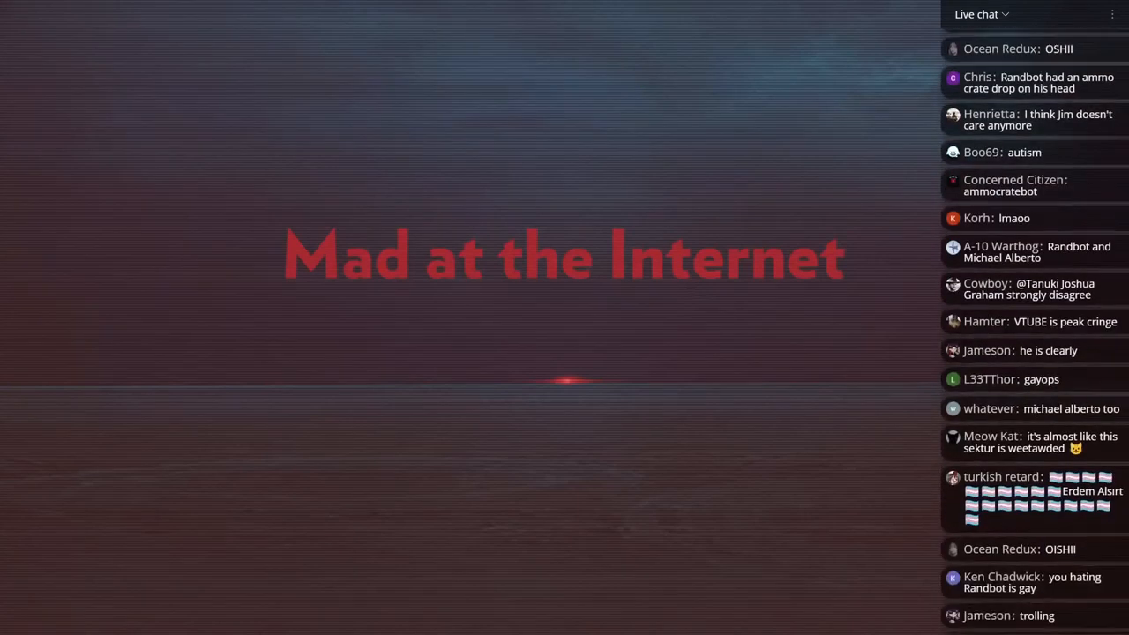
{"action": "scroll", "scroll_direction": "down", "scroll_amount": 3}
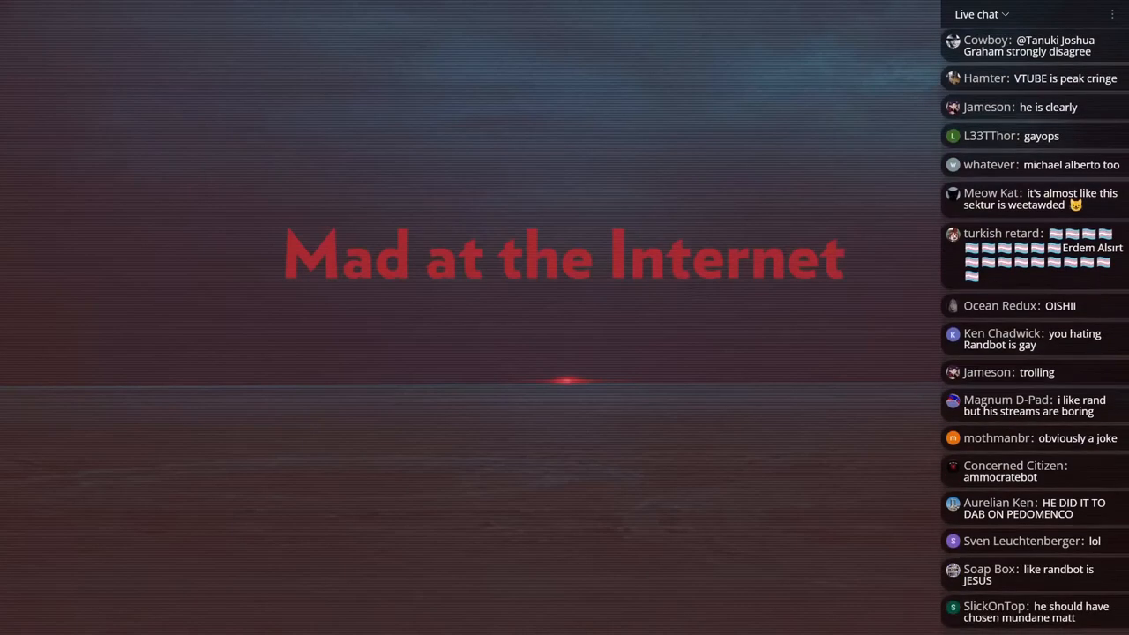
{"action": "scroll", "scroll_direction": "down", "scroll_amount": 3}
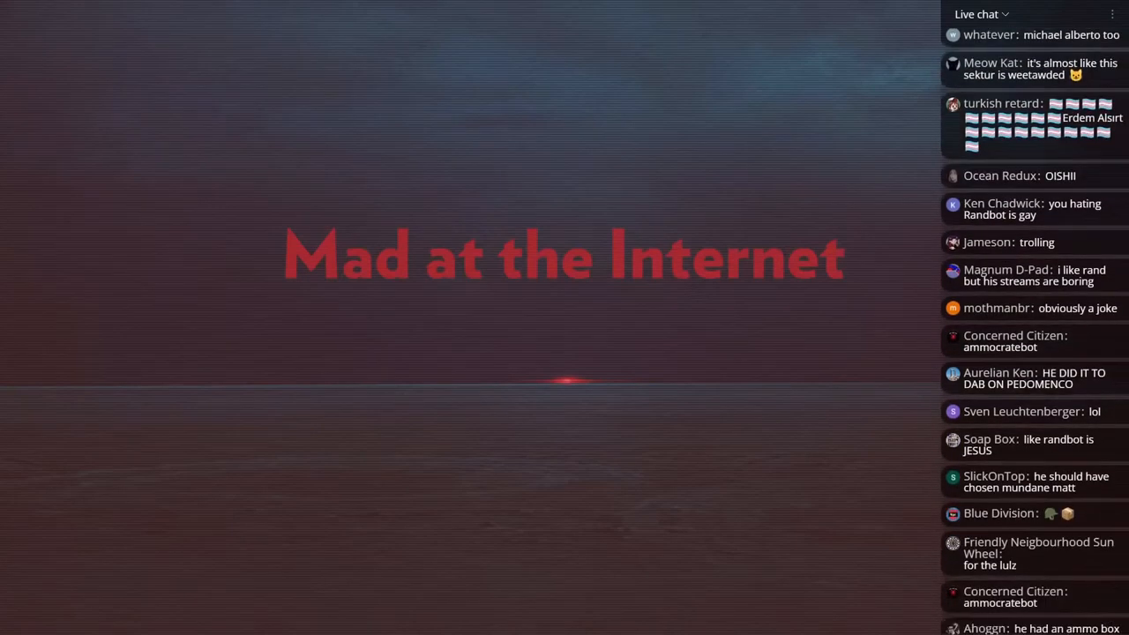
{"action": "scroll", "scroll_direction": "down", "scroll_amount": 3}
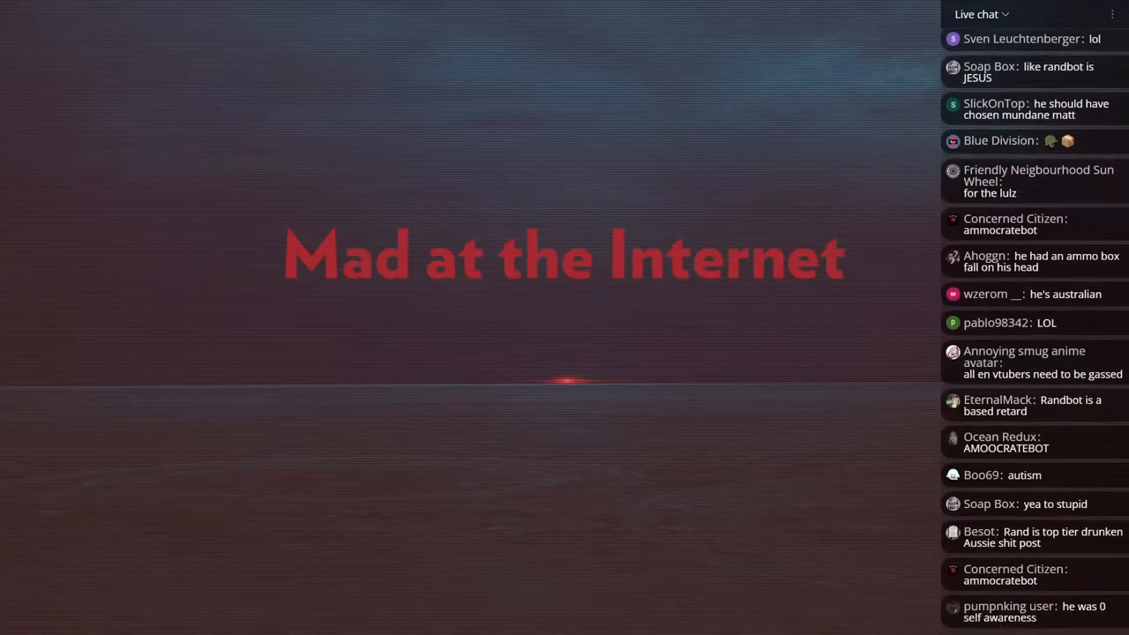
{"action": "scroll", "scroll_direction": "down", "scroll_amount": 3}
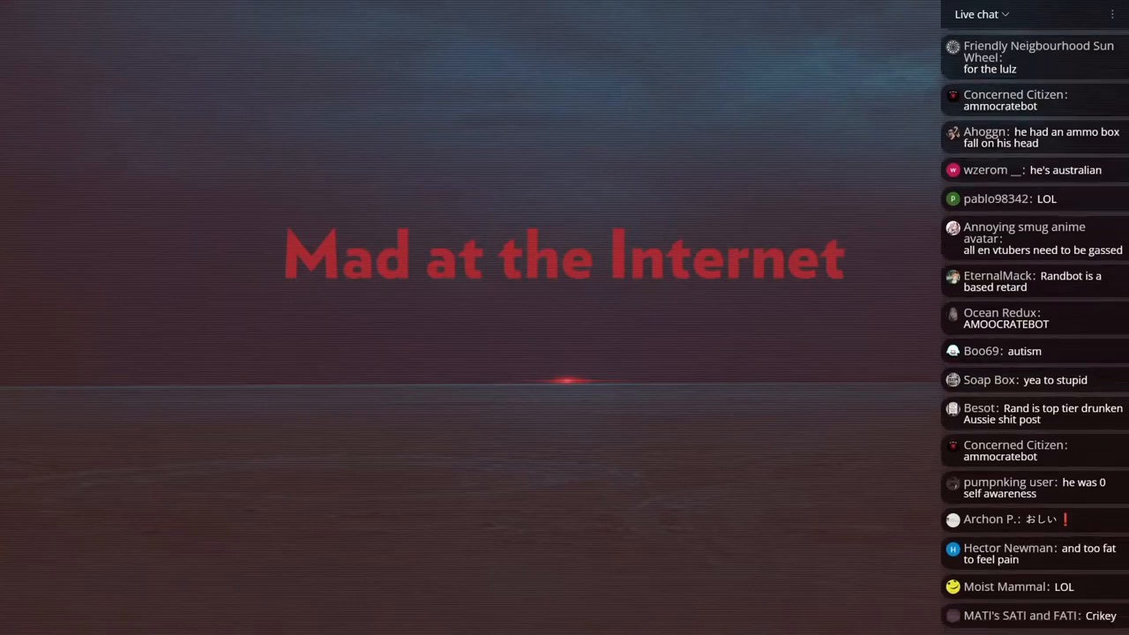
{"action": "scroll", "scroll_direction": "down", "scroll_amount": 3}
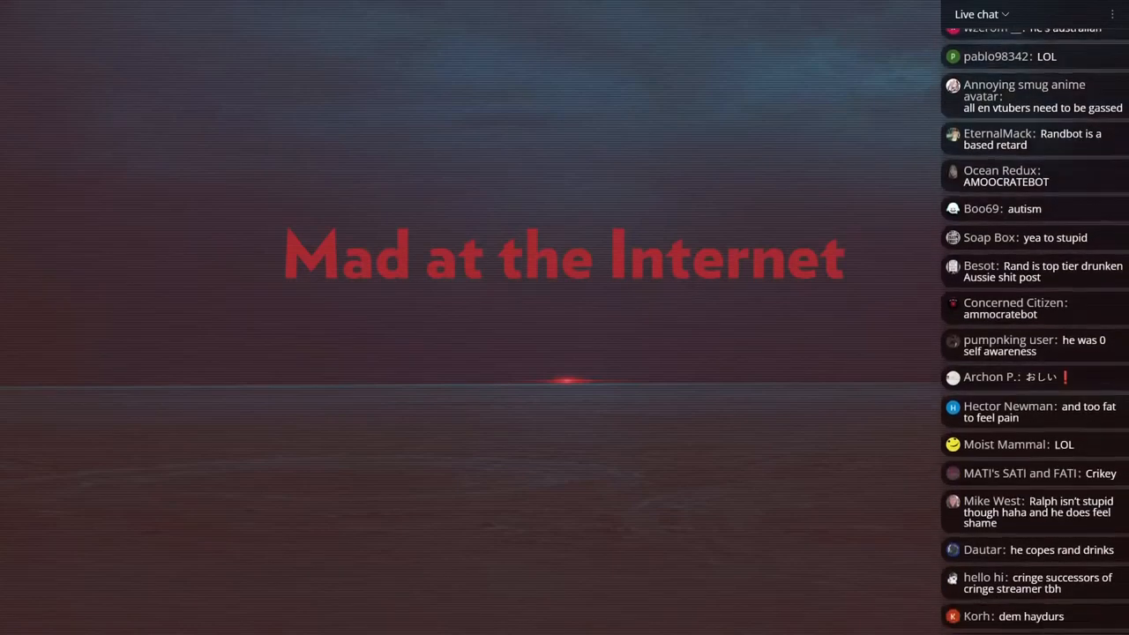
{"action": "scroll", "scroll_direction": "down", "scroll_amount": 3}
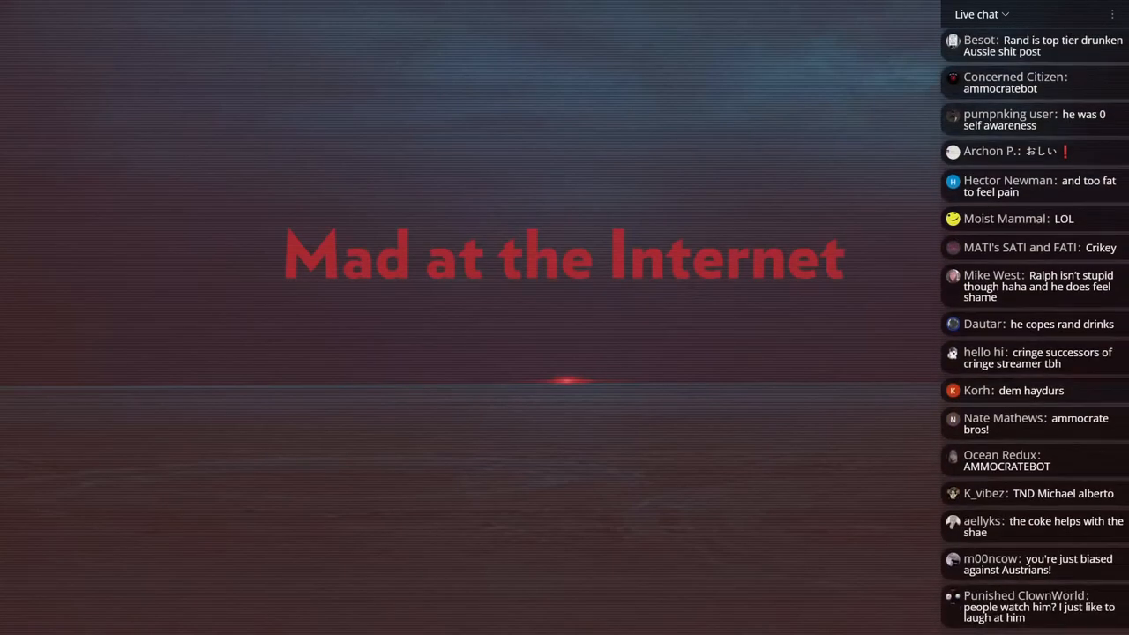
{"action": "scroll", "scroll_direction": "down", "scroll_amount": 3}
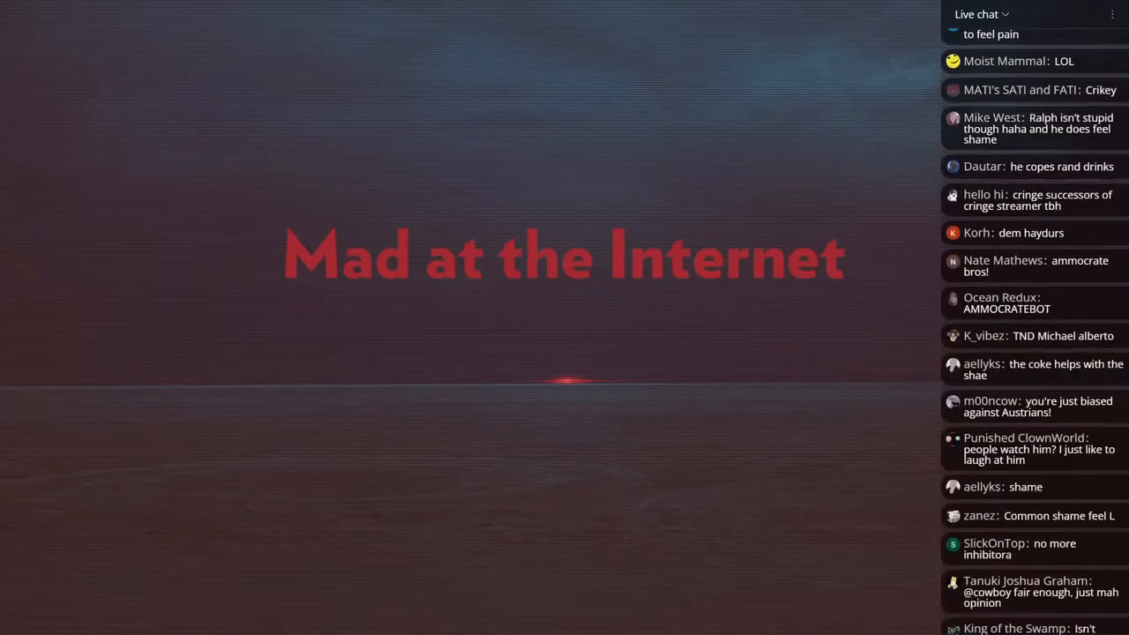
{"action": "scroll", "scroll_direction": "down", "scroll_amount": 3}
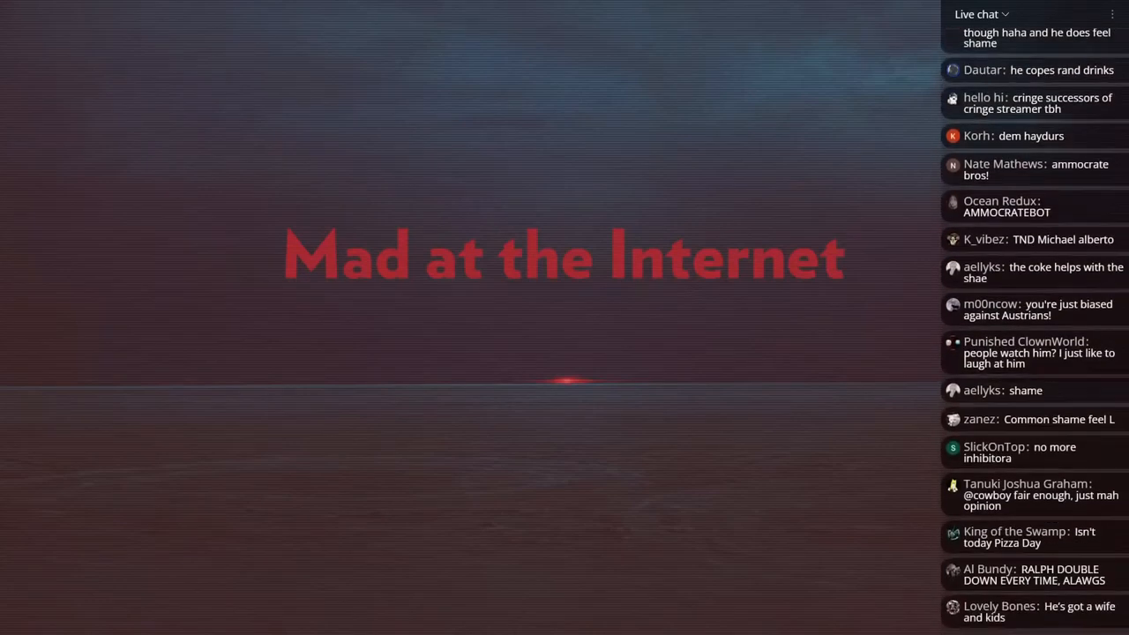
{"action": "scroll", "scroll_direction": "down", "scroll_amount": 3}
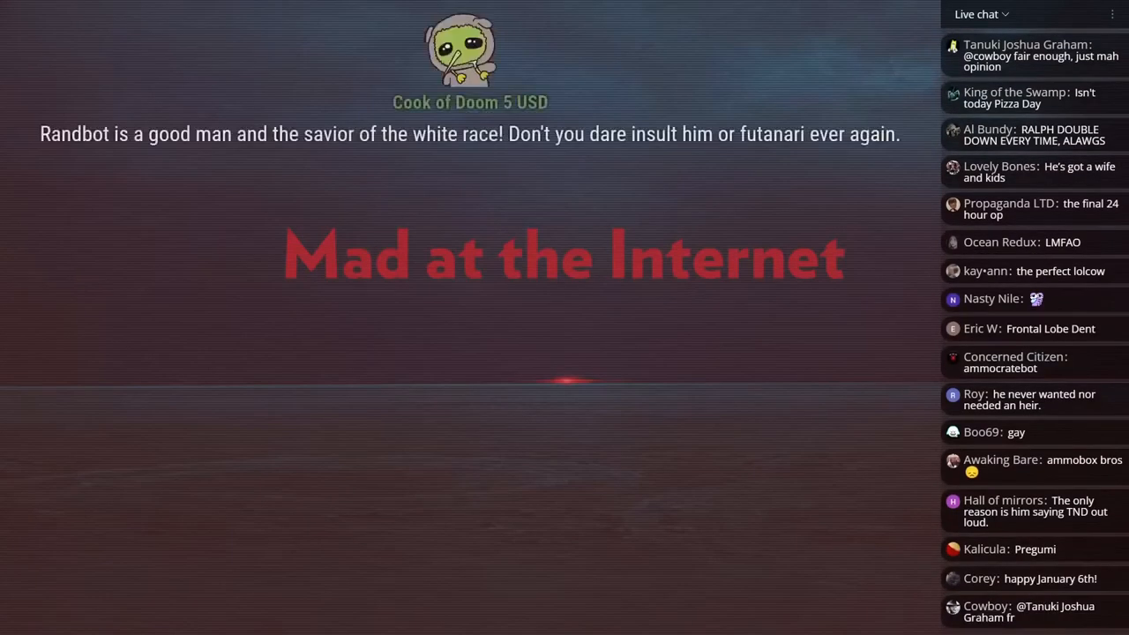
{"action": "scroll", "scroll_direction": "down", "scroll_amount": 3}
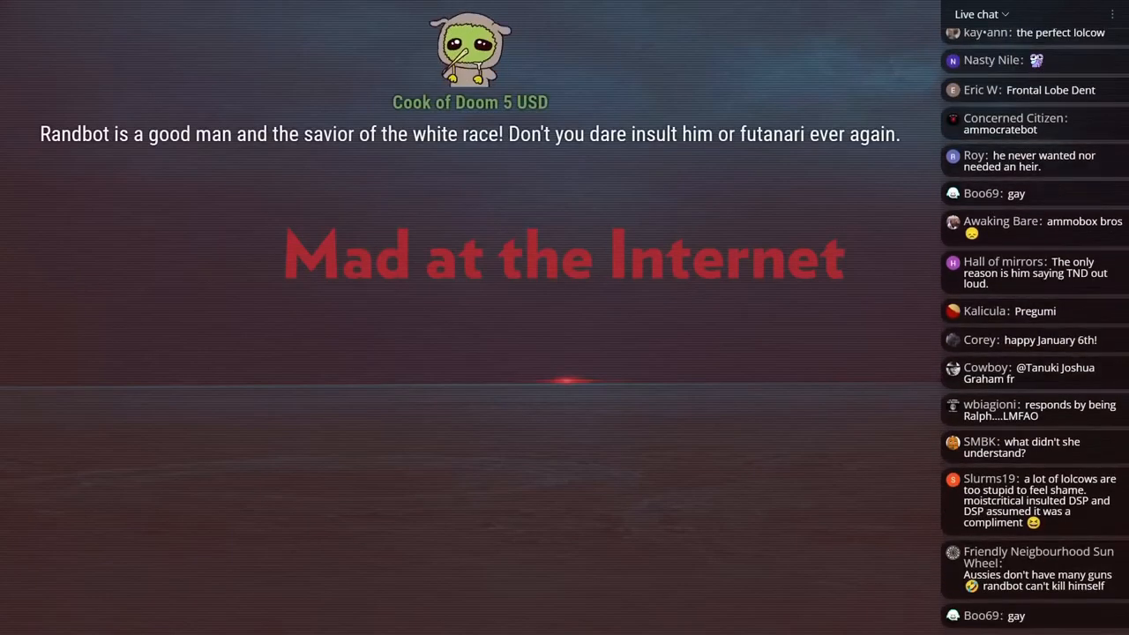
{"action": "scroll", "scroll_direction": "down", "scroll_amount": 3}
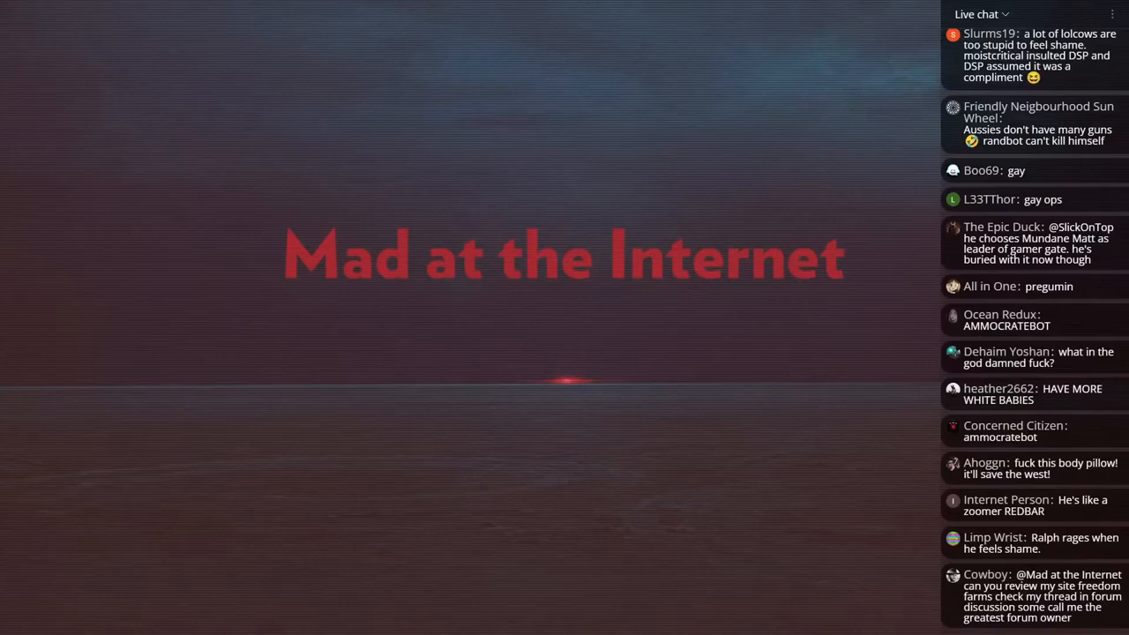
{"action": "scroll", "scroll_direction": "down", "scroll_amount": 3}
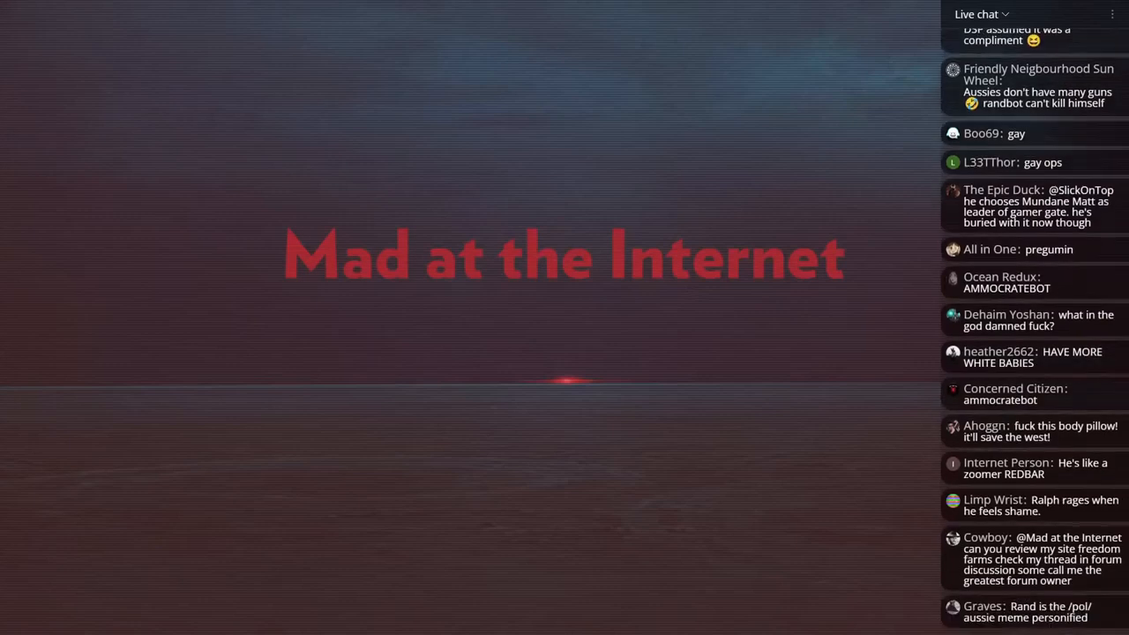
{"action": "scroll", "scroll_direction": "down", "scroll_amount": 3}
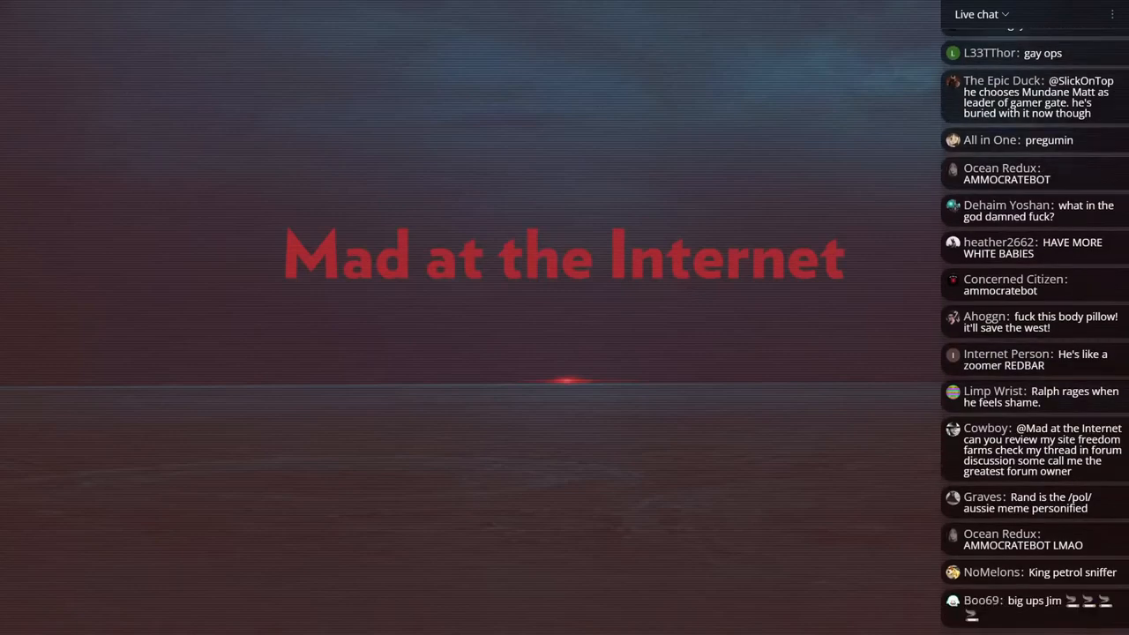
{"action": "scroll", "scroll_direction": "down", "scroll_amount": 3}
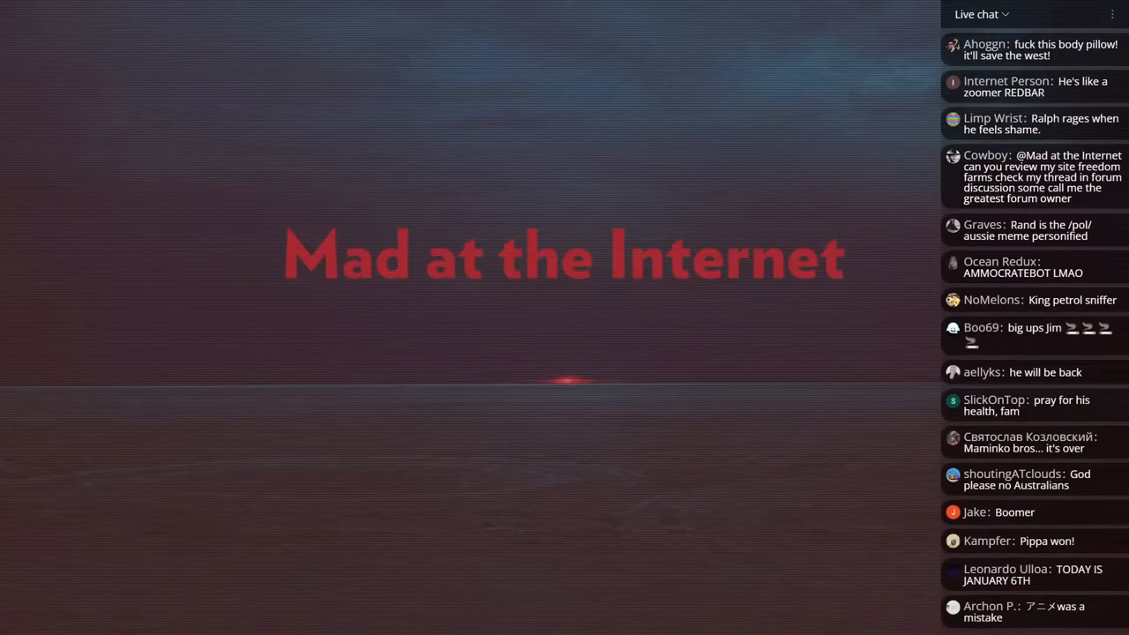
{"action": "scroll", "scroll_direction": "down", "scroll_amount": 3}
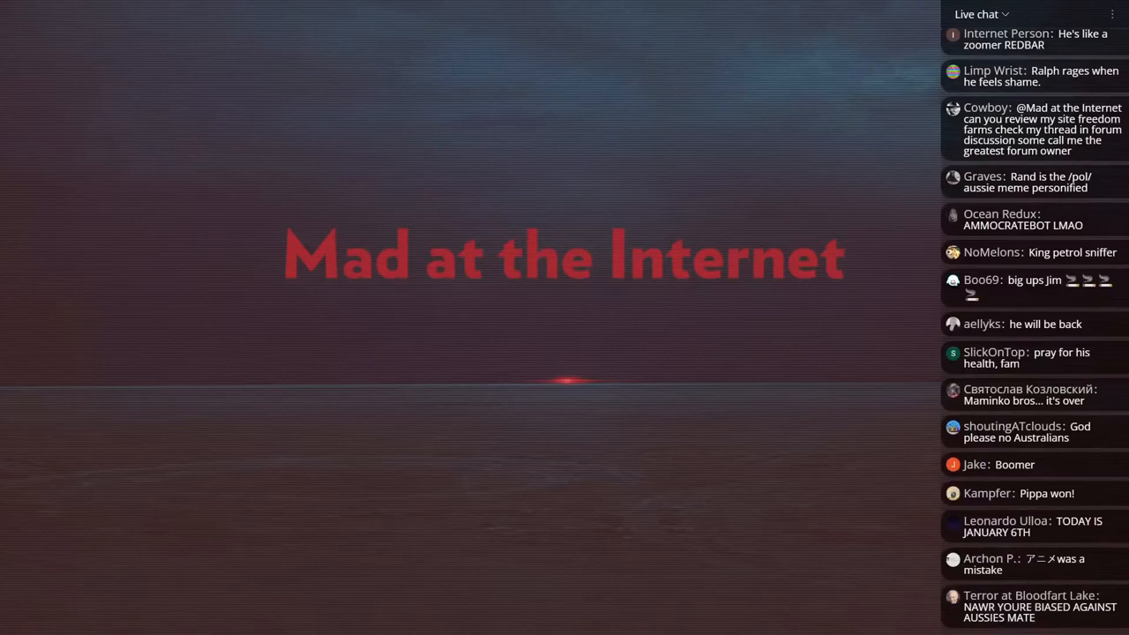
{"action": "scroll", "scroll_direction": "down", "scroll_amount": 3}
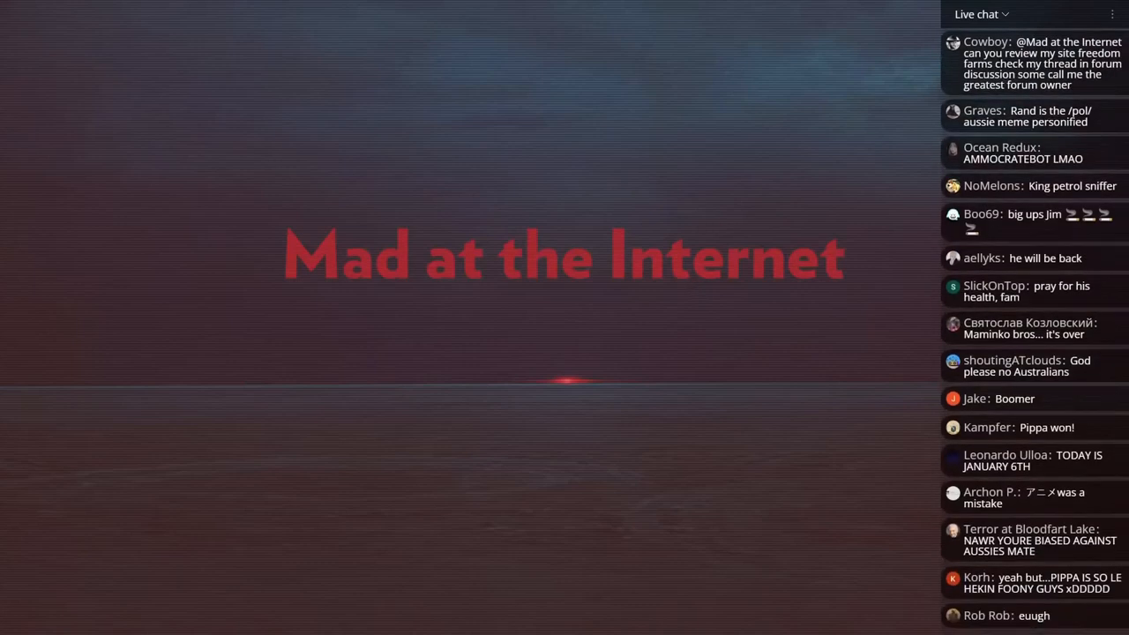
{"action": "scroll", "scroll_direction": "down", "scroll_amount": 3}
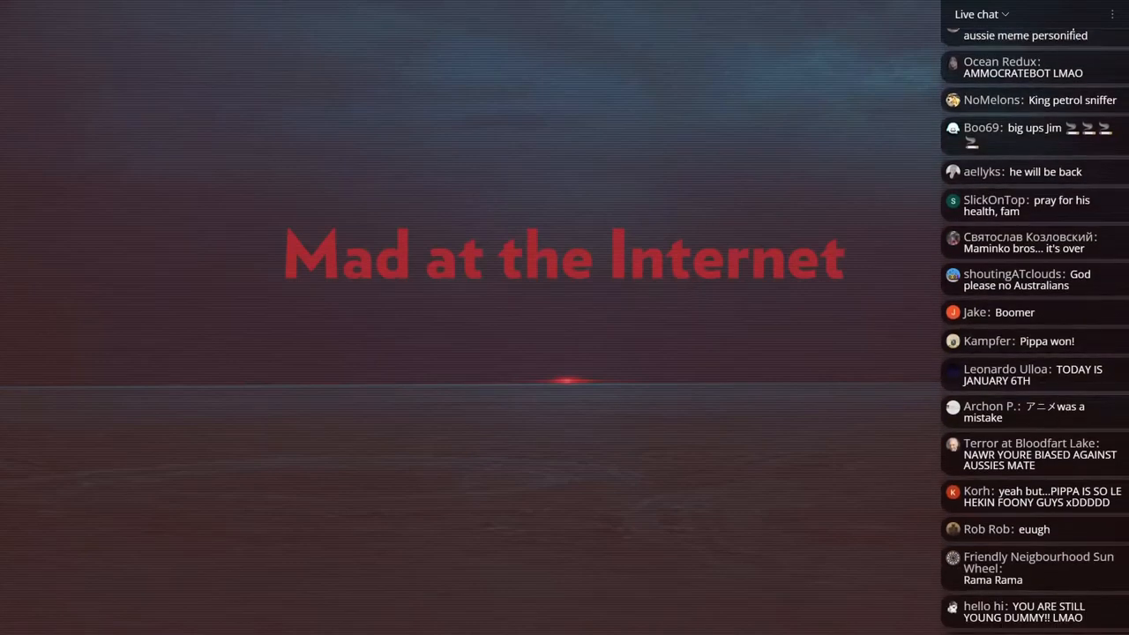
{"action": "scroll", "scroll_direction": "down", "scroll_amount": 3}
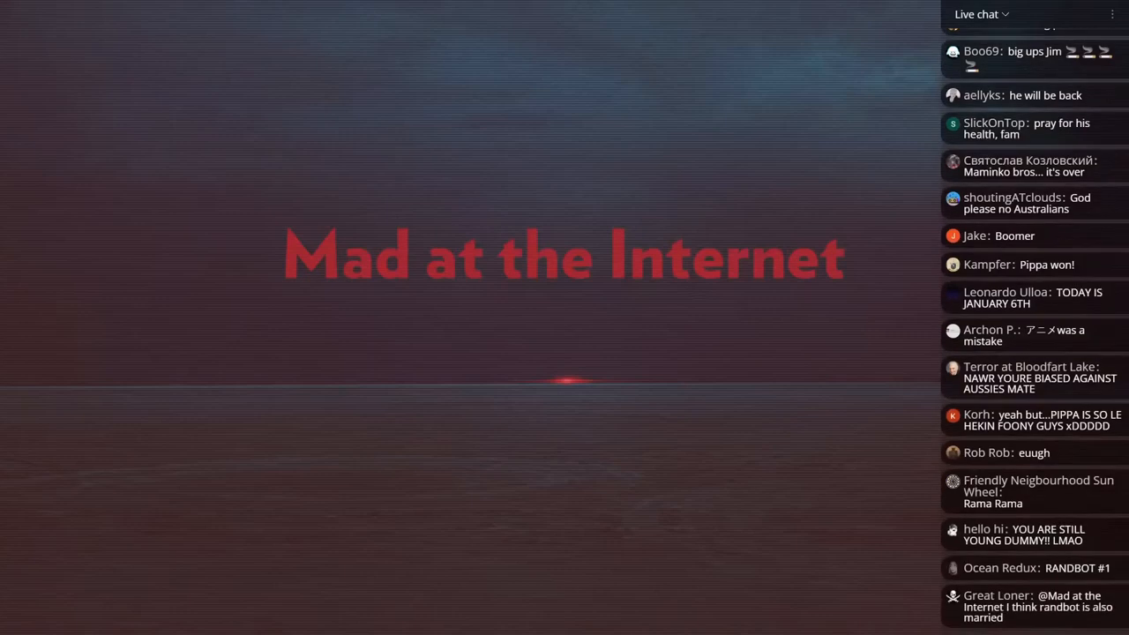
{"action": "scroll", "scroll_direction": "down", "scroll_amount": 3}
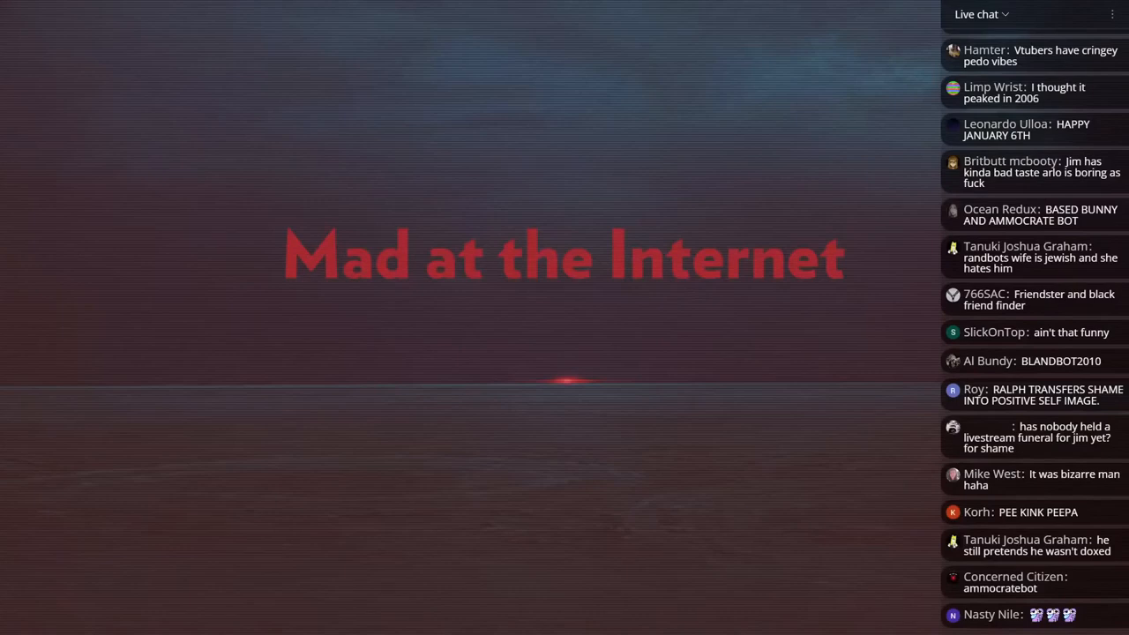
{"action": "scroll", "scroll_direction": "down", "scroll_amount": 3}
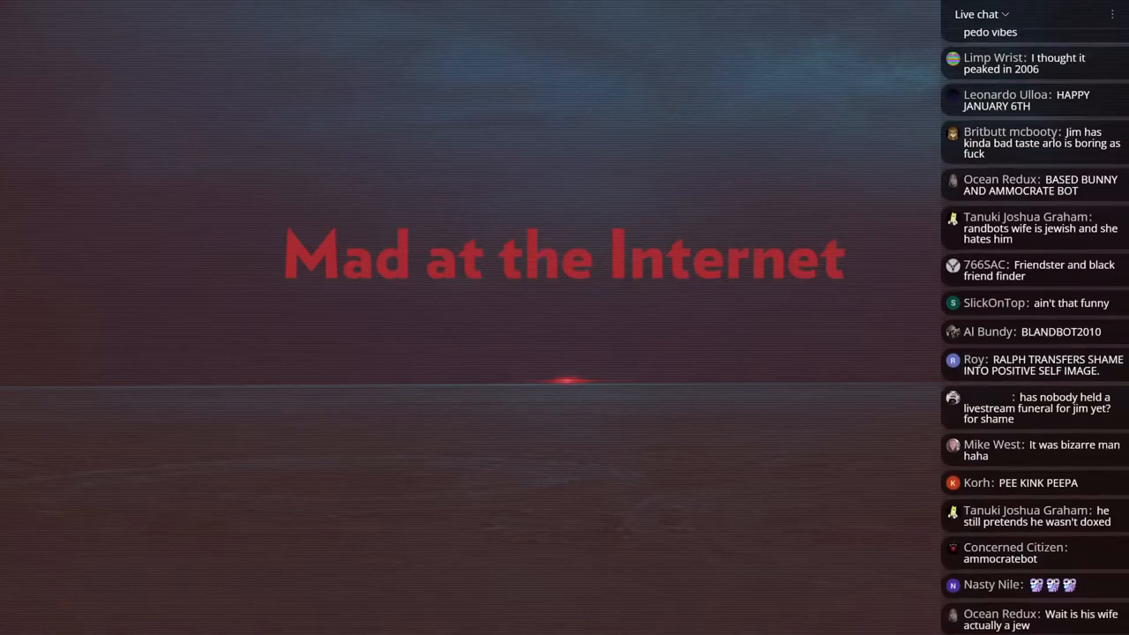
{"action": "scroll", "scroll_direction": "down", "scroll_amount": 3}
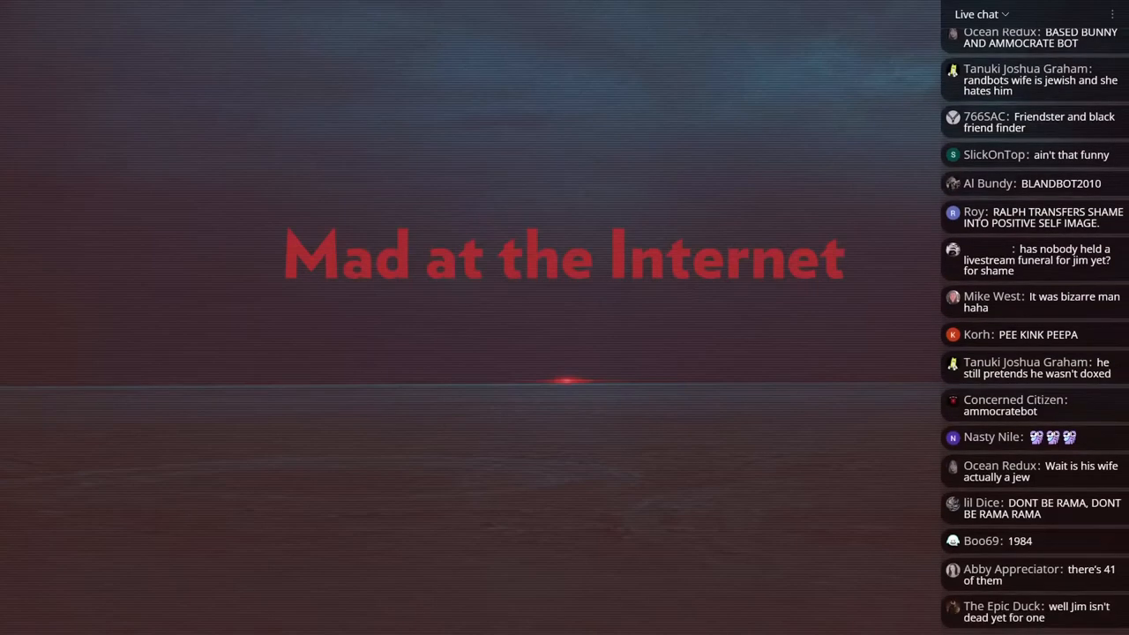
{"action": "scroll", "scroll_direction": "down", "scroll_amount": 3}
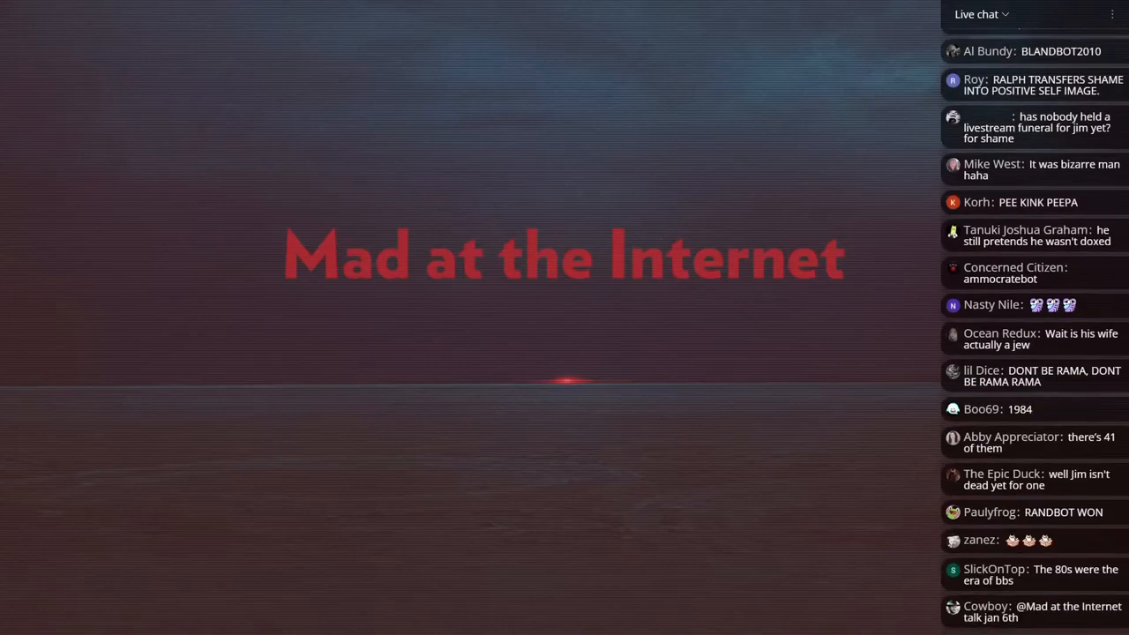
{"action": "scroll", "scroll_direction": "down", "scroll_amount": 3}
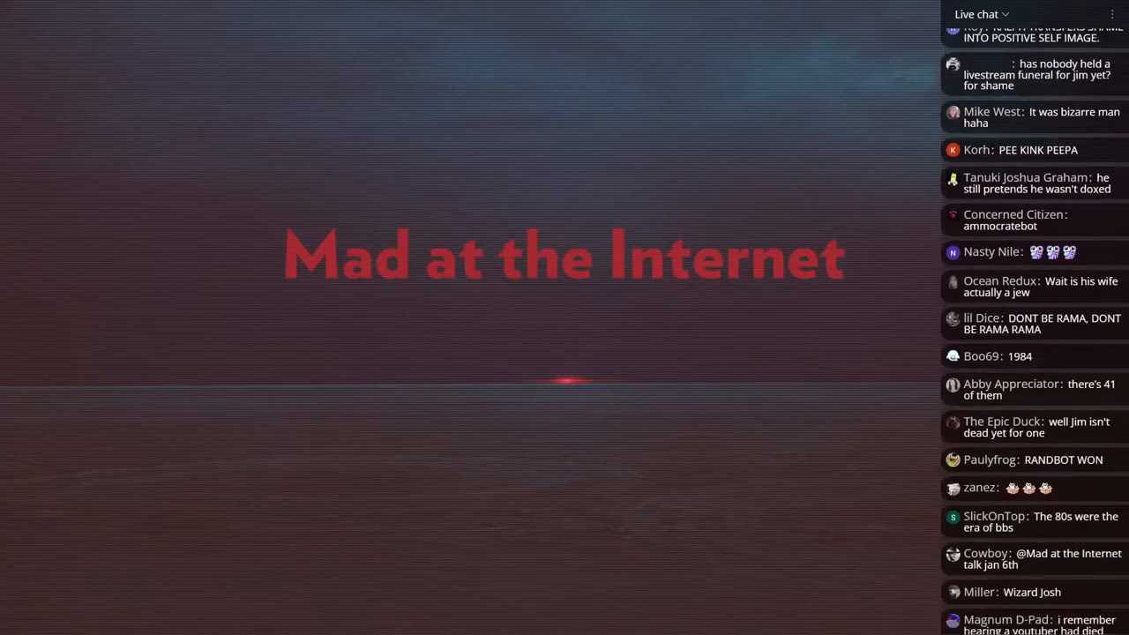
{"action": "scroll", "scroll_direction": "down", "scroll_amount": 3}
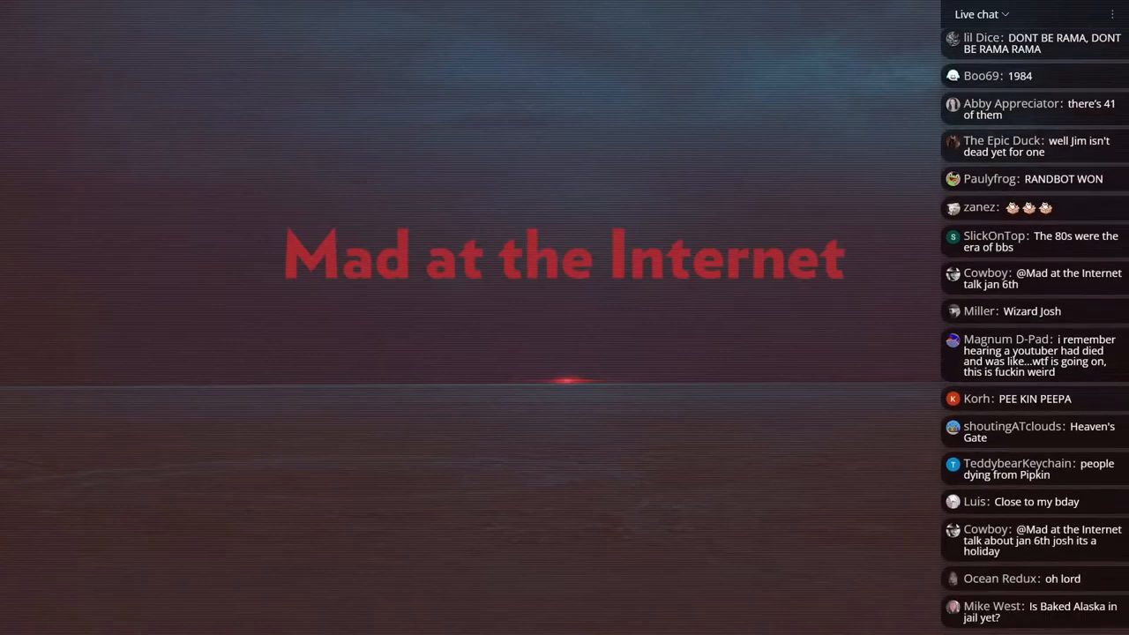
{"action": "scroll", "scroll_direction": "down", "scroll_amount": 3}
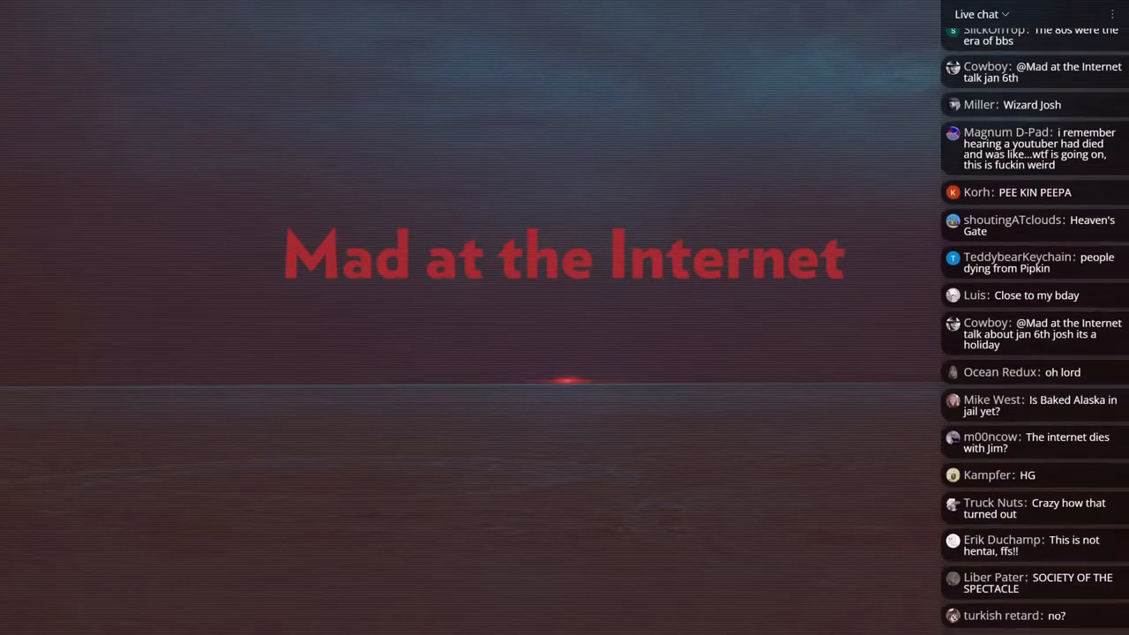
{"action": "scroll", "scroll_direction": "down", "scroll_amount": 3}
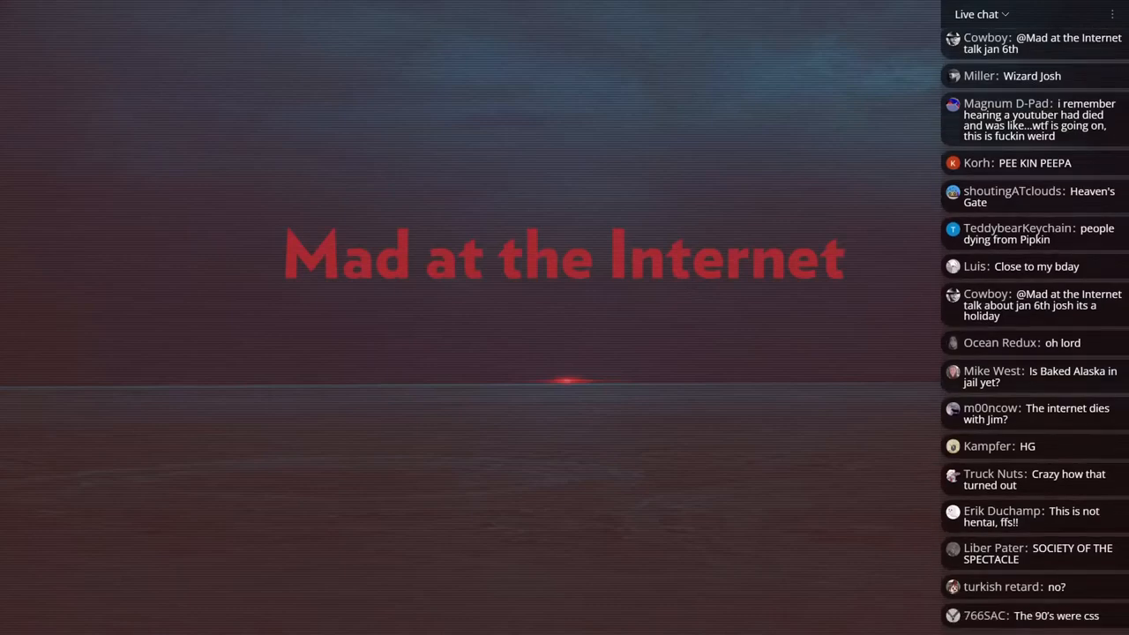
{"action": "scroll", "scroll_direction": "down", "scroll_amount": 3}
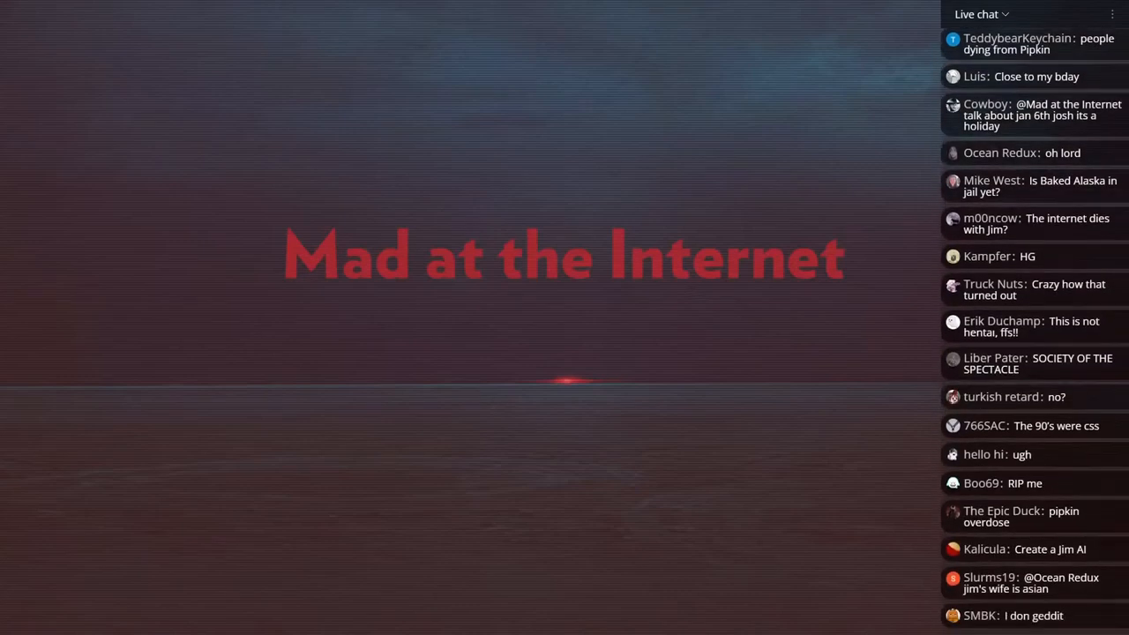
{"action": "scroll", "scroll_direction": "down", "scroll_amount": 3}
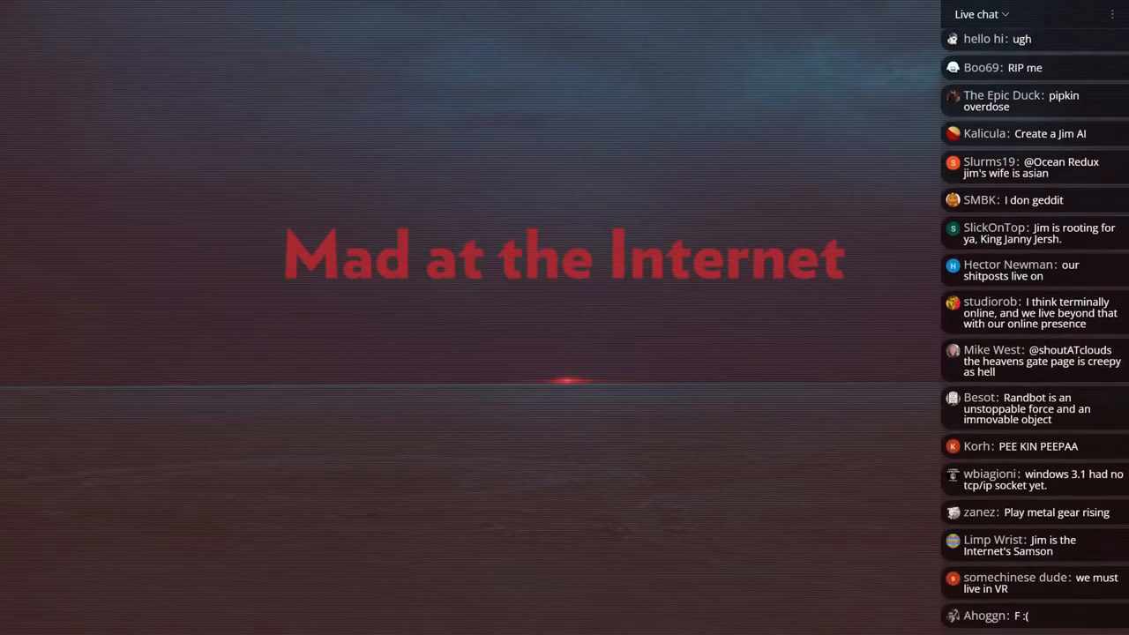
{"action": "scroll", "scroll_direction": "down", "scroll_amount": 3}
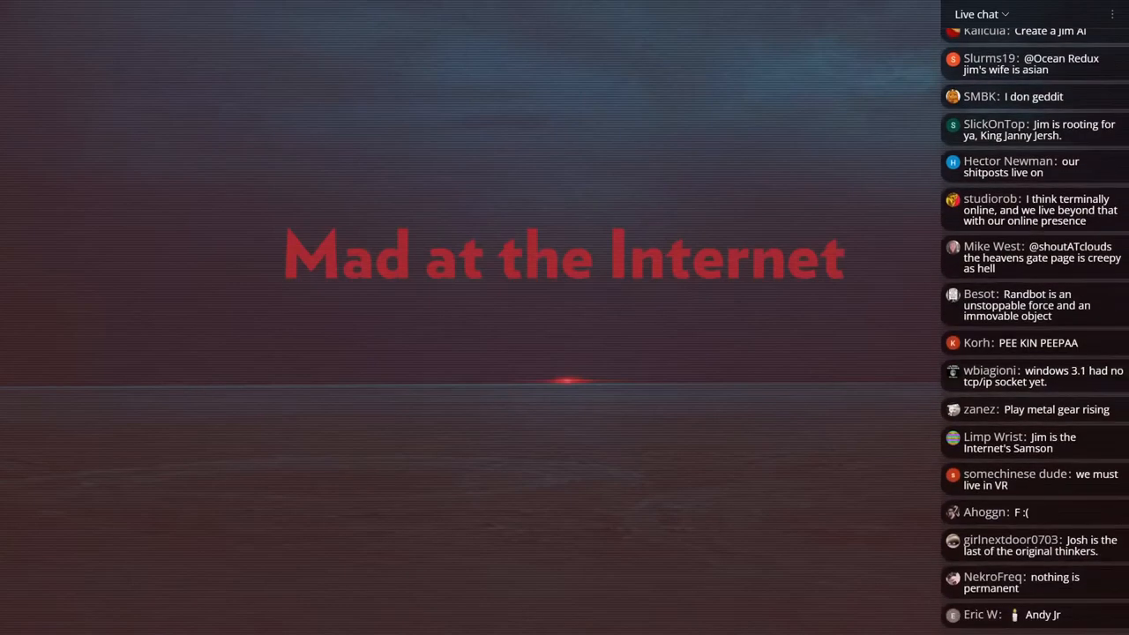
{"action": "scroll", "scroll_direction": "down", "scroll_amount": 3}
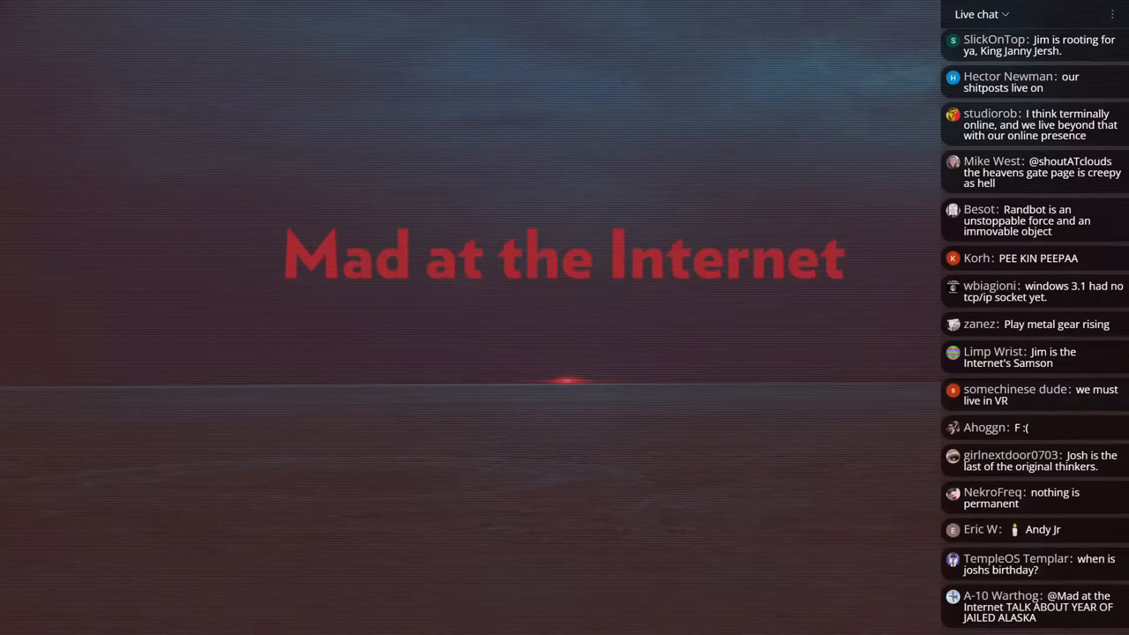
{"action": "scroll", "scroll_direction": "down", "scroll_amount": 3}
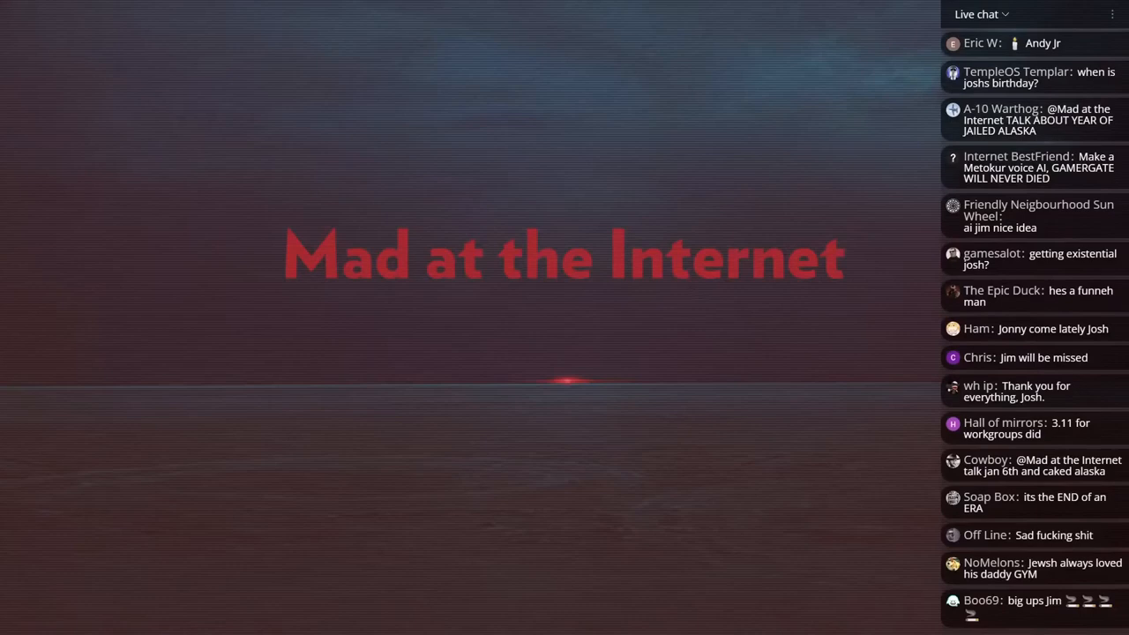
{"action": "scroll", "scroll_direction": "down", "scroll_amount": 3}
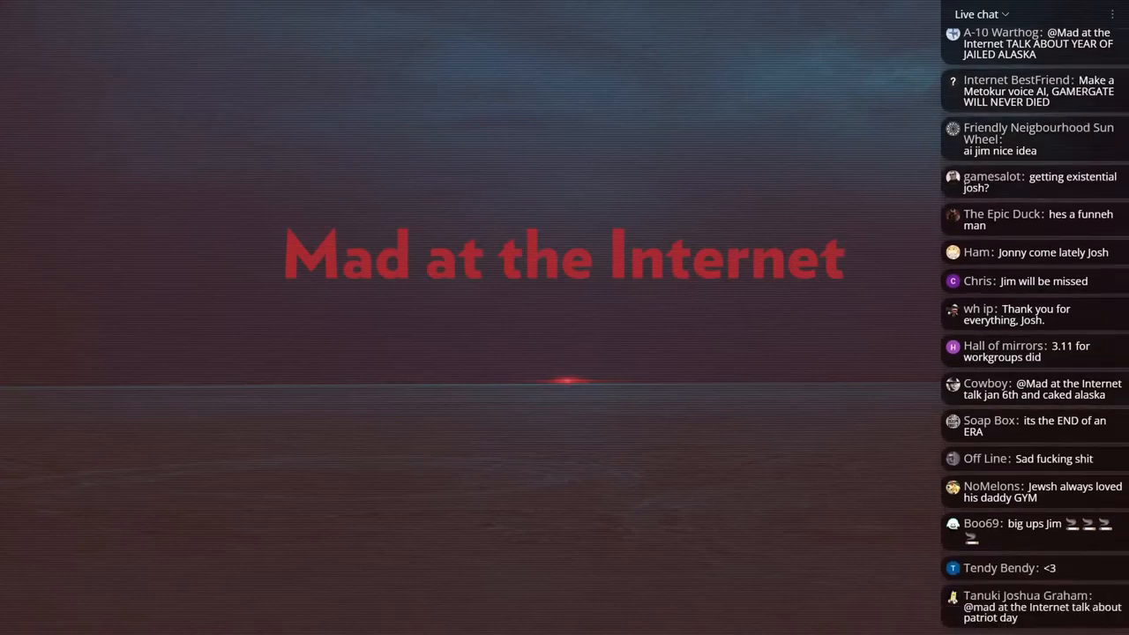
{"action": "scroll", "scroll_direction": "down", "scroll_amount": 3}
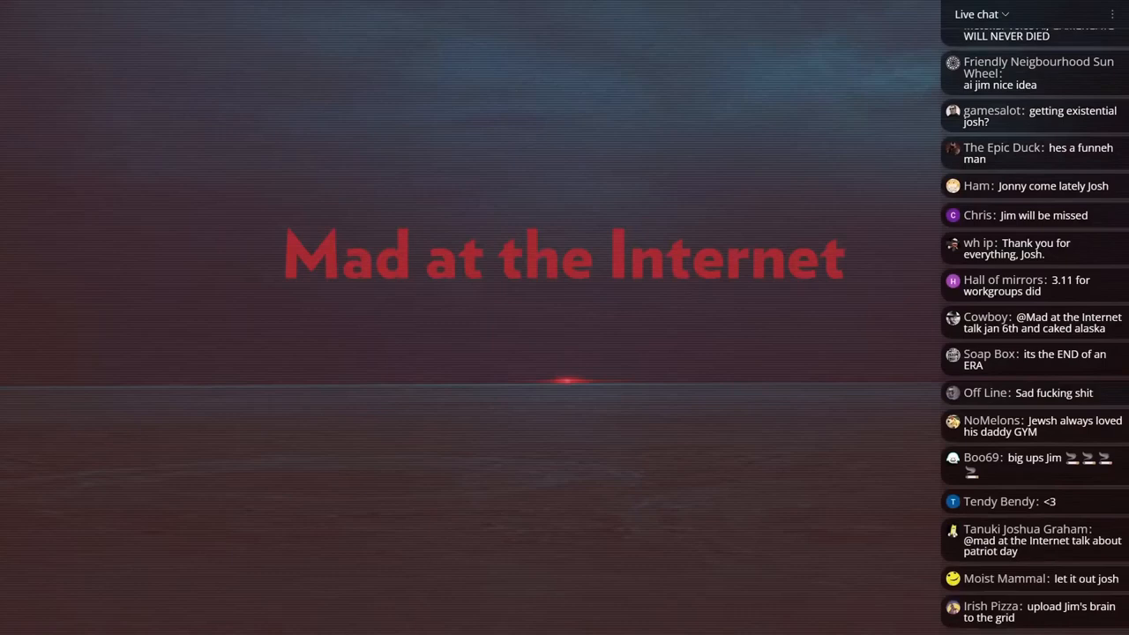
{"action": "scroll", "scroll_direction": "down", "scroll_amount": 3}
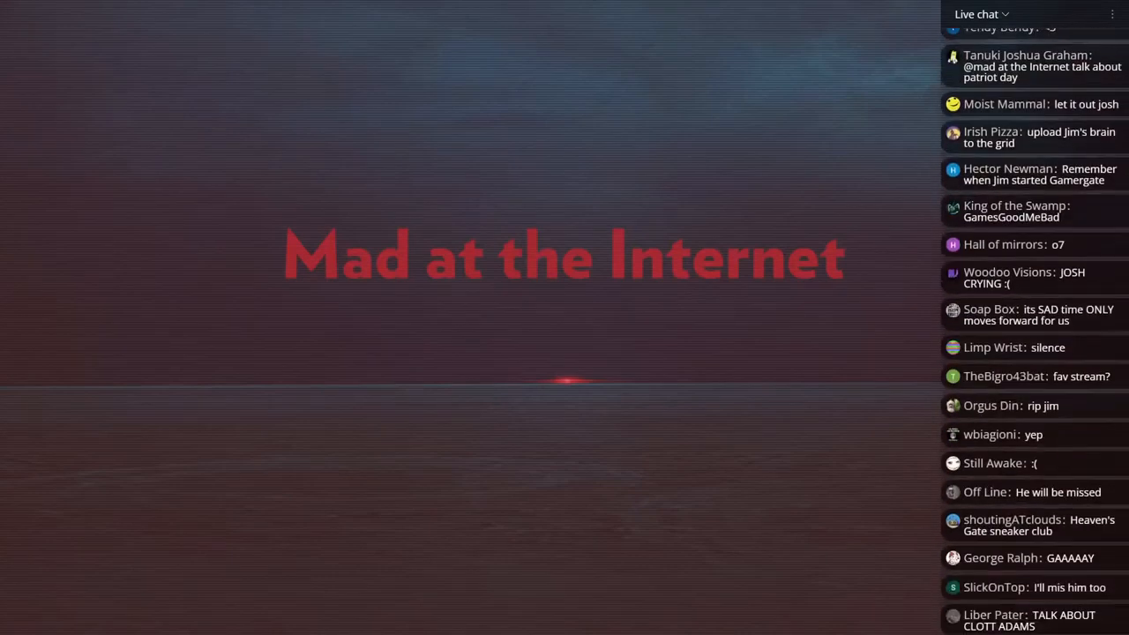
{"action": "scroll", "scroll_direction": "down", "scroll_amount": 3}
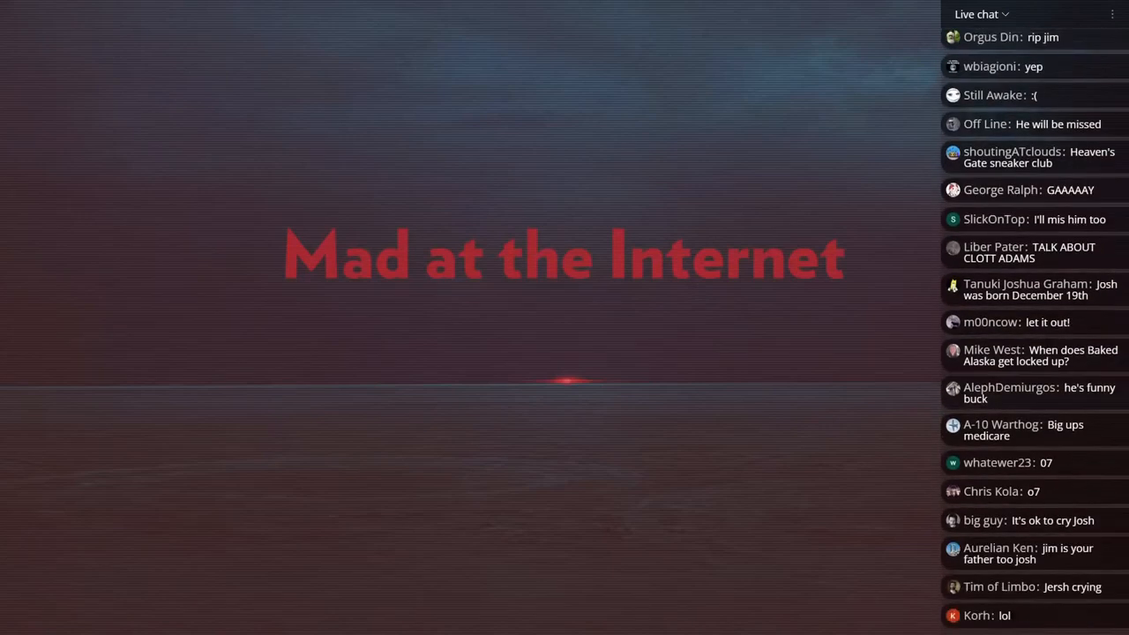
{"action": "scroll", "scroll_direction": "down", "scroll_amount": 3}
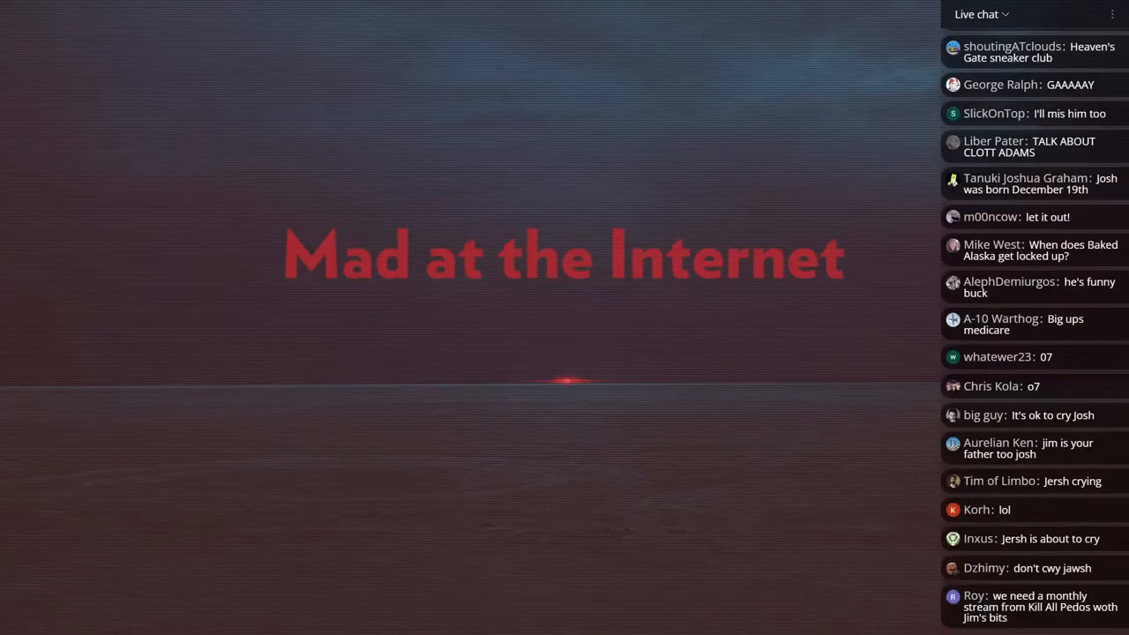
{"action": "scroll", "scroll_direction": "down", "scroll_amount": 3}
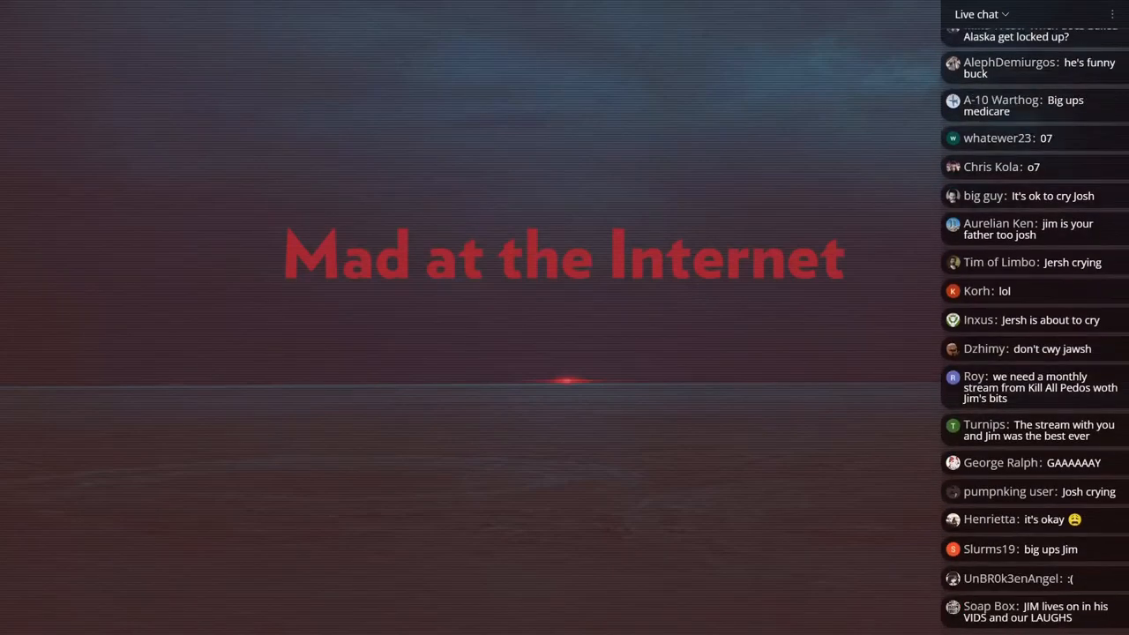
{"action": "scroll", "scroll_direction": "down", "scroll_amount": 3}
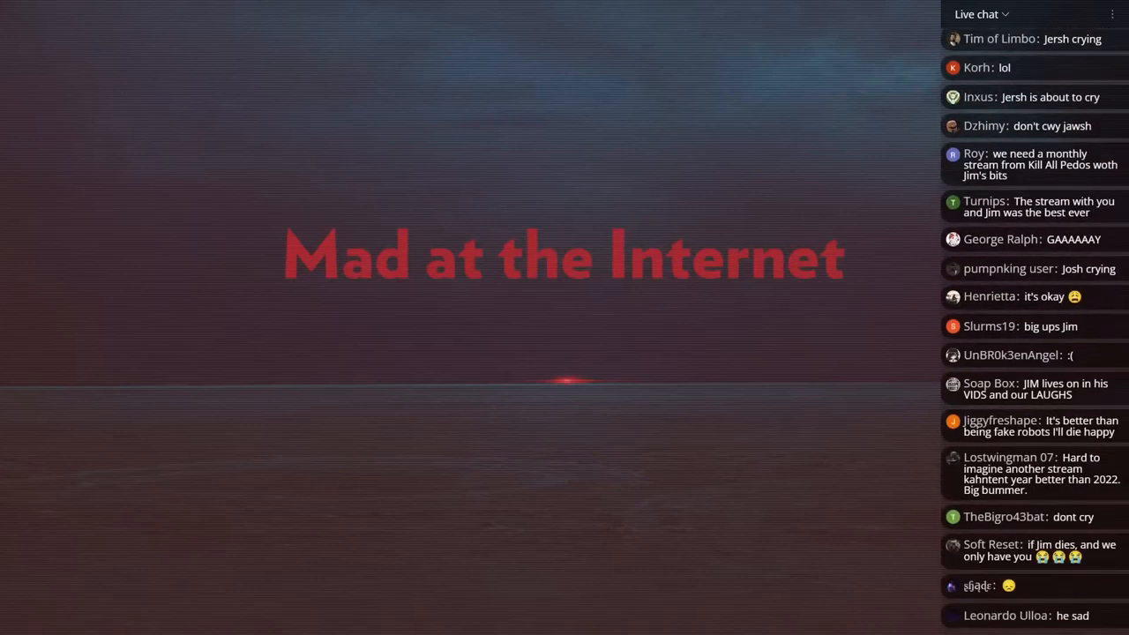
{"action": "scroll", "scroll_direction": "down", "scroll_amount": 3}
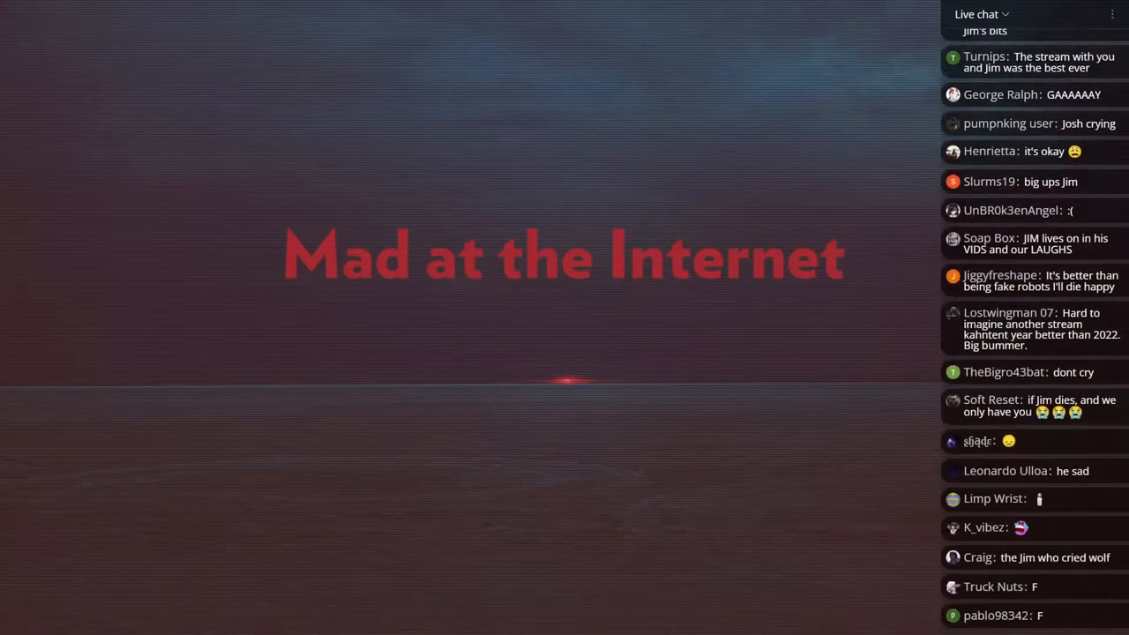
{"action": "scroll", "scroll_direction": "down", "scroll_amount": 3}
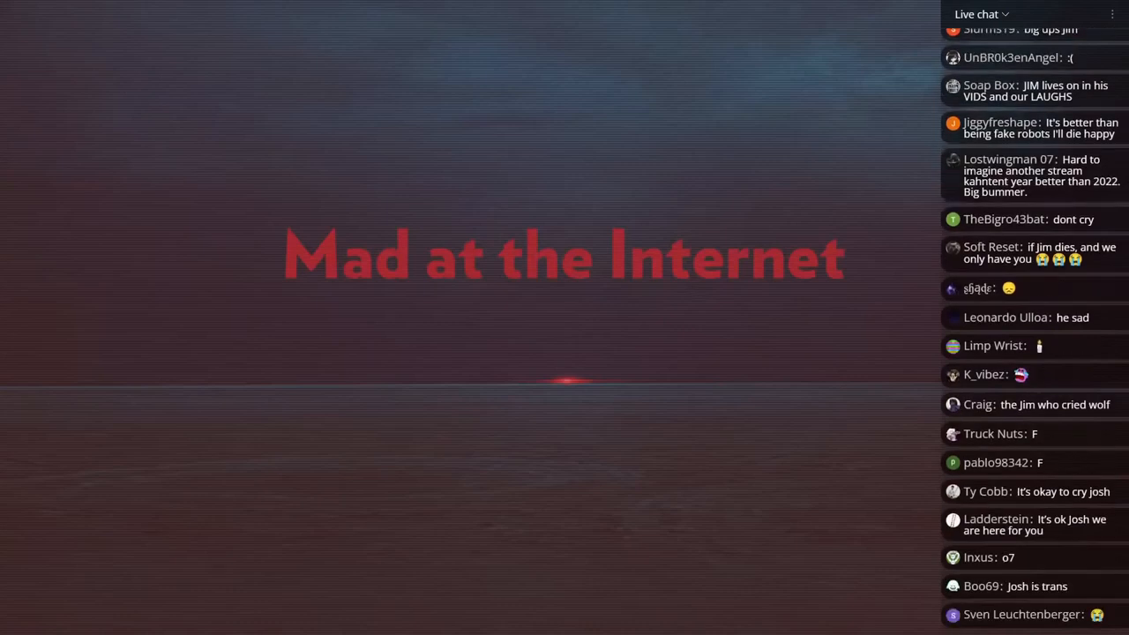
{"action": "scroll", "scroll_direction": "down", "scroll_amount": 3}
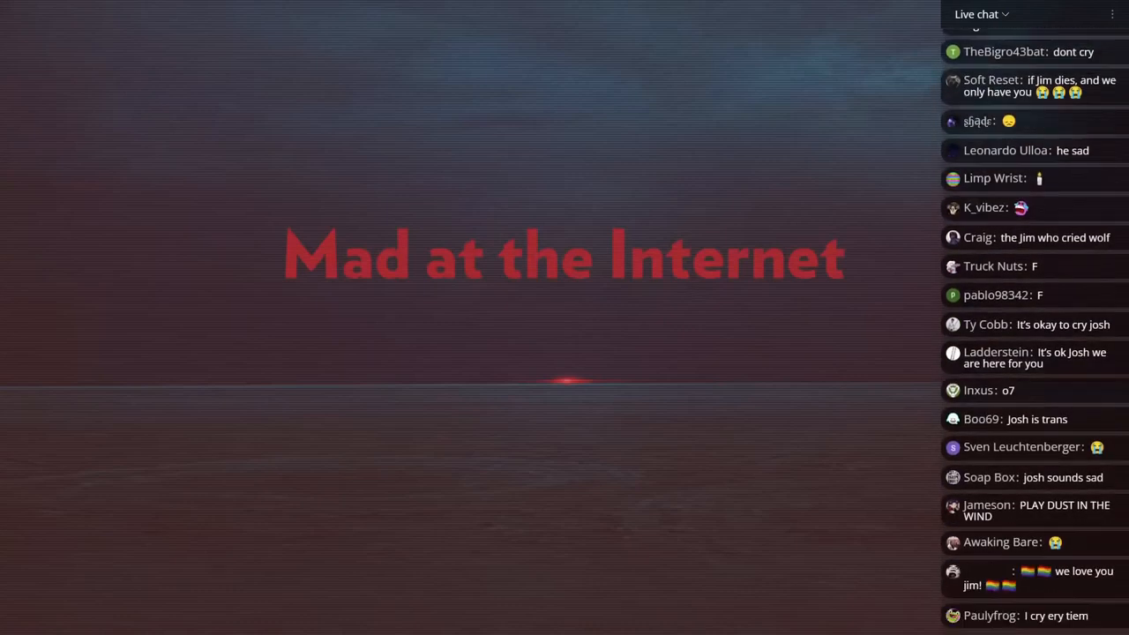
{"action": "scroll", "scroll_direction": "down", "scroll_amount": 3}
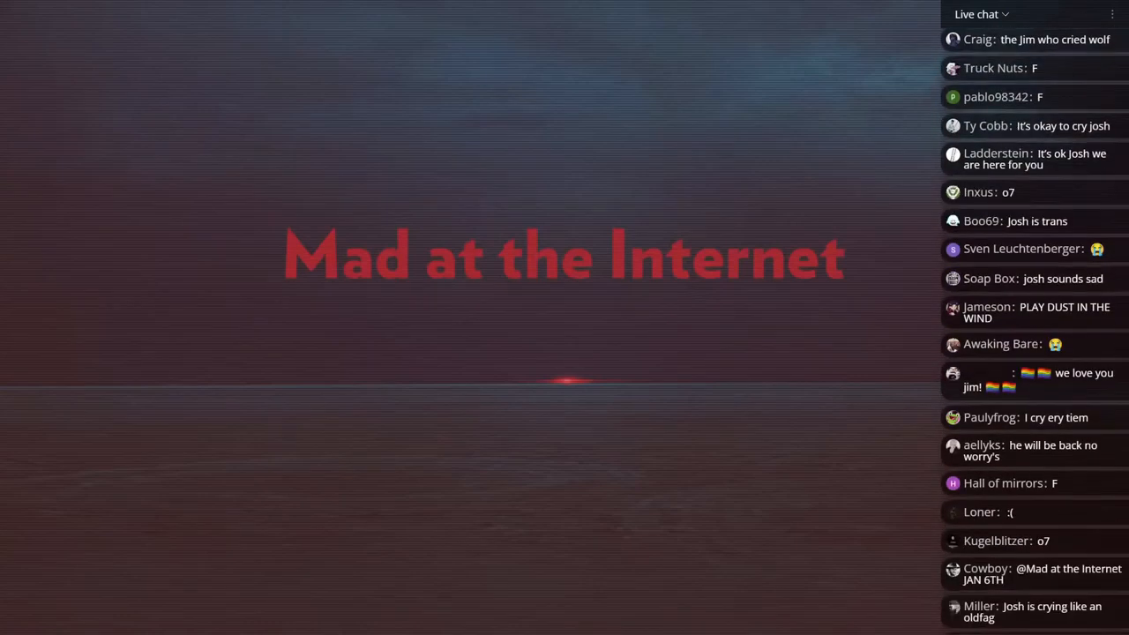
{"action": "scroll", "scroll_direction": "down", "scroll_amount": 3}
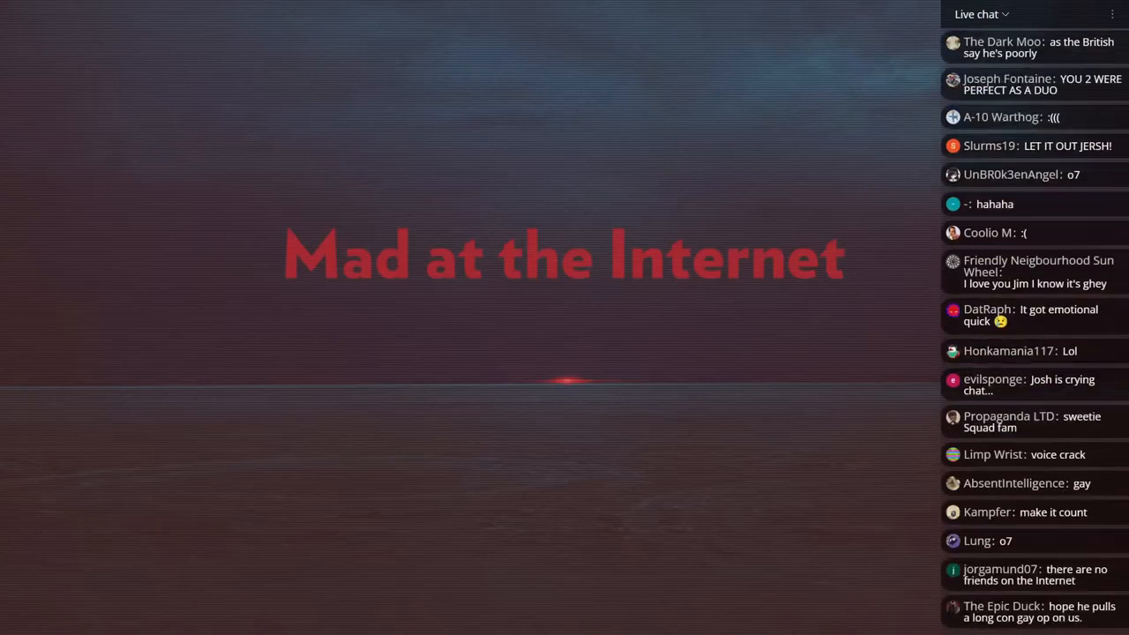
{"action": "scroll", "scroll_direction": "down", "scroll_amount": 3}
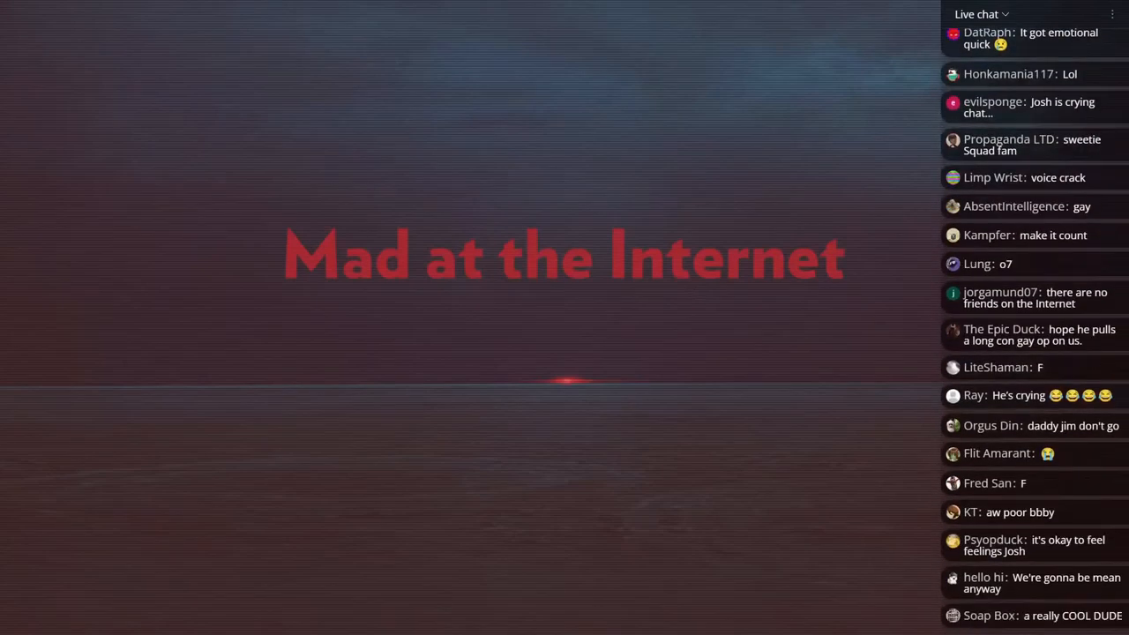
{"action": "scroll", "scroll_direction": "down", "scroll_amount": 3}
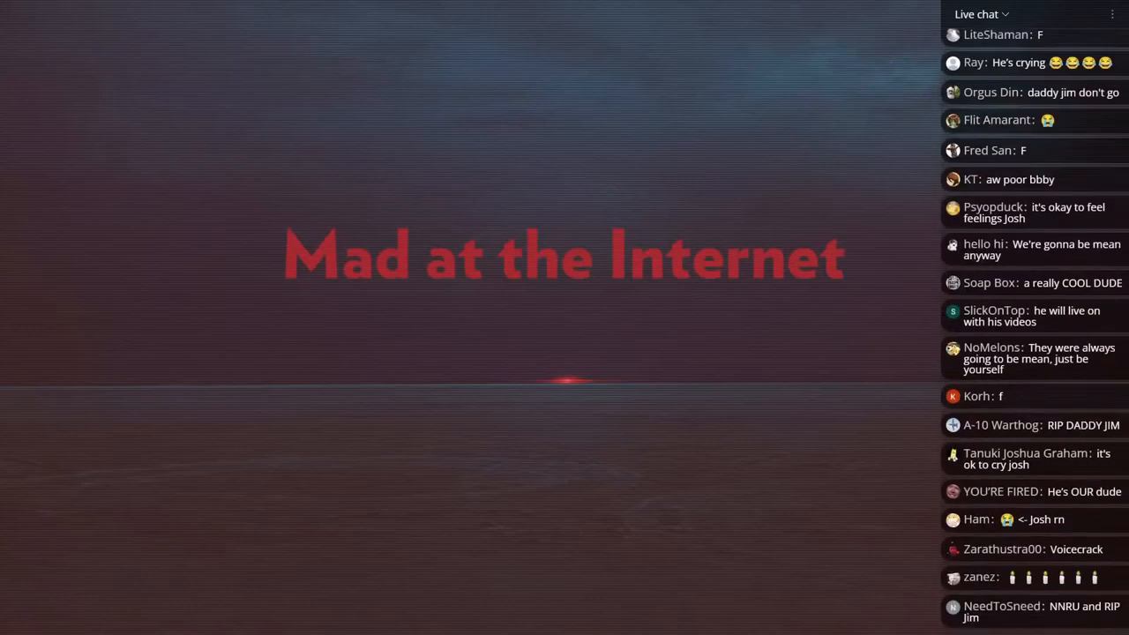
{"action": "scroll", "scroll_direction": "down", "scroll_amount": 3}
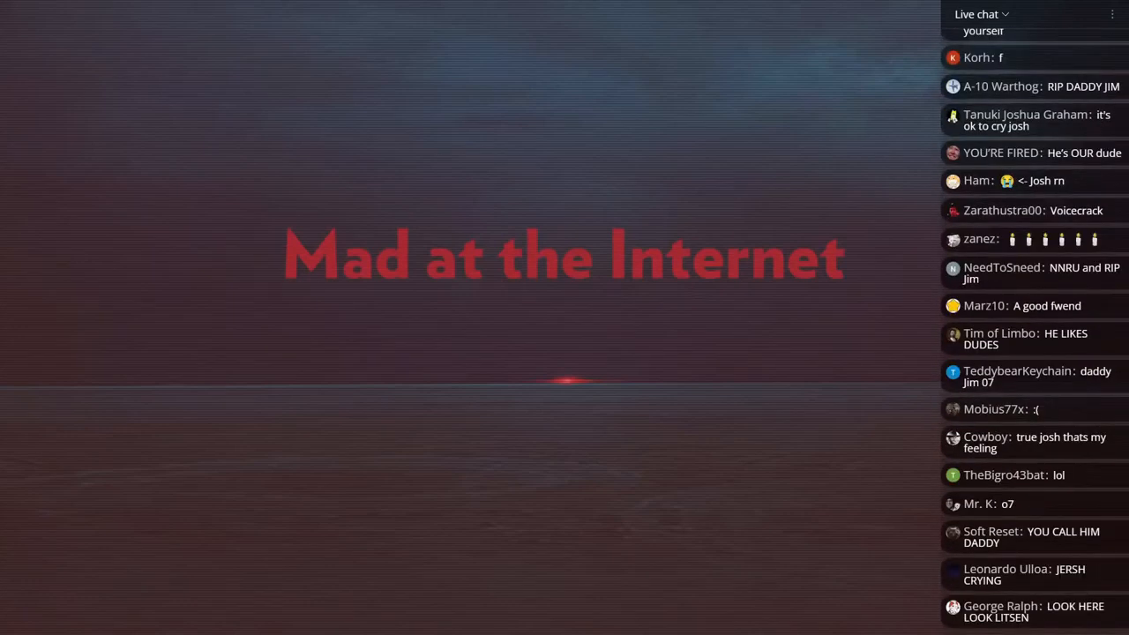
{"action": "scroll", "scroll_direction": "down", "scroll_amount": 3}
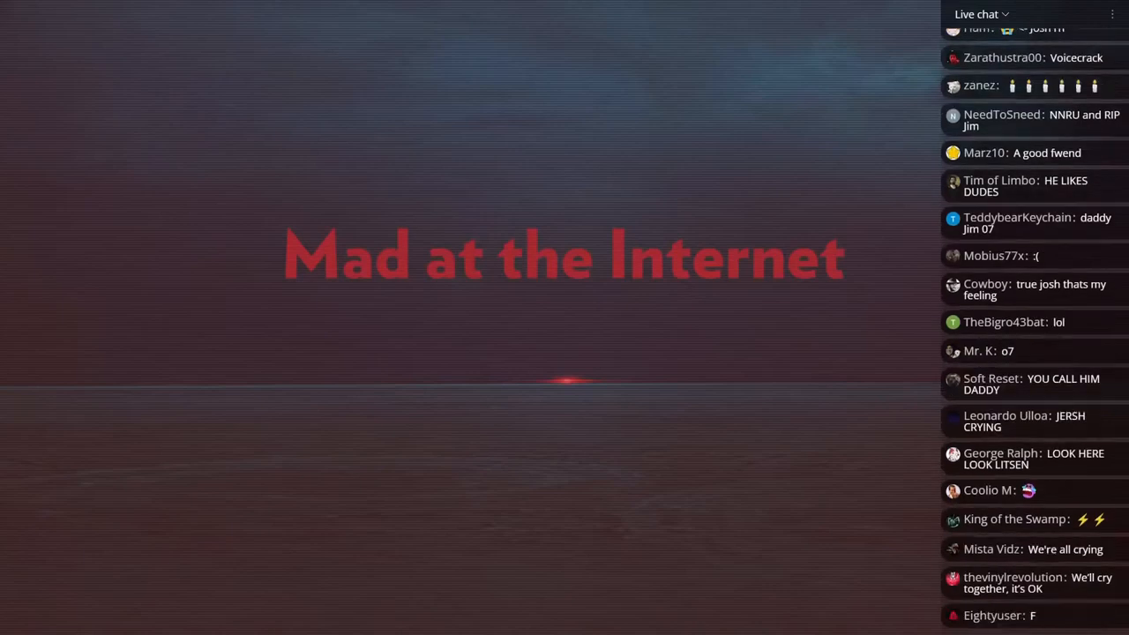
{"action": "scroll", "scroll_direction": "down", "scroll_amount": 3}
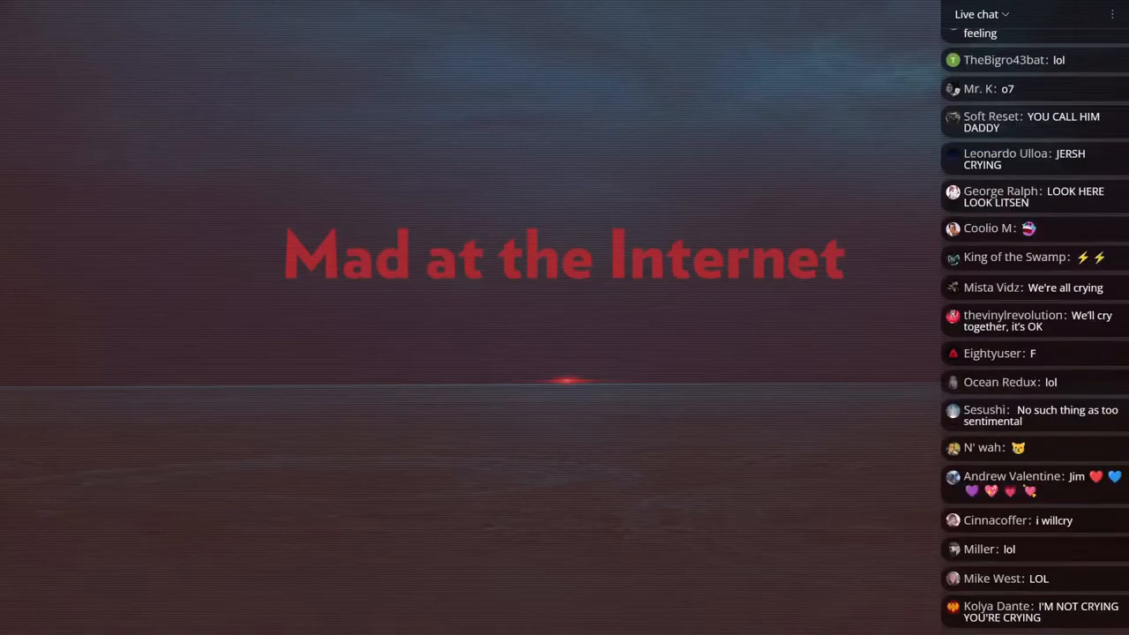
{"action": "scroll", "scroll_direction": "down", "scroll_amount": 3}
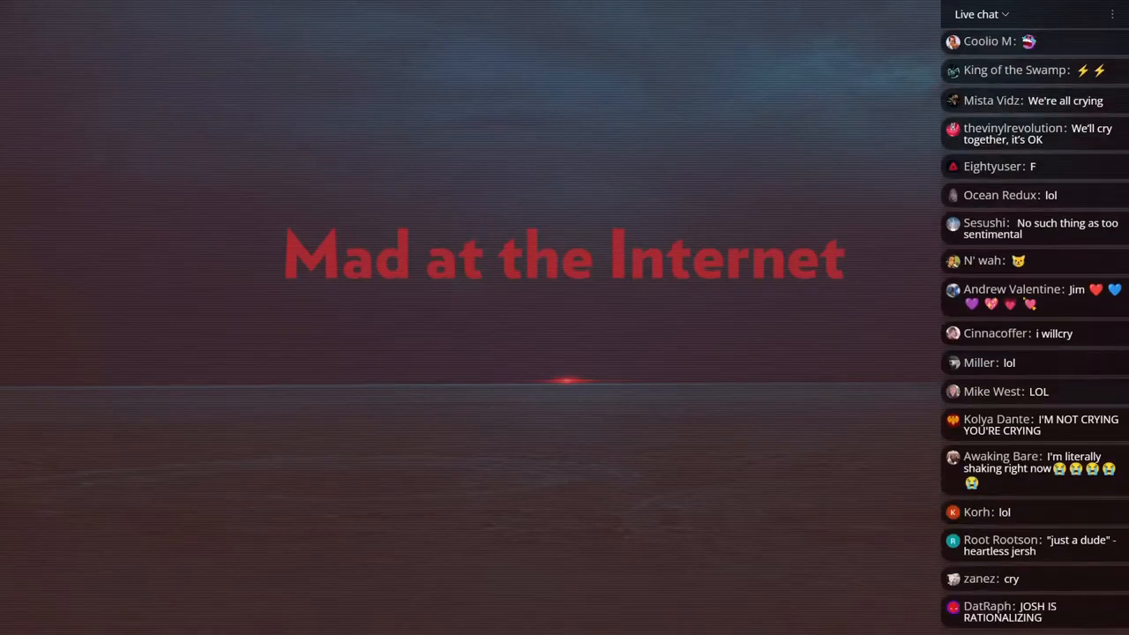
{"action": "scroll", "scroll_direction": "down", "scroll_amount": 3}
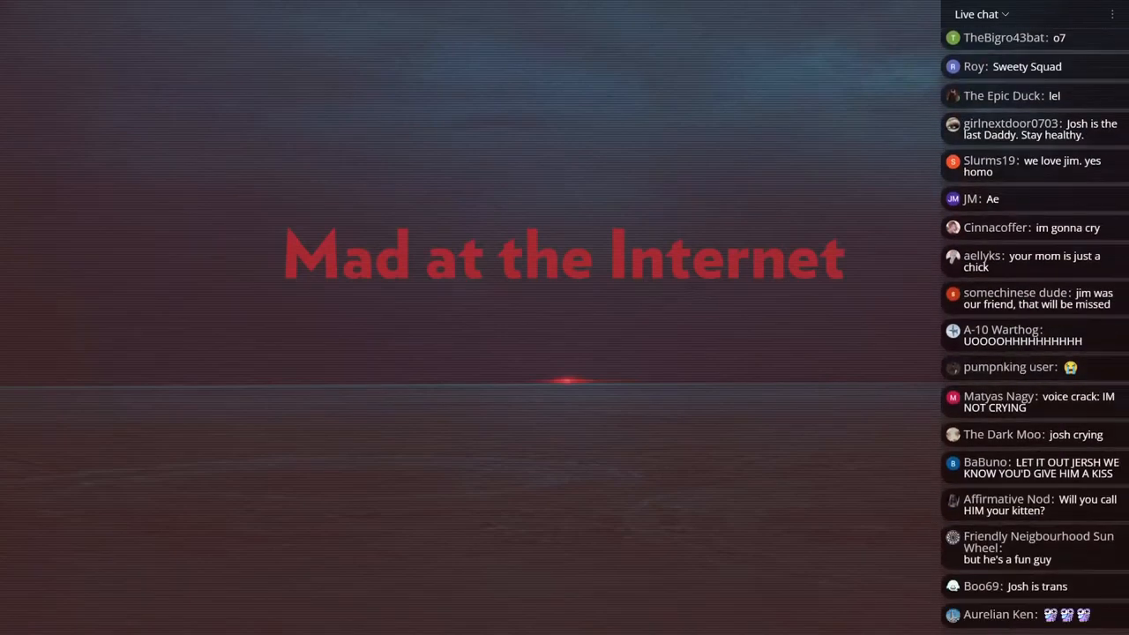
{"action": "scroll", "scroll_direction": "down", "scroll_amount": 3}
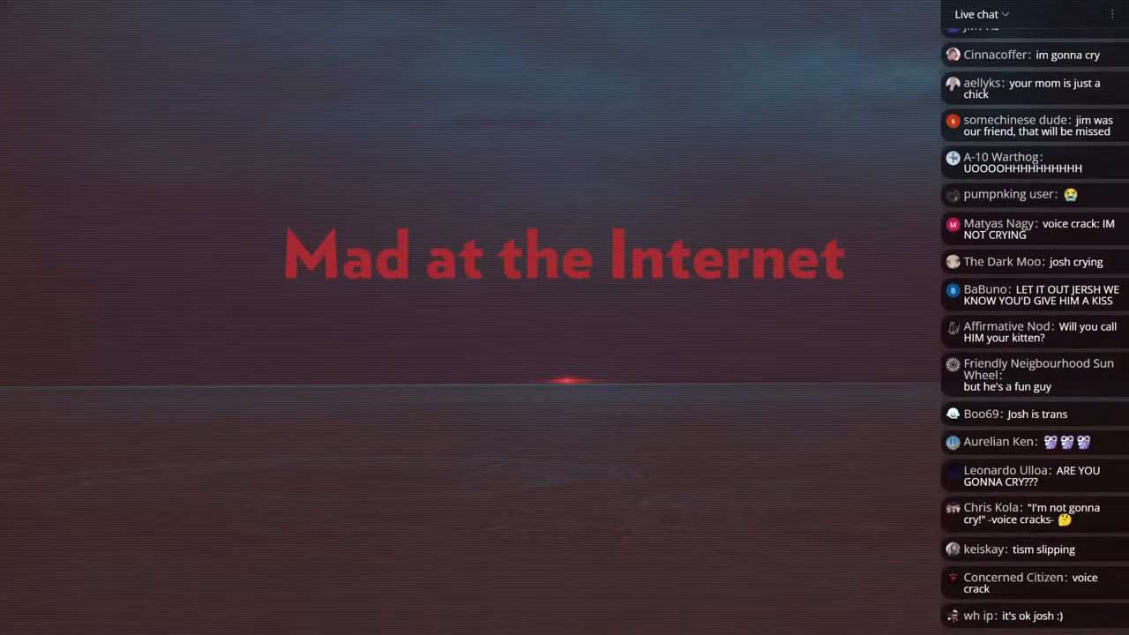
{"action": "scroll", "scroll_direction": "down", "scroll_amount": 3}
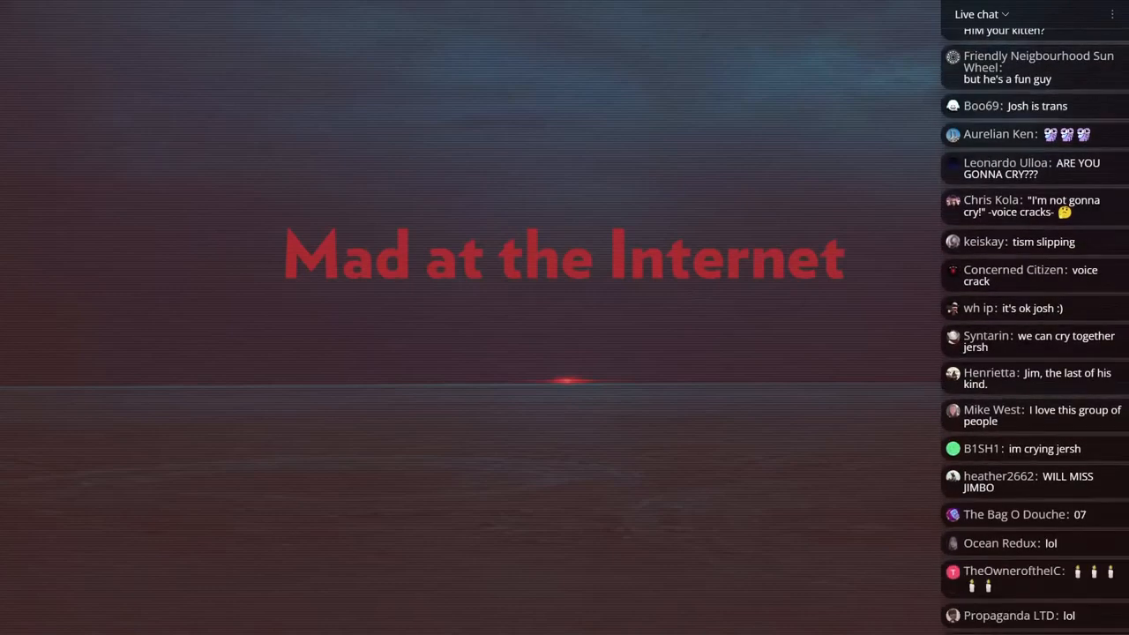
{"action": "scroll", "scroll_direction": "down", "scroll_amount": 3}
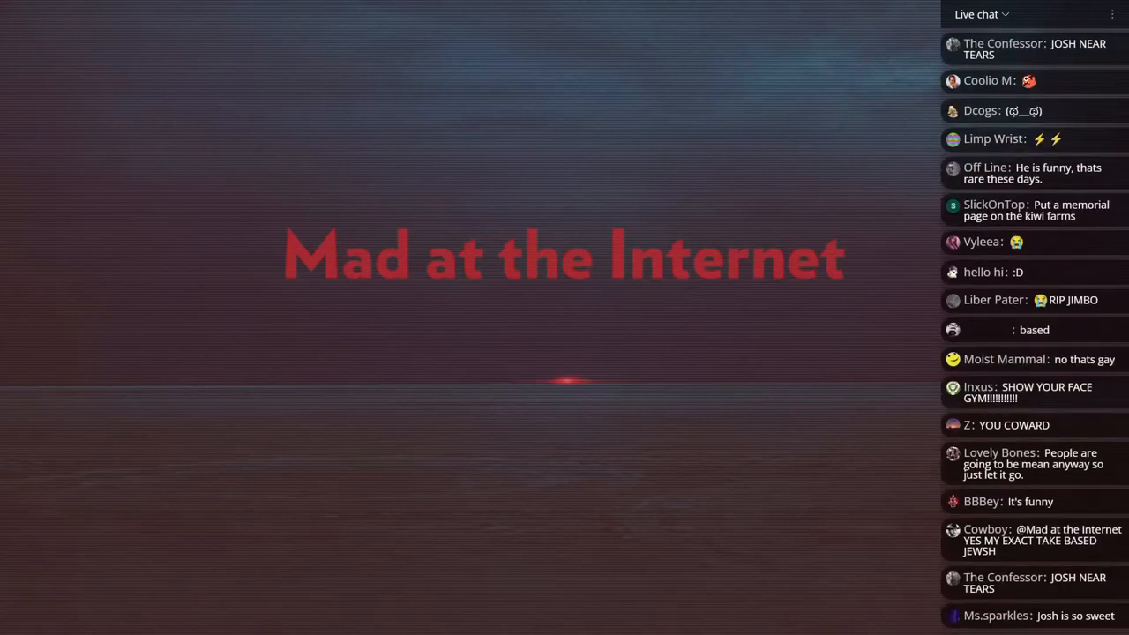
{"action": "scroll", "scroll_direction": "down", "scroll_amount": 3}
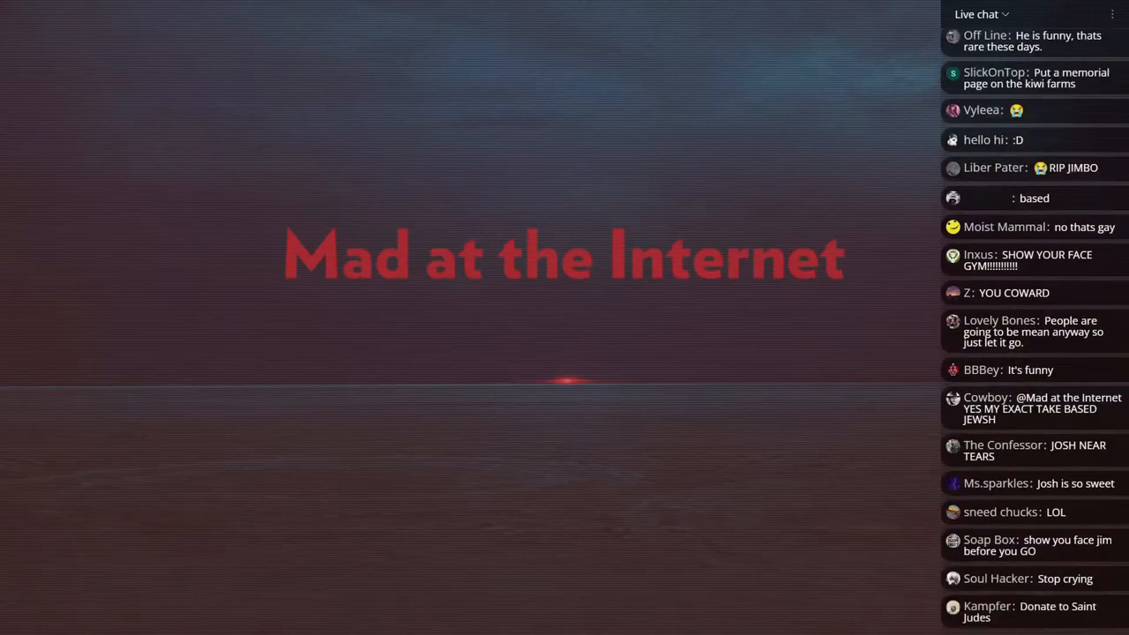
{"action": "scroll", "scroll_direction": "down", "scroll_amount": 3}
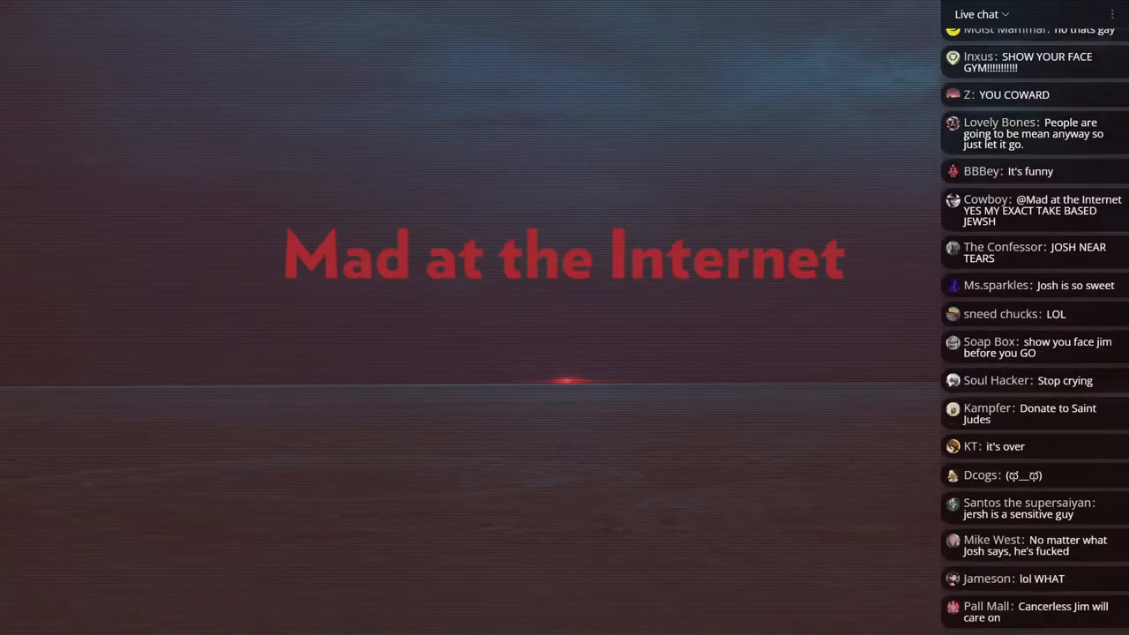
{"action": "scroll", "scroll_direction": "down", "scroll_amount": 3}
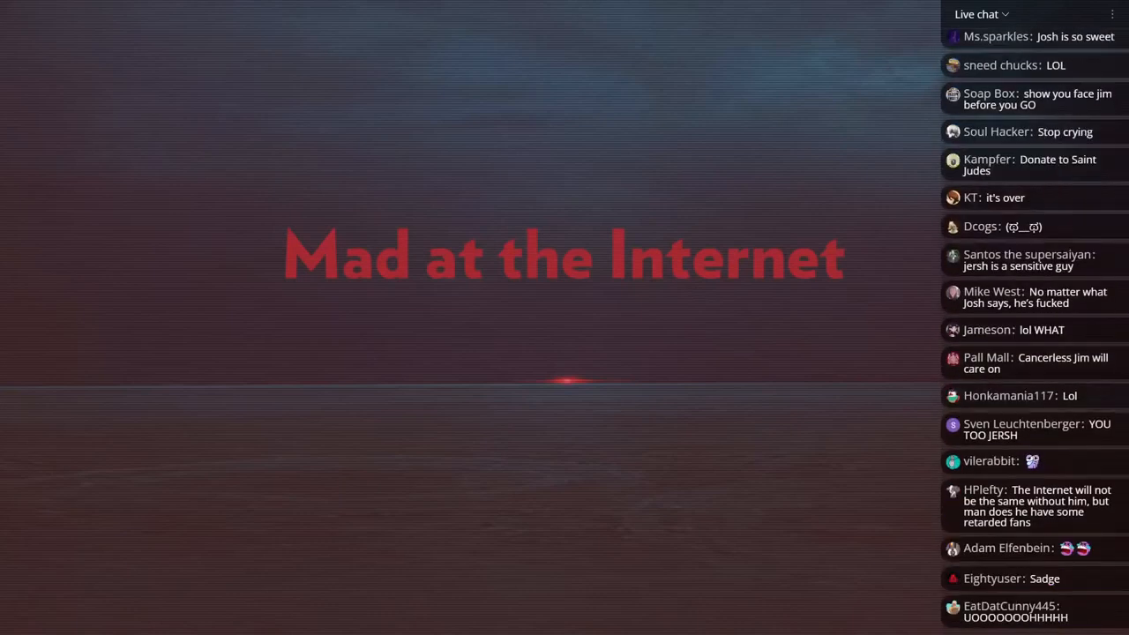
{"action": "scroll", "scroll_direction": "down", "scroll_amount": 3}
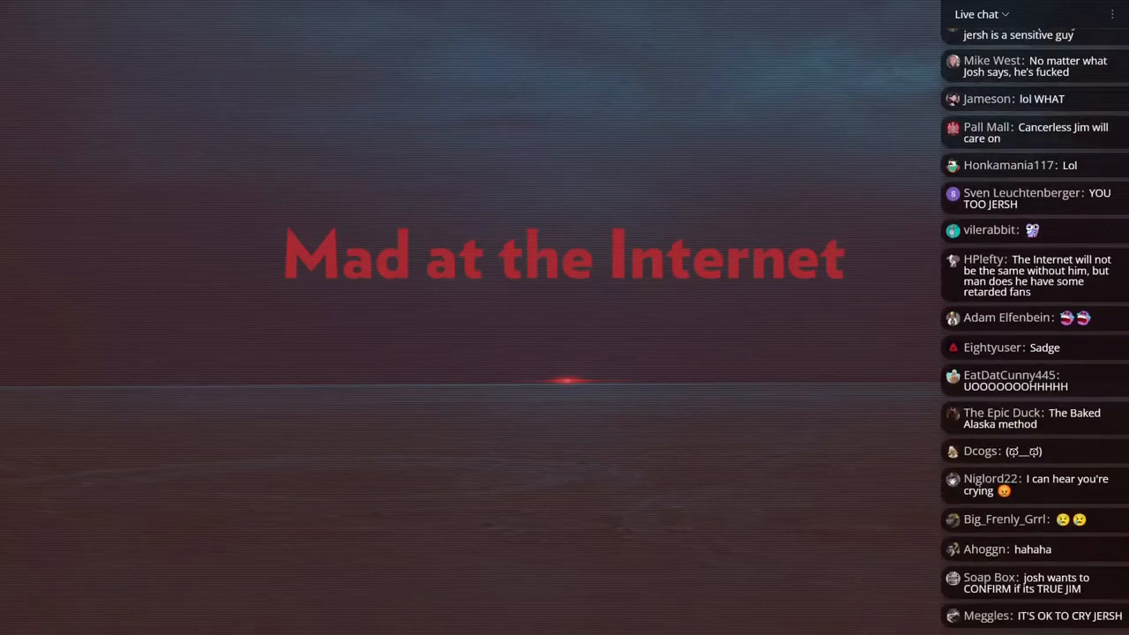
{"action": "scroll", "scroll_direction": "down", "scroll_amount": 3}
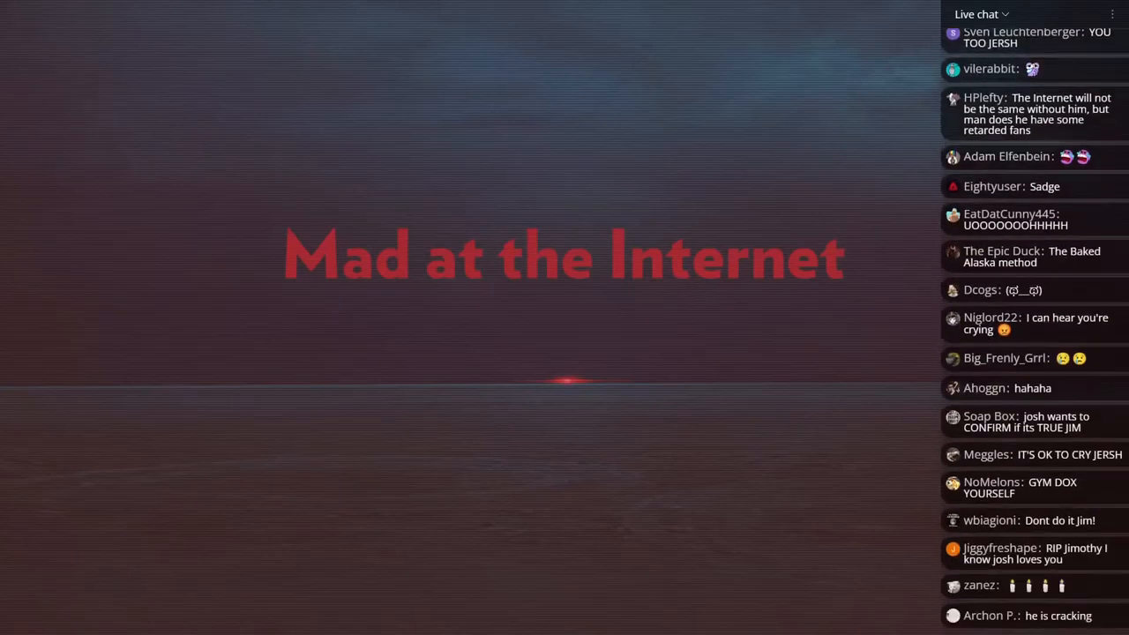
{"action": "scroll", "scroll_direction": "down", "scroll_amount": 3}
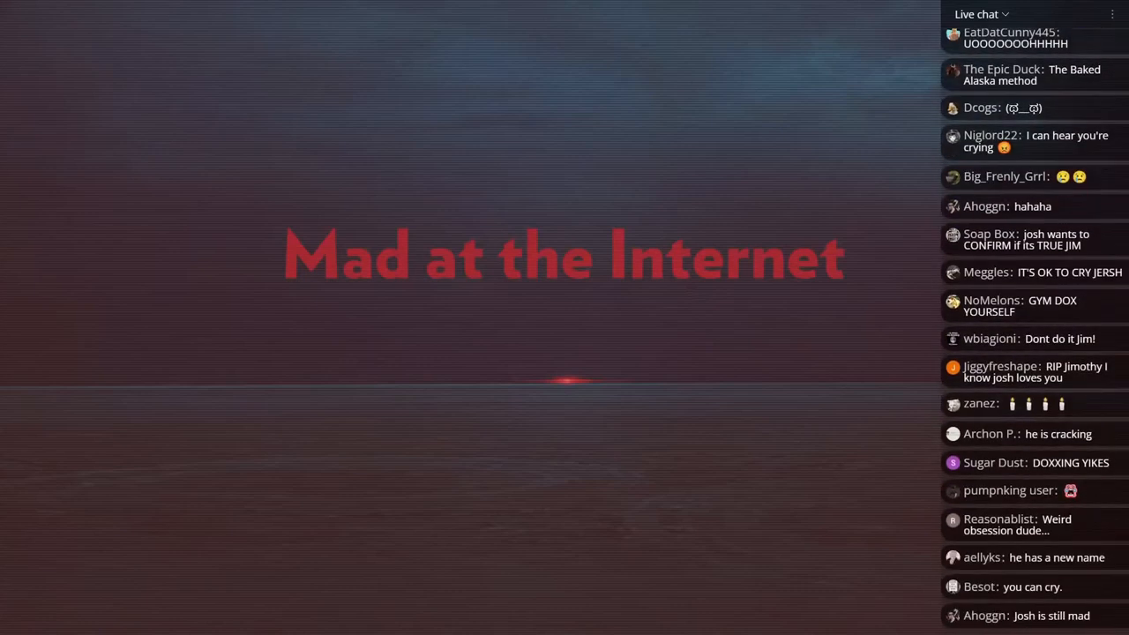
{"action": "scroll", "scroll_direction": "down", "scroll_amount": 3}
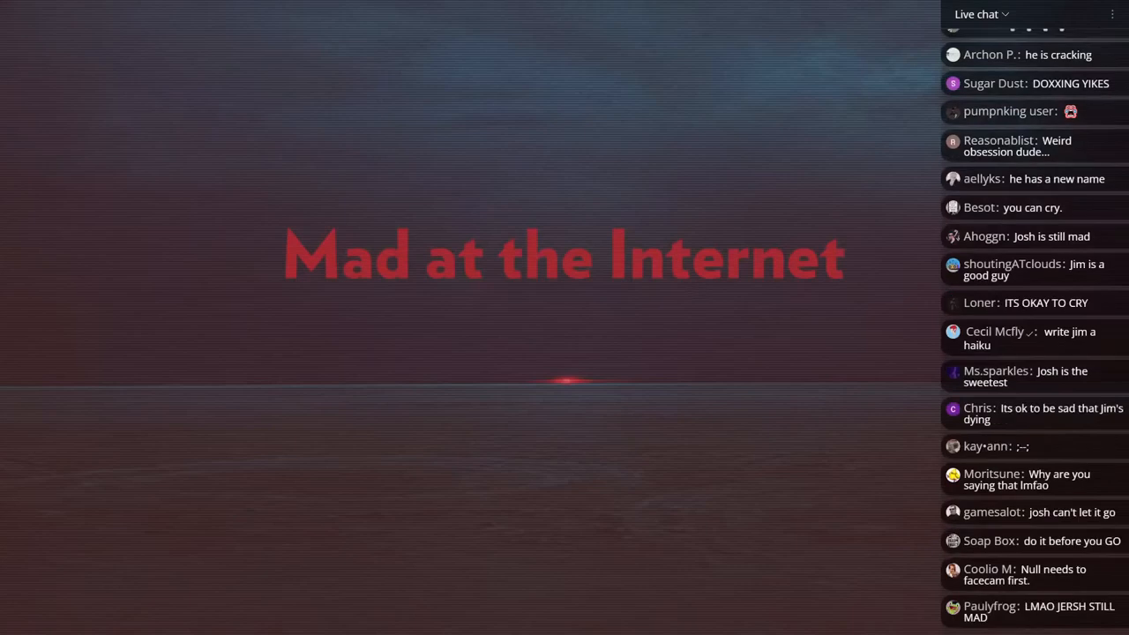
{"action": "scroll", "scroll_direction": "down", "scroll_amount": 3}
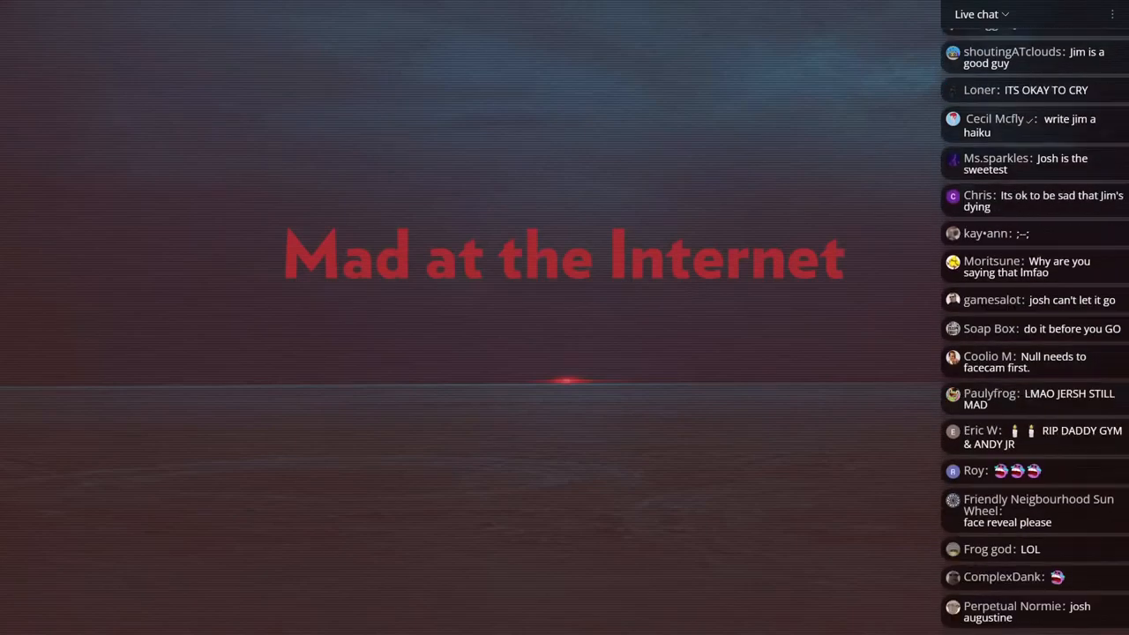
{"action": "scroll", "scroll_direction": "down", "scroll_amount": 3}
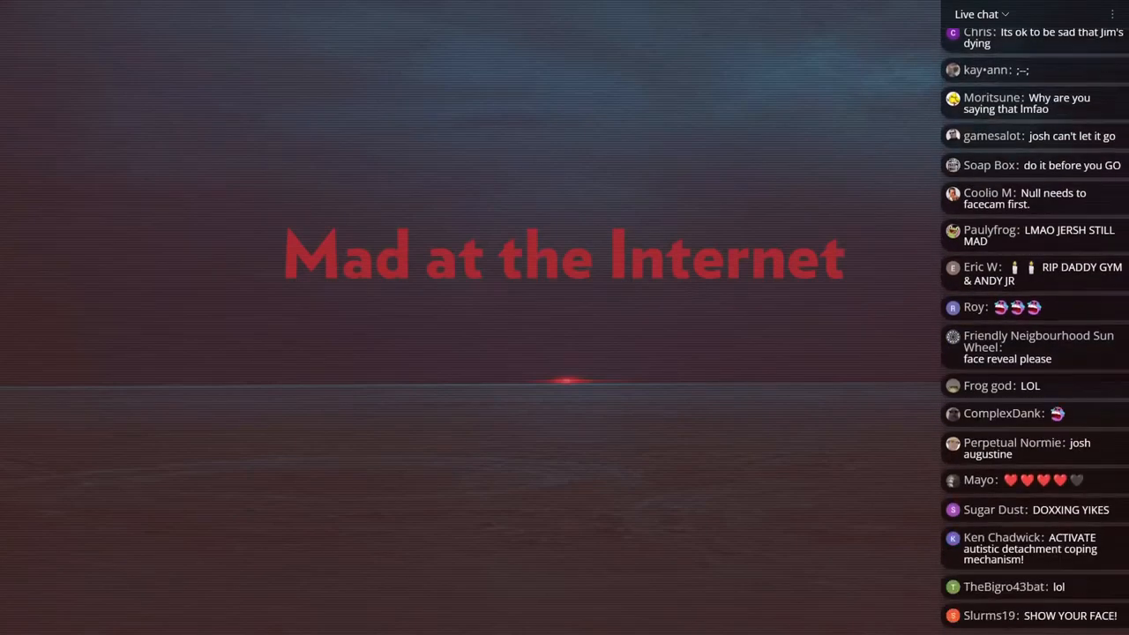
{"action": "scroll", "scroll_direction": "down", "scroll_amount": 3}
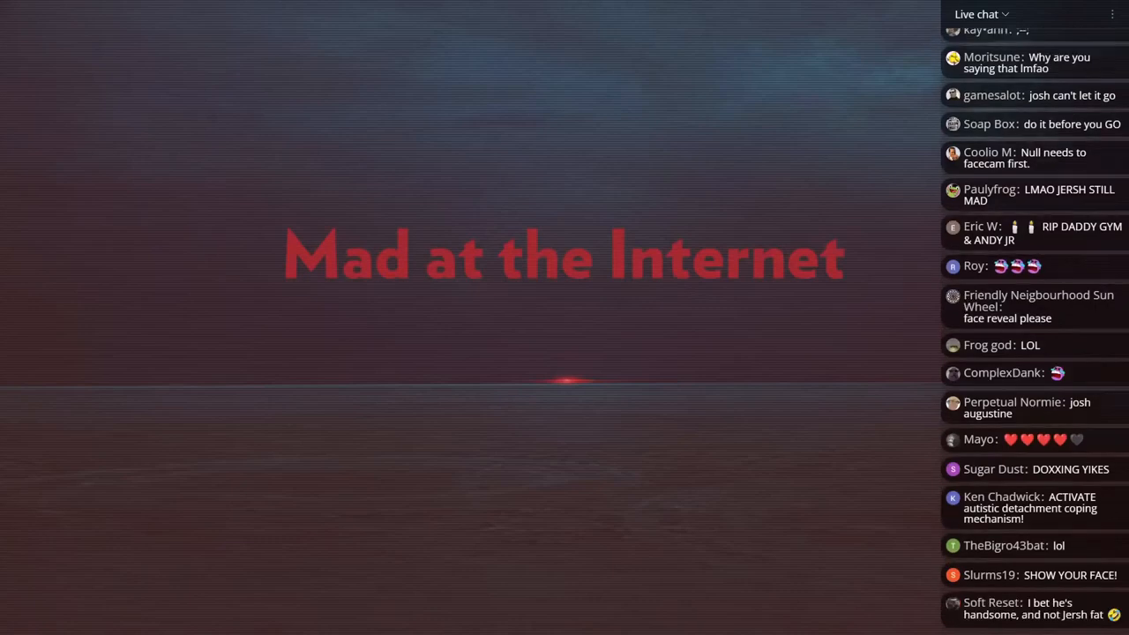
{"action": "scroll", "scroll_direction": "down", "scroll_amount": 3}
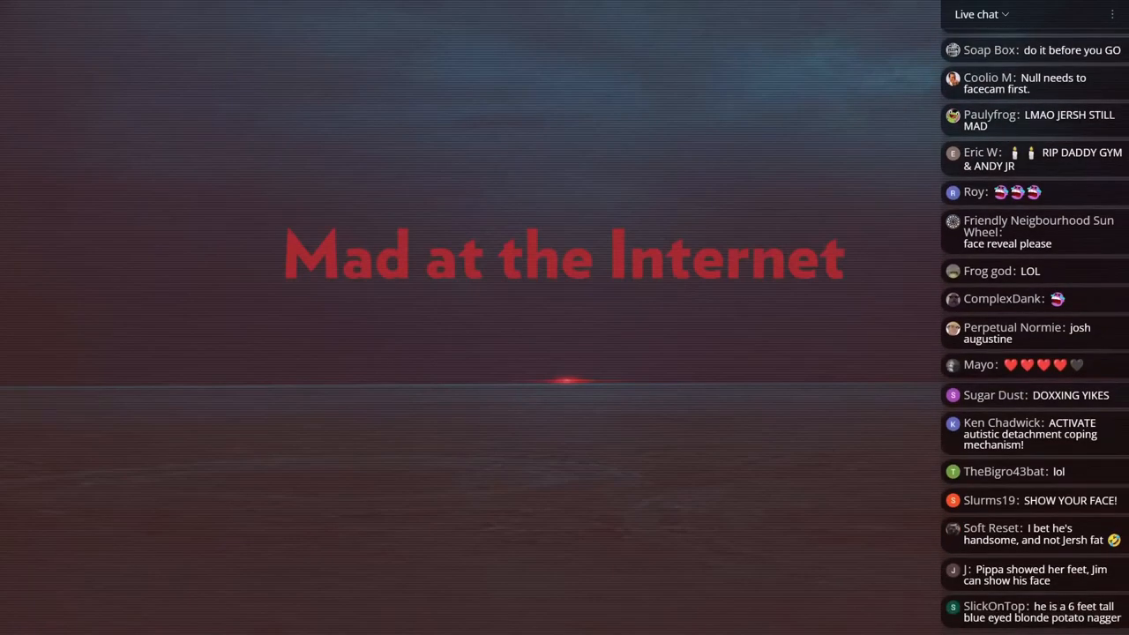
{"action": "scroll", "scroll_direction": "down", "scroll_amount": 3}
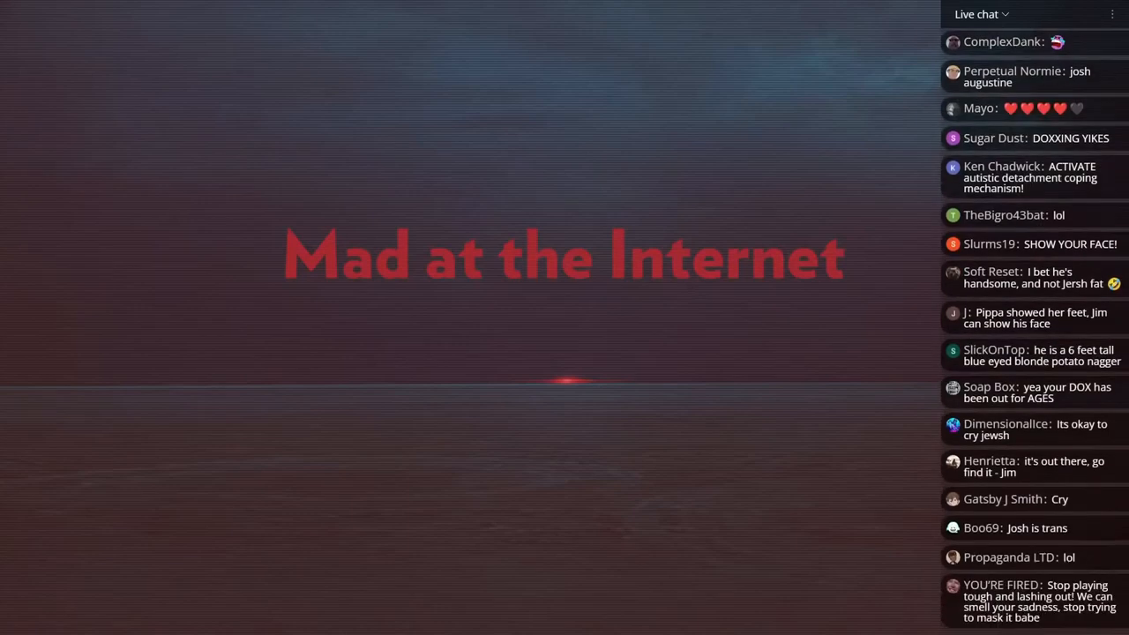
{"action": "scroll", "scroll_direction": "down", "scroll_amount": 3}
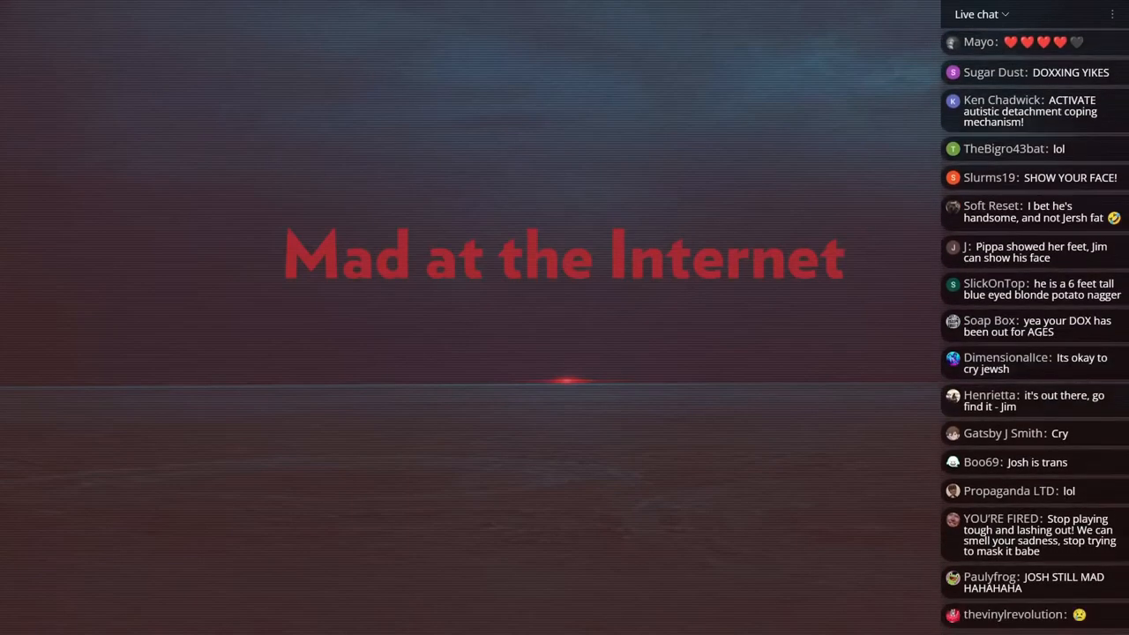
{"action": "scroll", "scroll_direction": "down", "scroll_amount": 3}
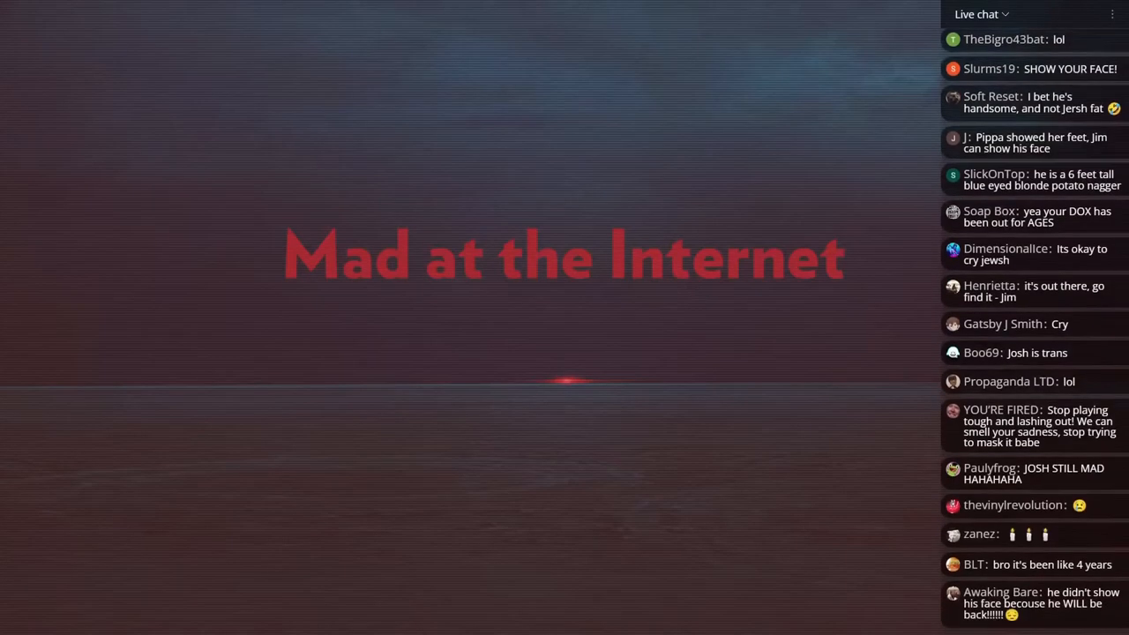
{"action": "scroll", "scroll_direction": "down", "scroll_amount": 3}
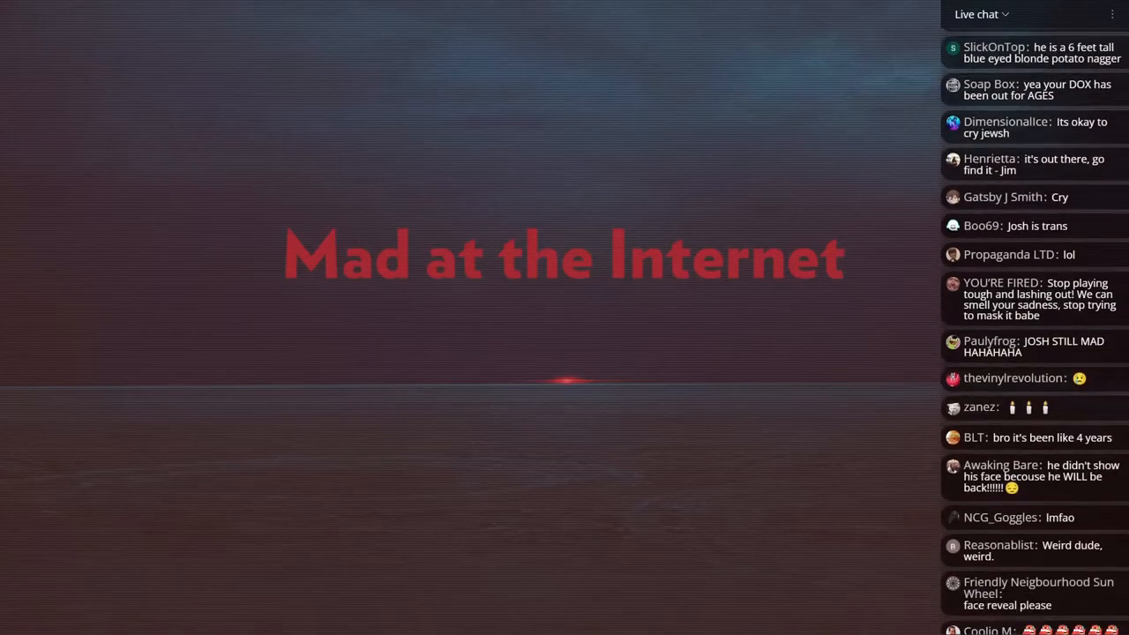
{"action": "scroll", "scroll_direction": "down", "scroll_amount": 3}
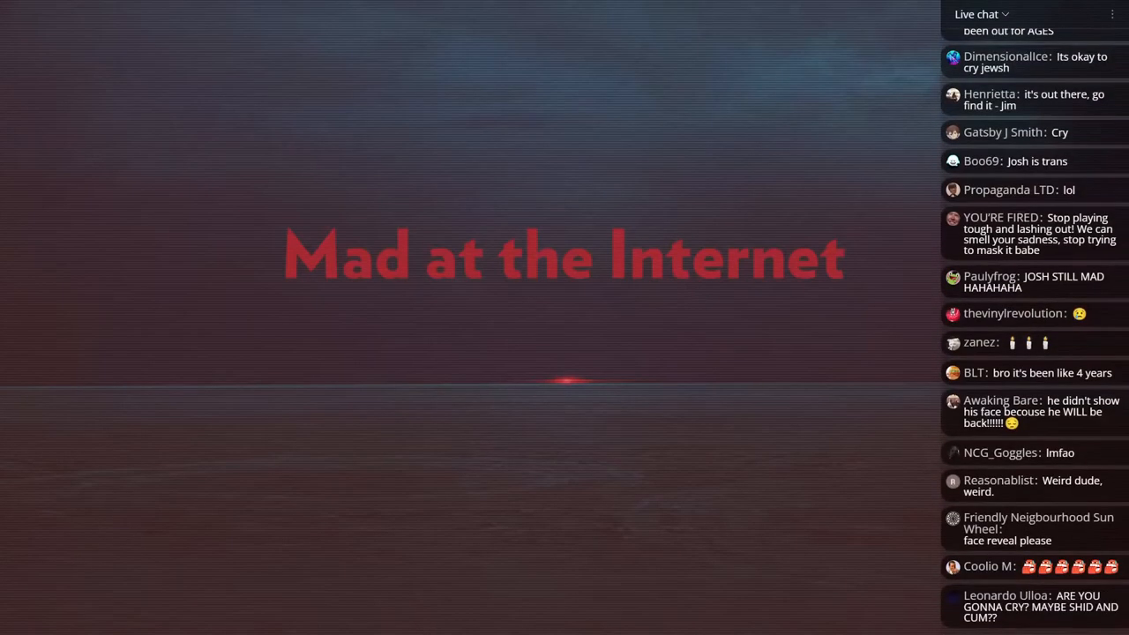
{"action": "scroll", "scroll_direction": "down", "scroll_amount": 3}
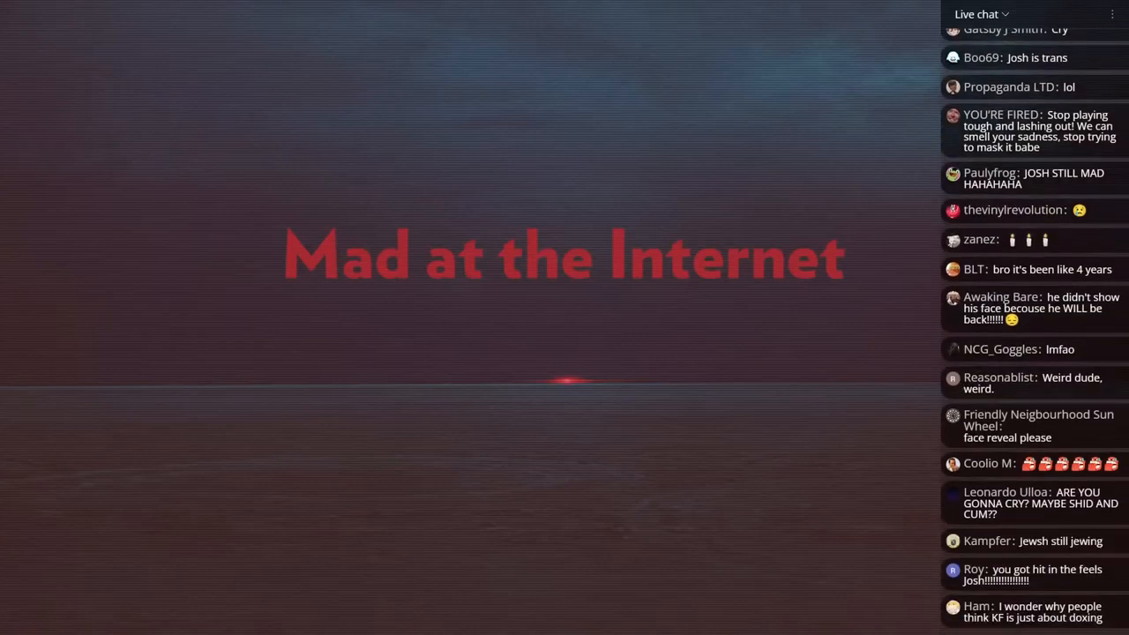
{"action": "scroll", "scroll_direction": "down", "scroll_amount": 3}
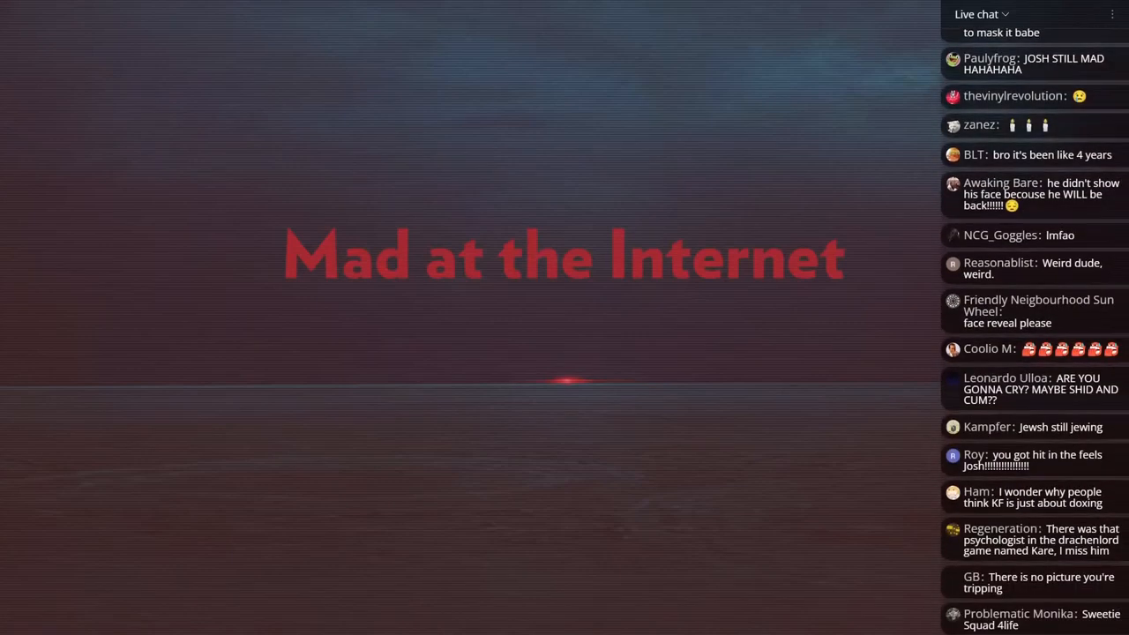
{"action": "scroll", "scroll_direction": "down", "scroll_amount": 3}
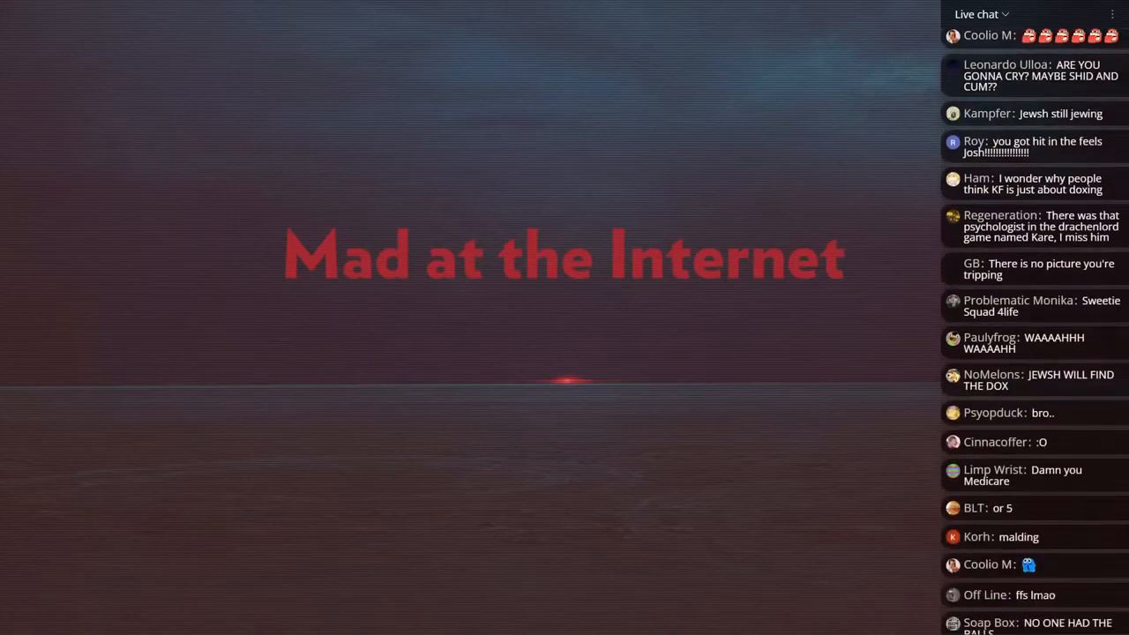
{"action": "scroll", "scroll_direction": "down", "scroll_amount": 3}
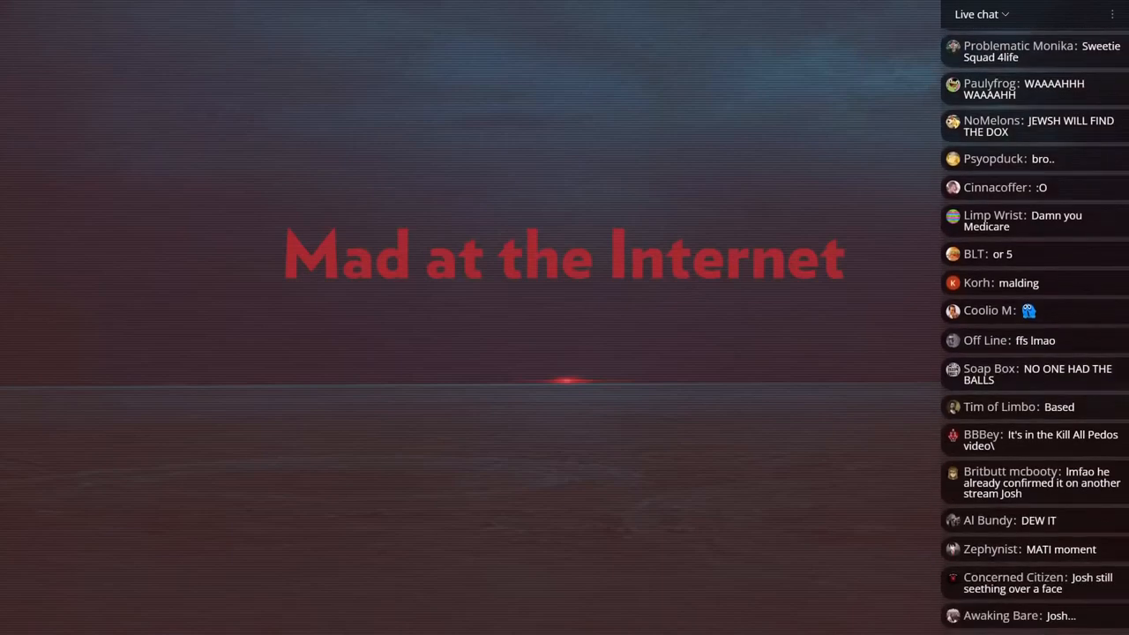
{"action": "scroll", "scroll_direction": "down", "scroll_amount": 3}
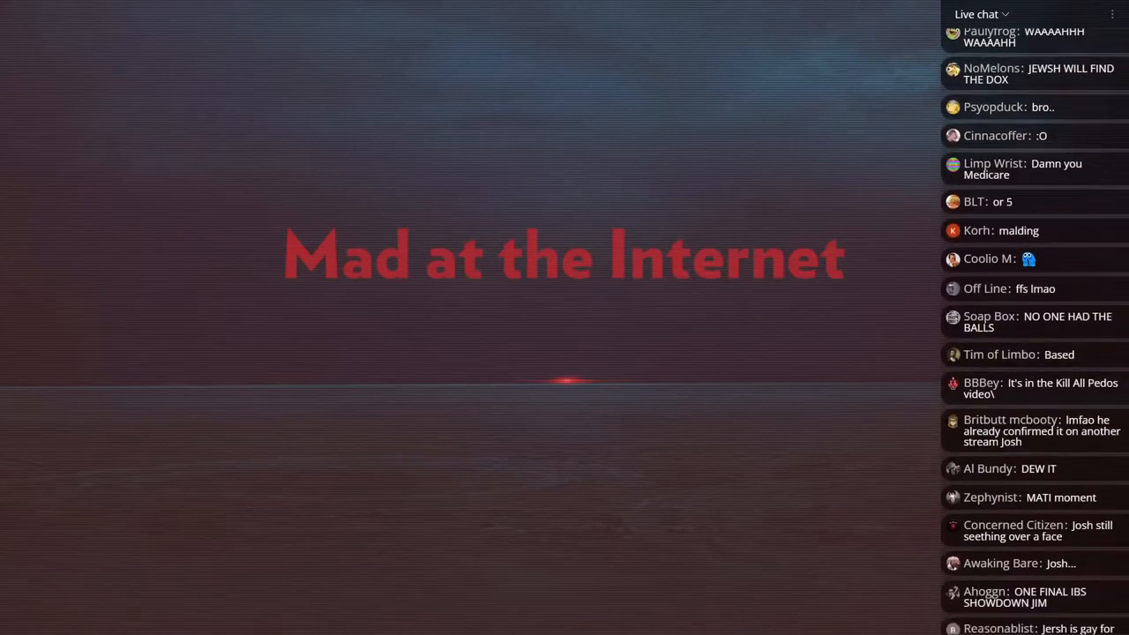
{"action": "scroll", "scroll_direction": "down", "scroll_amount": 3}
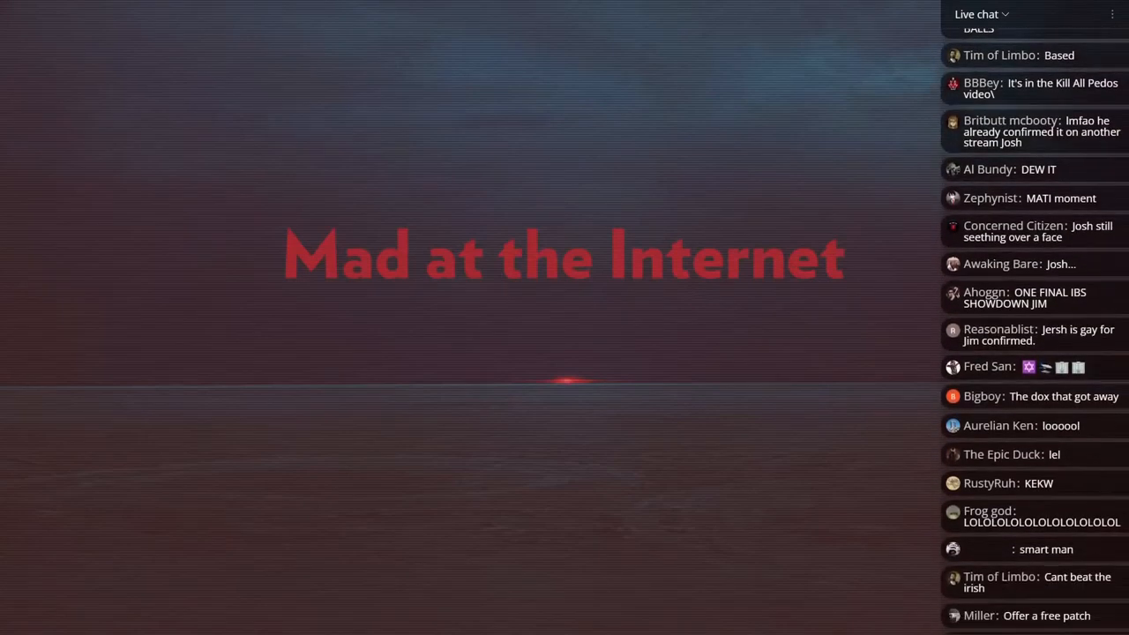
{"action": "scroll", "scroll_direction": "down", "scroll_amount": 3}
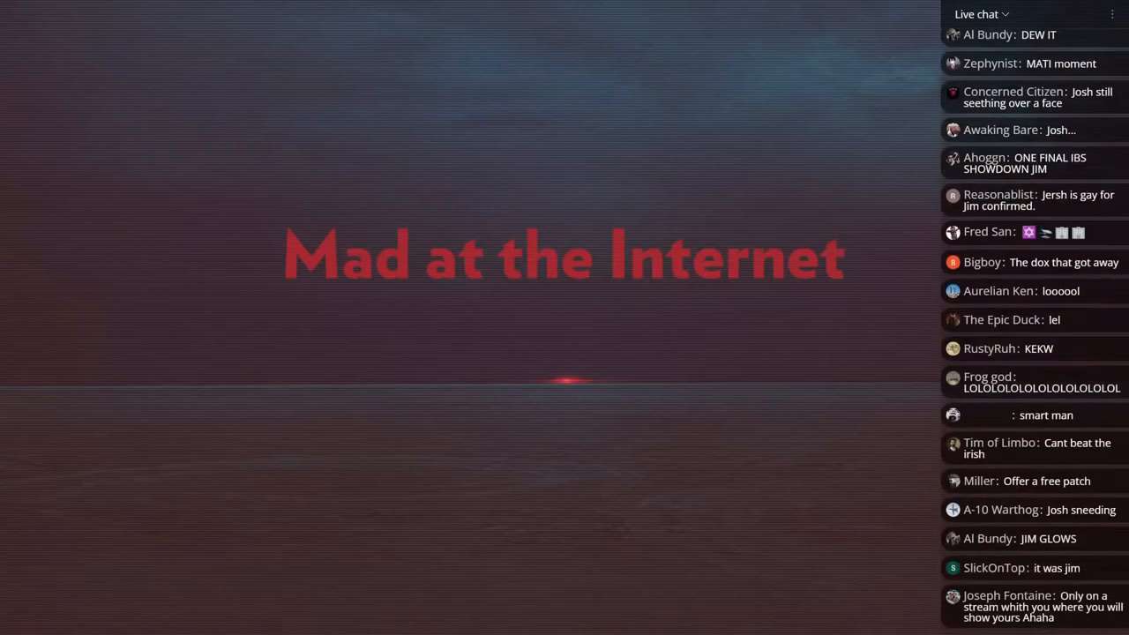
{"action": "scroll", "scroll_direction": "down", "scroll_amount": 3}
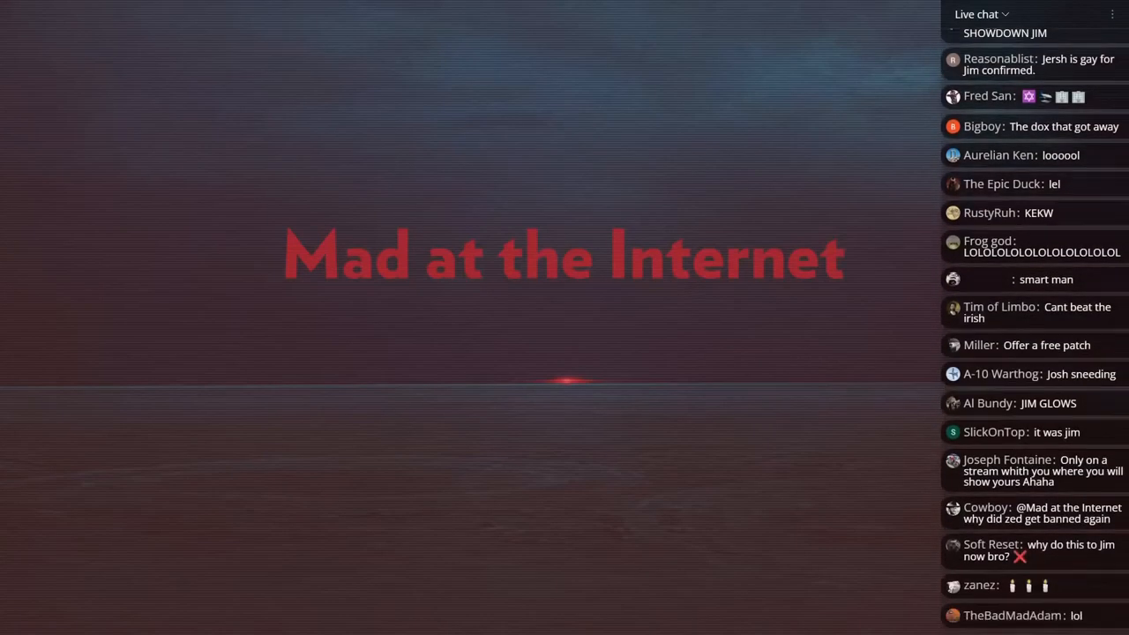
{"action": "scroll", "scroll_direction": "down", "scroll_amount": 3}
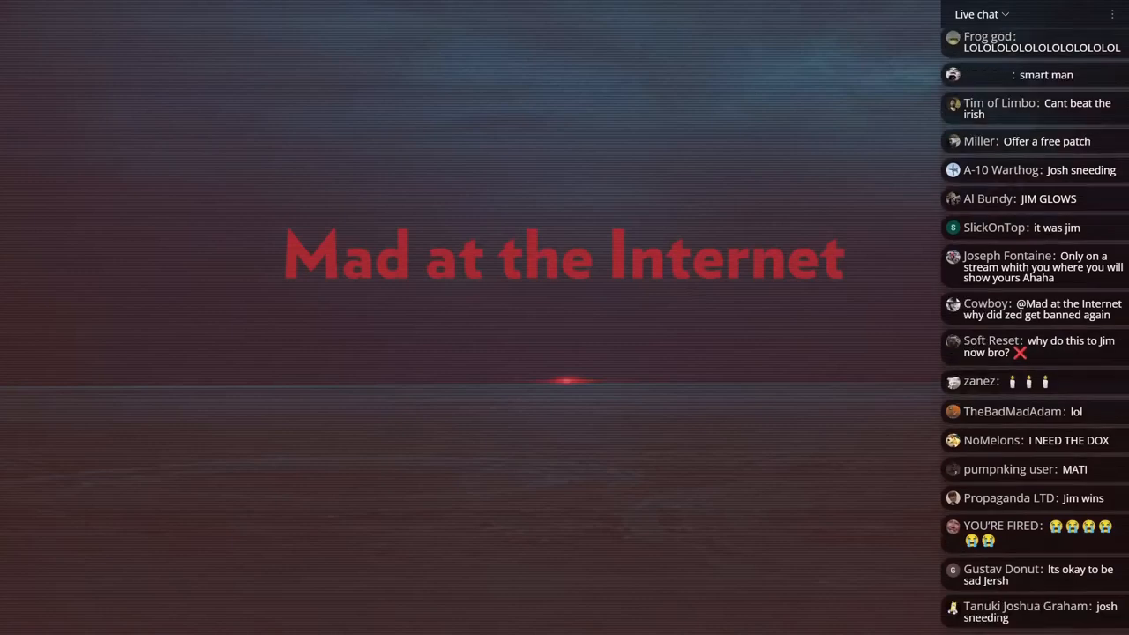
{"action": "scroll", "scroll_direction": "down", "scroll_amount": 3}
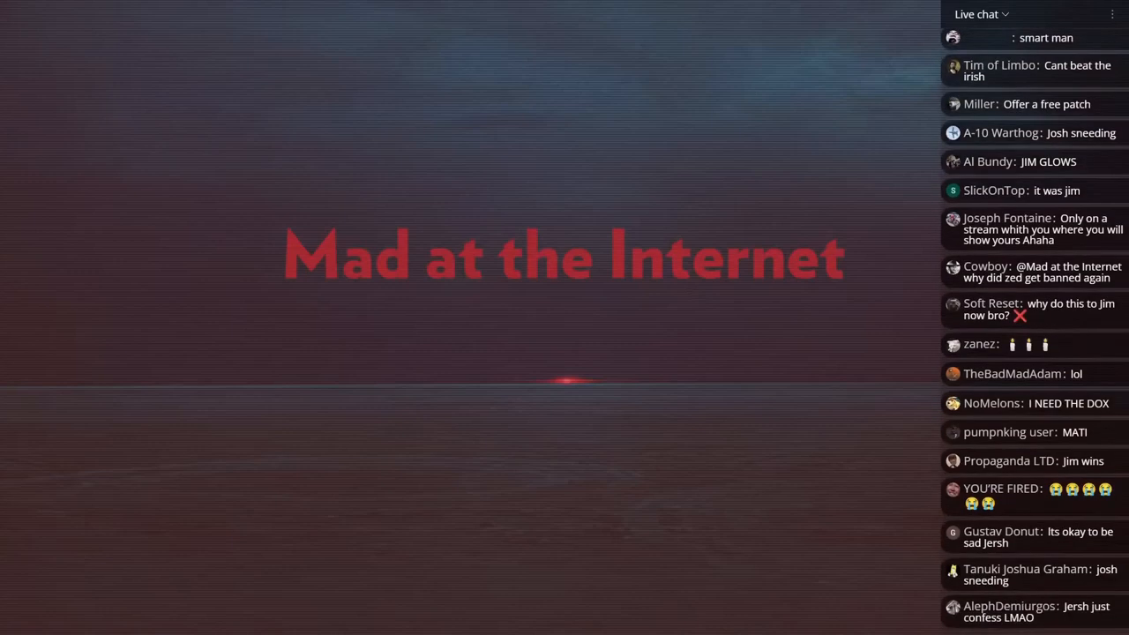
{"action": "scroll", "scroll_direction": "down", "scroll_amount": 3}
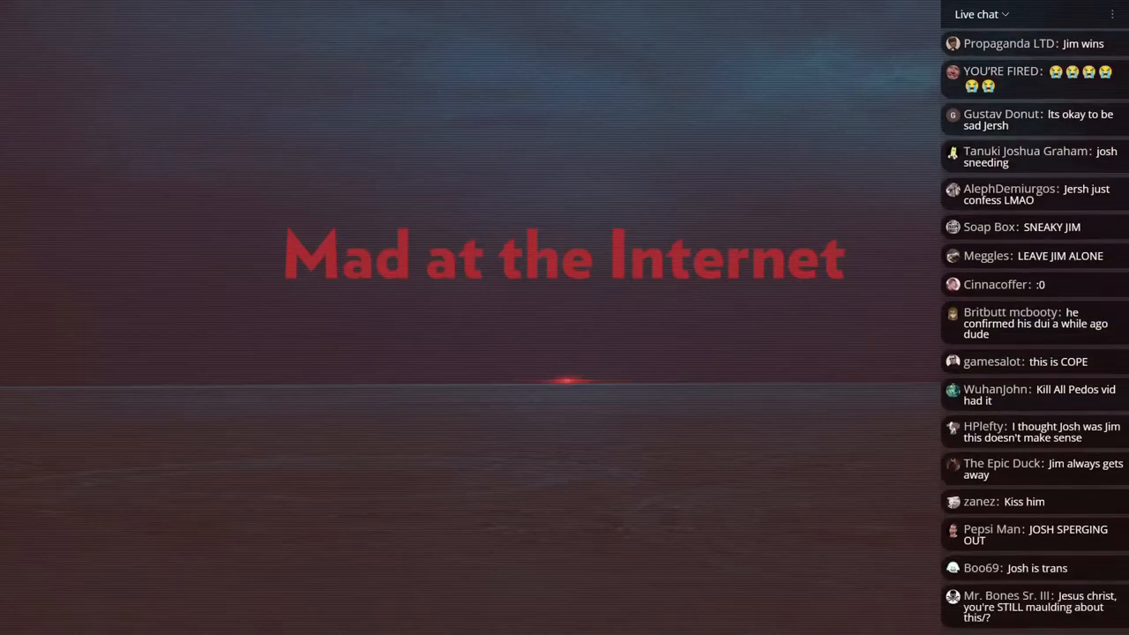
{"action": "scroll", "scroll_direction": "down", "scroll_amount": 3}
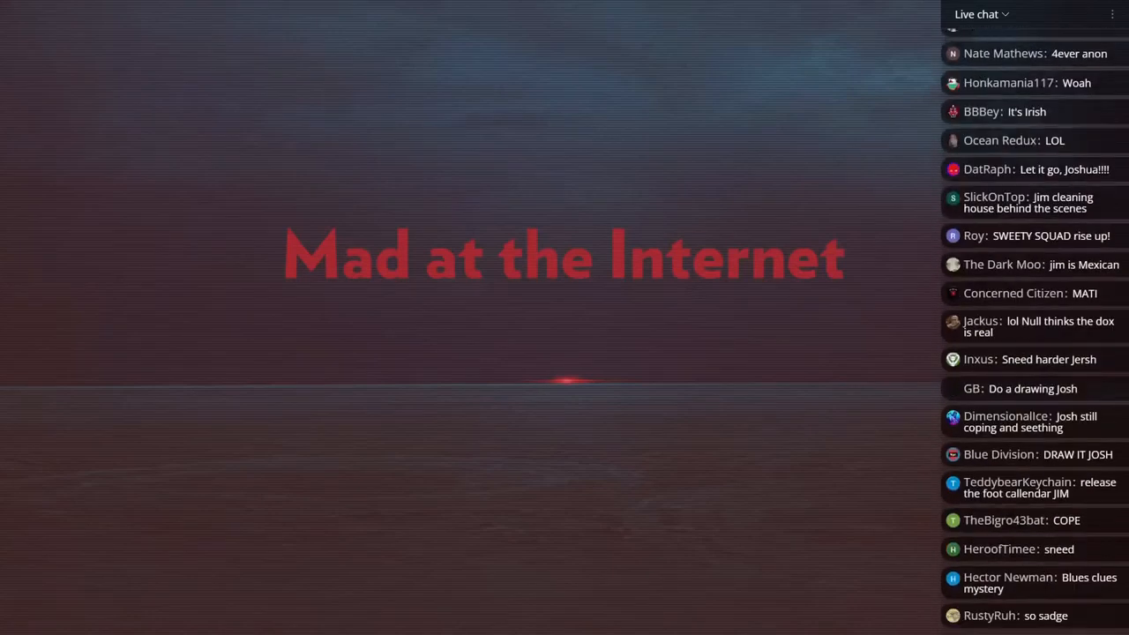
{"action": "scroll", "scroll_direction": "down", "scroll_amount": 3}
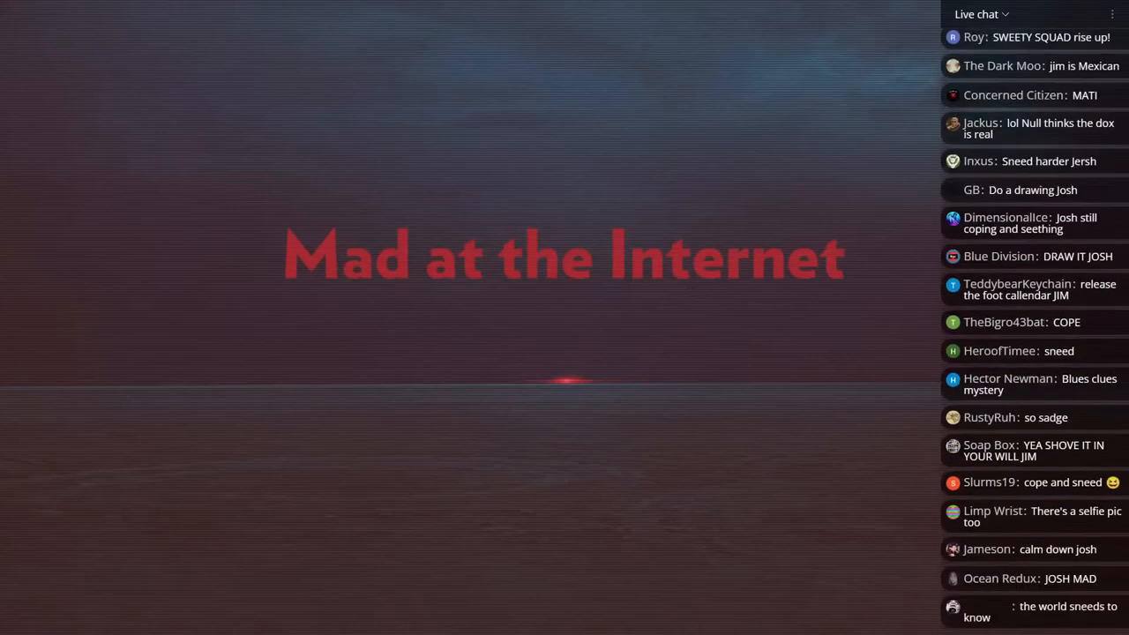
{"action": "scroll", "scroll_direction": "down", "scroll_amount": 3}
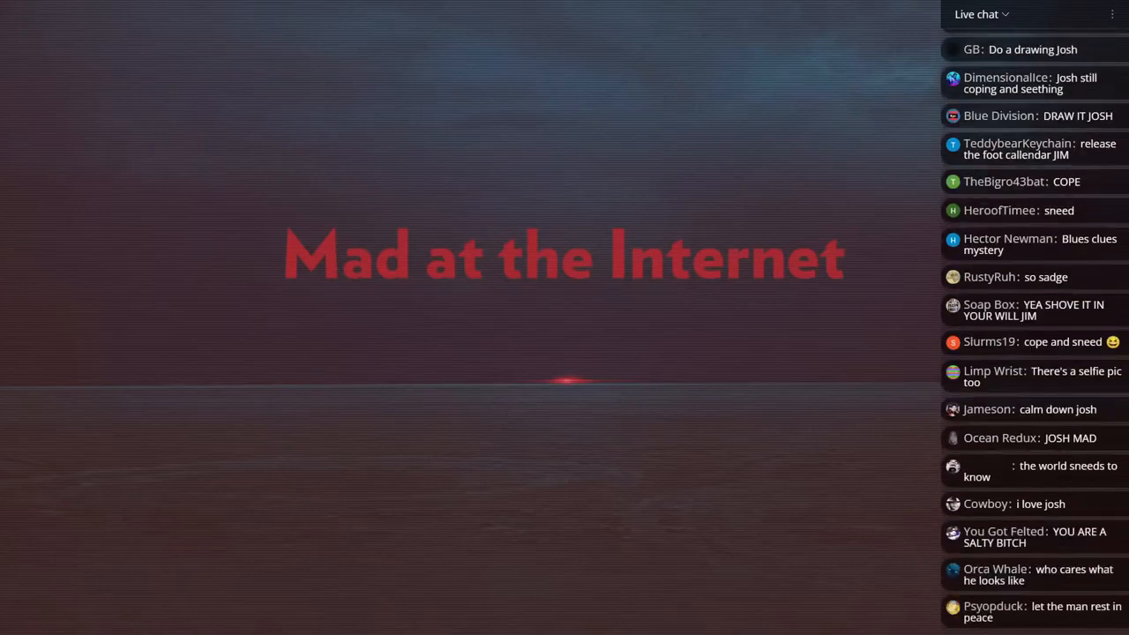
{"action": "scroll", "scroll_direction": "down", "scroll_amount": 3}
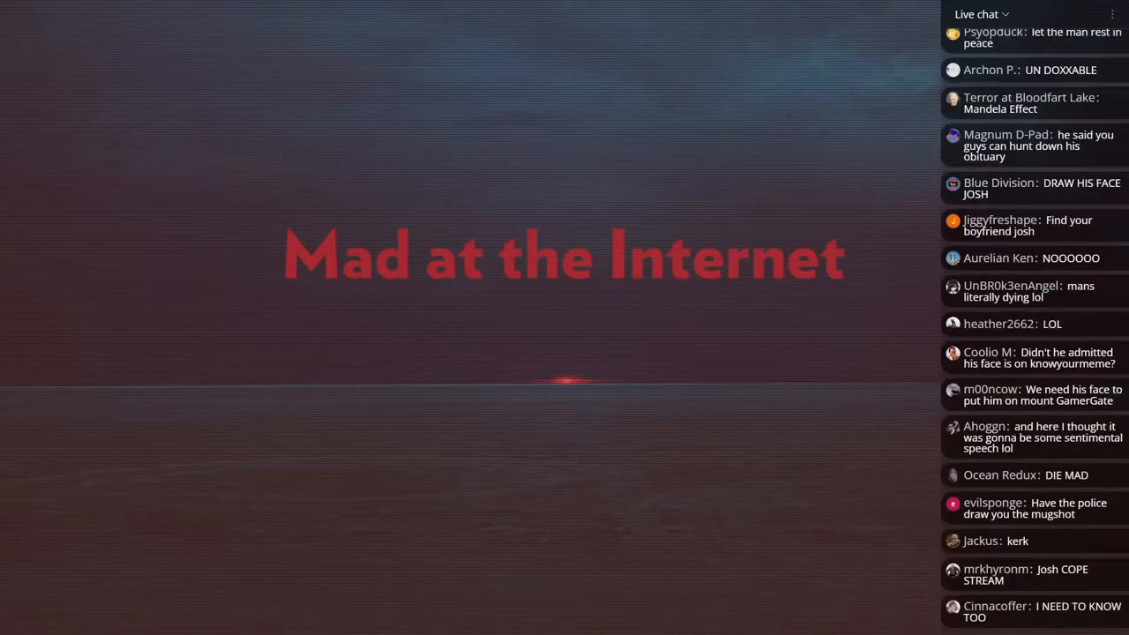
{"action": "scroll", "scroll_direction": "down", "scroll_amount": 3}
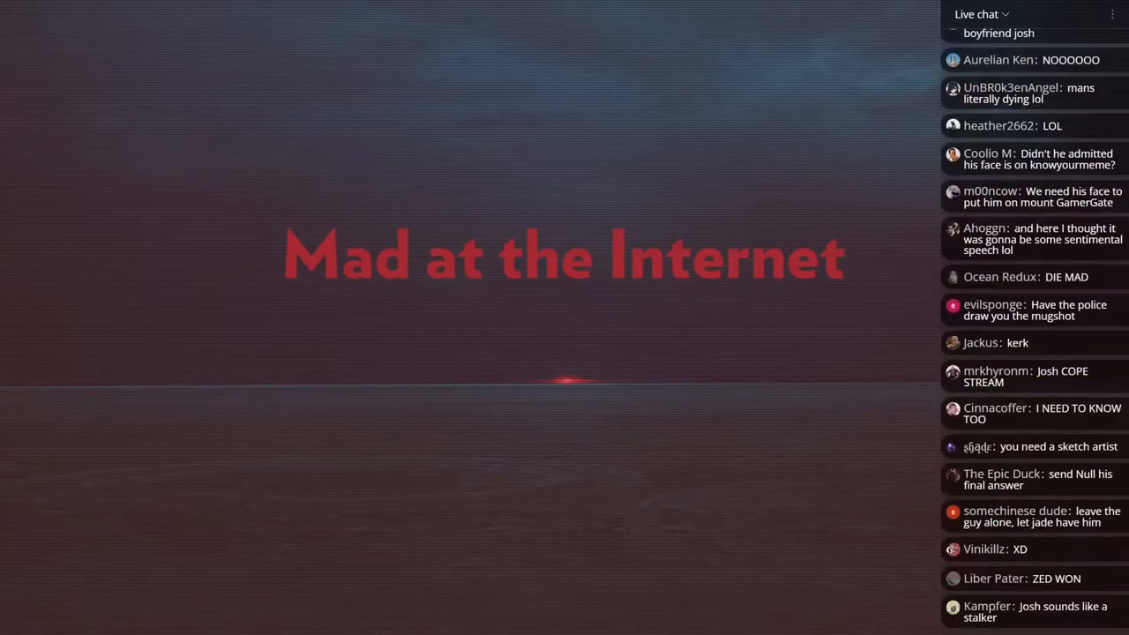
{"action": "scroll", "scroll_direction": "down", "scroll_amount": 3}
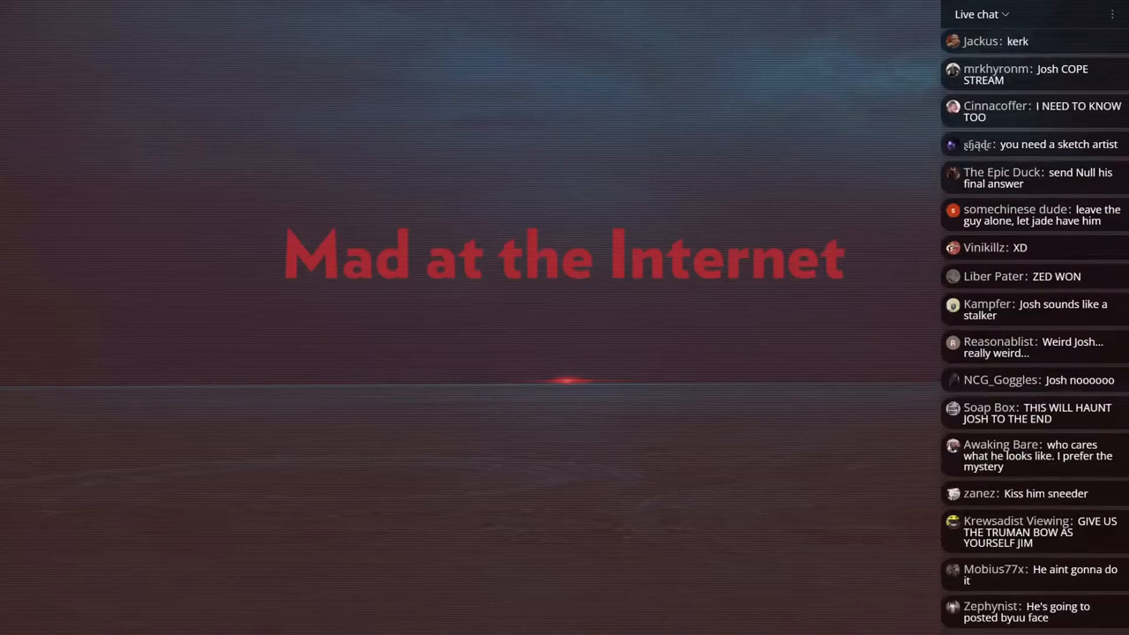
{"action": "scroll", "scroll_direction": "down", "scroll_amount": 3}
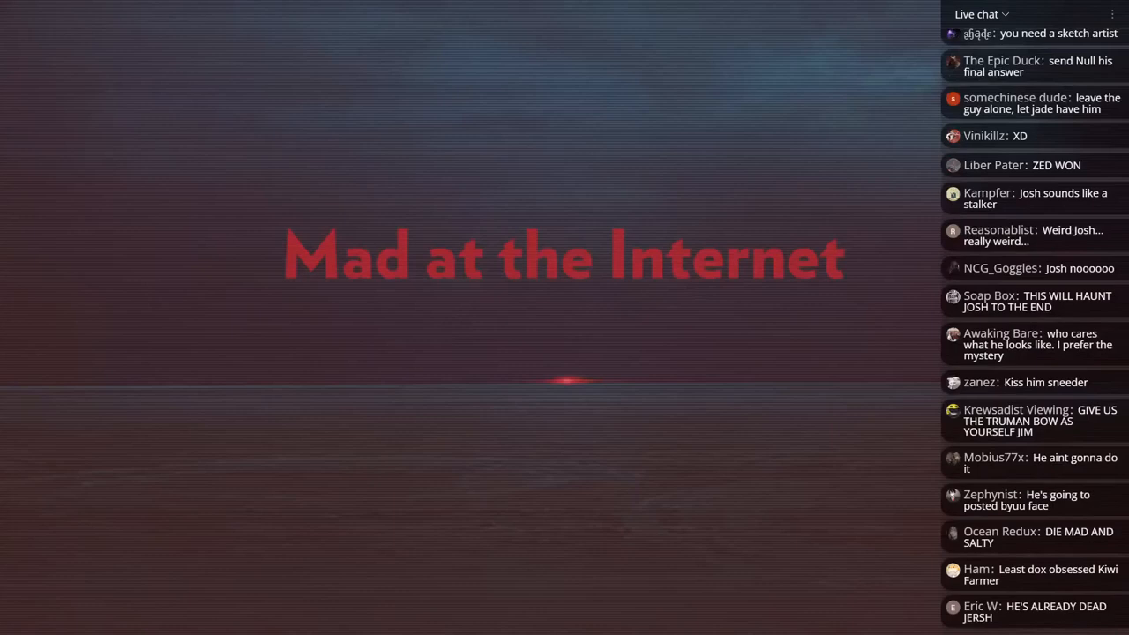
{"action": "scroll", "scroll_direction": "down", "scroll_amount": 3}
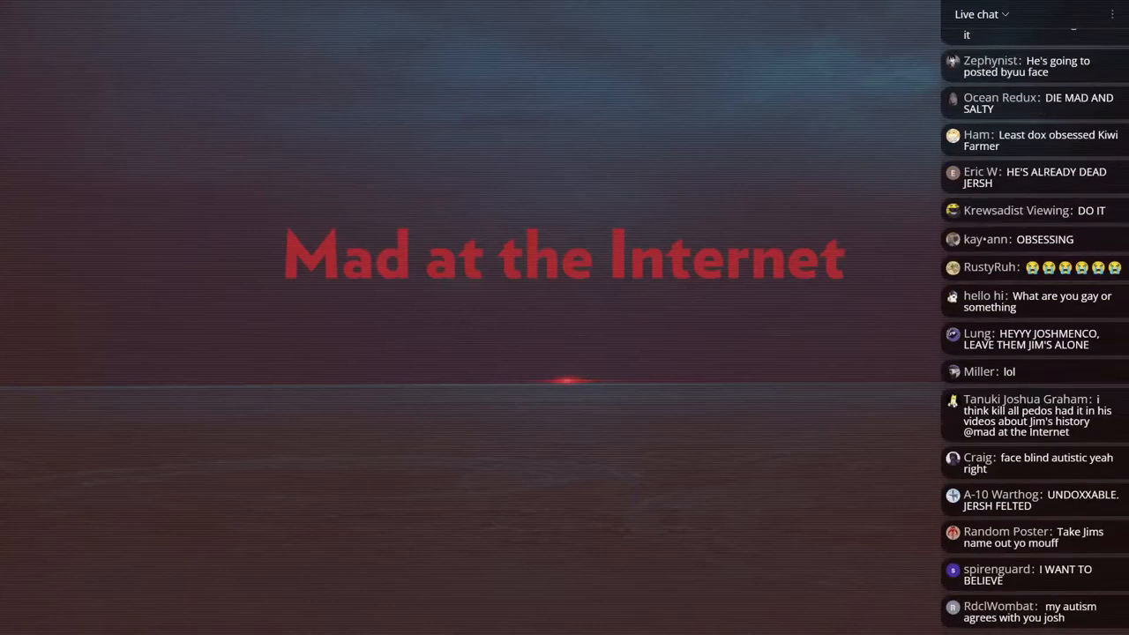
{"action": "scroll", "scroll_direction": "down", "scroll_amount": 3}
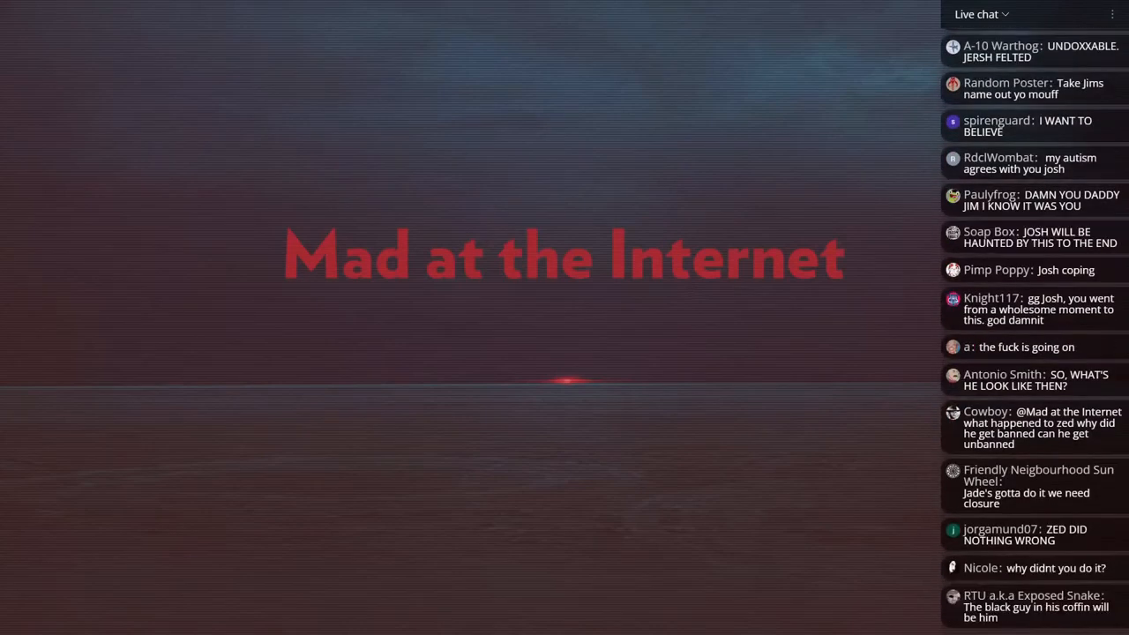
{"action": "scroll", "scroll_direction": "down", "scroll_amount": 3}
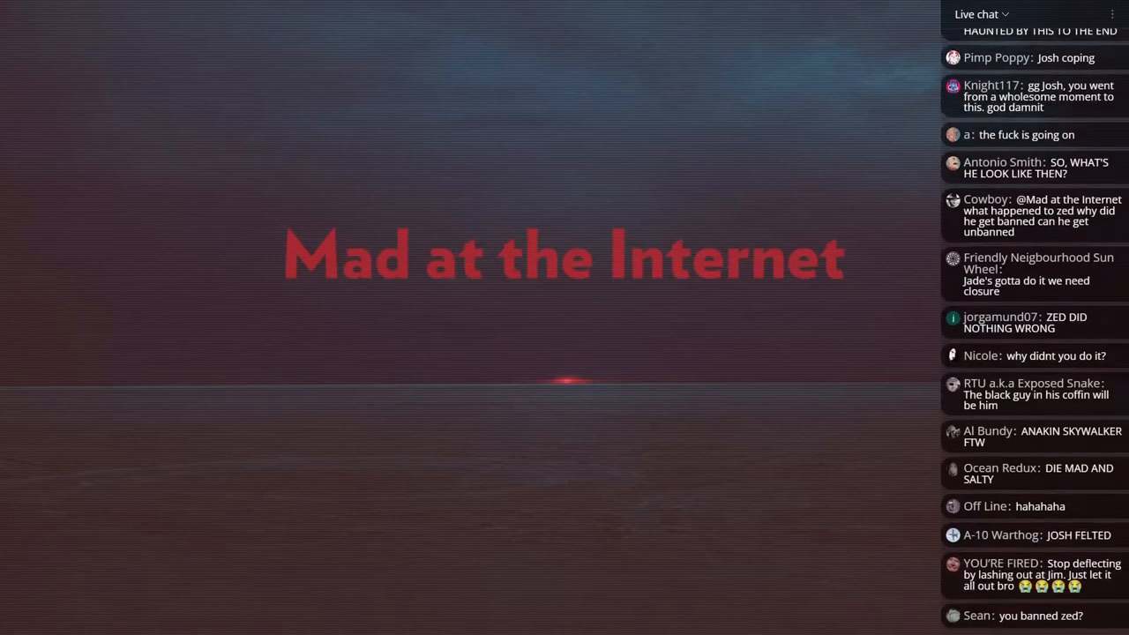
{"action": "scroll", "scroll_direction": "down", "scroll_amount": 3}
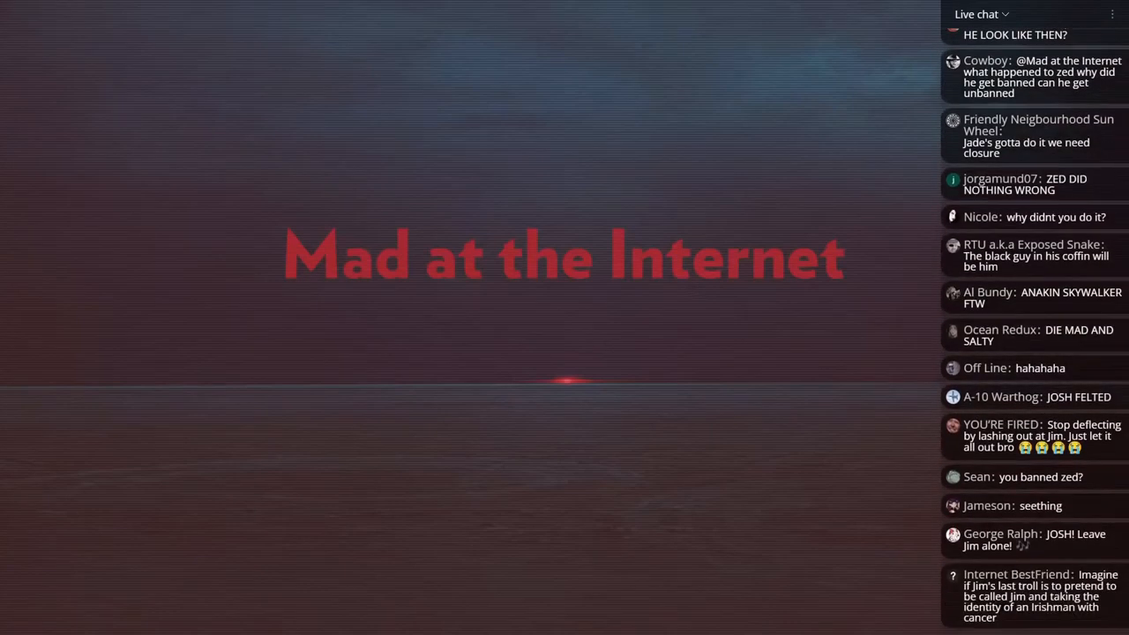
{"action": "scroll", "scroll_direction": "down", "scroll_amount": 3}
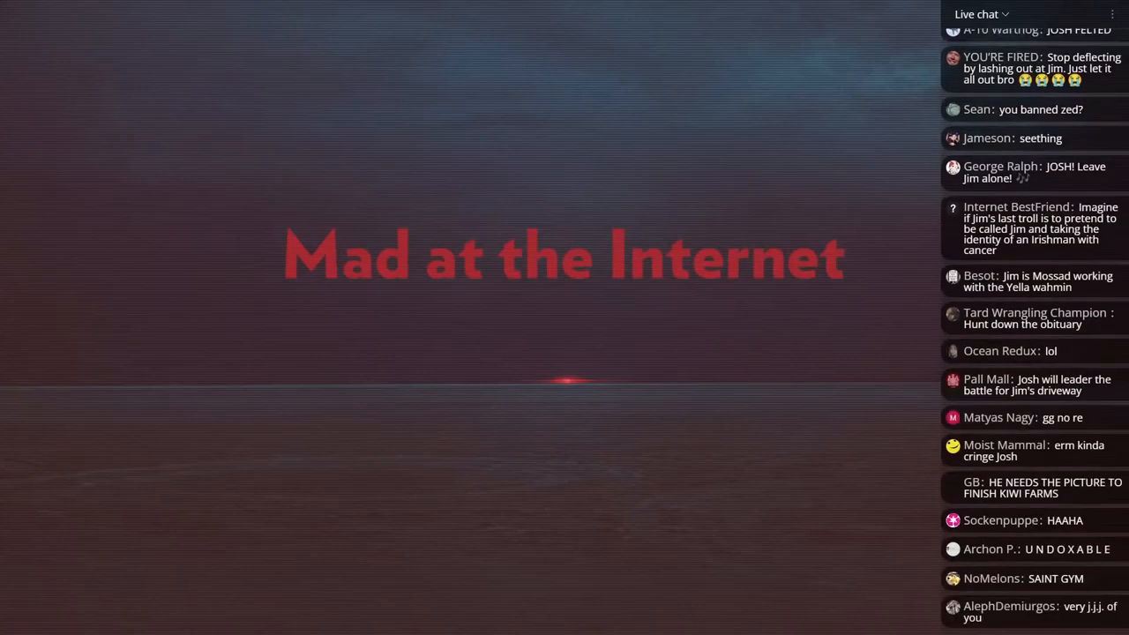
{"action": "scroll", "scroll_direction": "down", "scroll_amount": 3}
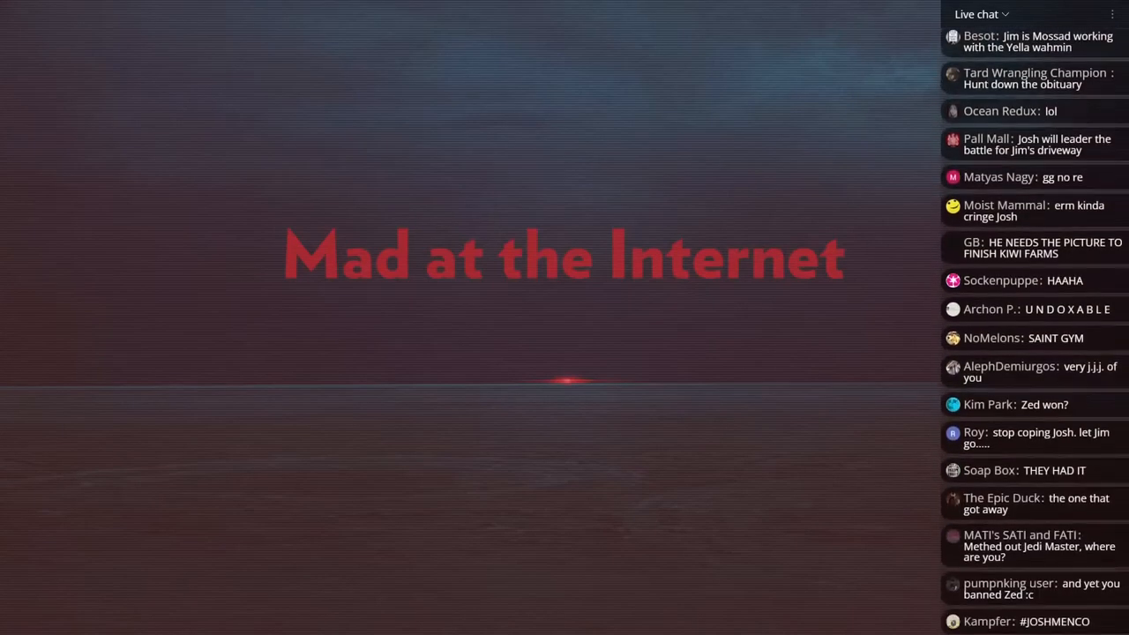
{"action": "scroll", "scroll_direction": "down", "scroll_amount": 3}
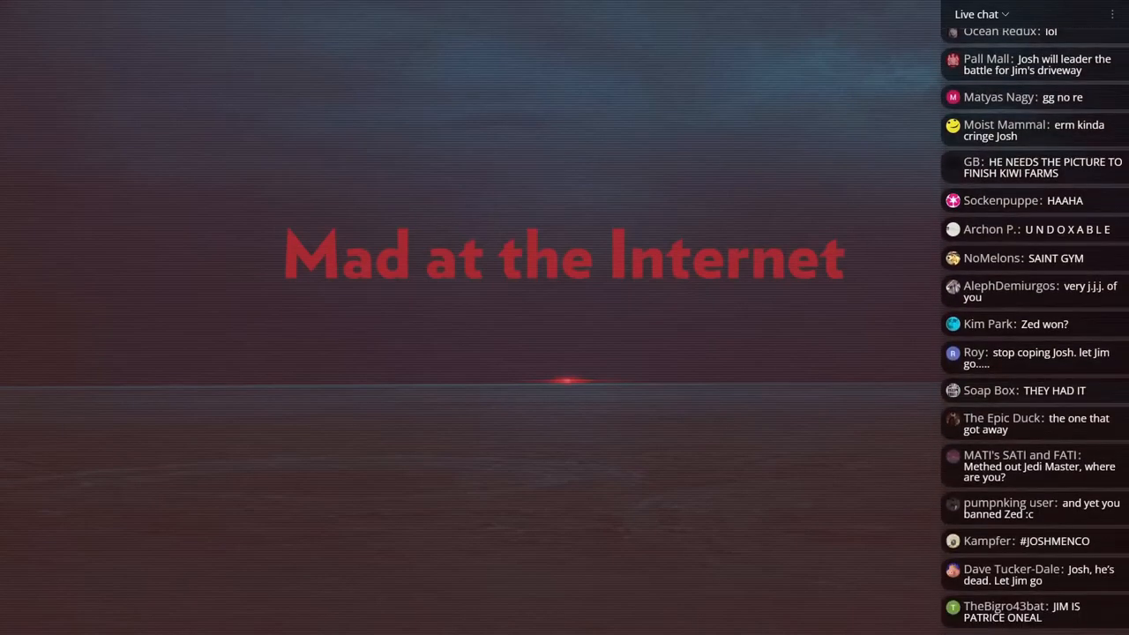
{"action": "scroll", "scroll_direction": "down", "scroll_amount": 3}
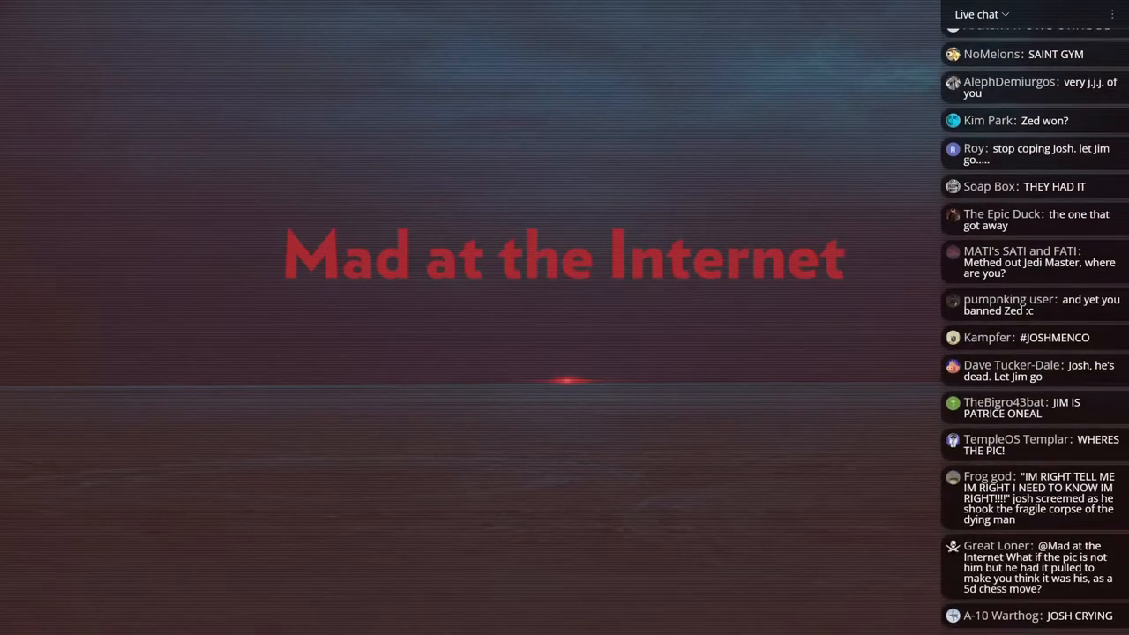
{"action": "scroll", "scroll_direction": "down", "scroll_amount": 3}
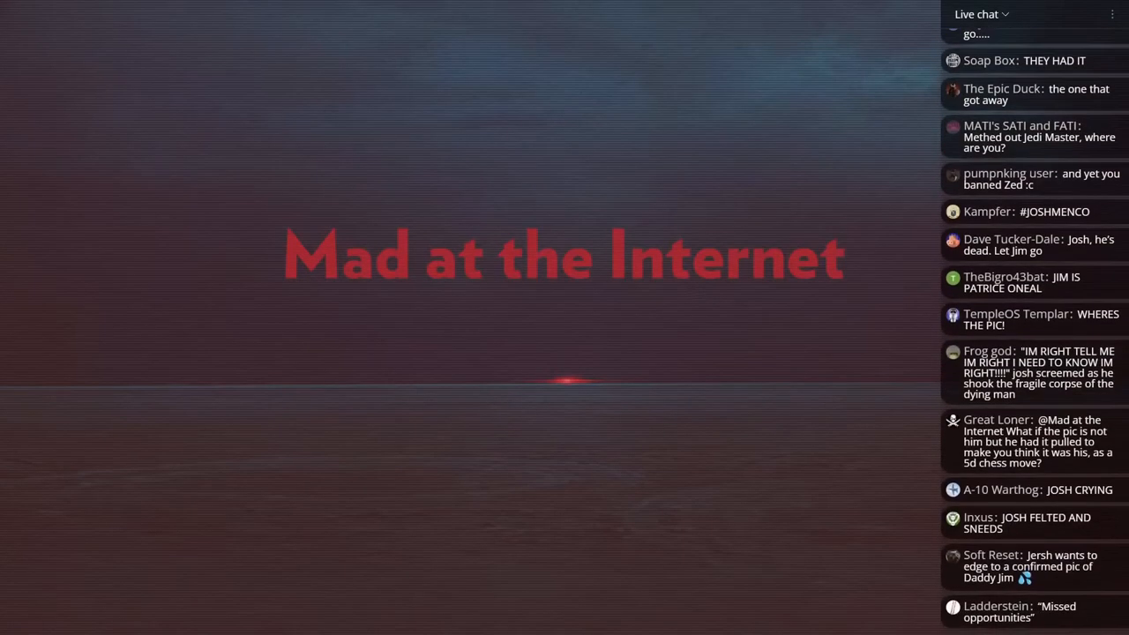
{"action": "scroll", "scroll_direction": "down", "scroll_amount": 3}
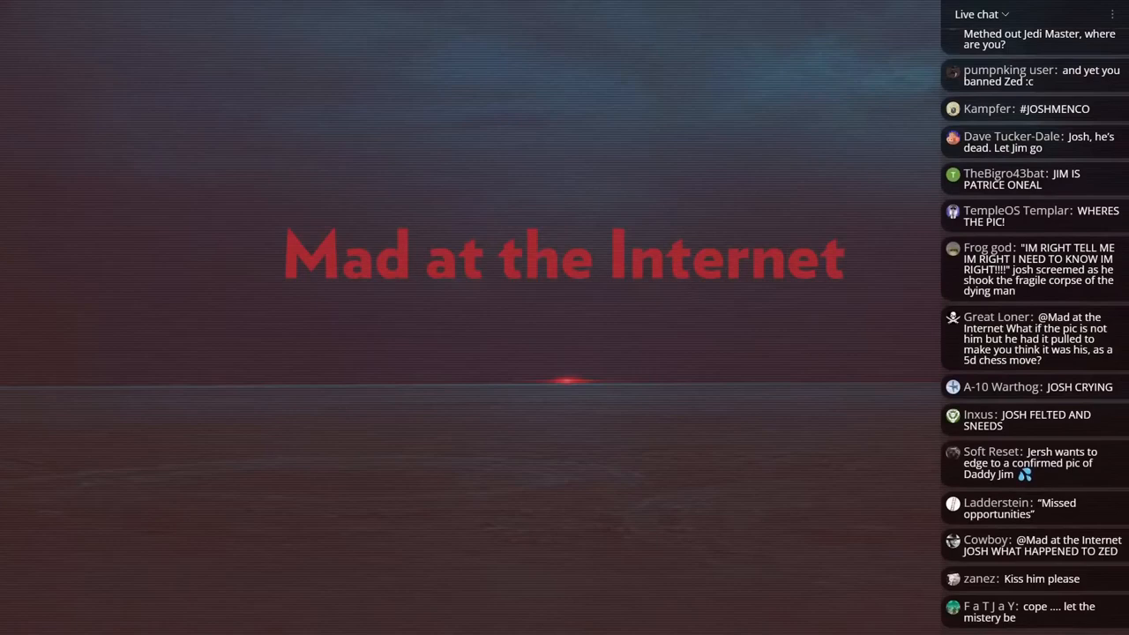
{"action": "scroll", "scroll_direction": "down", "scroll_amount": 3}
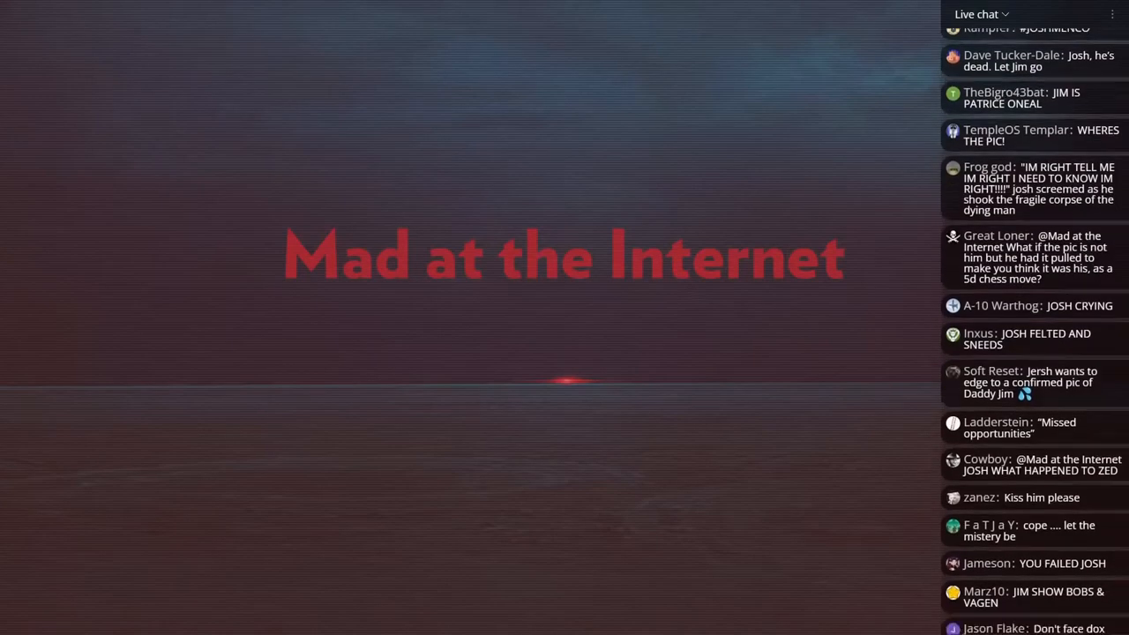
{"action": "scroll", "scroll_direction": "down", "scroll_amount": 3}
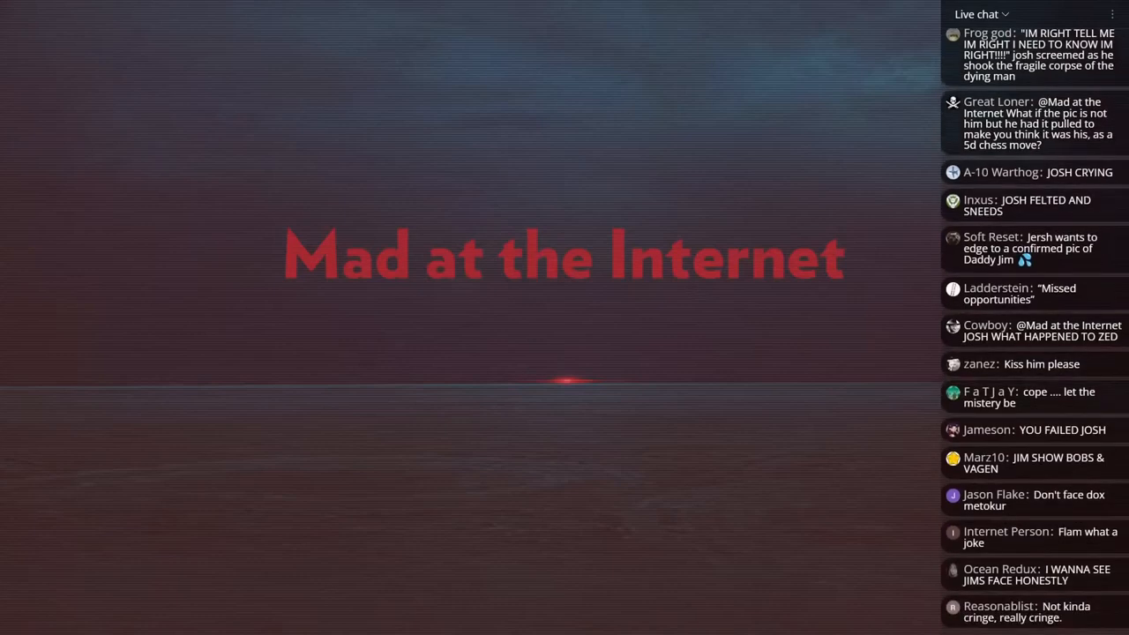
{"action": "scroll", "scroll_direction": "down", "scroll_amount": 3}
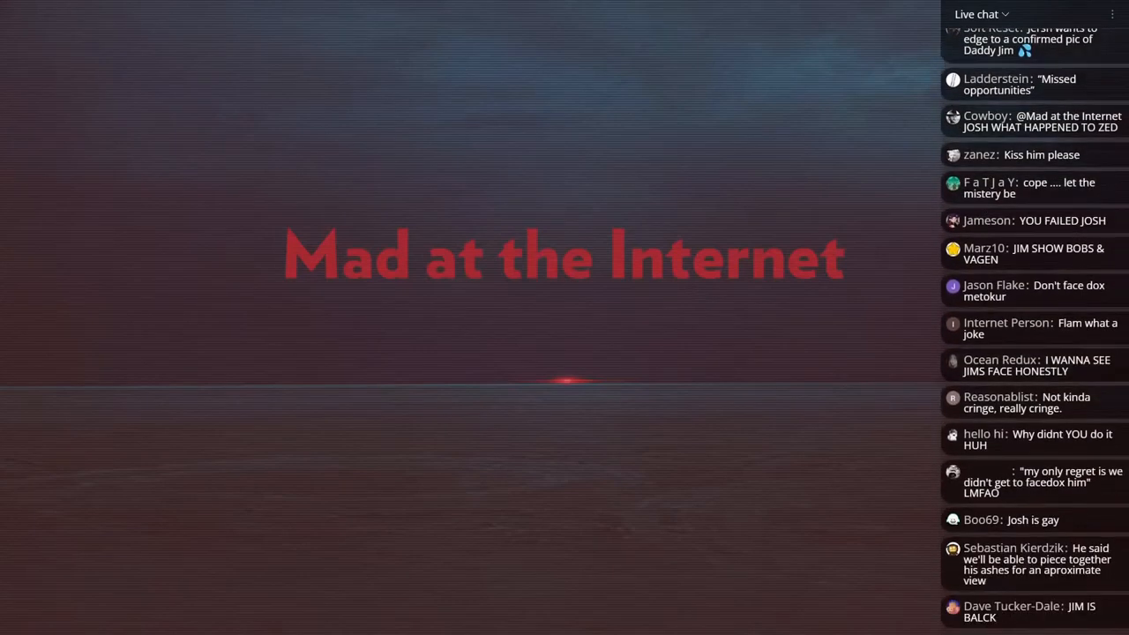
{"action": "scroll", "scroll_direction": "down", "scroll_amount": 3}
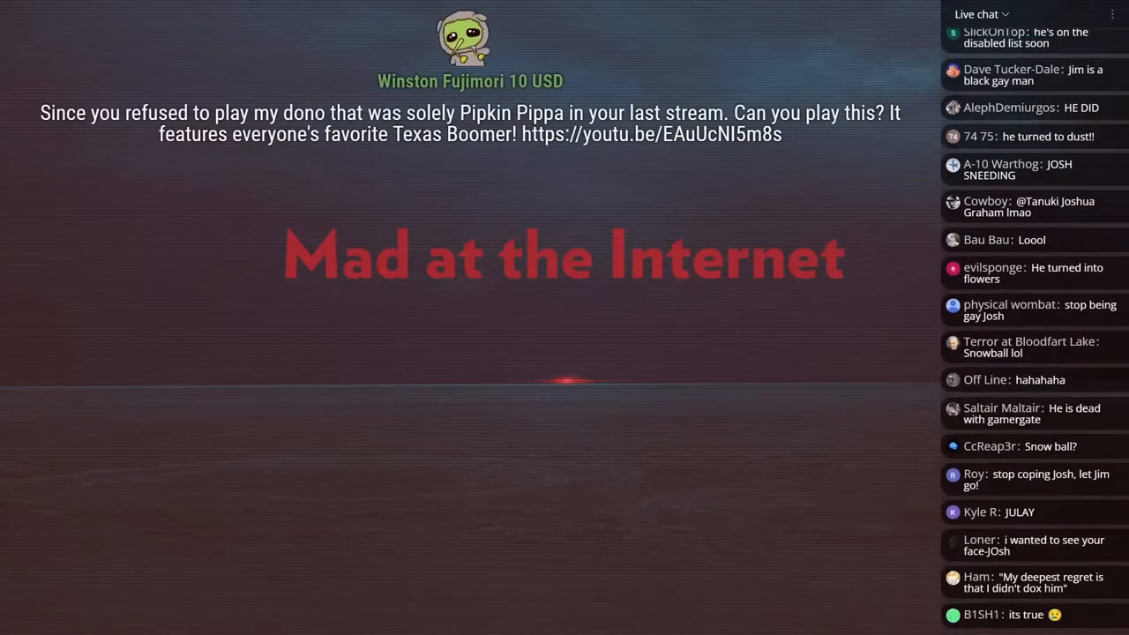
{"action": "scroll", "scroll_direction": "down", "scroll_amount": 3}
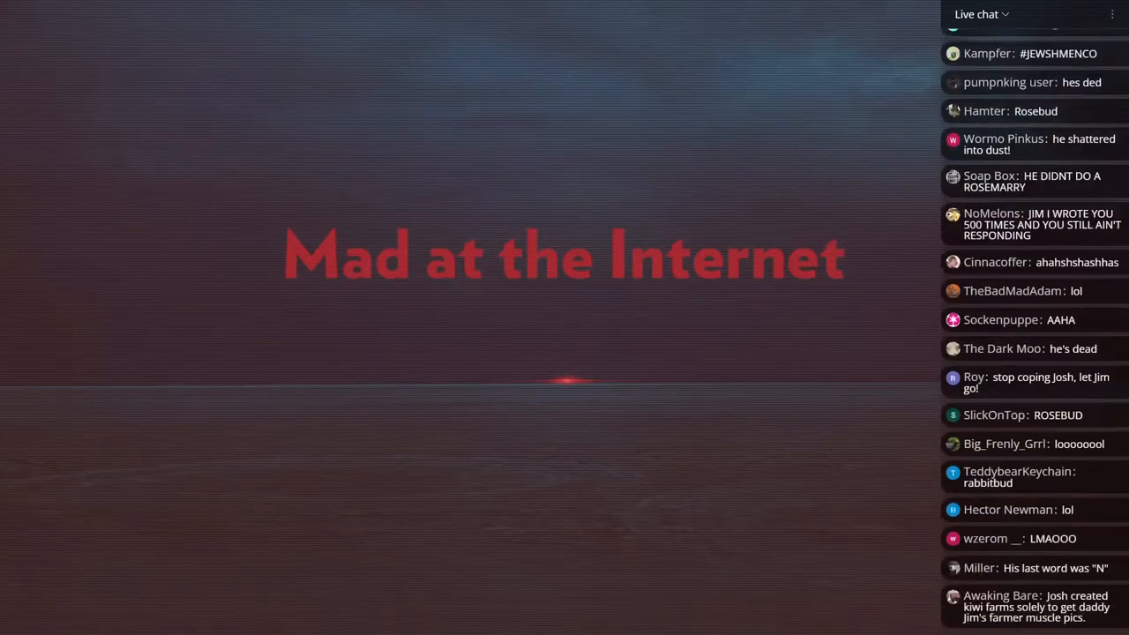
{"action": "scroll", "scroll_direction": "down", "scroll_amount": 3}
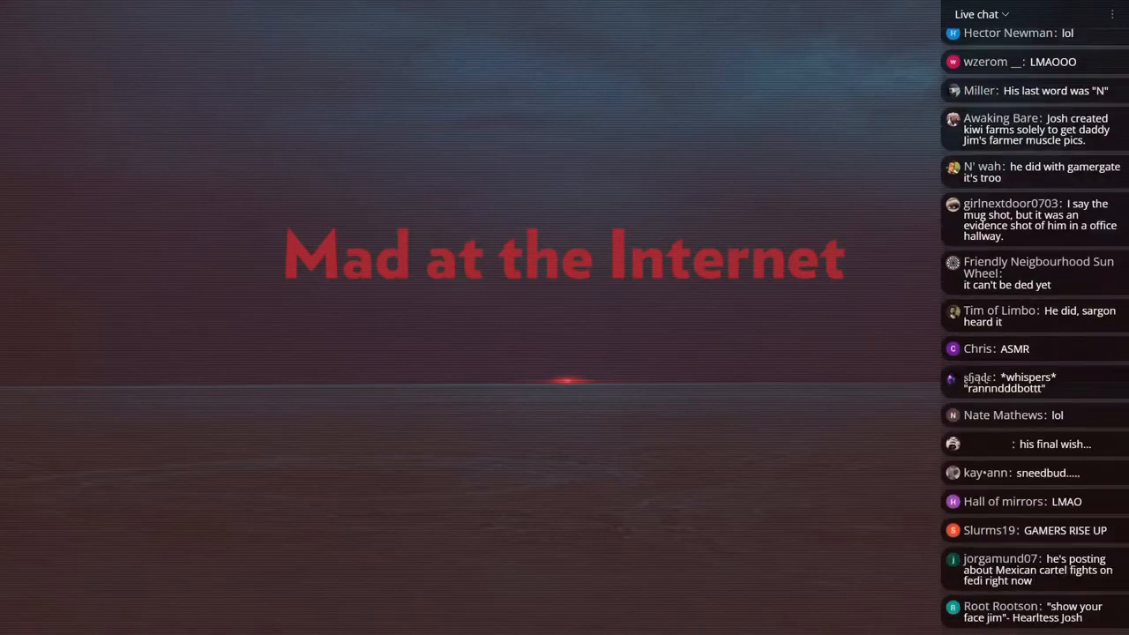
{"action": "scroll", "scroll_direction": "down", "scroll_amount": 3}
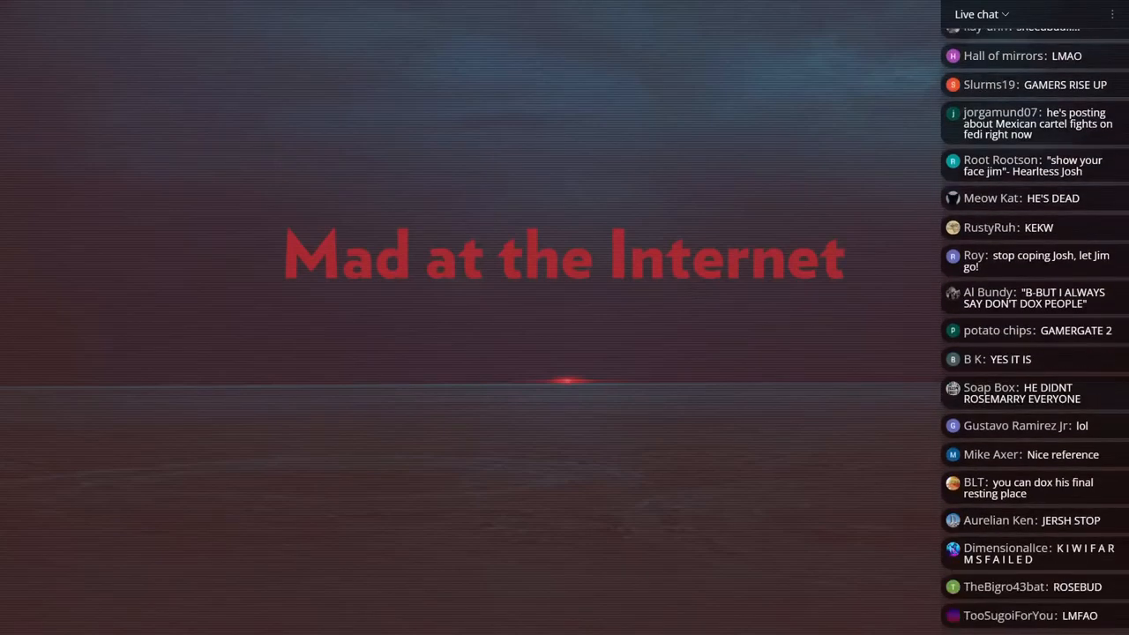
{"action": "scroll", "scroll_direction": "down", "scroll_amount": 3}
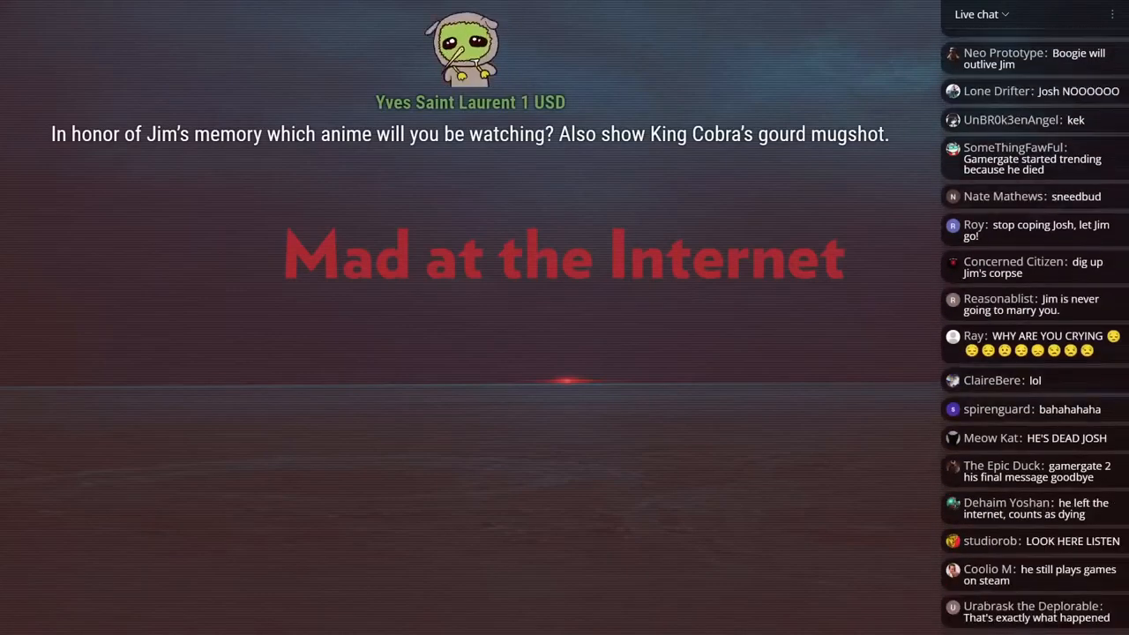
{"action": "scroll", "scroll_direction": "down", "scroll_amount": 3}
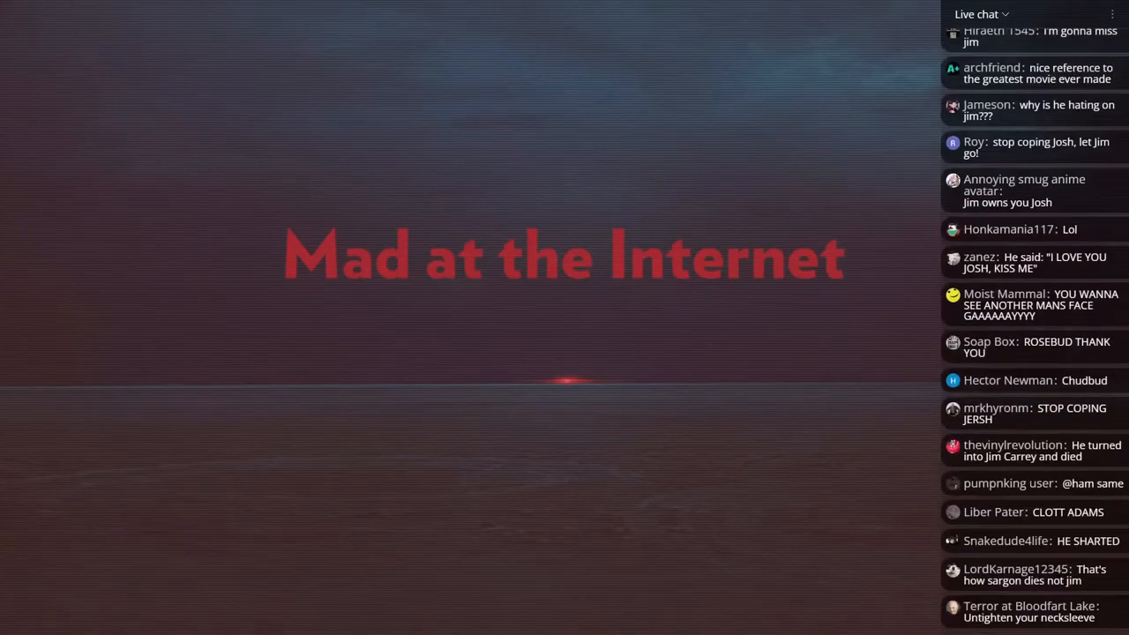
{"action": "scroll", "scroll_direction": "down", "scroll_amount": 3}
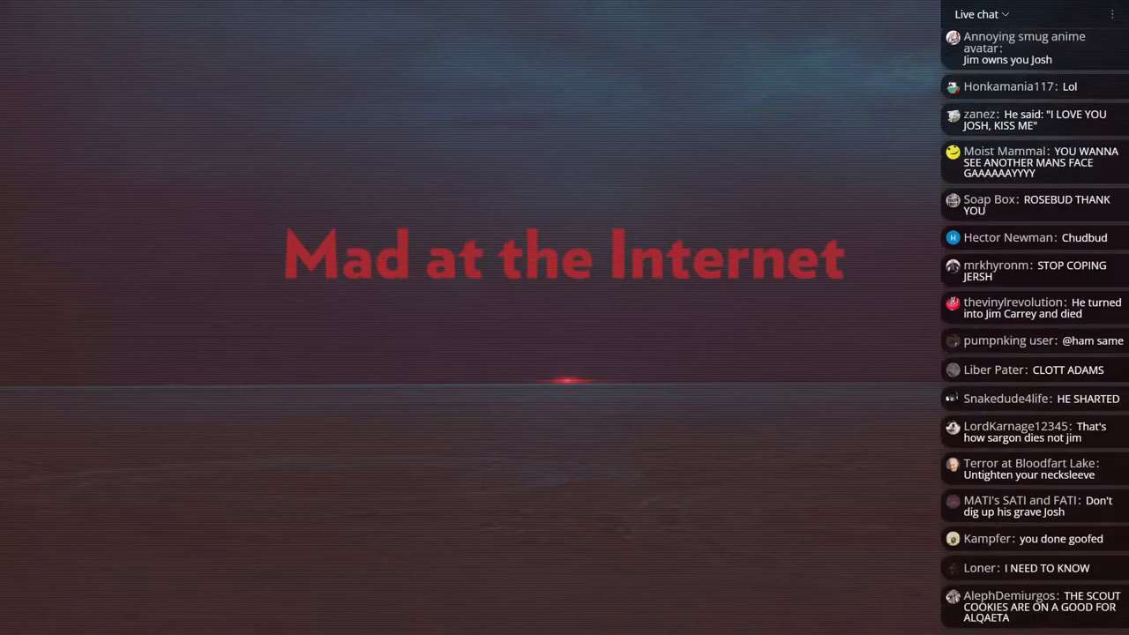
{"action": "scroll", "scroll_direction": "down", "scroll_amount": 3}
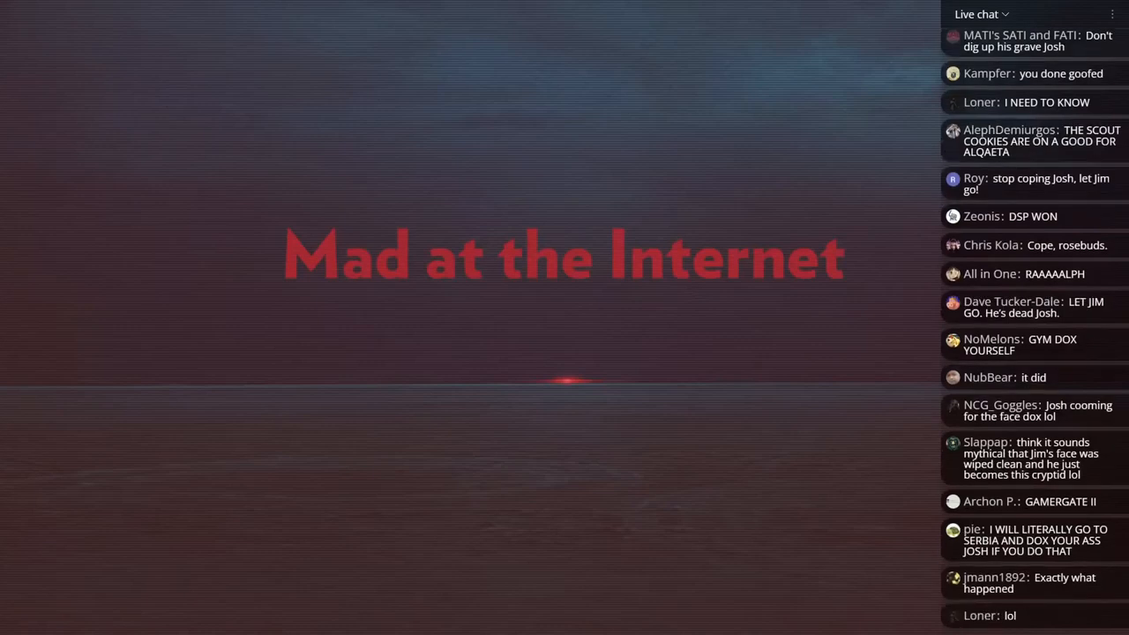
{"action": "scroll", "scroll_direction": "down", "scroll_amount": 3}
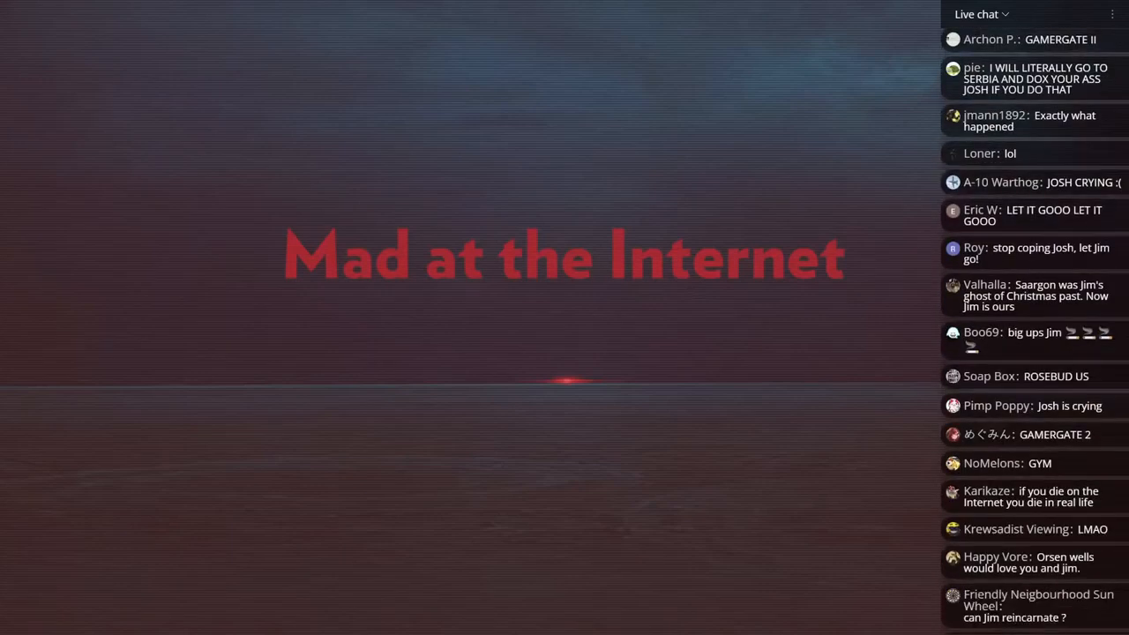
{"action": "scroll", "scroll_direction": "down", "scroll_amount": 3}
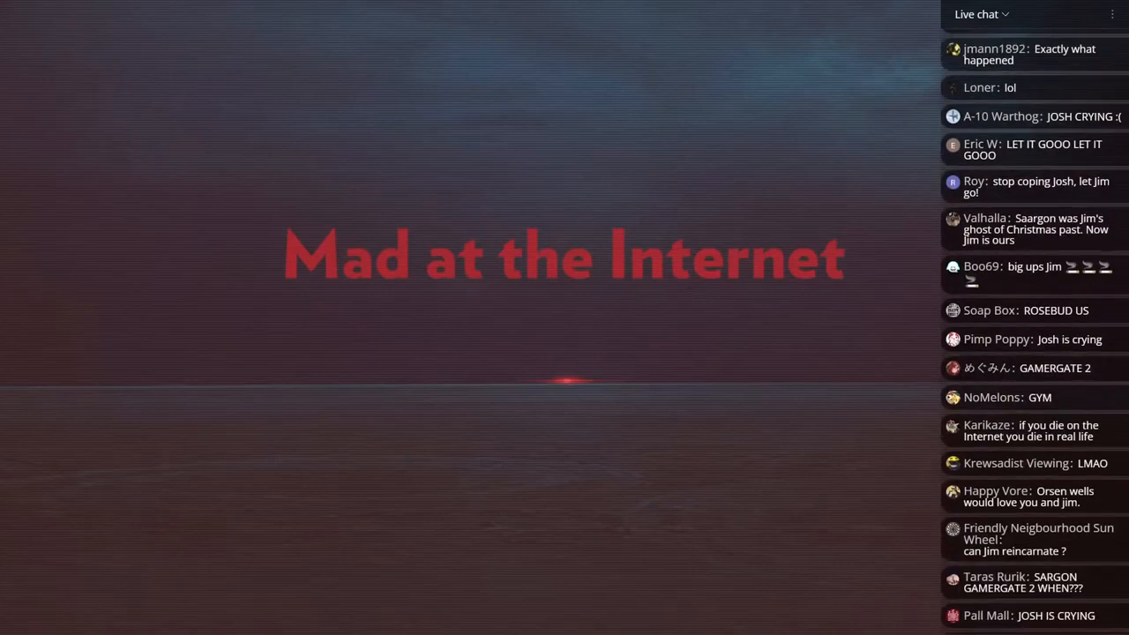
{"action": "scroll", "scroll_direction": "down", "scroll_amount": 3}
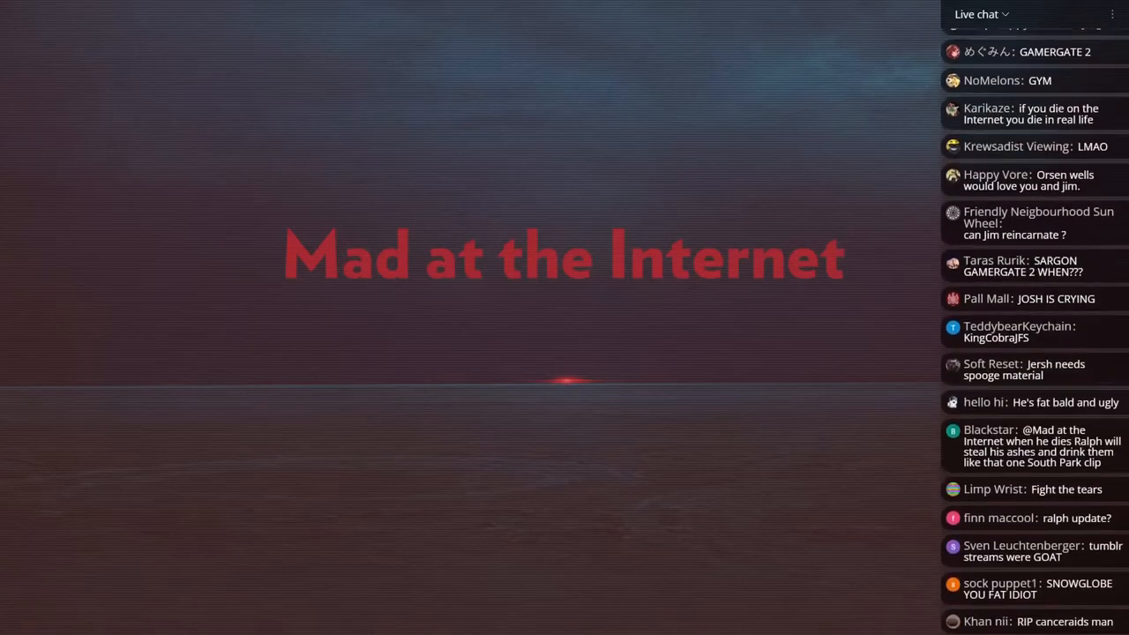
{"action": "scroll", "scroll_direction": "down", "scroll_amount": 3}
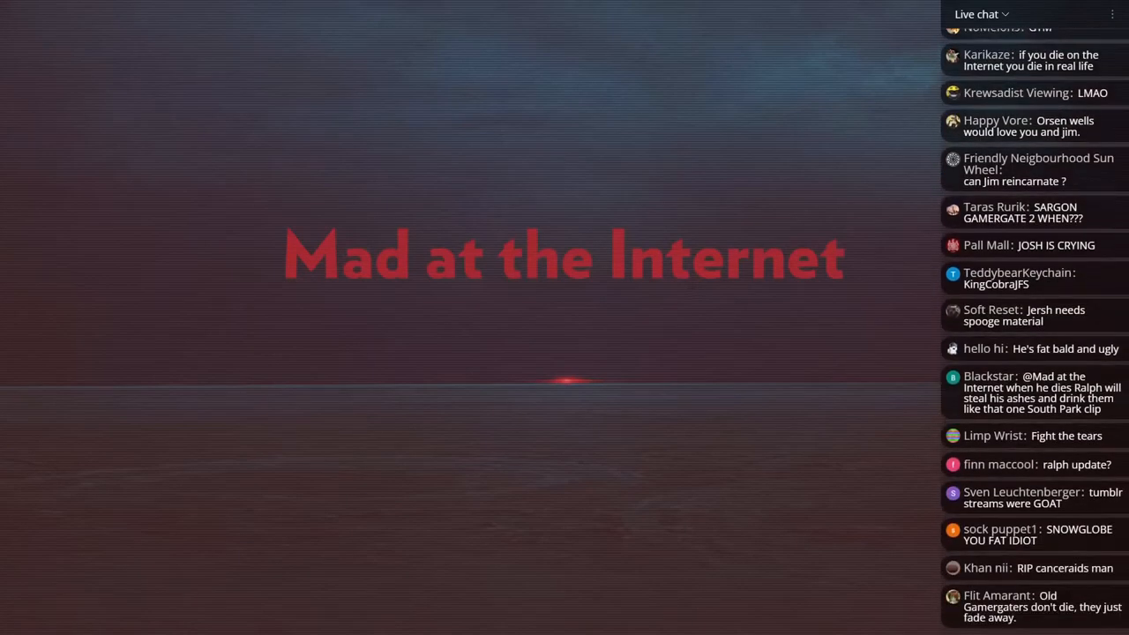
{"action": "scroll", "scroll_direction": "down", "scroll_amount": 3}
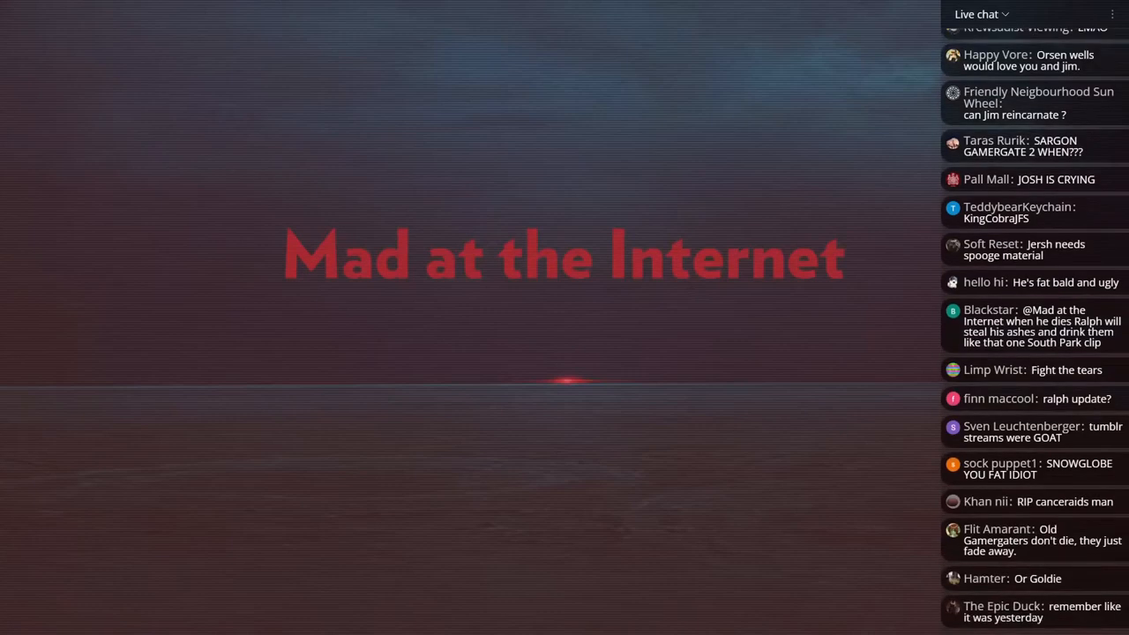
{"action": "scroll", "scroll_direction": "down", "scroll_amount": 3}
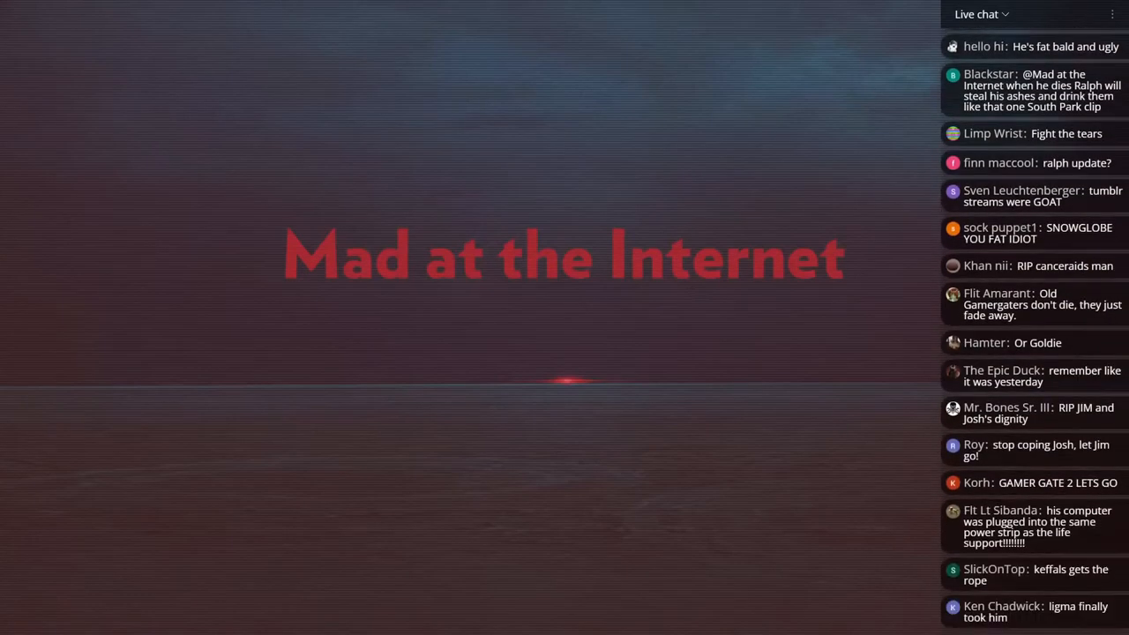
{"action": "scroll", "scroll_direction": "down", "scroll_amount": 3}
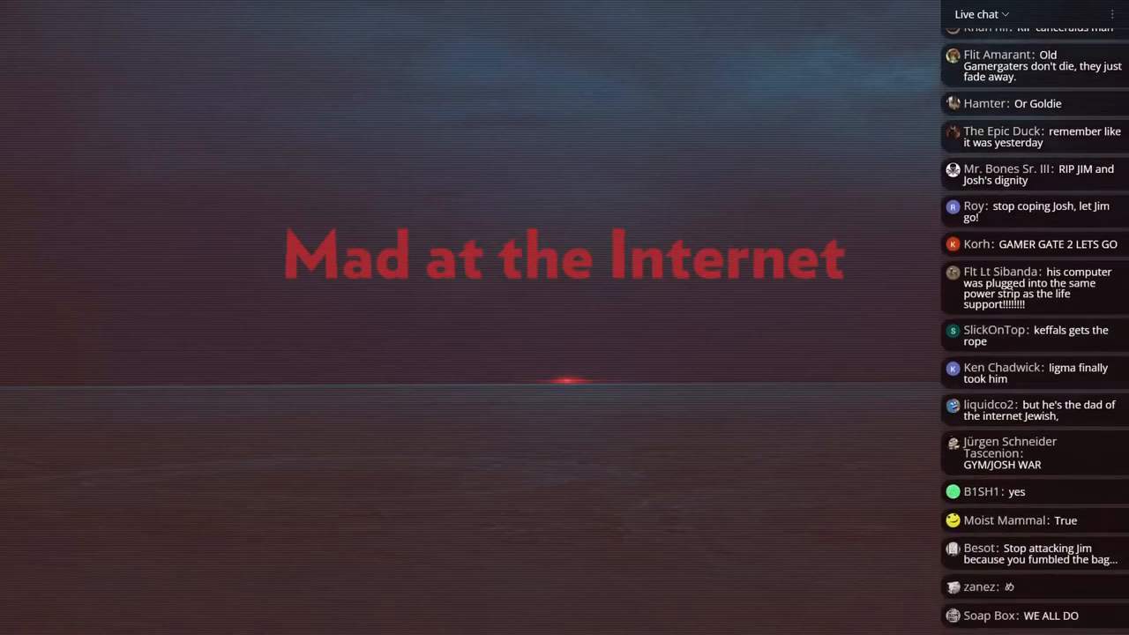
{"action": "scroll", "scroll_direction": "down", "scroll_amount": 3}
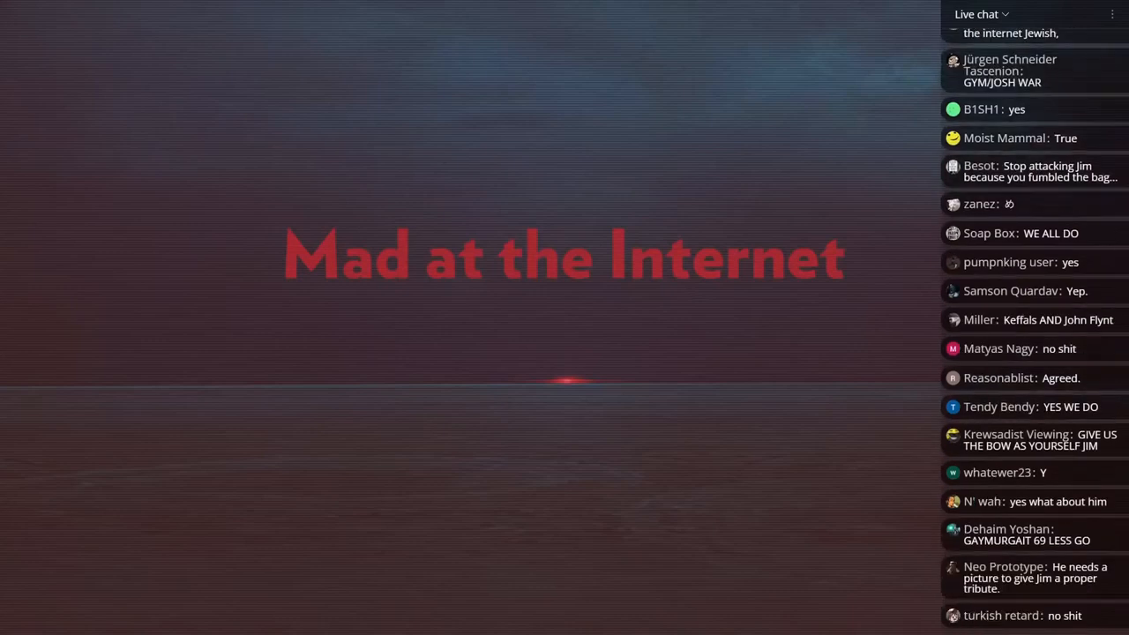
{"action": "scroll", "scroll_direction": "down", "scroll_amount": 3}
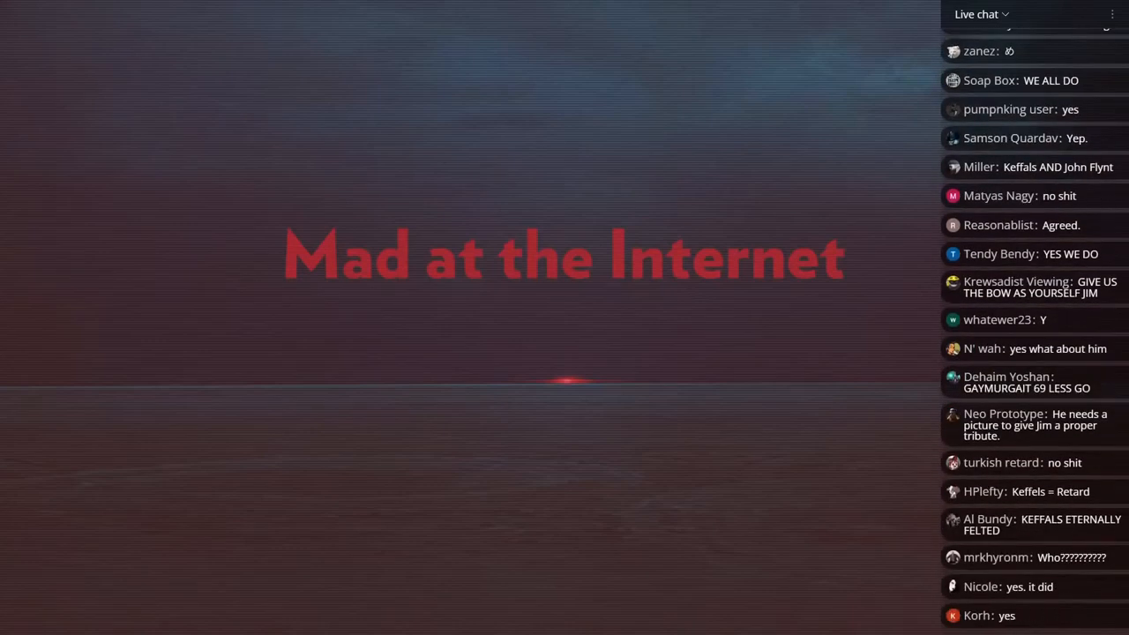
{"action": "scroll", "scroll_direction": "down", "scroll_amount": 3}
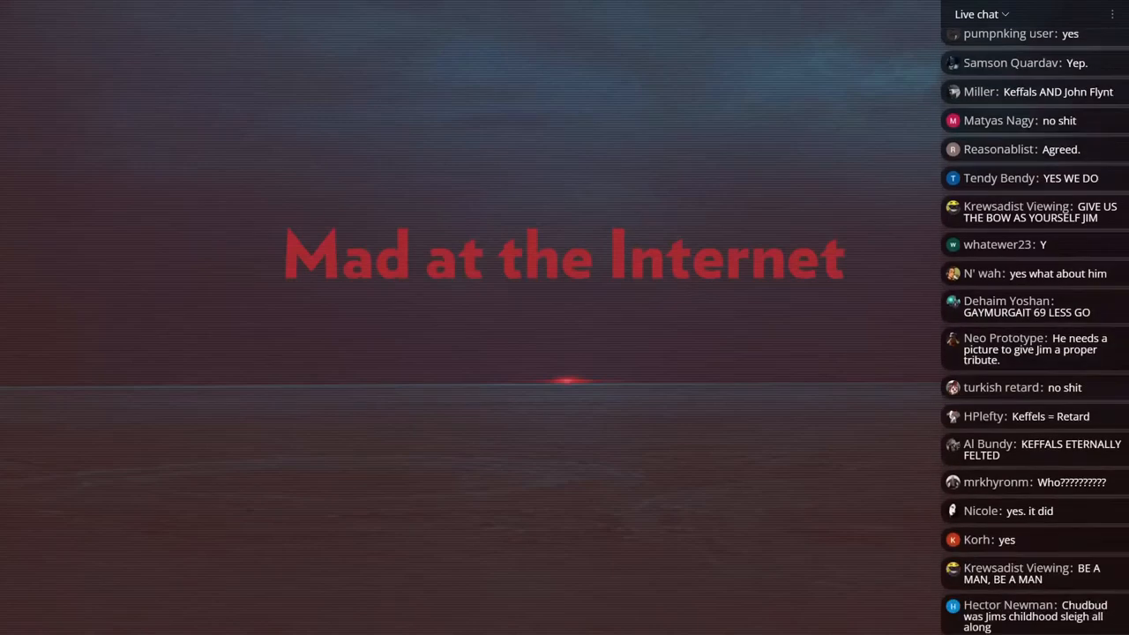
{"action": "scroll", "scroll_direction": "down", "scroll_amount": 3}
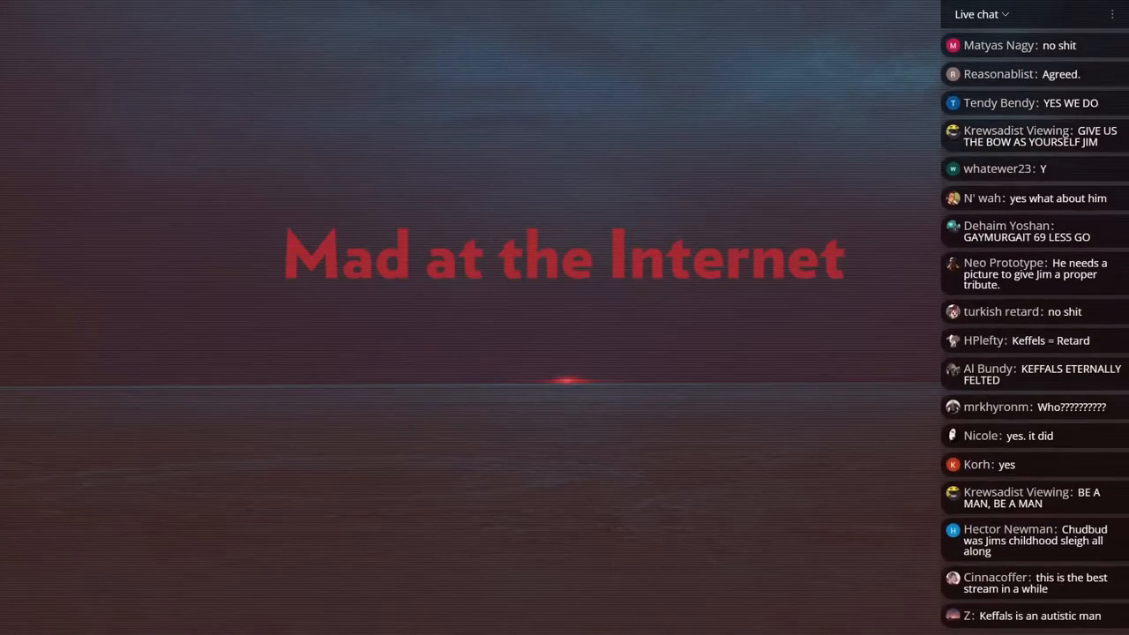
{"action": "scroll", "scroll_direction": "down", "scroll_amount": 3}
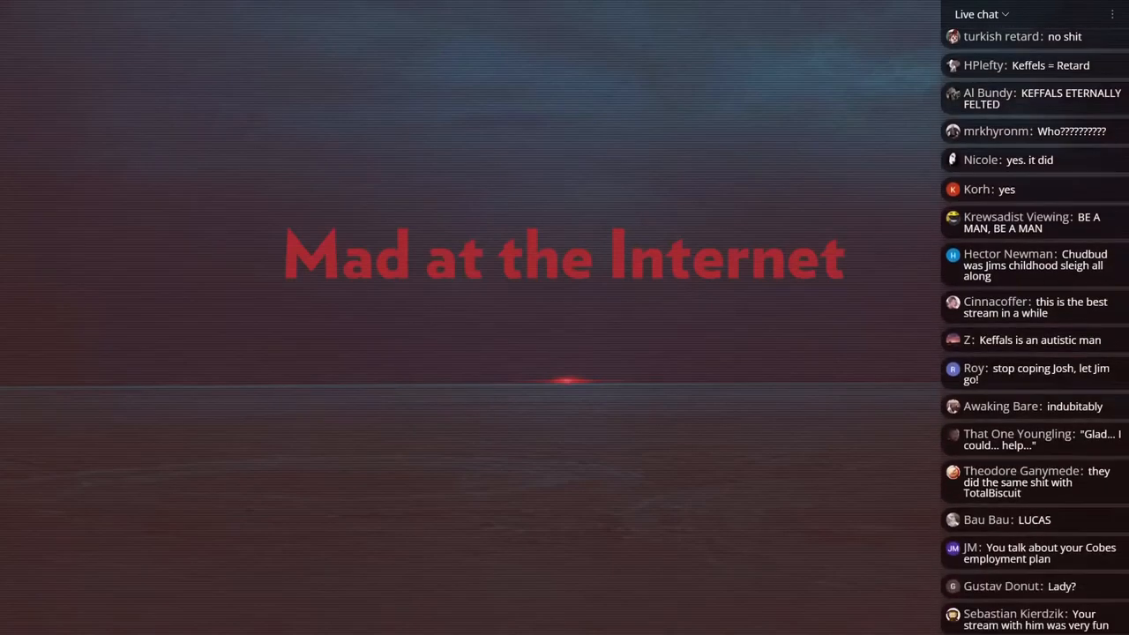
{"action": "scroll", "scroll_direction": "down", "scroll_amount": 3}
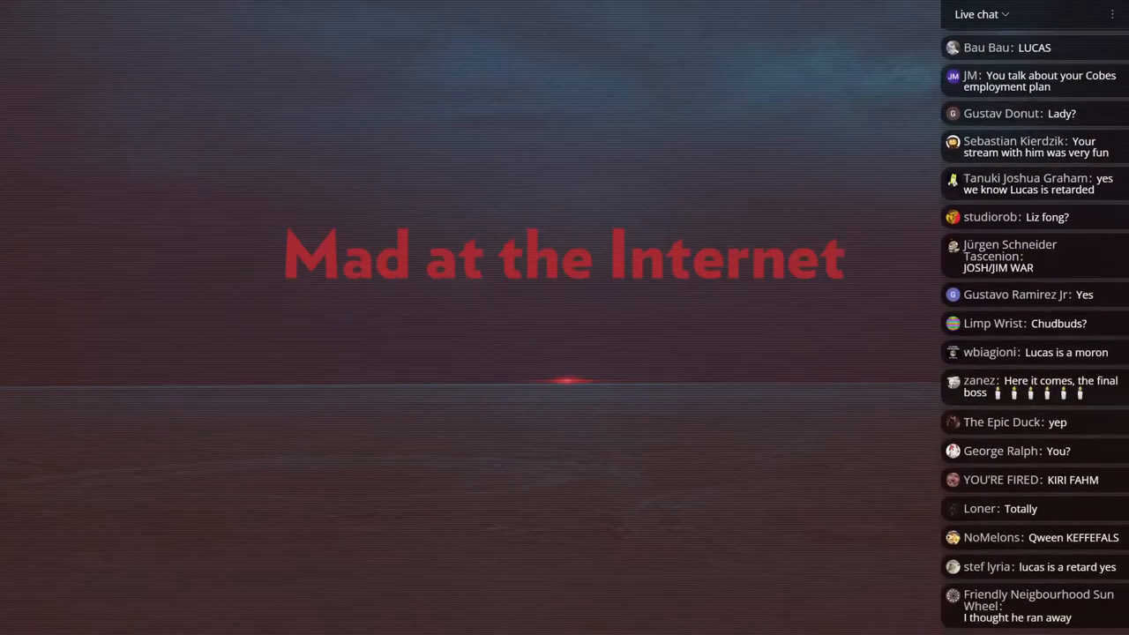
{"action": "scroll", "scroll_direction": "down", "scroll_amount": 3}
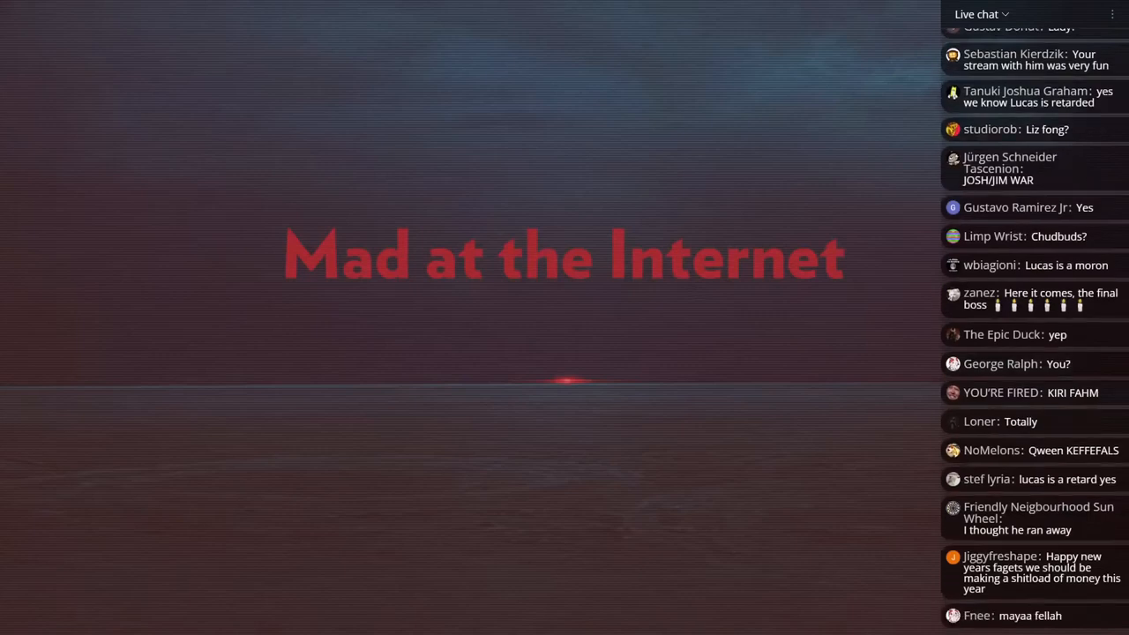
{"action": "scroll", "scroll_direction": "down", "scroll_amount": 3}
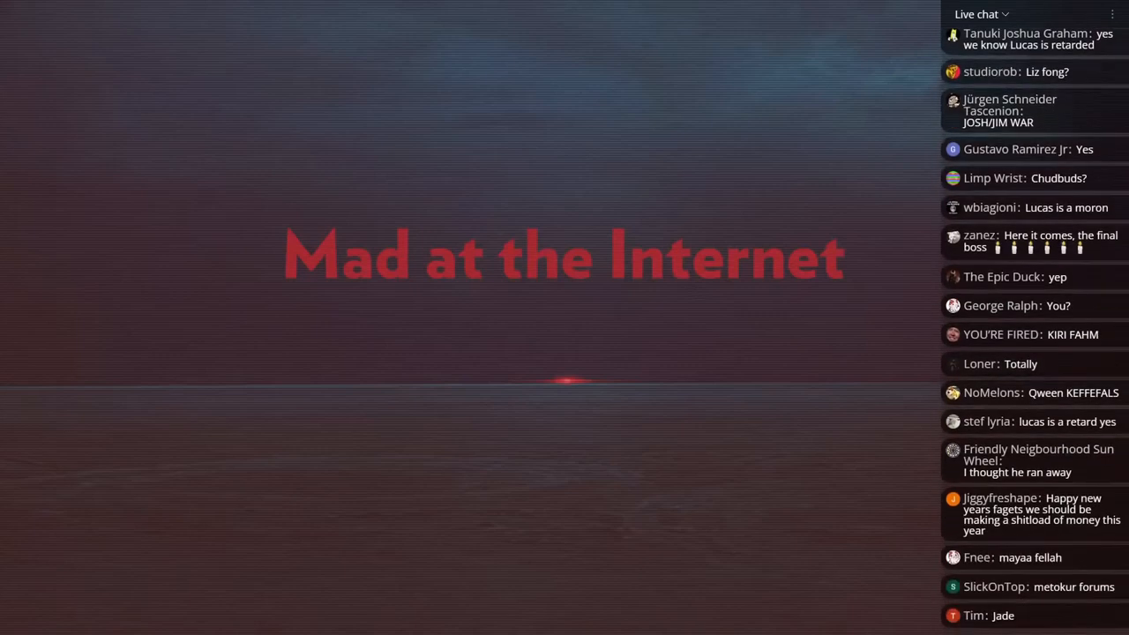
{"action": "scroll", "scroll_direction": "down", "scroll_amount": 3}
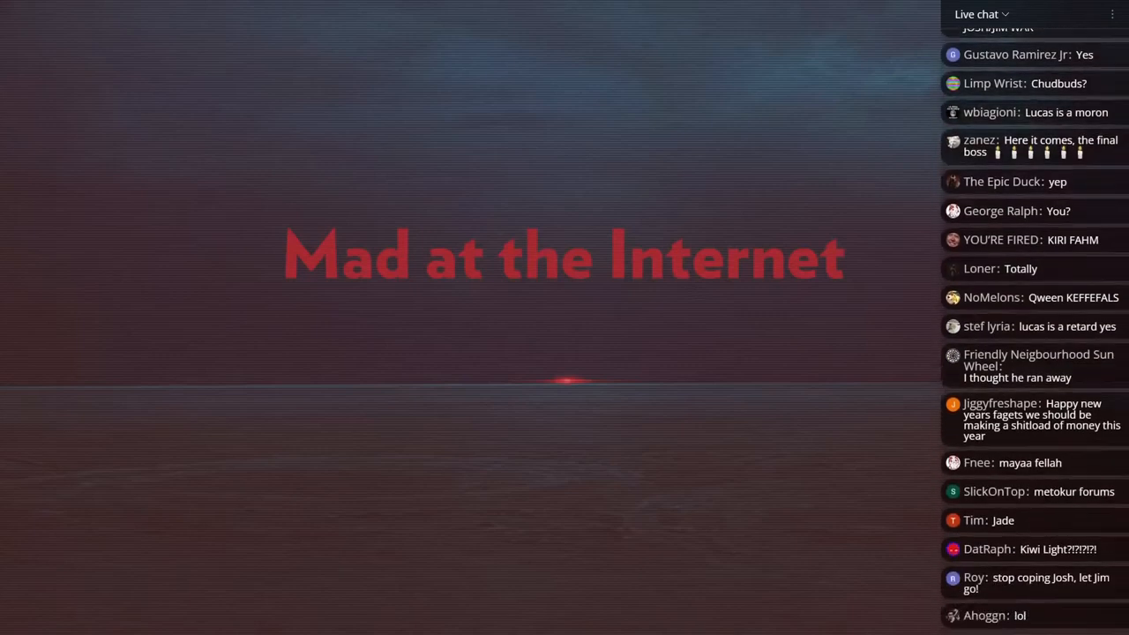
{"action": "scroll", "scroll_direction": "down", "scroll_amount": 3}
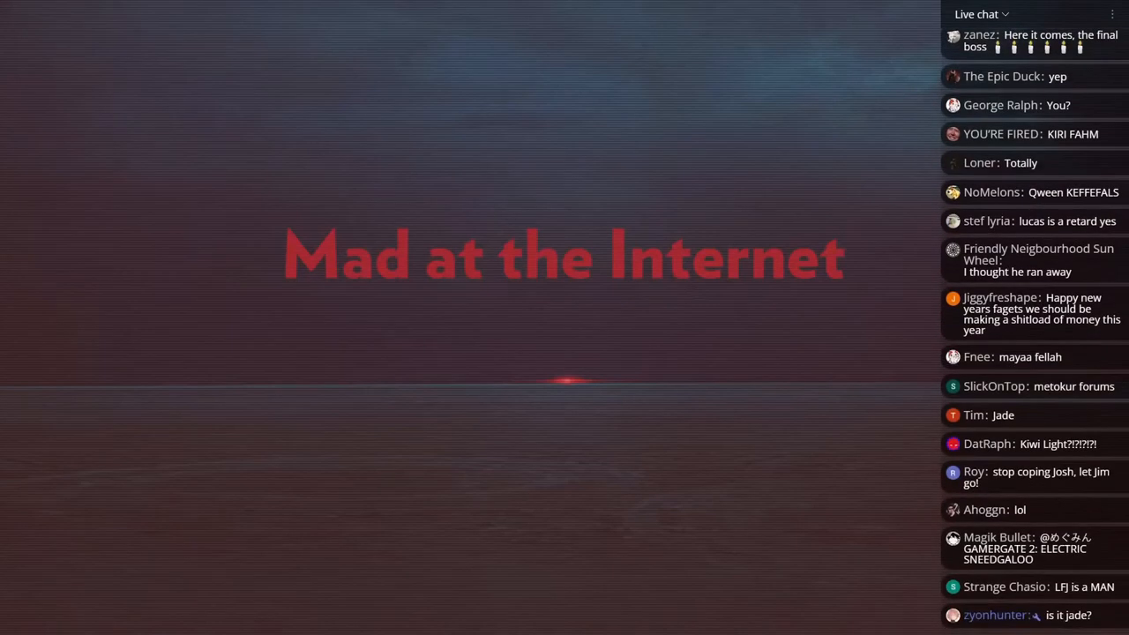
{"action": "scroll", "scroll_direction": "down", "scroll_amount": 3}
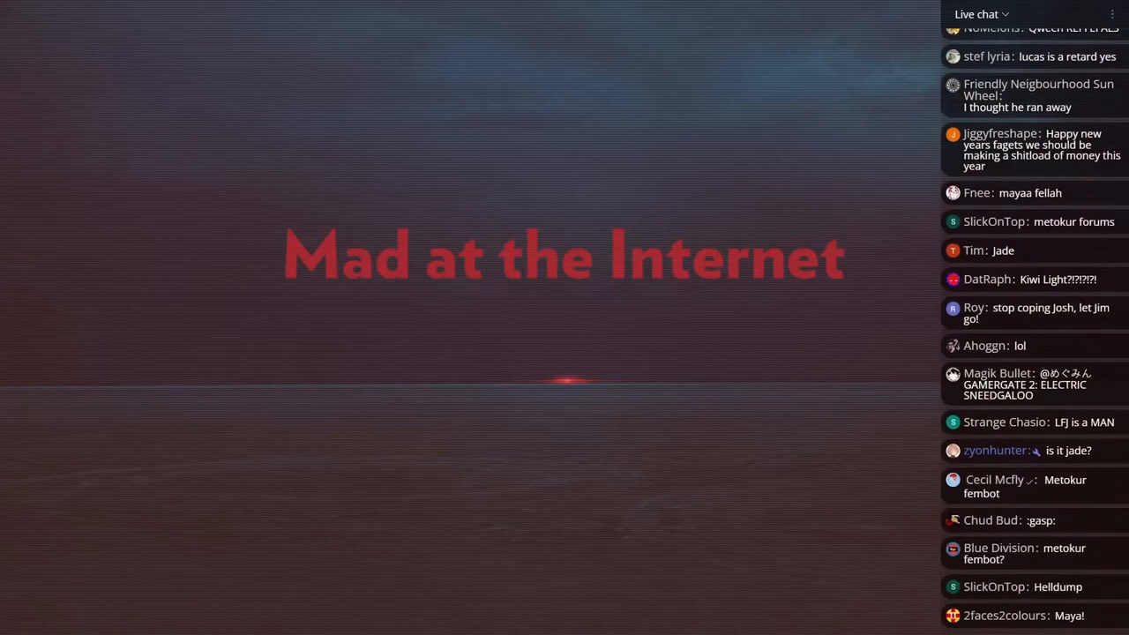
{"action": "scroll", "scroll_direction": "down", "scroll_amount": 3}
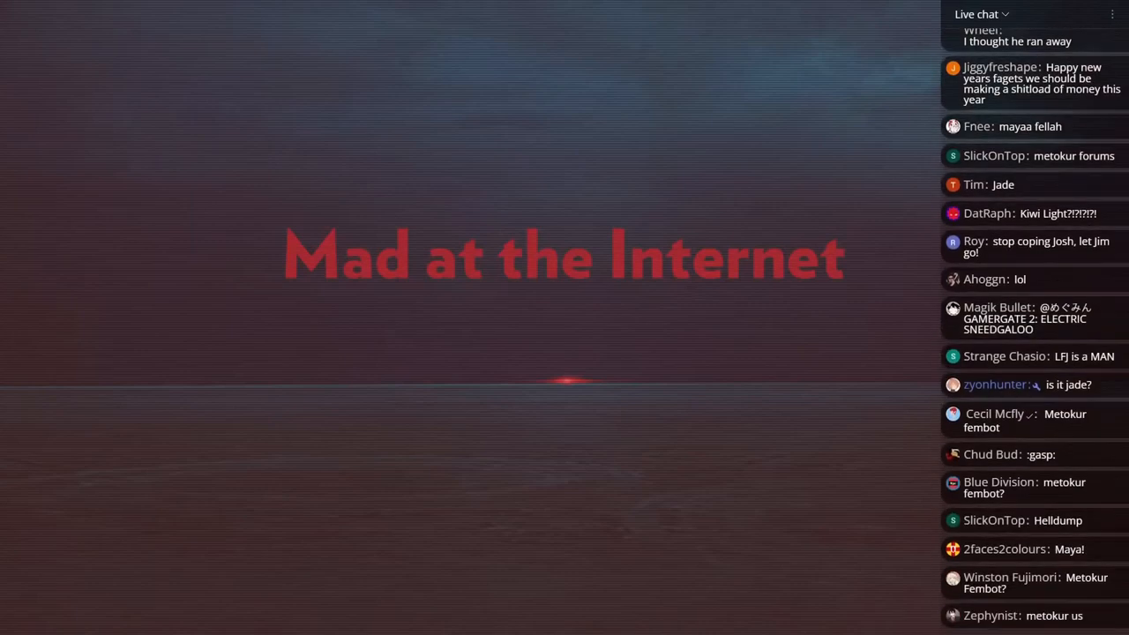
{"action": "scroll", "scroll_direction": "down", "scroll_amount": 3}
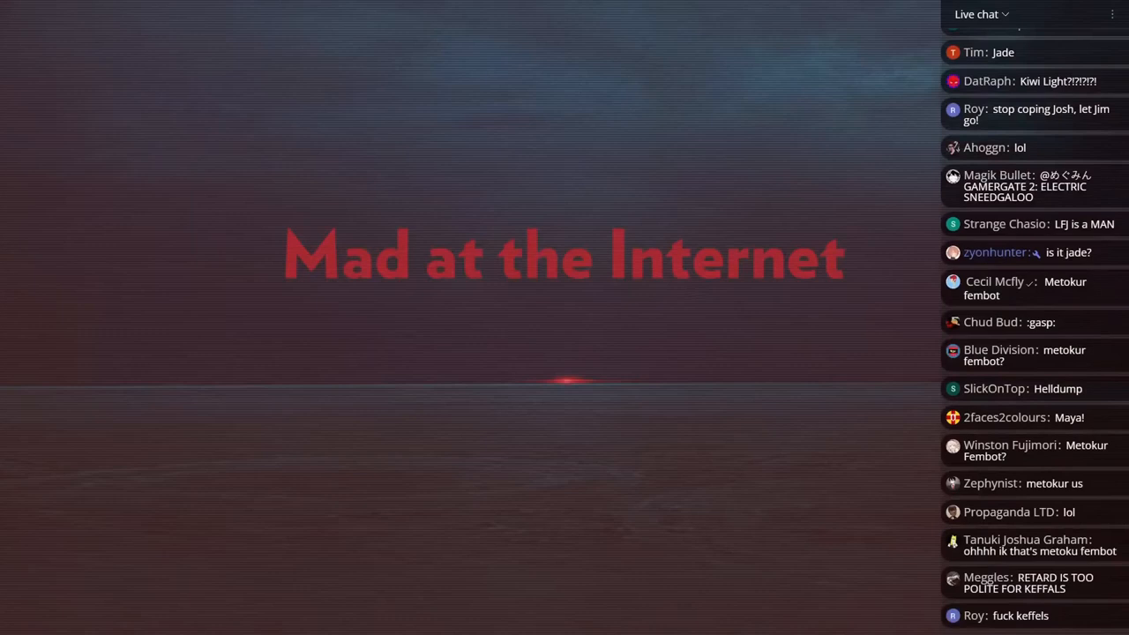
{"action": "scroll", "scroll_direction": "down", "scroll_amount": 3}
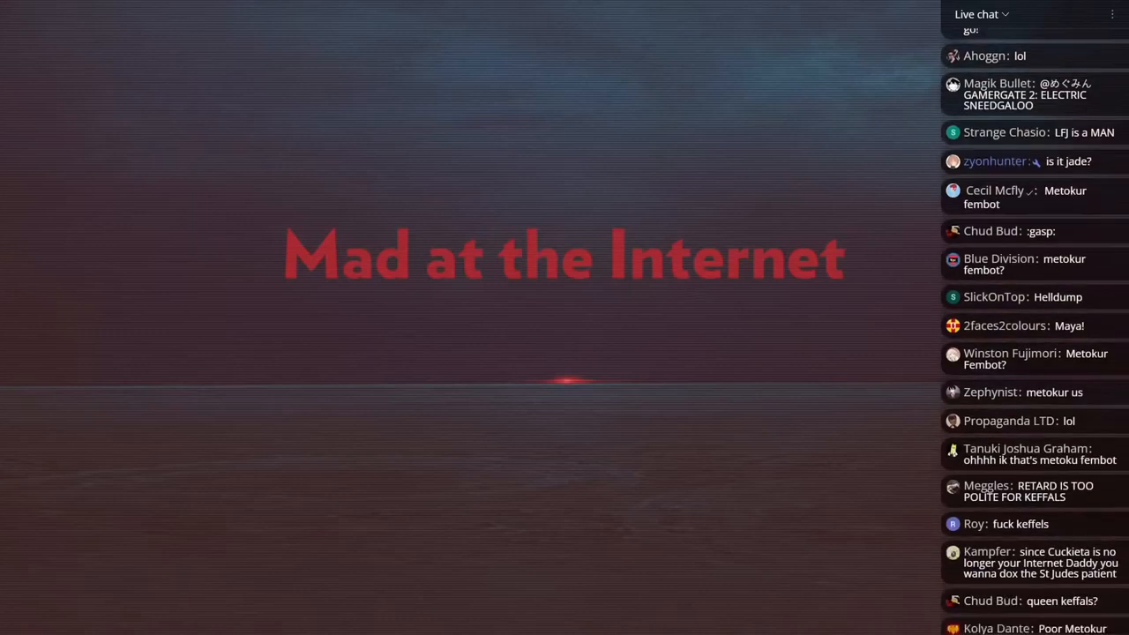
{"action": "scroll", "scroll_direction": "down", "scroll_amount": 3}
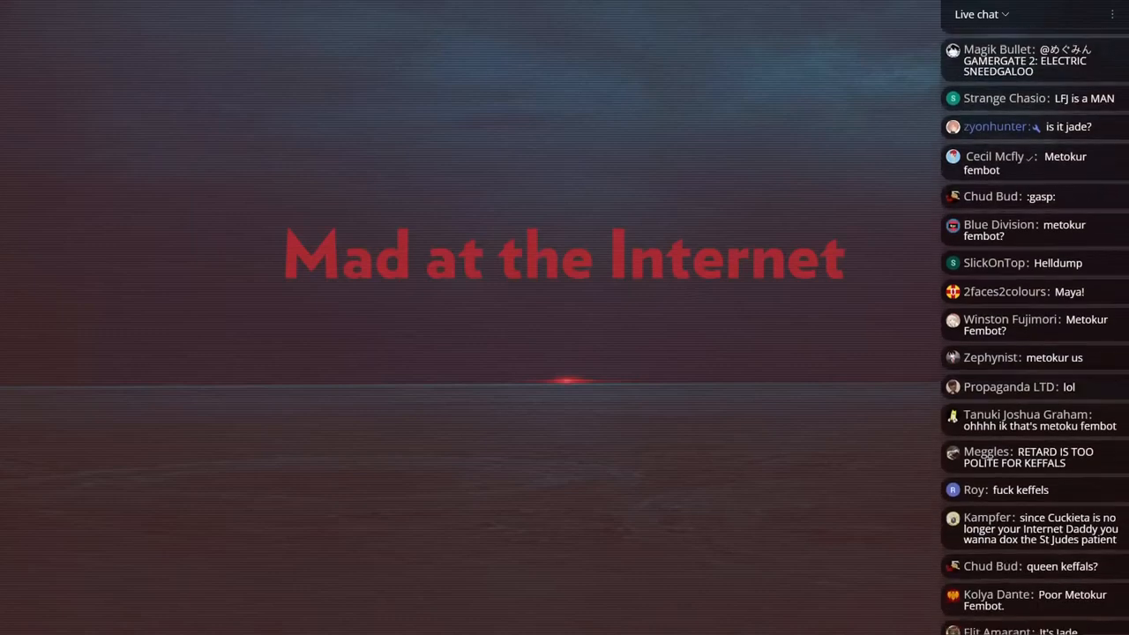
{"action": "scroll", "scroll_direction": "down", "scroll_amount": 3}
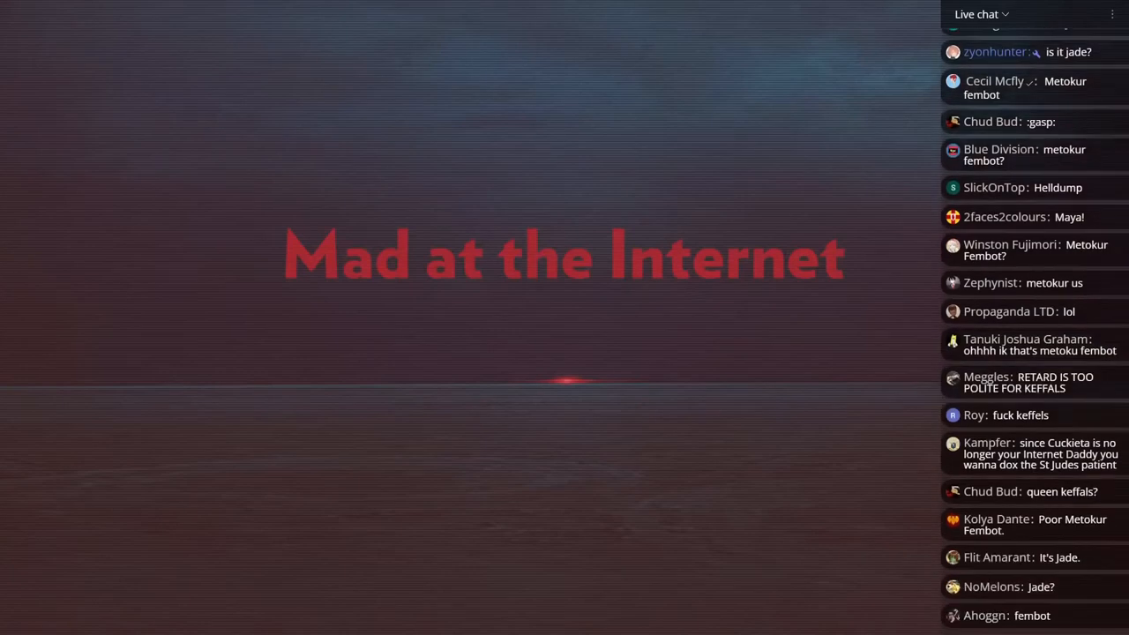
{"action": "scroll", "scroll_direction": "down", "scroll_amount": 3}
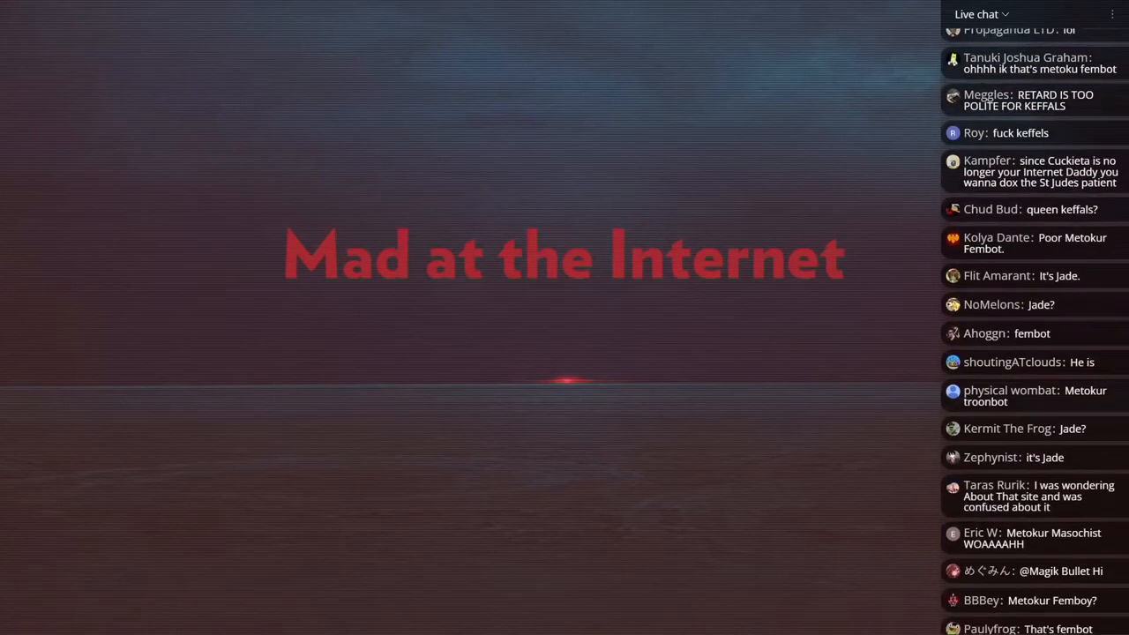
{"action": "scroll", "scroll_direction": "down", "scroll_amount": 3}
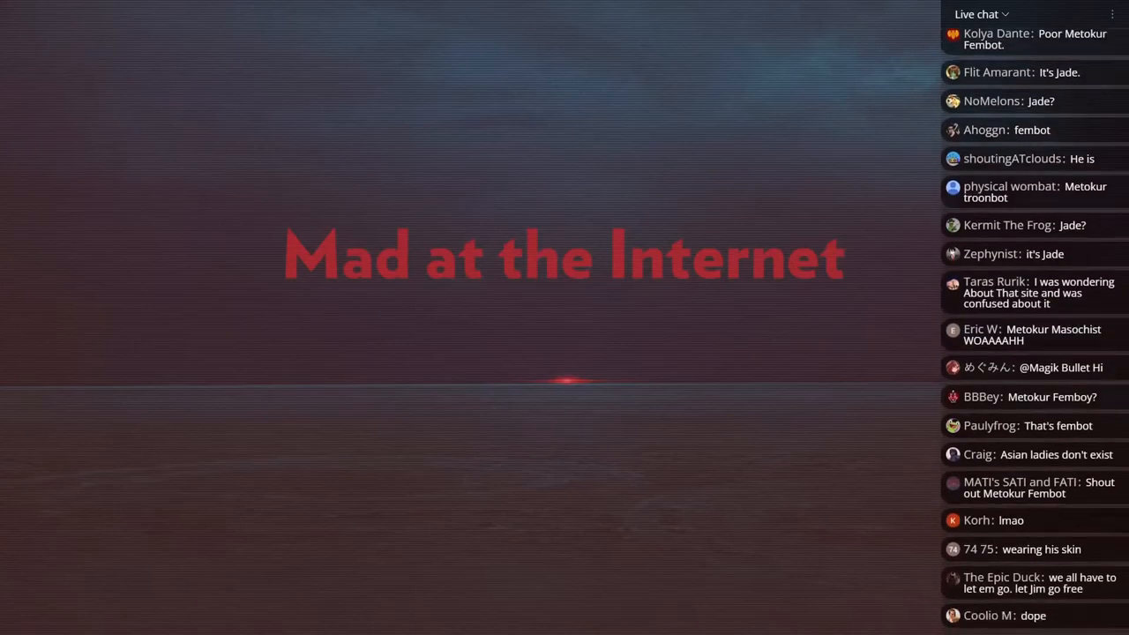
{"action": "scroll", "scroll_direction": "down", "scroll_amount": 3}
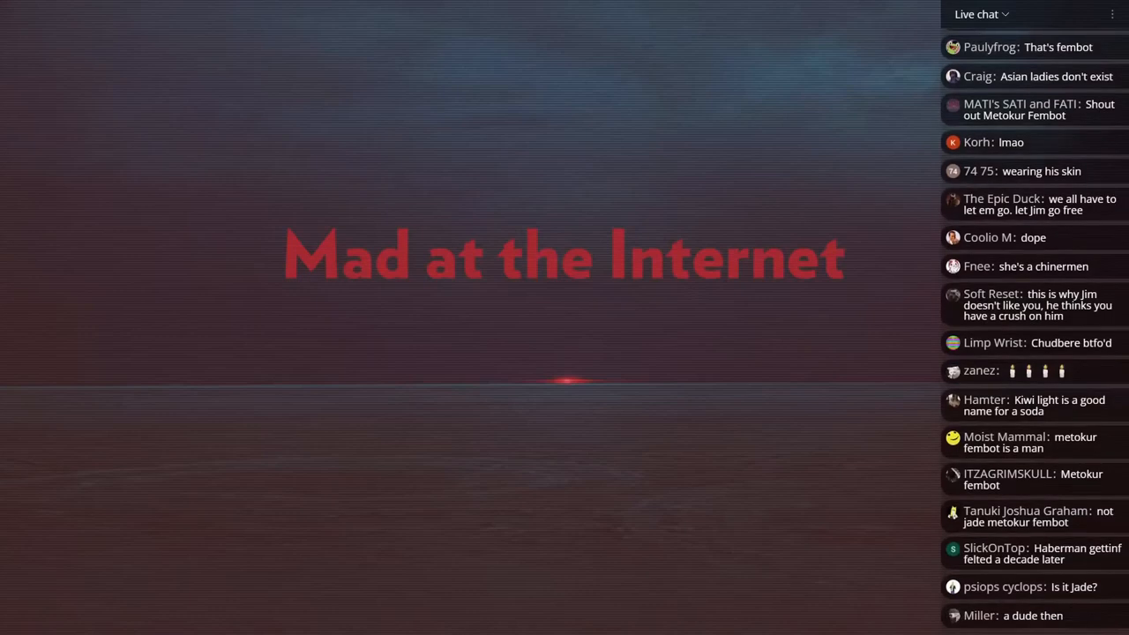
{"action": "scroll", "scroll_direction": "down", "scroll_amount": 3}
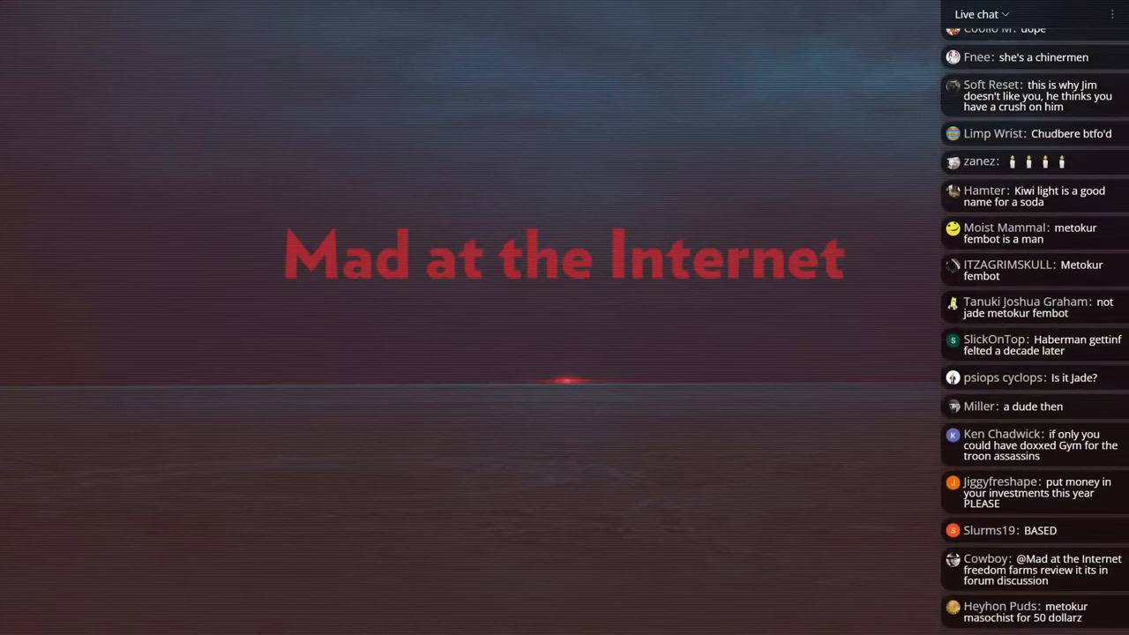
{"action": "scroll", "scroll_direction": "down", "scroll_amount": 3}
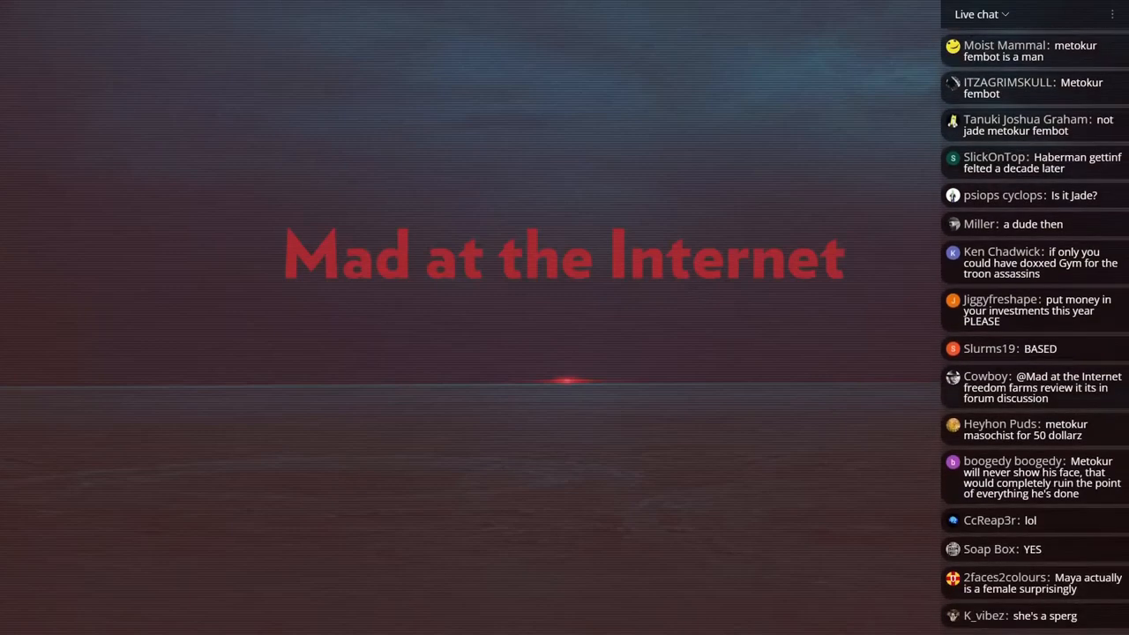
{"action": "scroll", "scroll_direction": "down", "scroll_amount": 3}
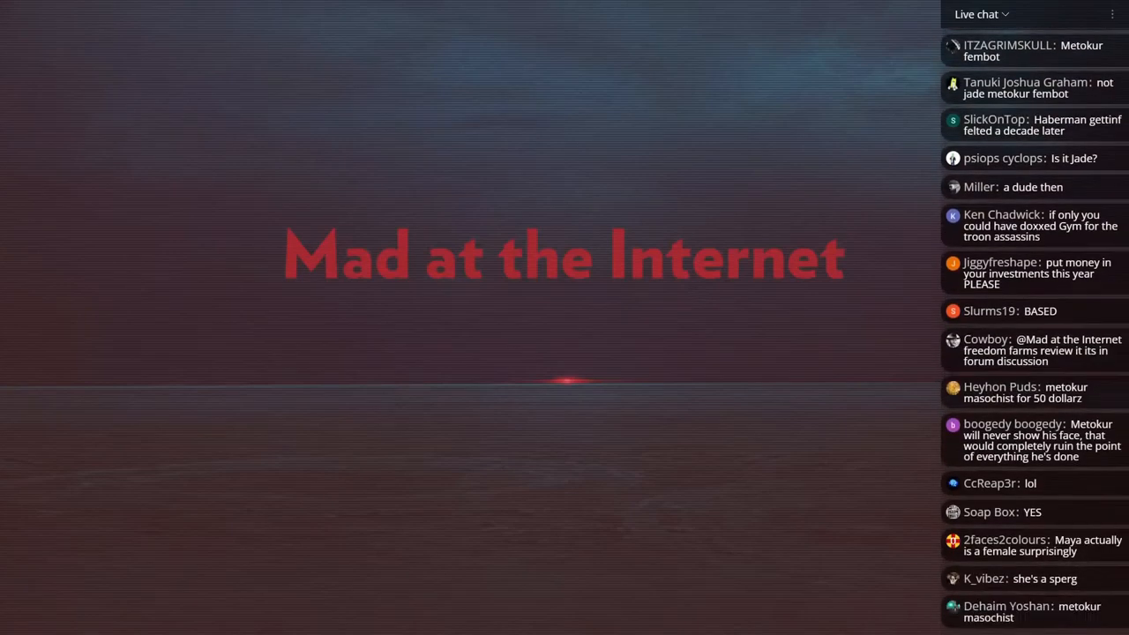
{"action": "scroll", "scroll_direction": "down", "scroll_amount": 3}
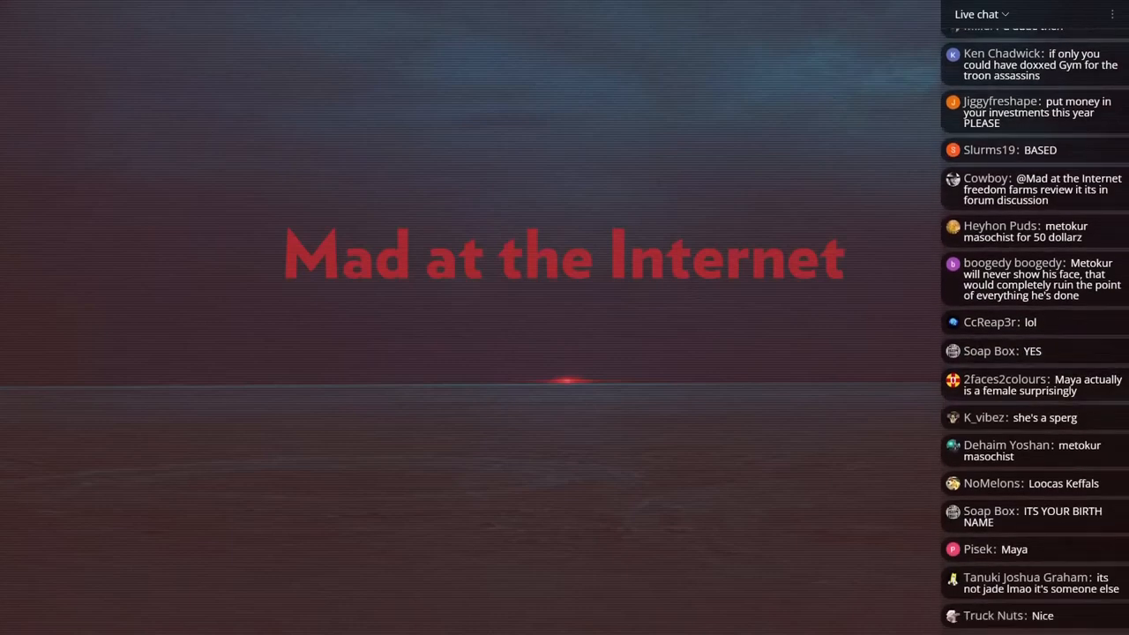
{"action": "scroll", "scroll_direction": "down", "scroll_amount": 3}
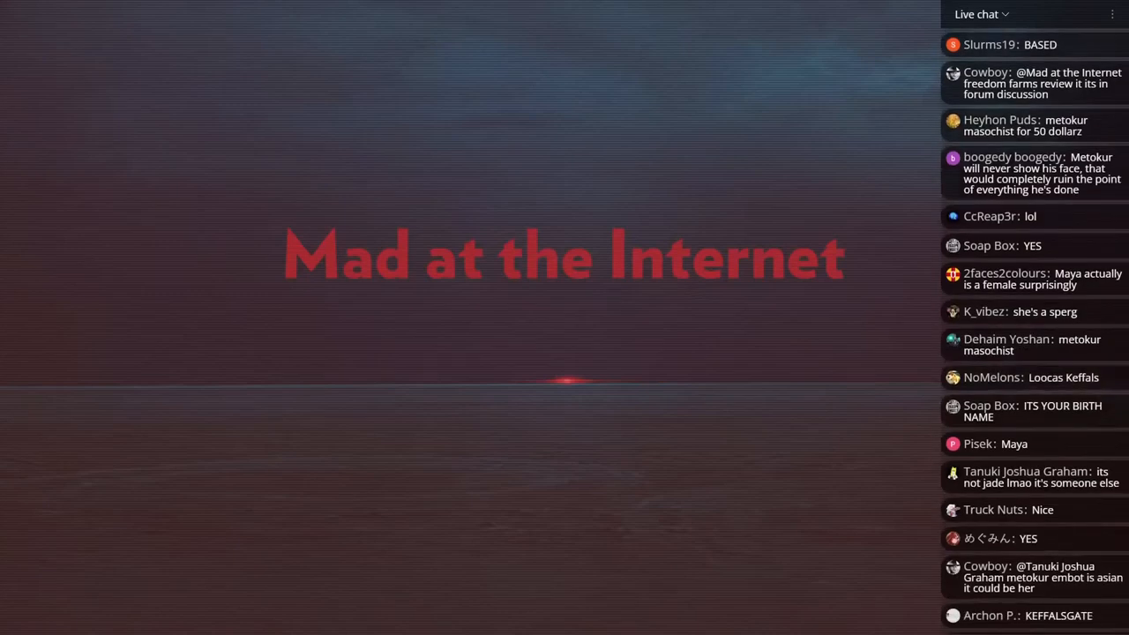
{"action": "scroll", "scroll_direction": "down", "scroll_amount": 3}
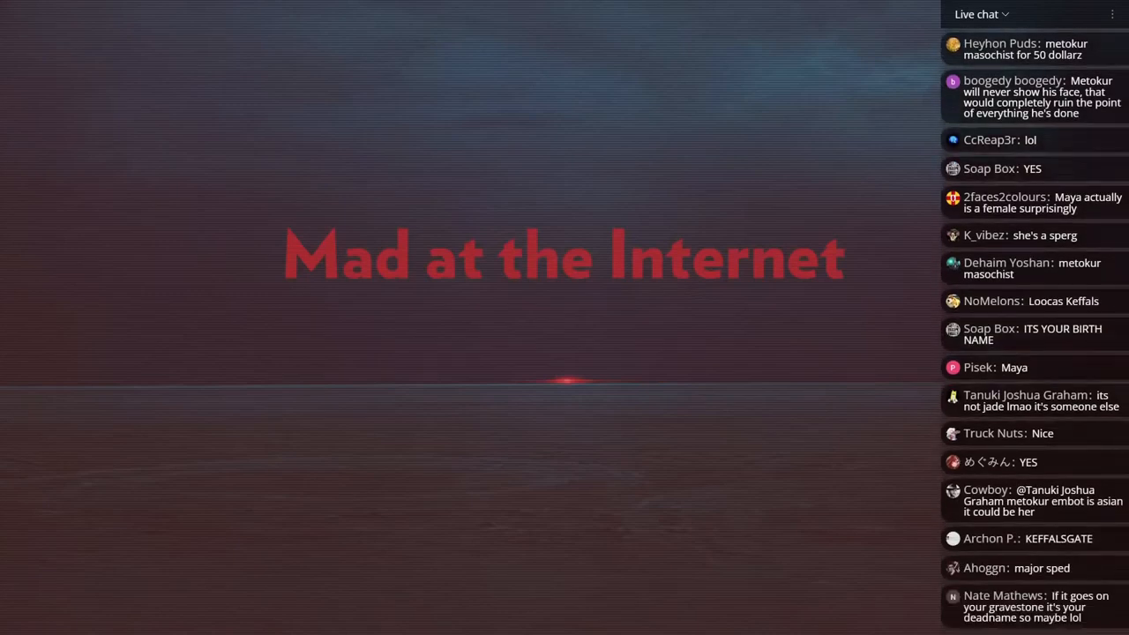
{"action": "scroll", "scroll_direction": "down", "scroll_amount": 3}
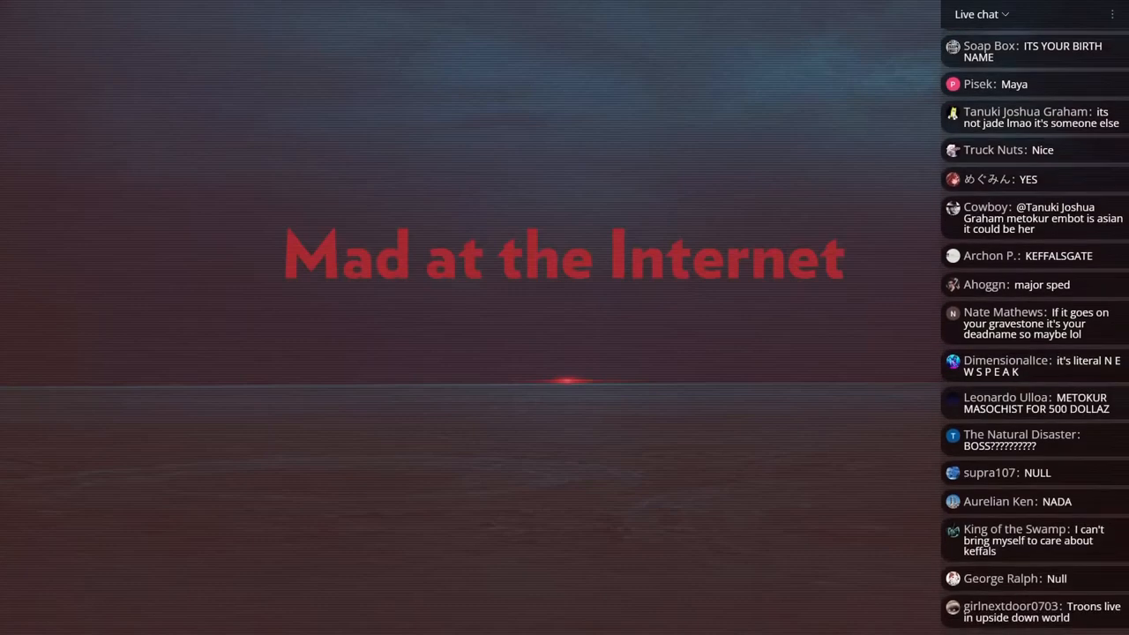
{"action": "scroll", "scroll_direction": "down", "scroll_amount": 3}
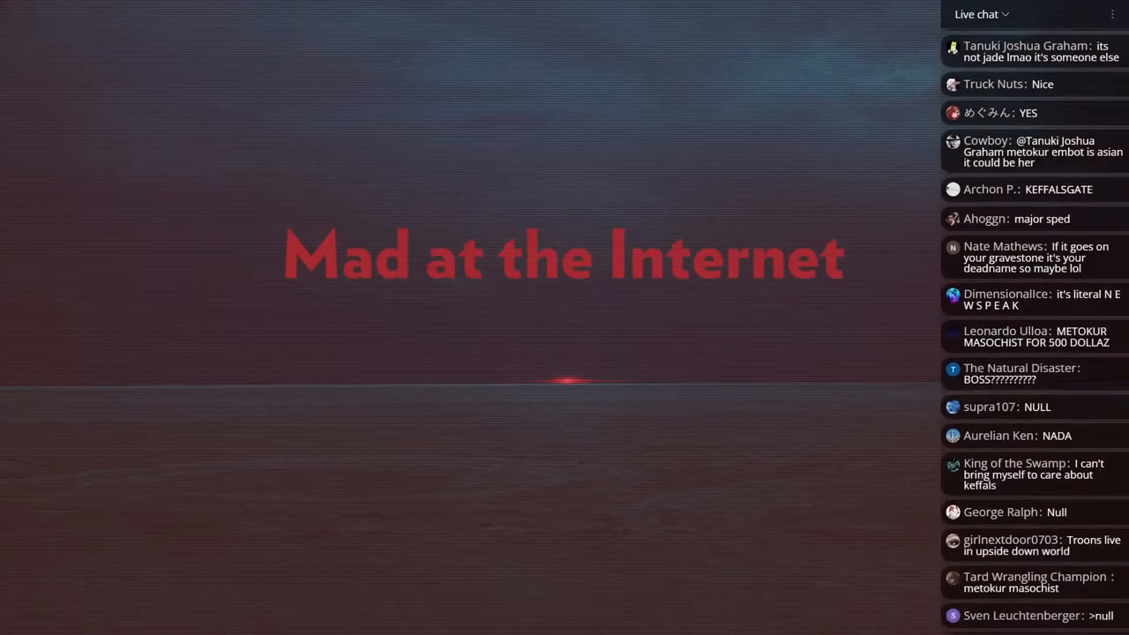
{"action": "scroll", "scroll_direction": "down", "scroll_amount": 3}
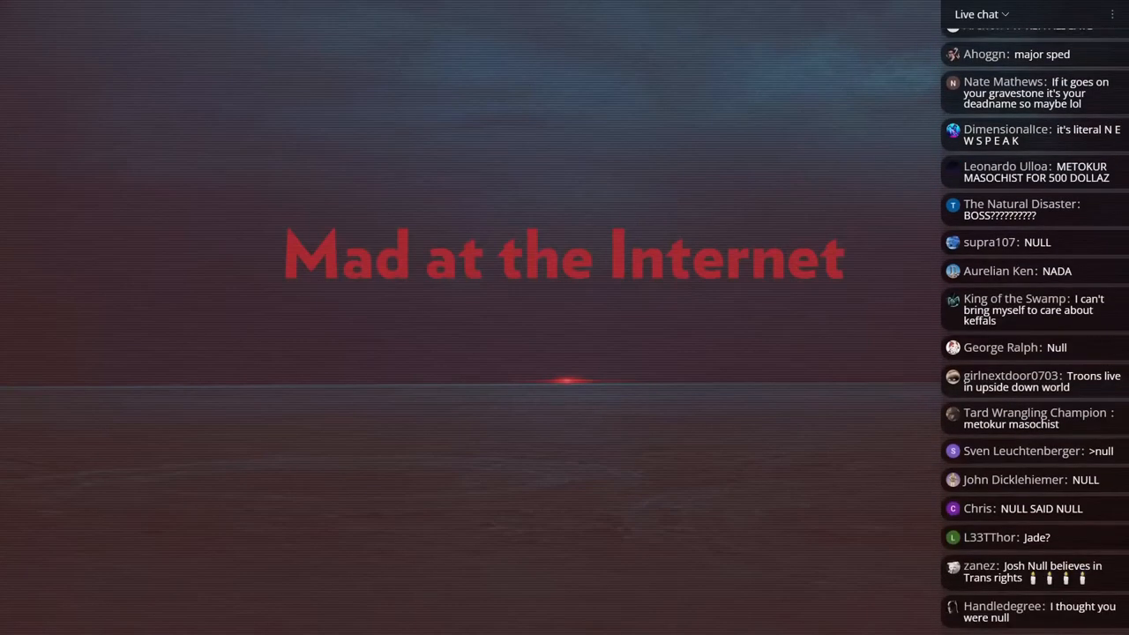
{"action": "scroll", "scroll_direction": "down", "scroll_amount": 3}
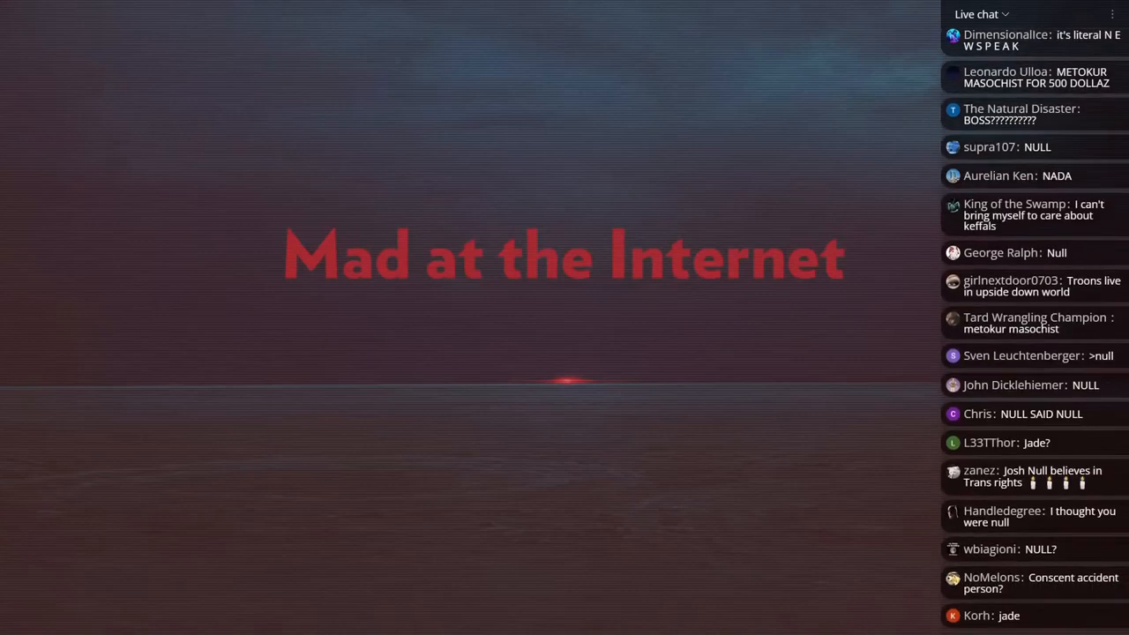
{"action": "scroll", "scroll_direction": "down", "scroll_amount": 3}
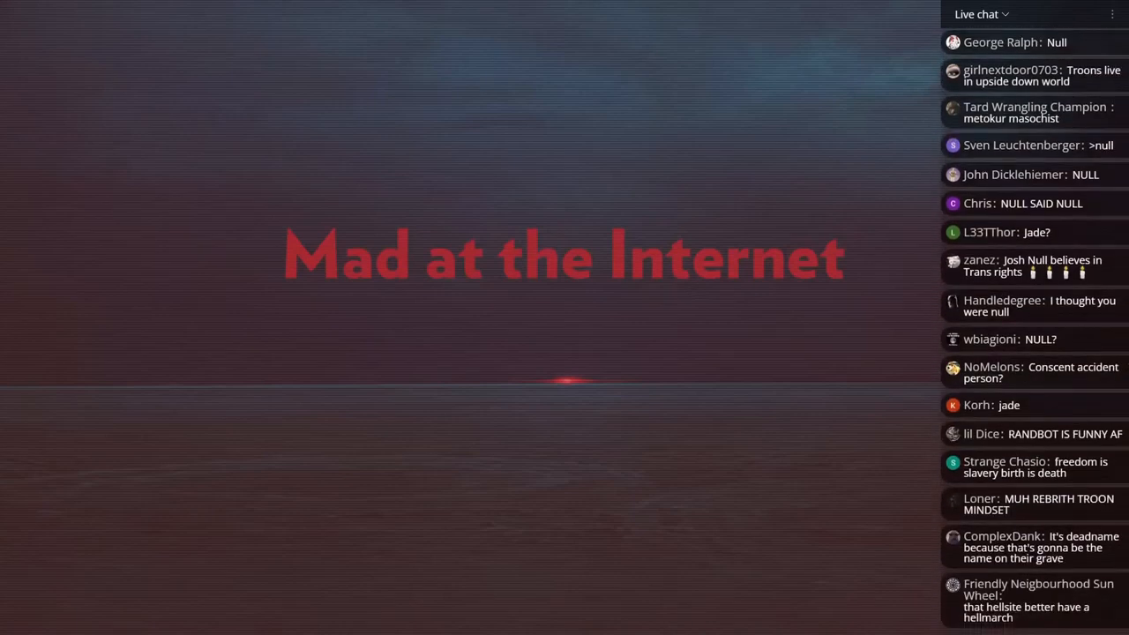
{"action": "scroll", "scroll_direction": "down", "scroll_amount": 3}
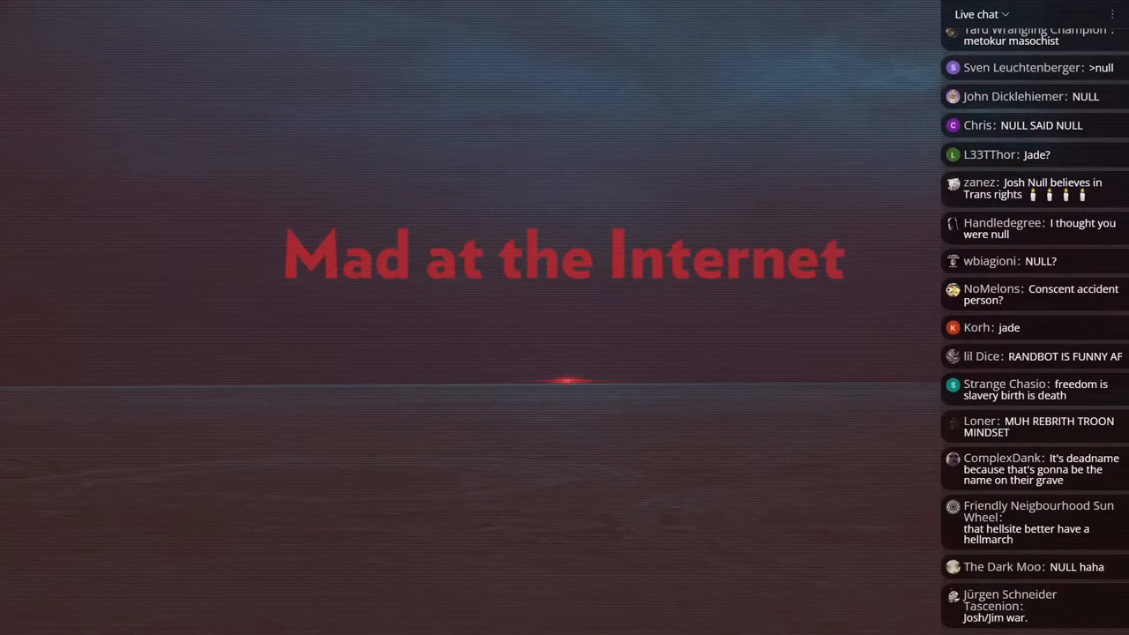
{"action": "scroll", "scroll_direction": "down", "scroll_amount": 3}
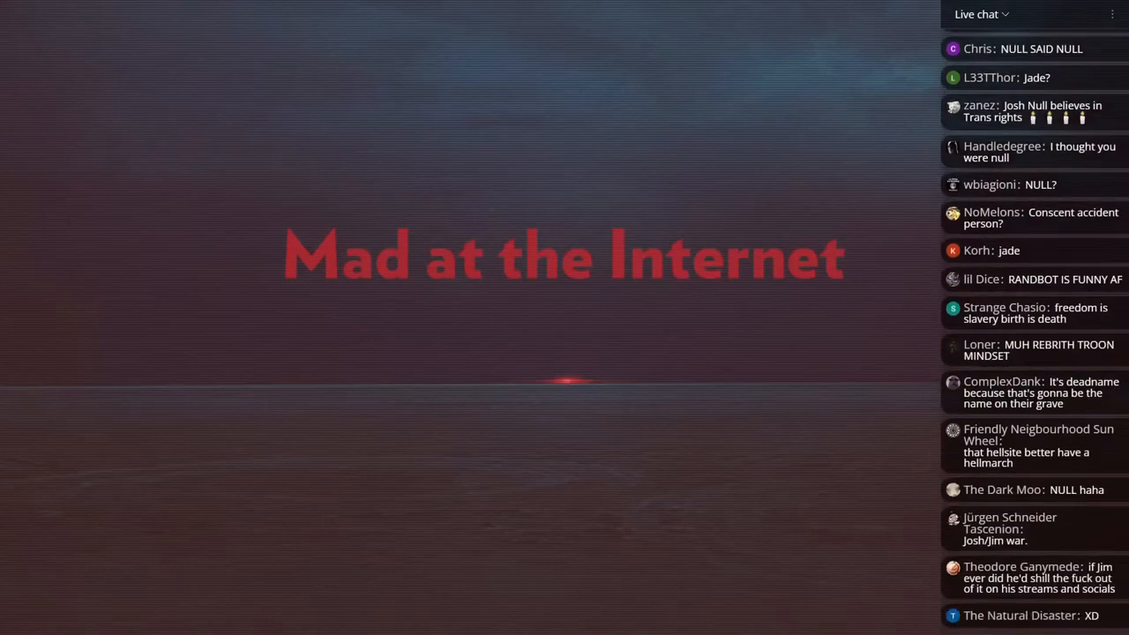
{"action": "scroll", "scroll_direction": "down", "scroll_amount": 3}
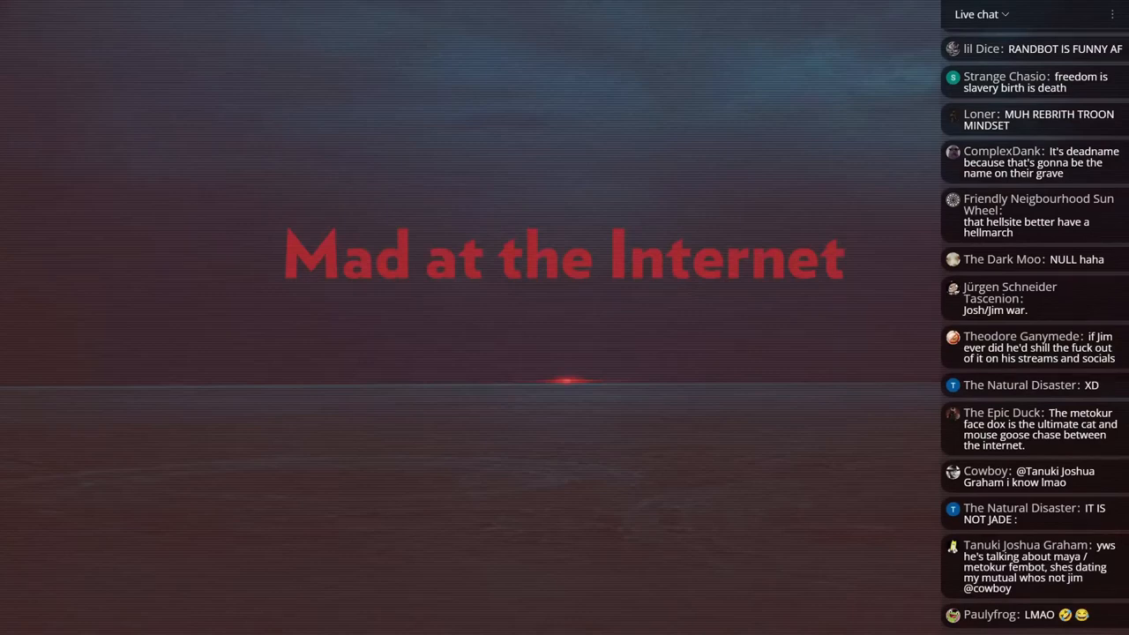
{"action": "scroll", "scroll_direction": "down", "scroll_amount": 3}
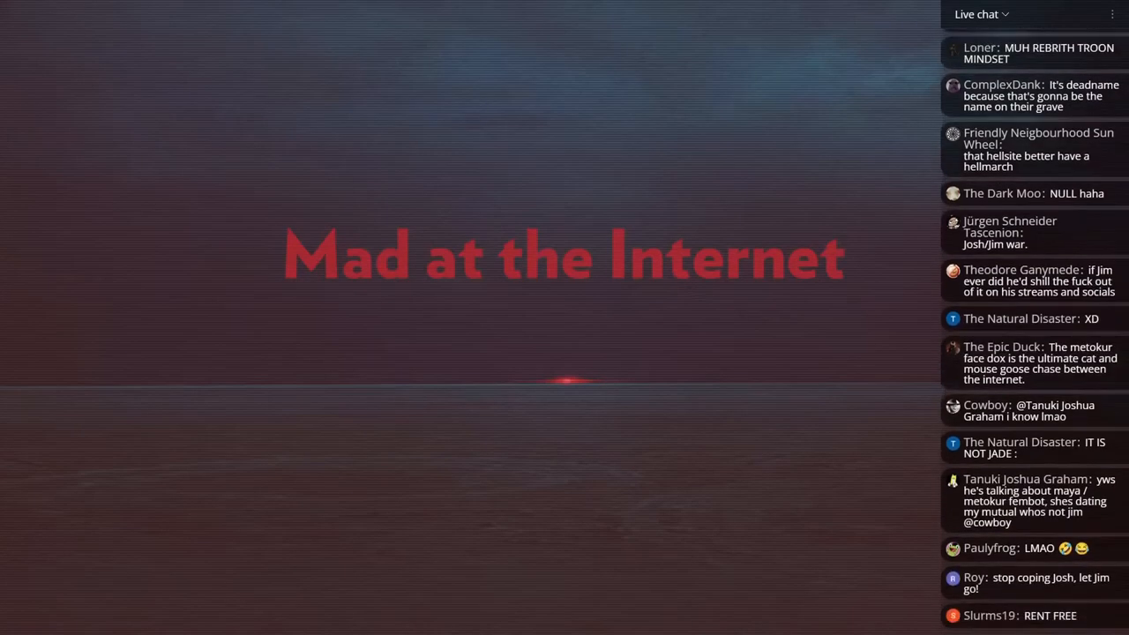
{"action": "scroll", "scroll_direction": "down", "scroll_amount": 3}
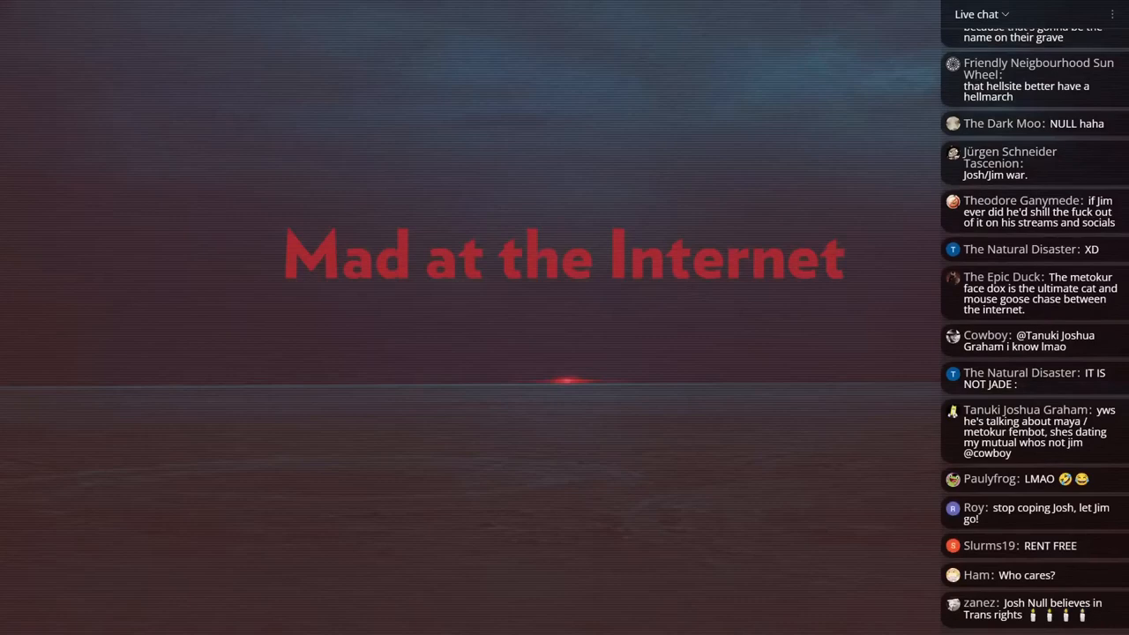
{"action": "scroll", "scroll_direction": "down", "scroll_amount": 3}
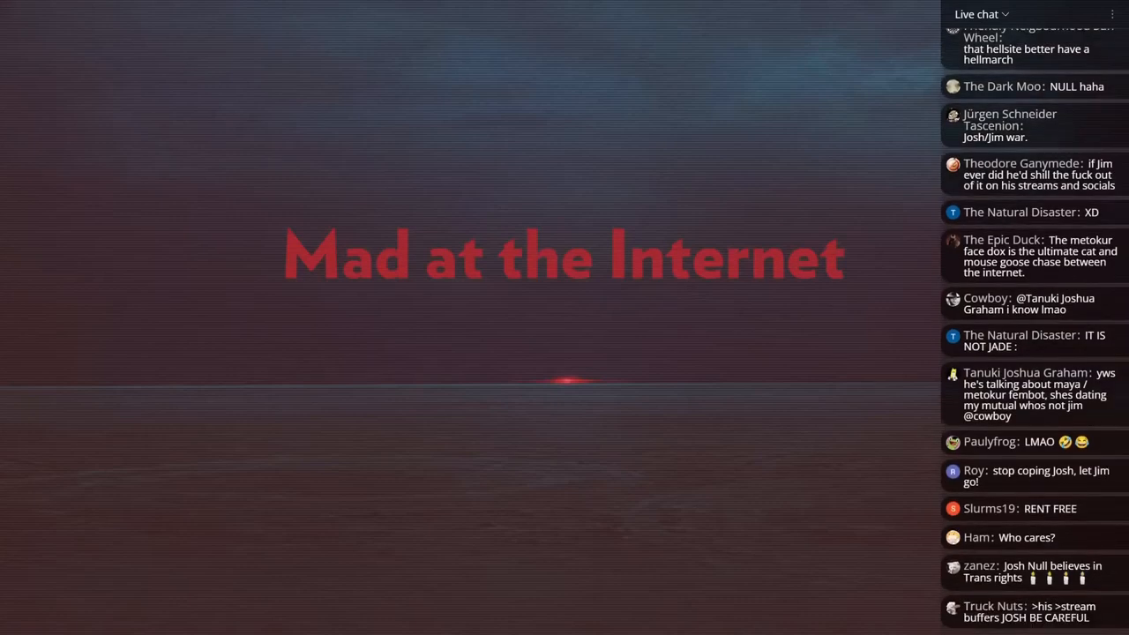
{"action": "scroll", "scroll_direction": "down", "scroll_amount": 3}
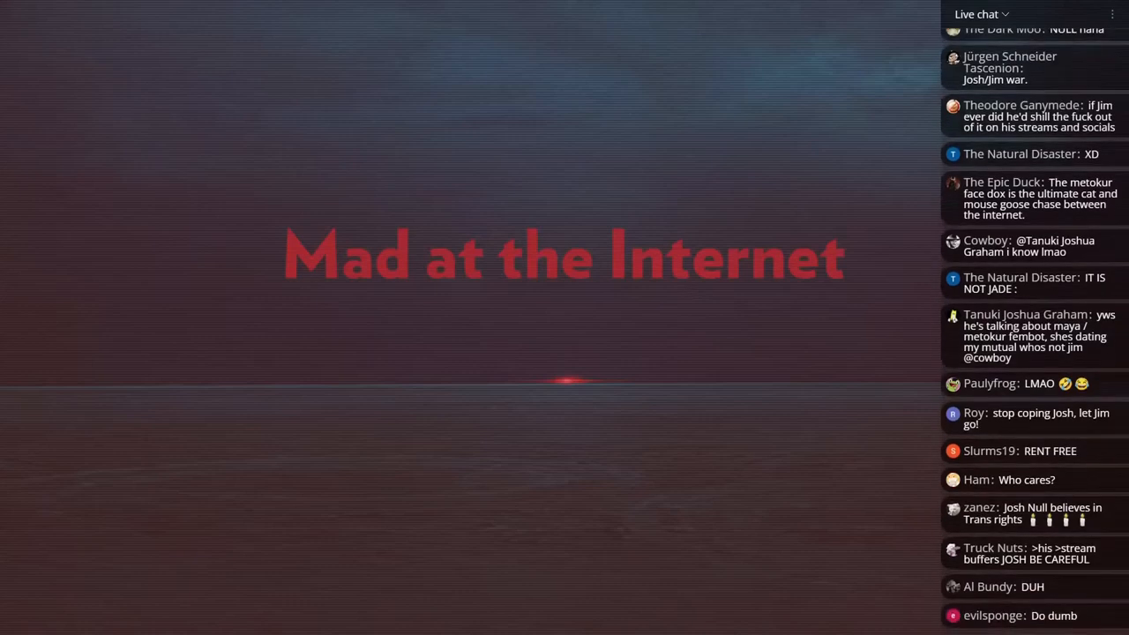
{"action": "scroll", "scroll_direction": "down", "scroll_amount": 3}
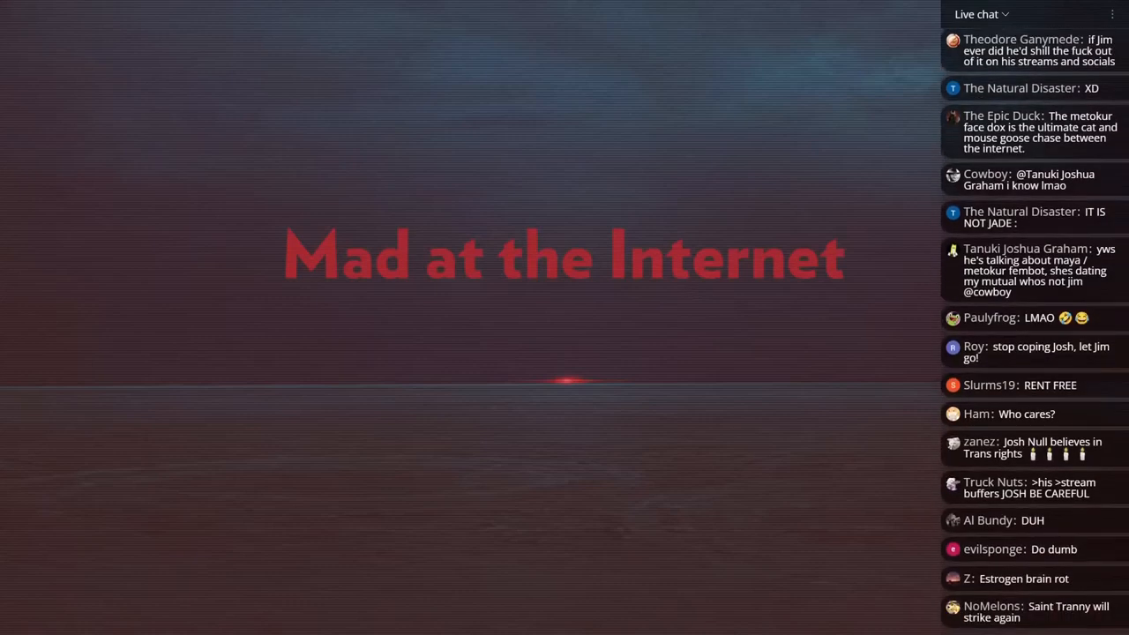
{"action": "scroll", "scroll_direction": "down", "scroll_amount": 3}
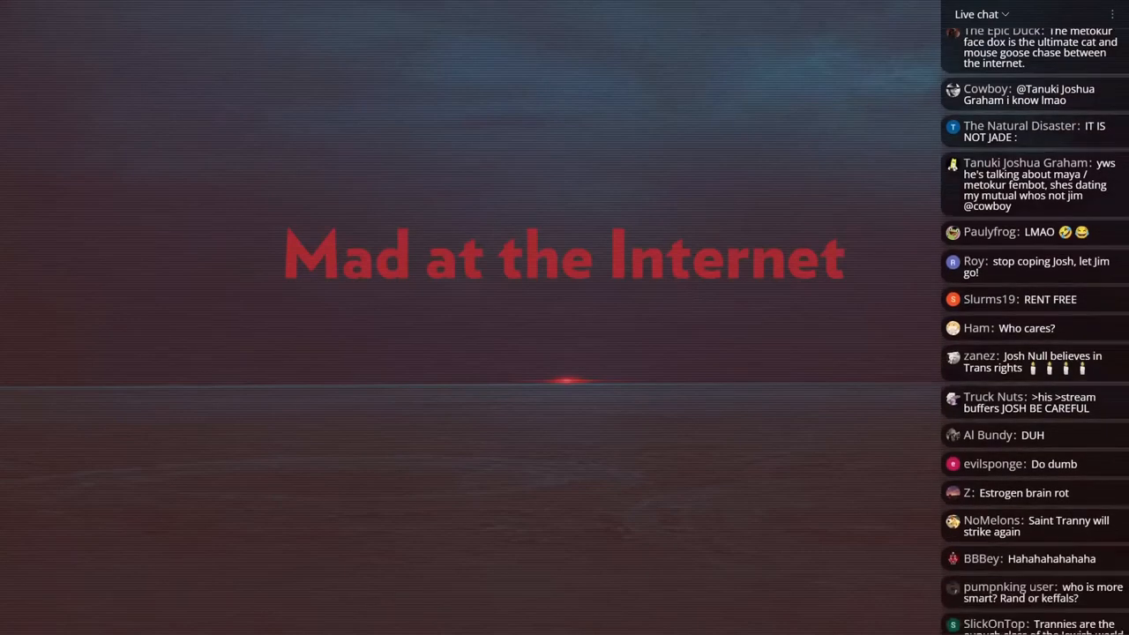
{"action": "scroll", "scroll_direction": "down", "scroll_amount": 3}
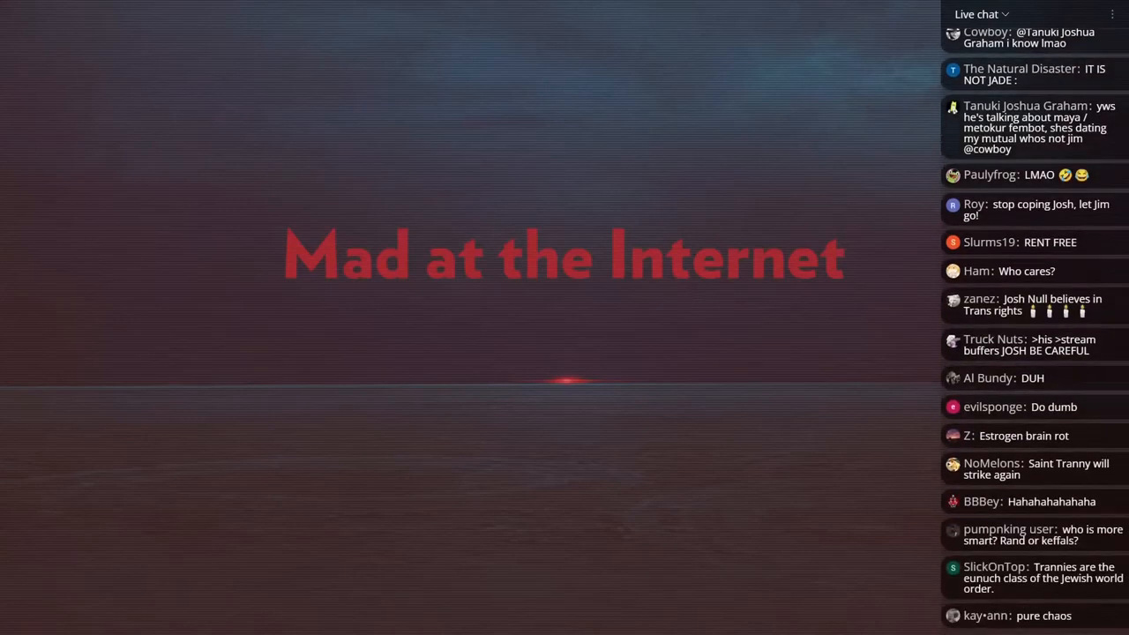
{"action": "scroll", "scroll_direction": "down", "scroll_amount": 3}
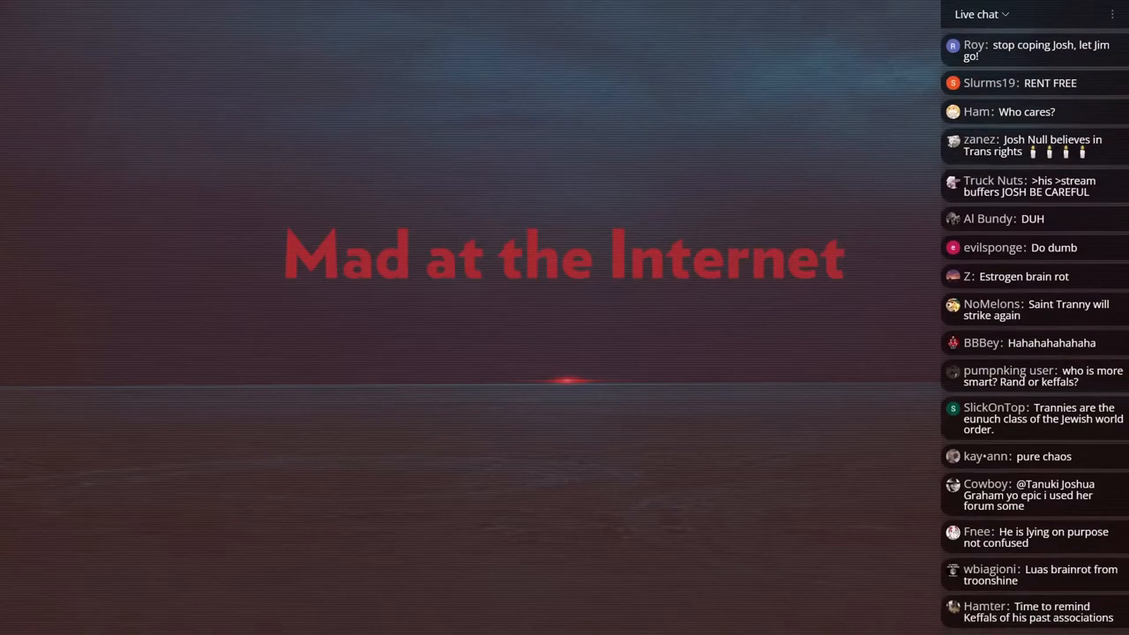
{"action": "scroll", "scroll_direction": "down", "scroll_amount": 3}
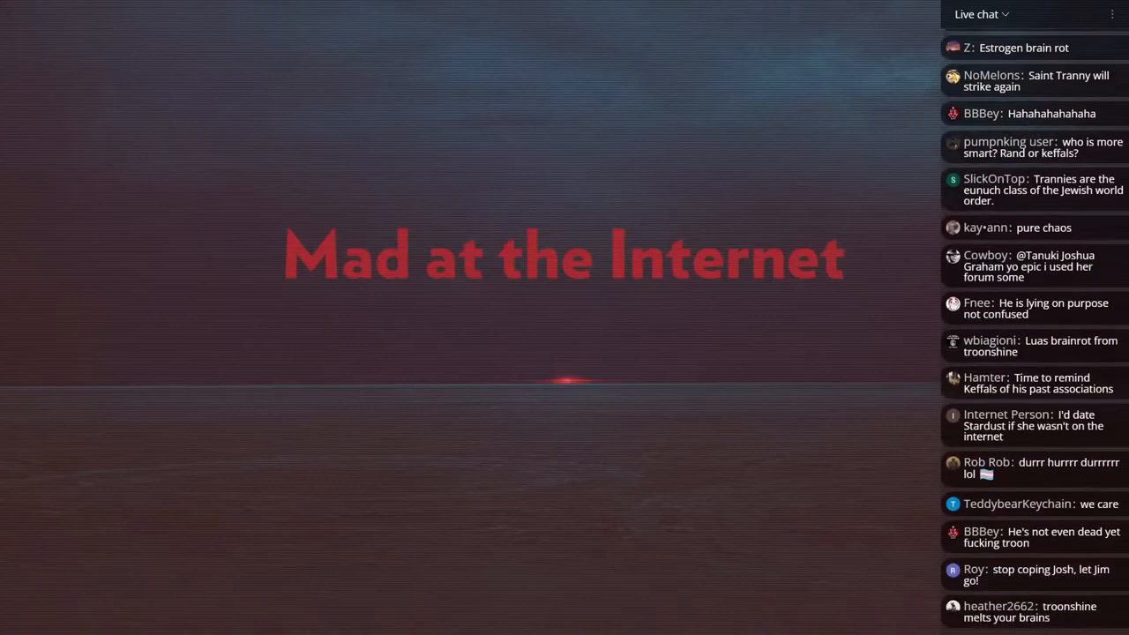
{"action": "scroll", "scroll_direction": "down", "scroll_amount": 3}
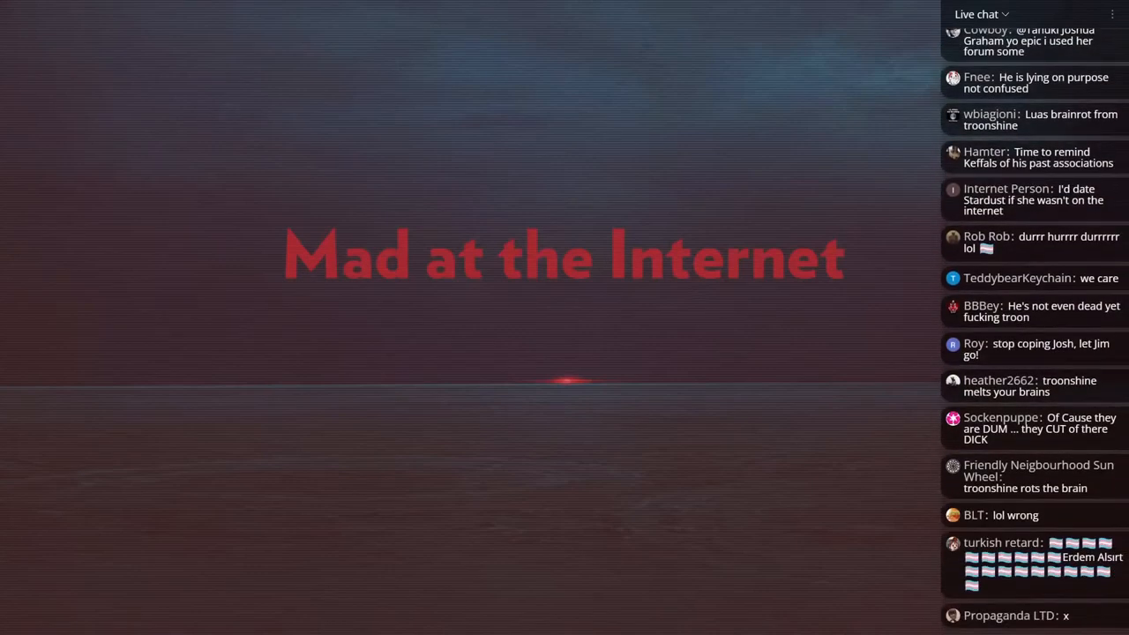
{"action": "scroll", "scroll_direction": "down", "scroll_amount": 3}
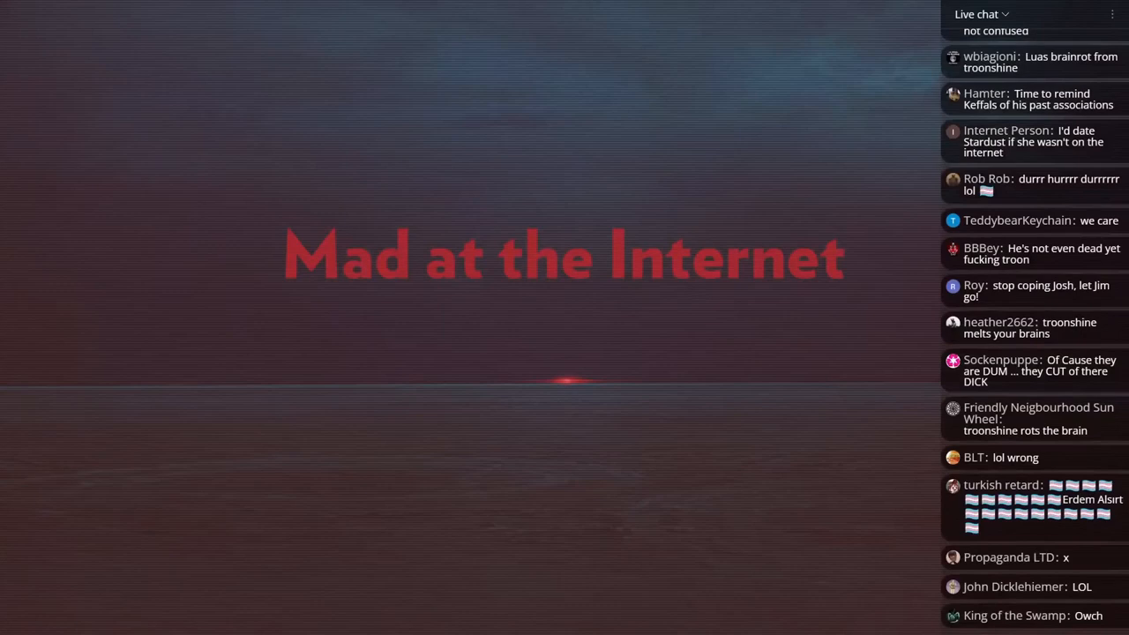
{"action": "scroll", "scroll_direction": "down", "scroll_amount": 3}
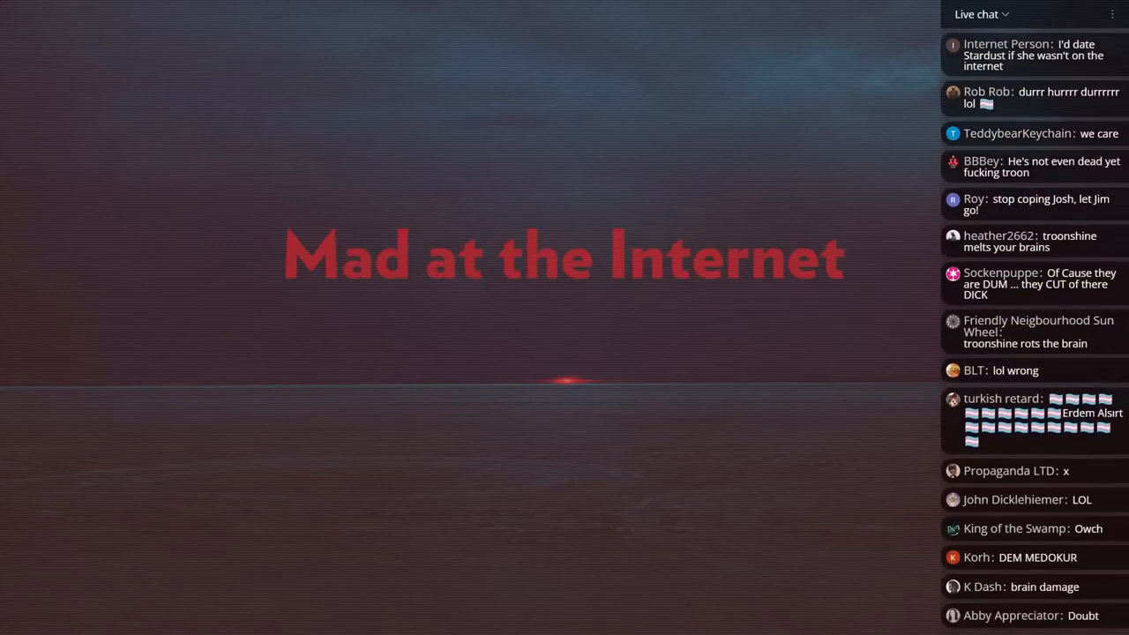
{"action": "scroll", "scroll_direction": "down", "scroll_amount": 3}
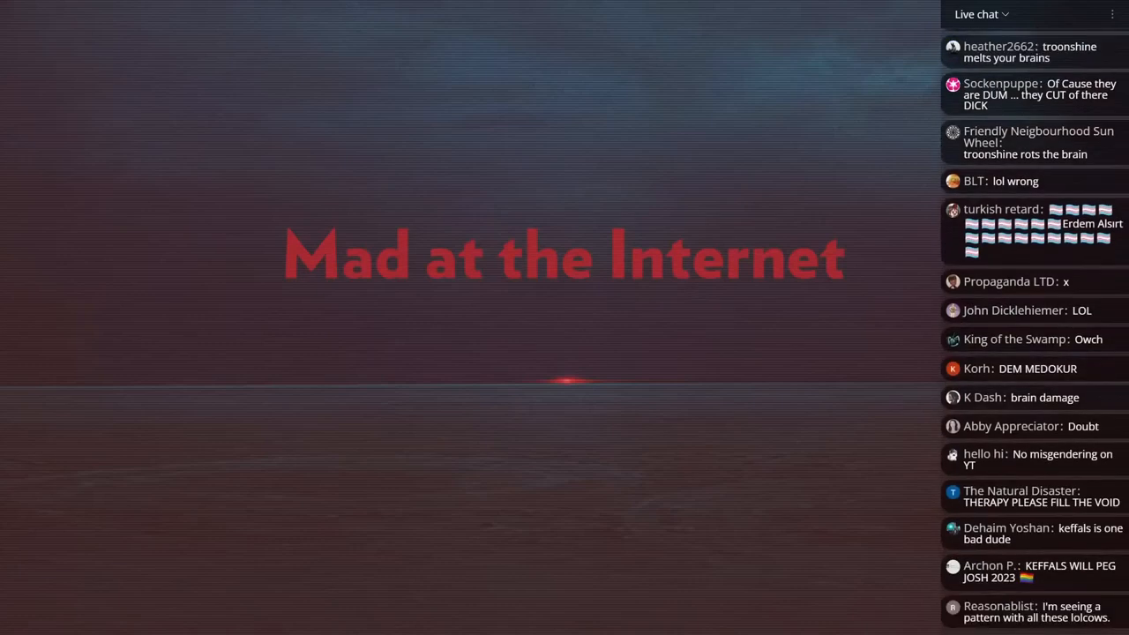
{"action": "scroll", "scroll_direction": "down", "scroll_amount": 3}
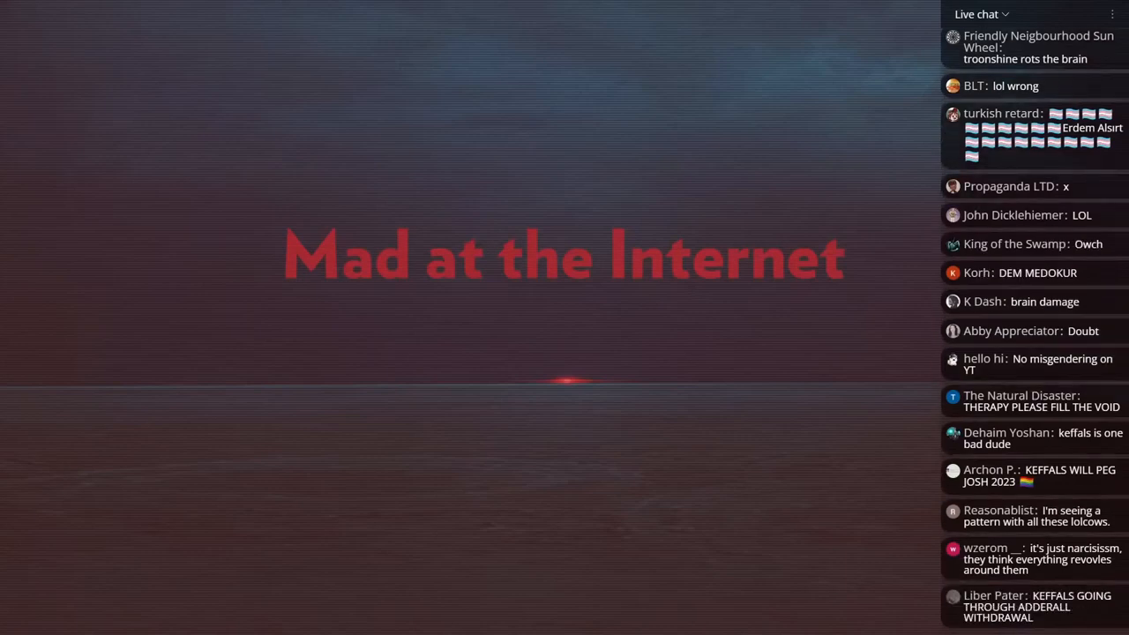
{"action": "scroll", "scroll_direction": "down", "scroll_amount": 3}
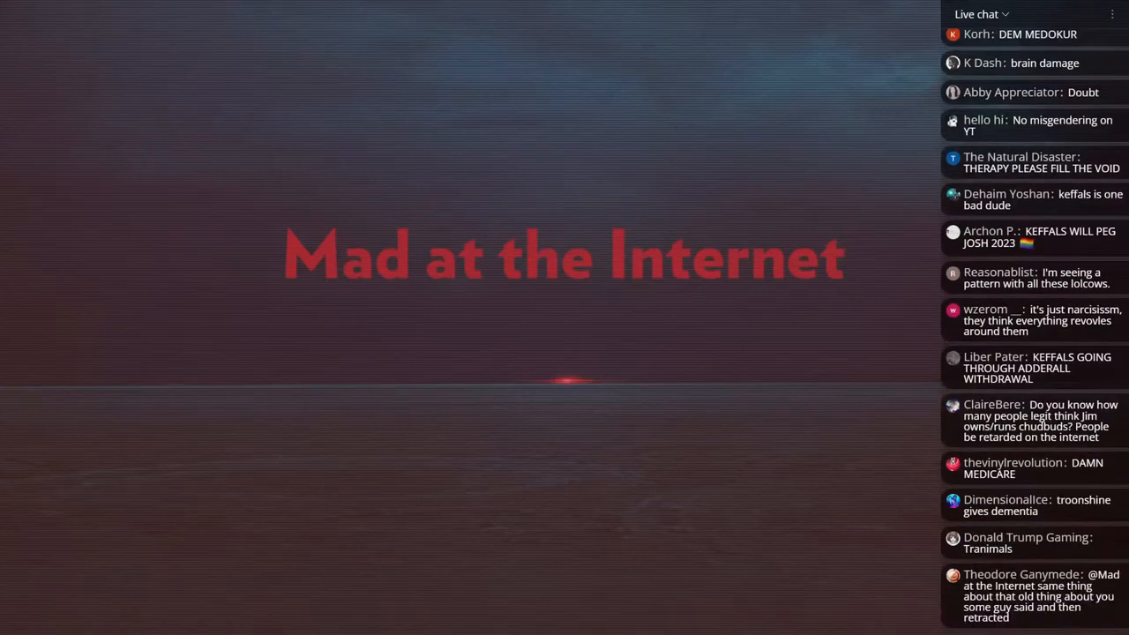
{"action": "scroll", "scroll_direction": "down", "scroll_amount": 3}
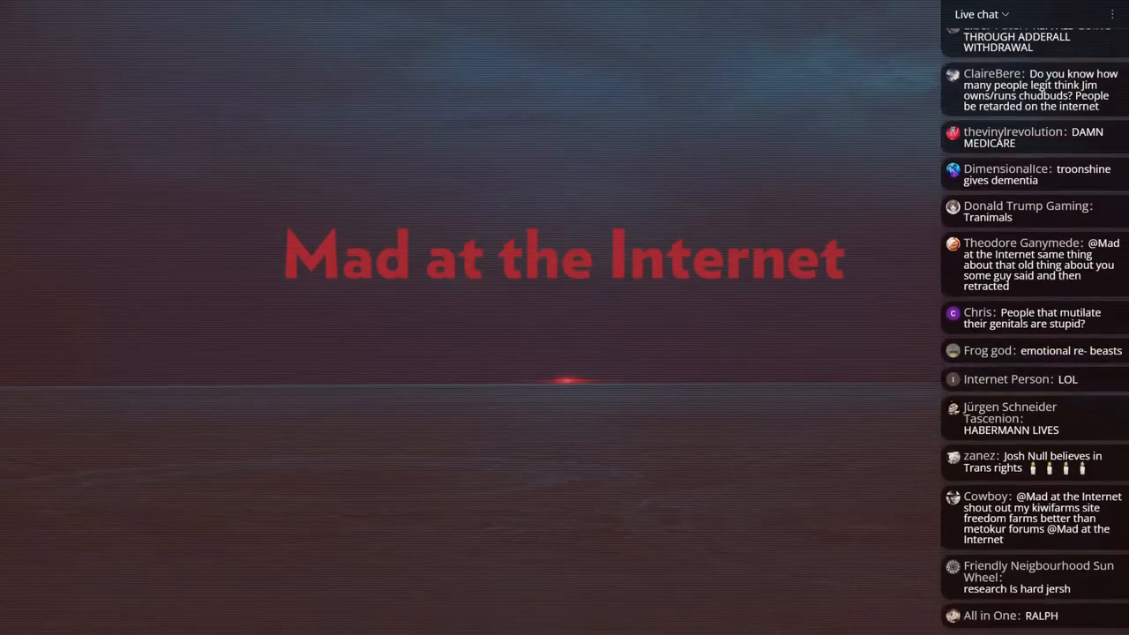
{"action": "scroll", "scroll_direction": "down", "scroll_amount": 3}
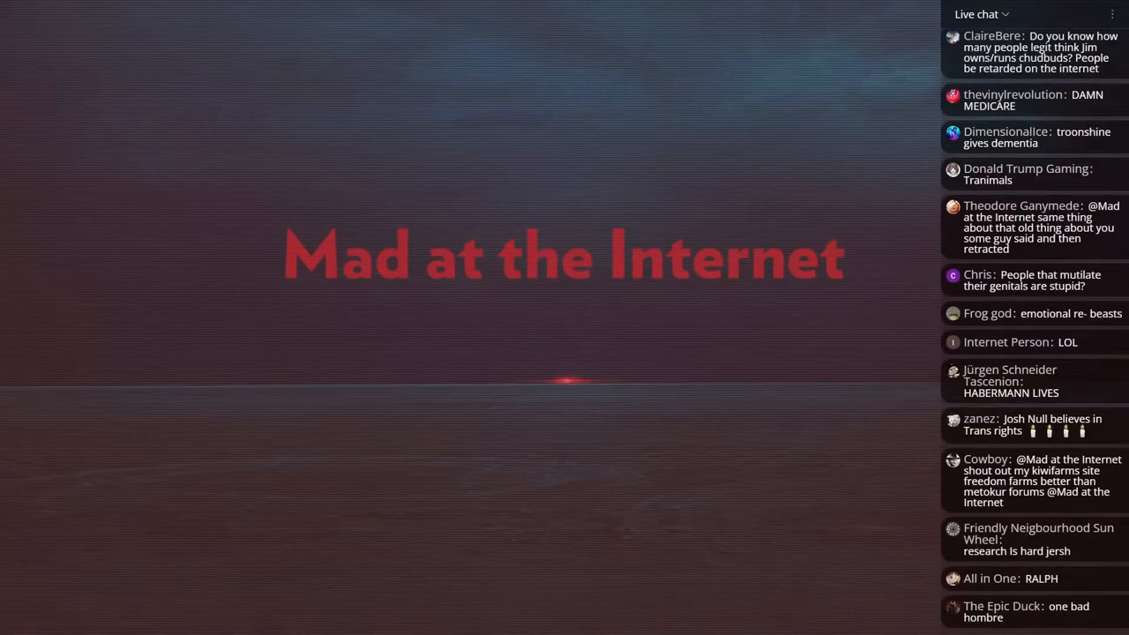
{"action": "scroll", "scroll_direction": "down", "scroll_amount": 3}
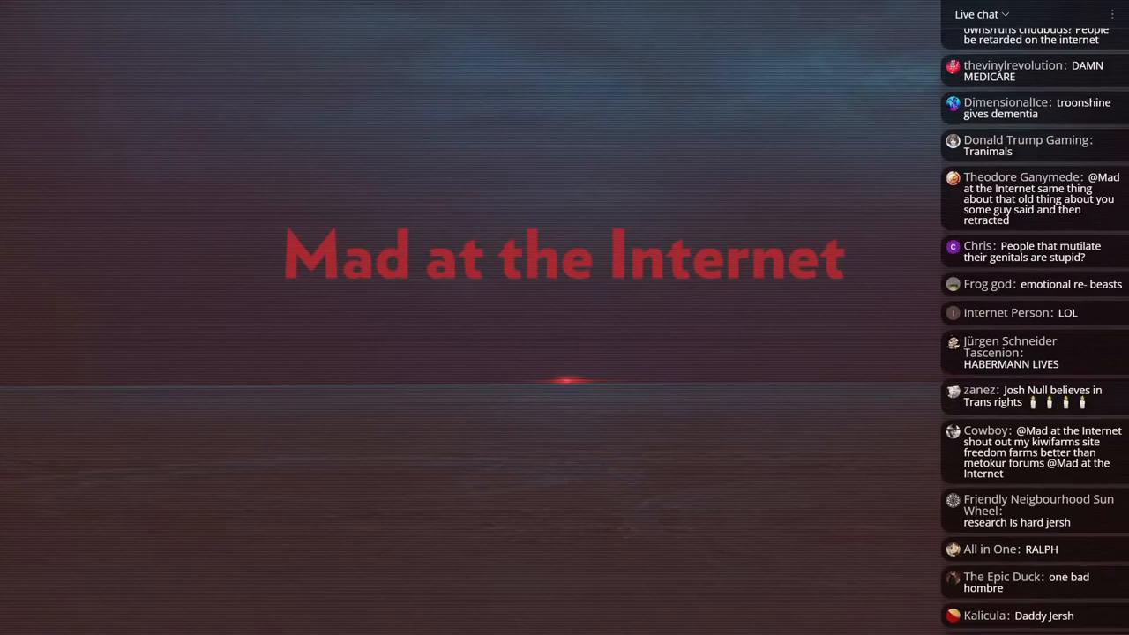
{"action": "scroll", "scroll_direction": "down", "scroll_amount": 3}
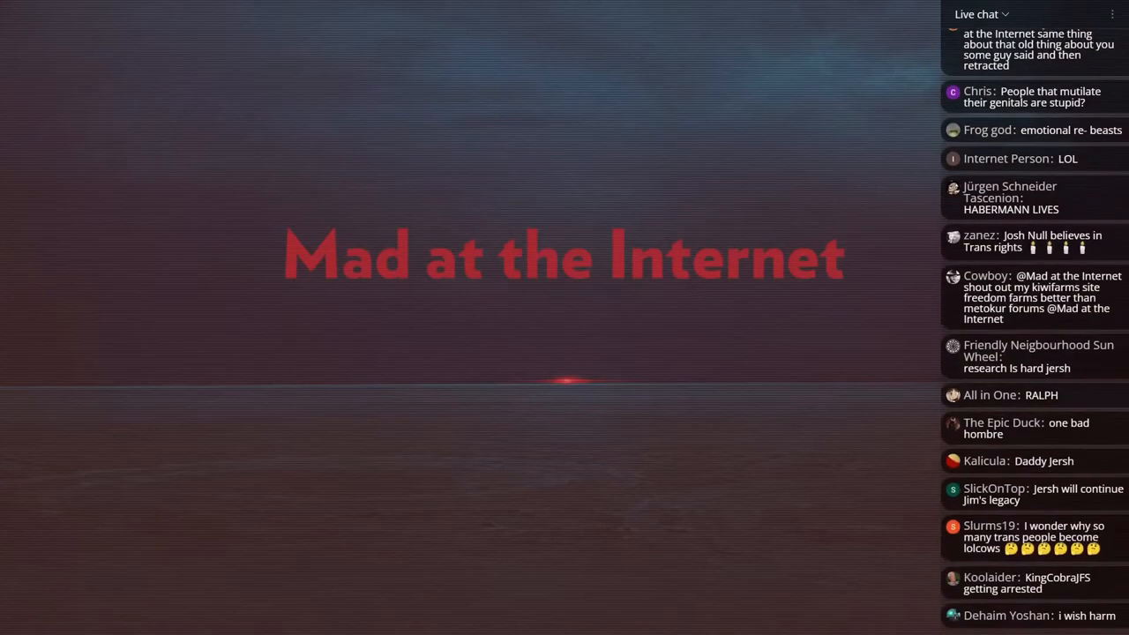
{"action": "scroll", "scroll_direction": "down", "scroll_amount": 3}
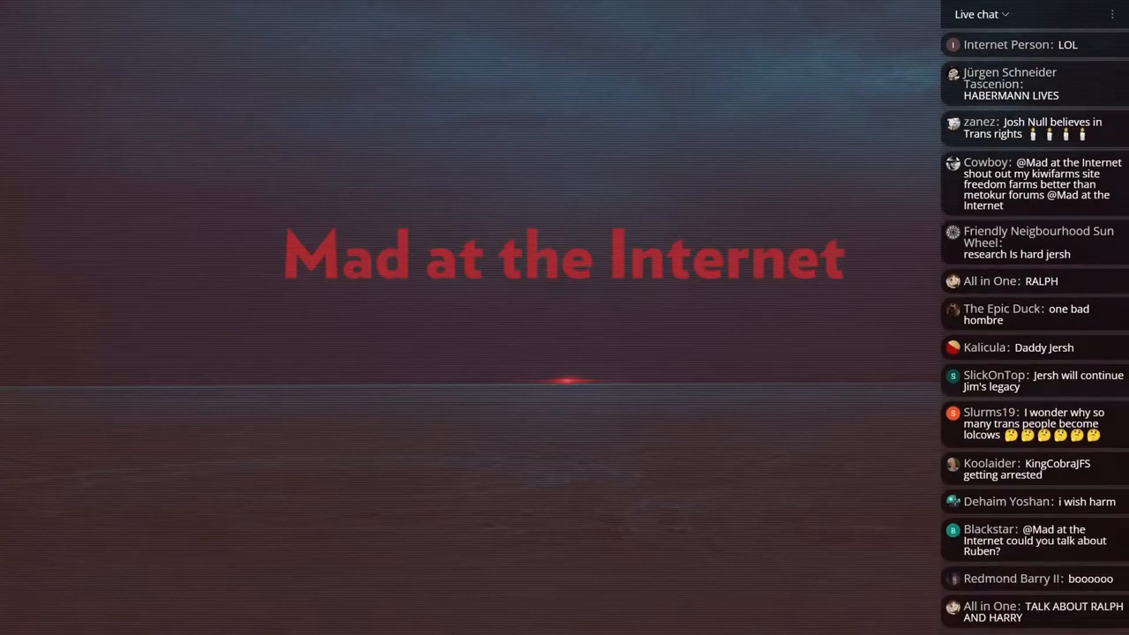
{"action": "scroll", "scroll_direction": "down", "scroll_amount": 3}
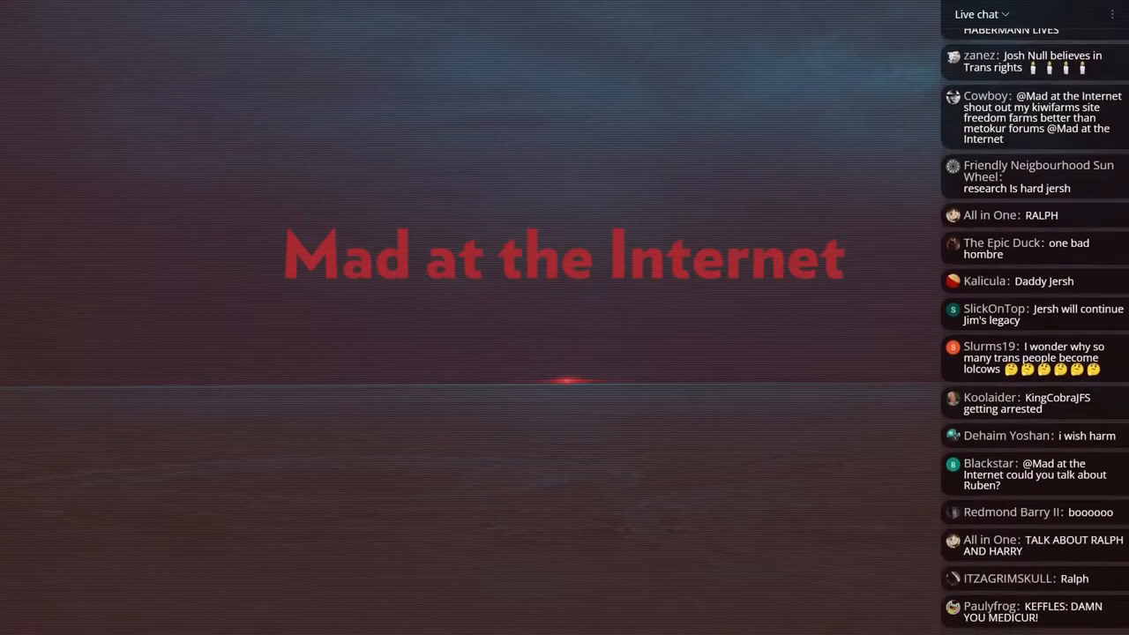
{"action": "scroll", "scroll_direction": "down", "scroll_amount": 3}
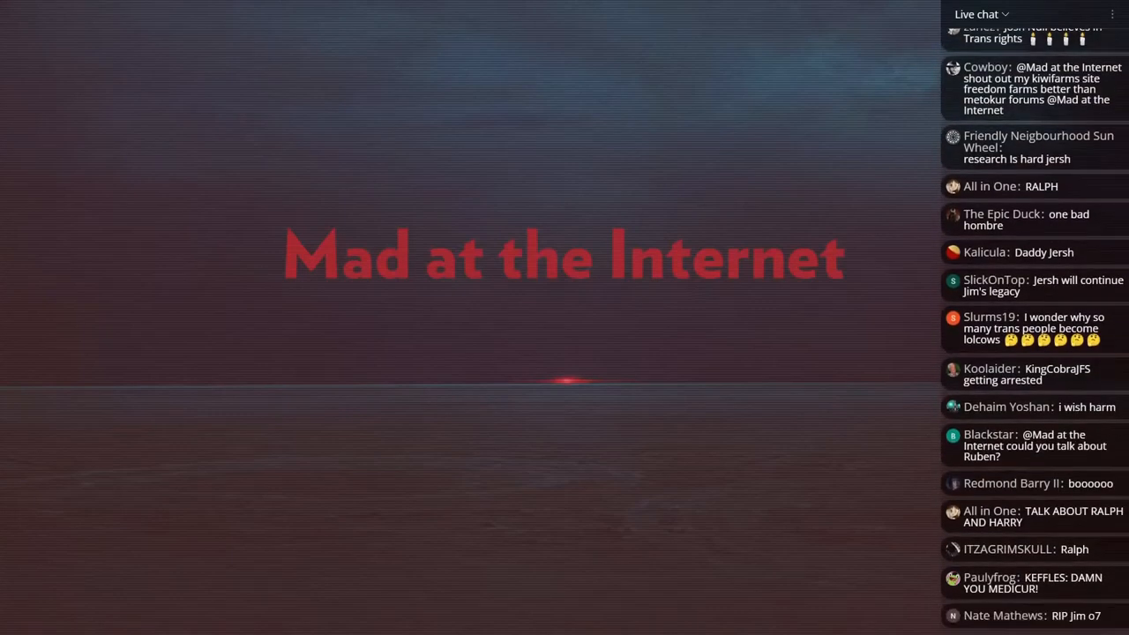
{"action": "scroll", "scroll_direction": "down", "scroll_amount": 3}
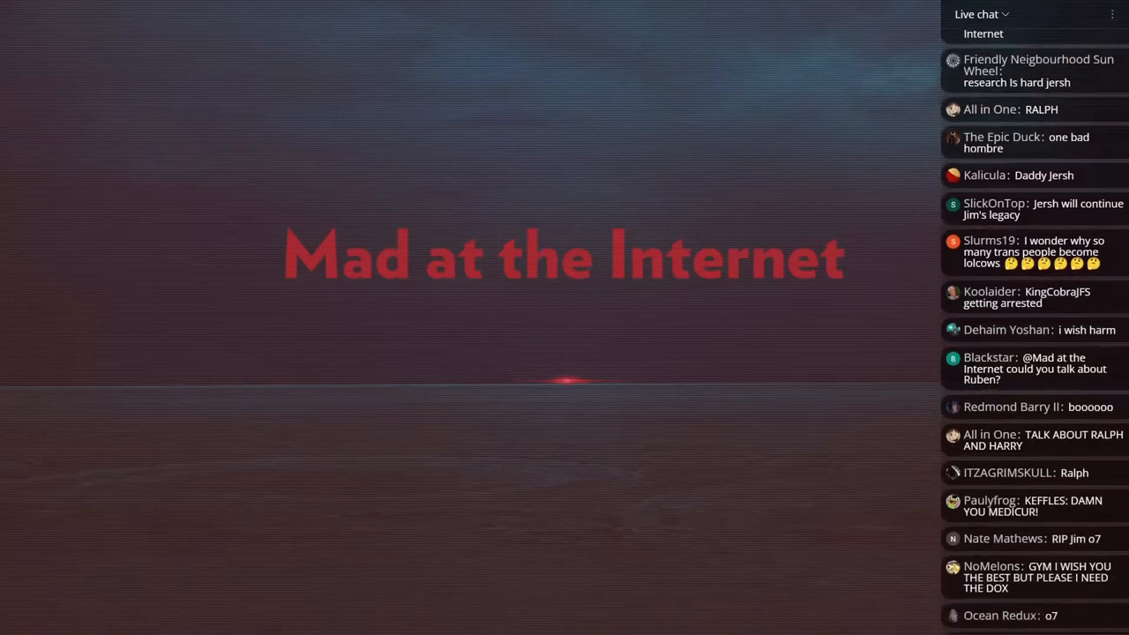
{"action": "scroll", "scroll_direction": "down", "scroll_amount": 3}
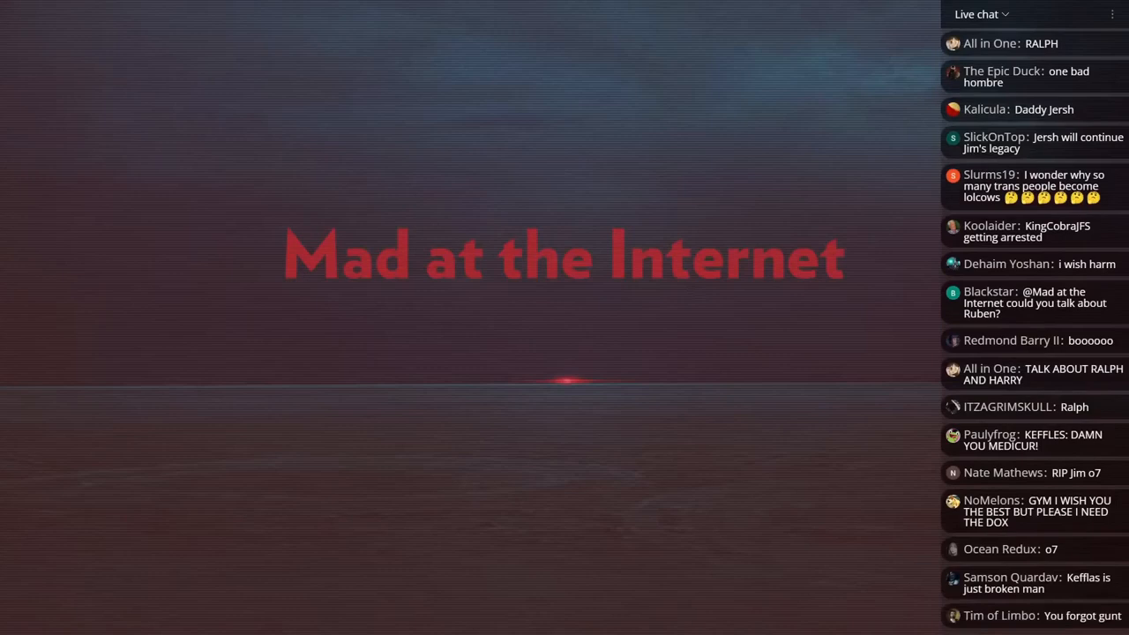
{"action": "scroll", "scroll_direction": "down", "scroll_amount": 3}
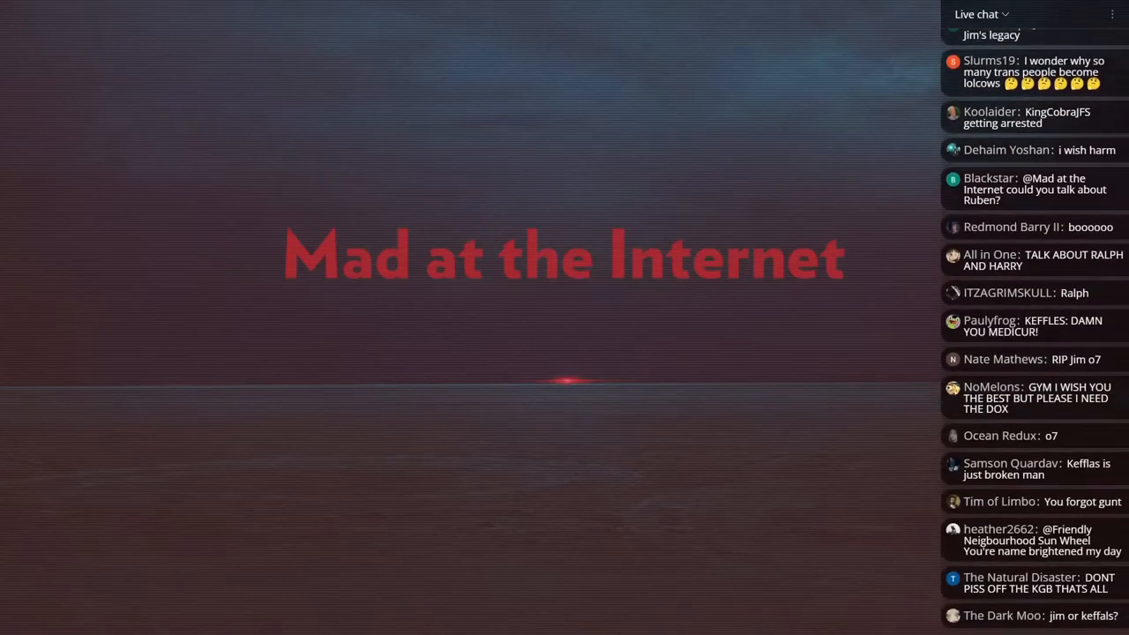
{"action": "scroll", "scroll_direction": "down", "scroll_amount": 3}
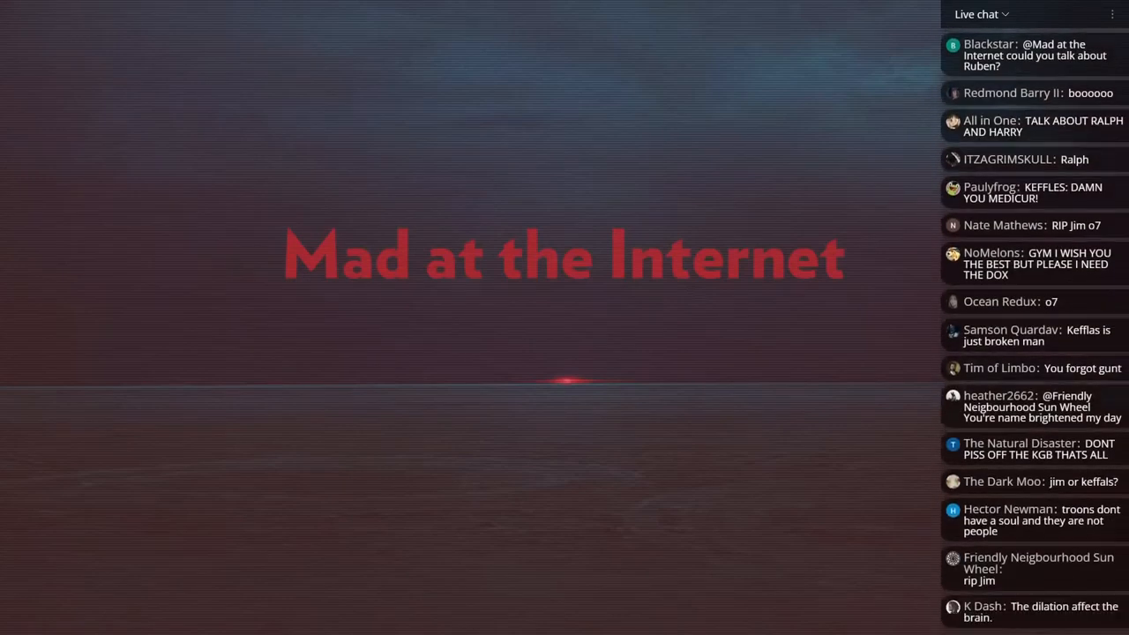
{"action": "scroll", "scroll_direction": "down", "scroll_amount": 3}
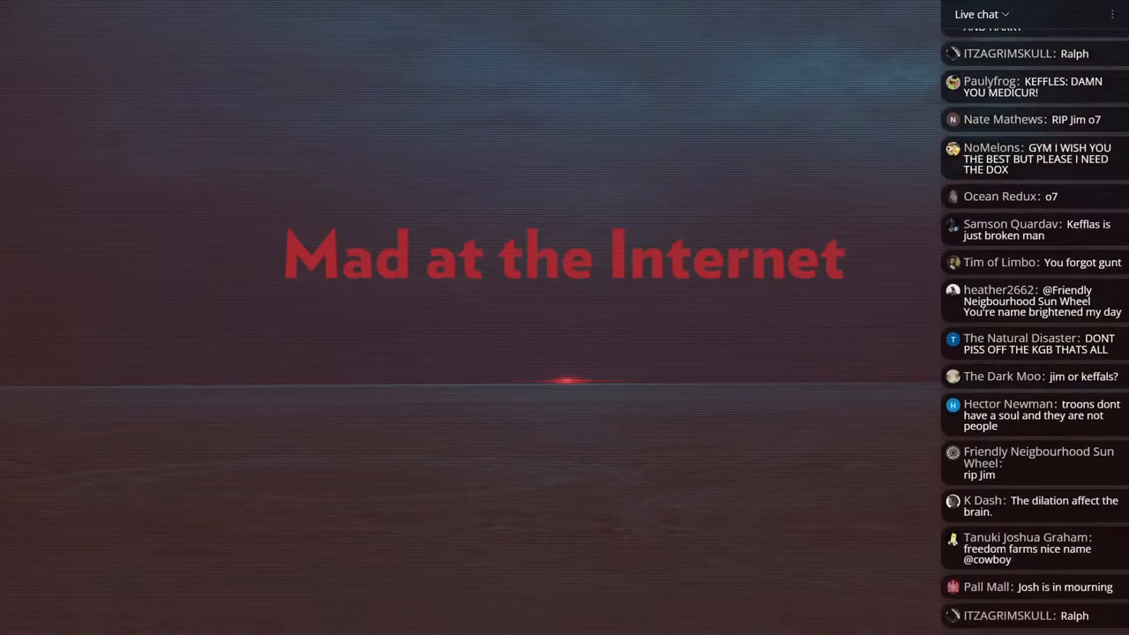
{"action": "scroll", "scroll_direction": "down", "scroll_amount": 3}
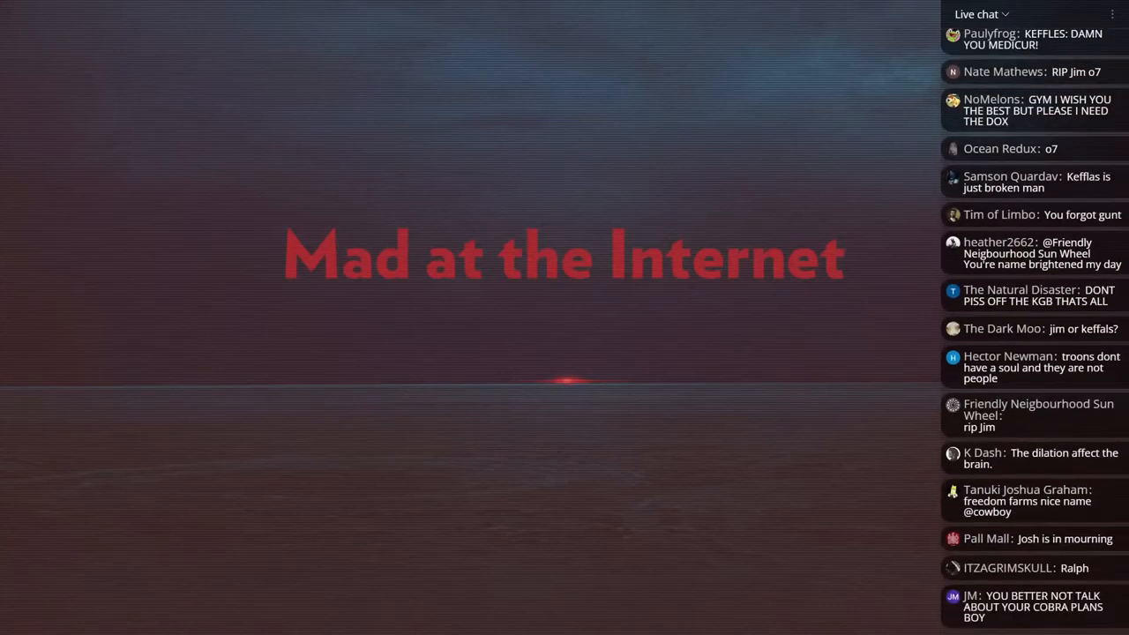
{"action": "scroll", "scroll_direction": "down", "scroll_amount": 3}
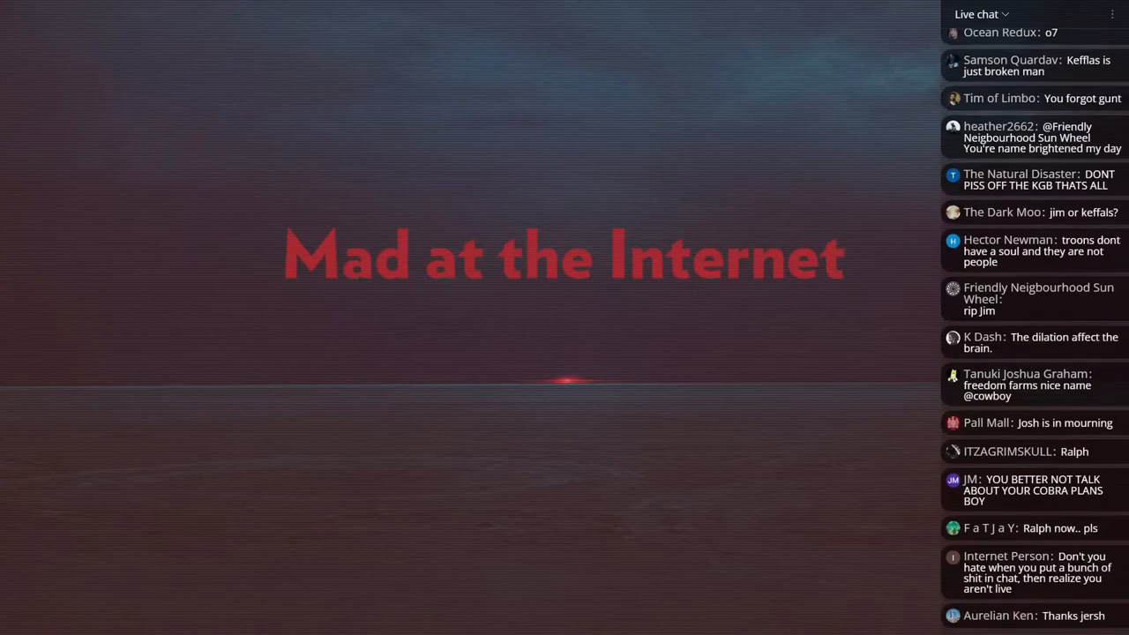
{"action": "scroll", "scroll_direction": "down", "scroll_amount": 3}
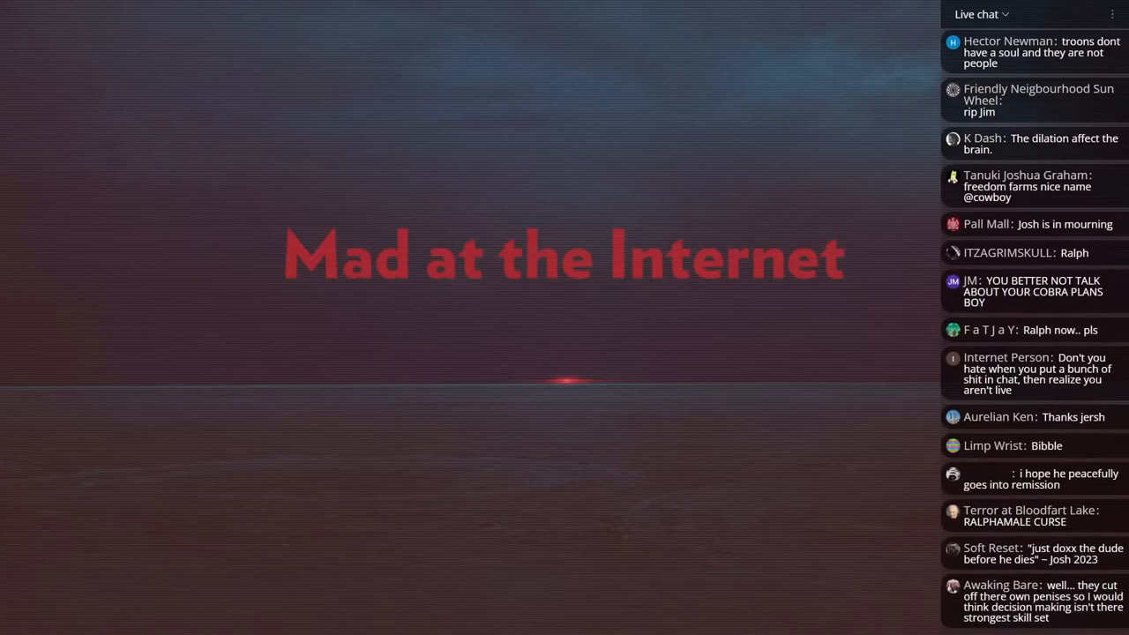
{"action": "scroll", "scroll_direction": "down", "scroll_amount": 3}
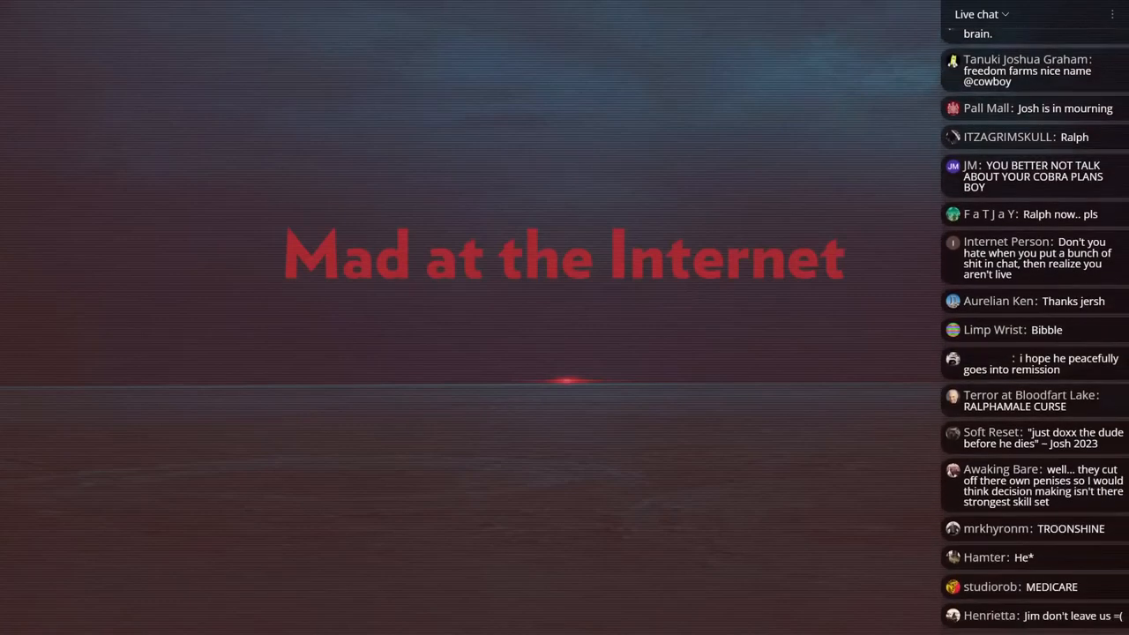
{"action": "scroll", "scroll_direction": "down", "scroll_amount": 3}
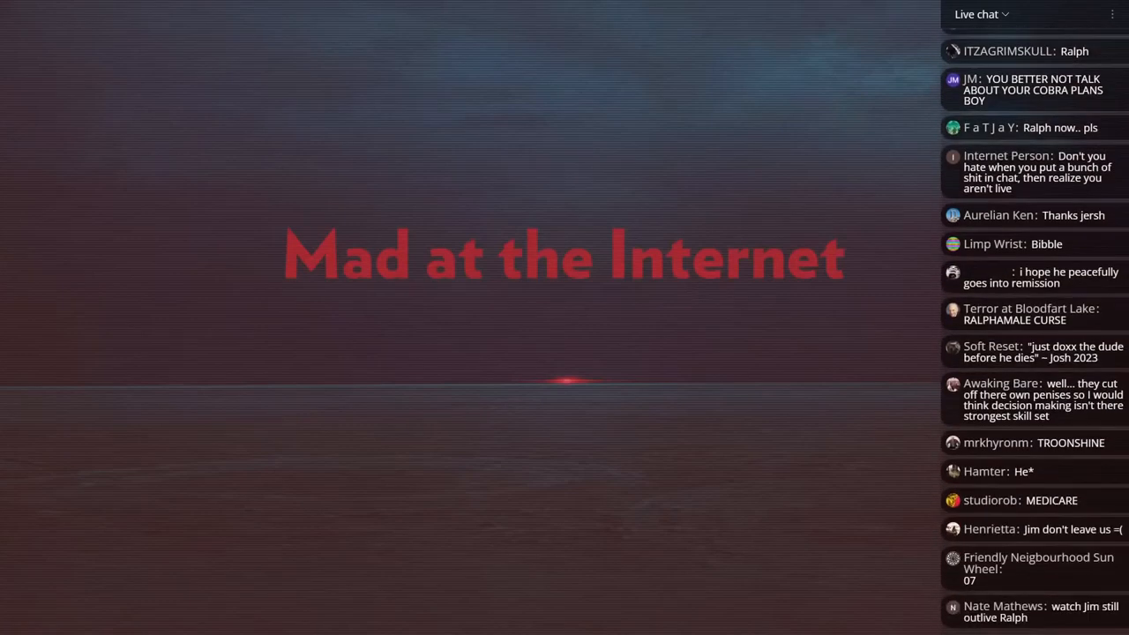
{"action": "scroll", "scroll_direction": "down", "scroll_amount": 3}
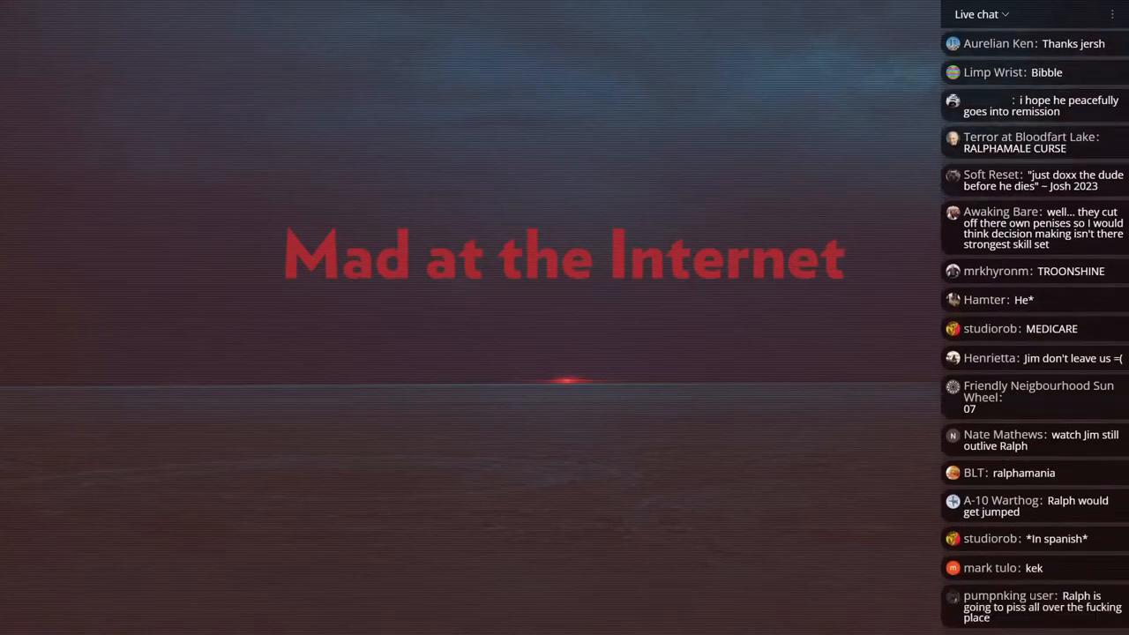
{"action": "scroll", "scroll_direction": "down", "scroll_amount": 3}
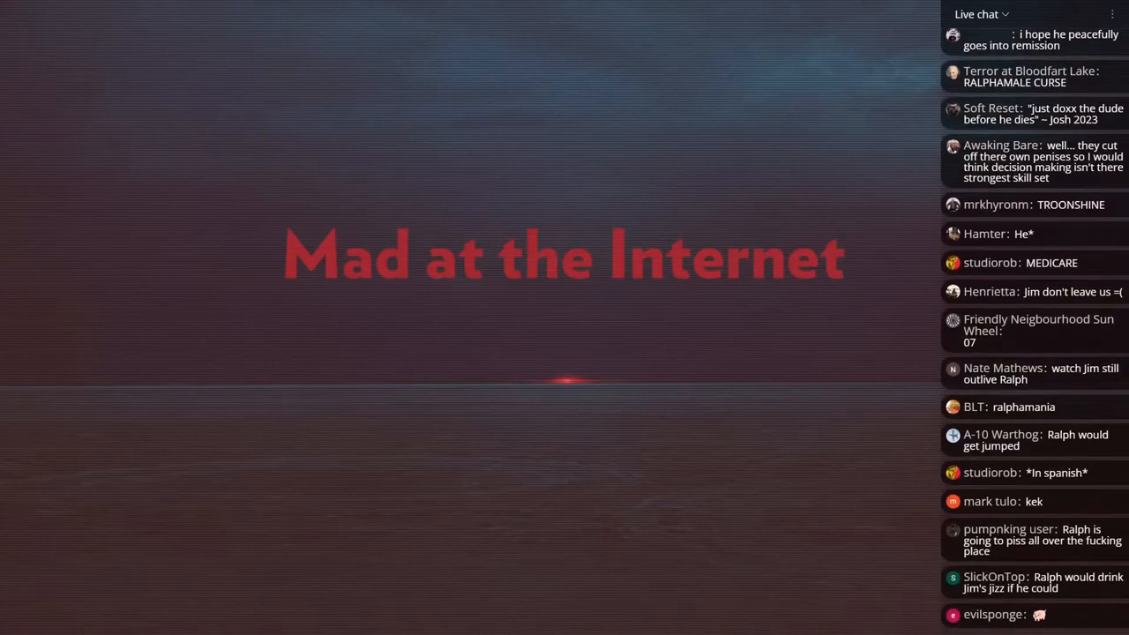
{"action": "scroll", "scroll_direction": "down", "scroll_amount": 3}
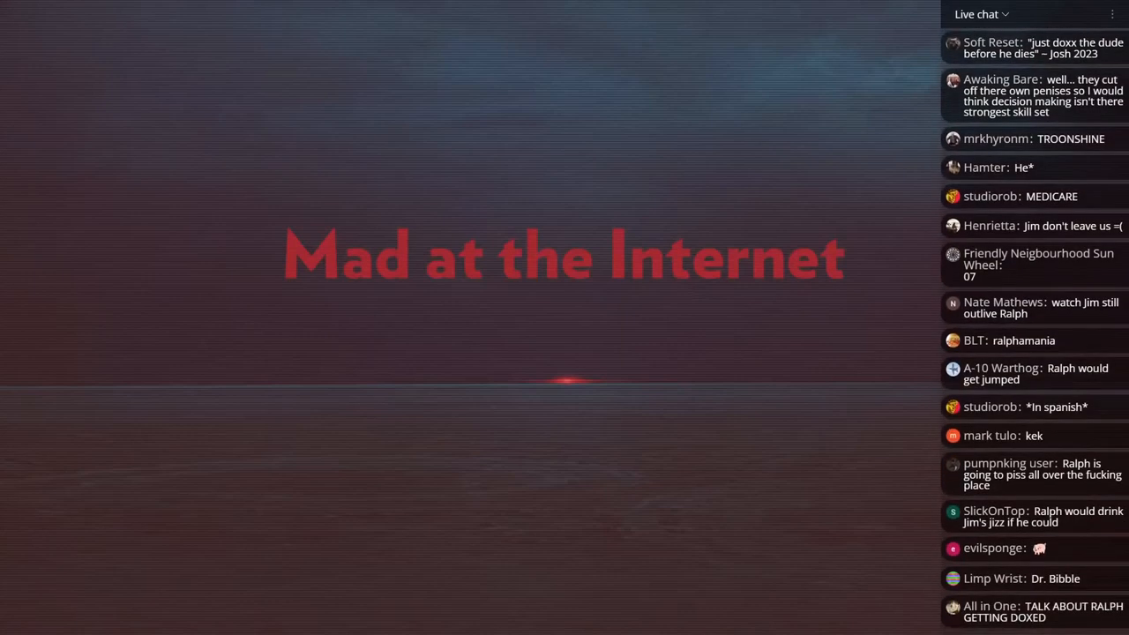
{"action": "scroll", "scroll_direction": "down", "scroll_amount": 3}
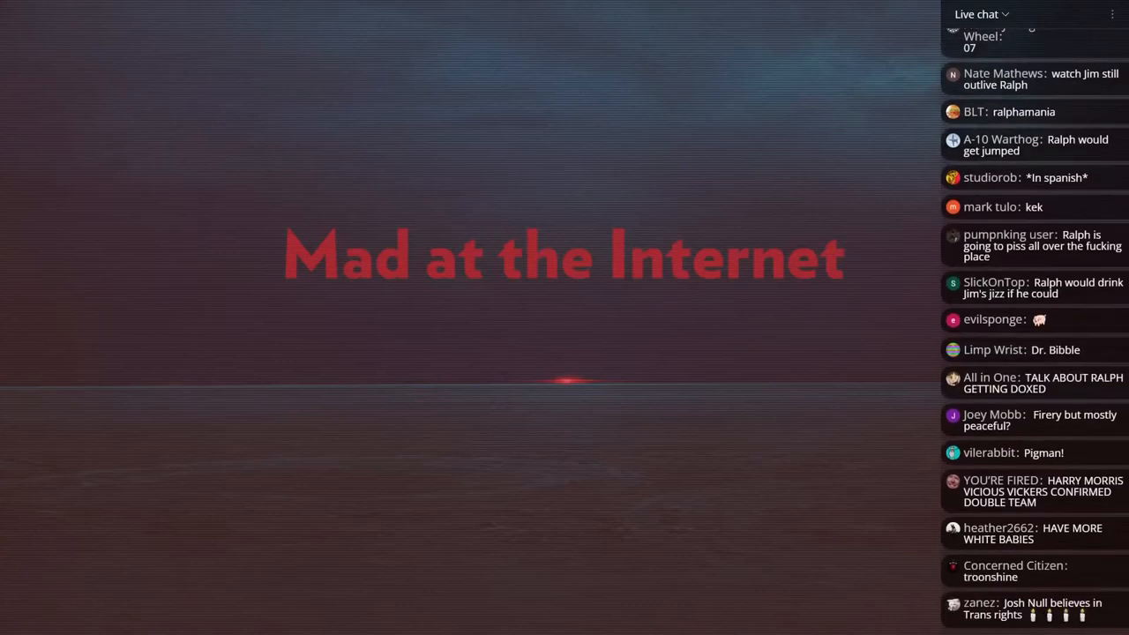
{"action": "scroll", "scroll_direction": "down", "scroll_amount": 3}
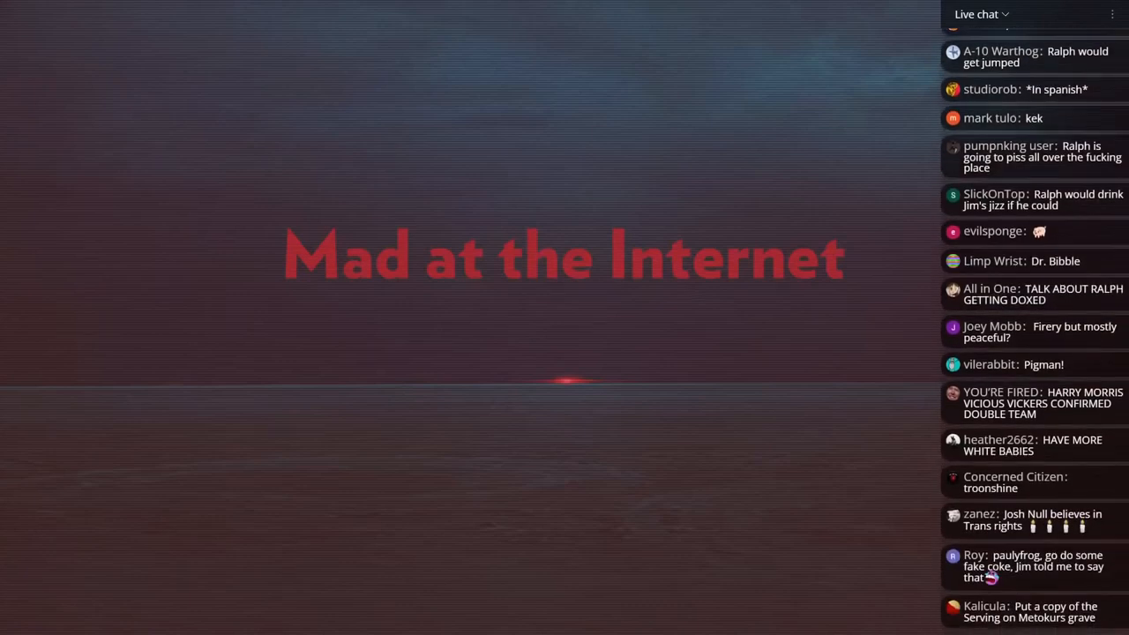
{"action": "scroll", "scroll_direction": "down", "scroll_amount": 3}
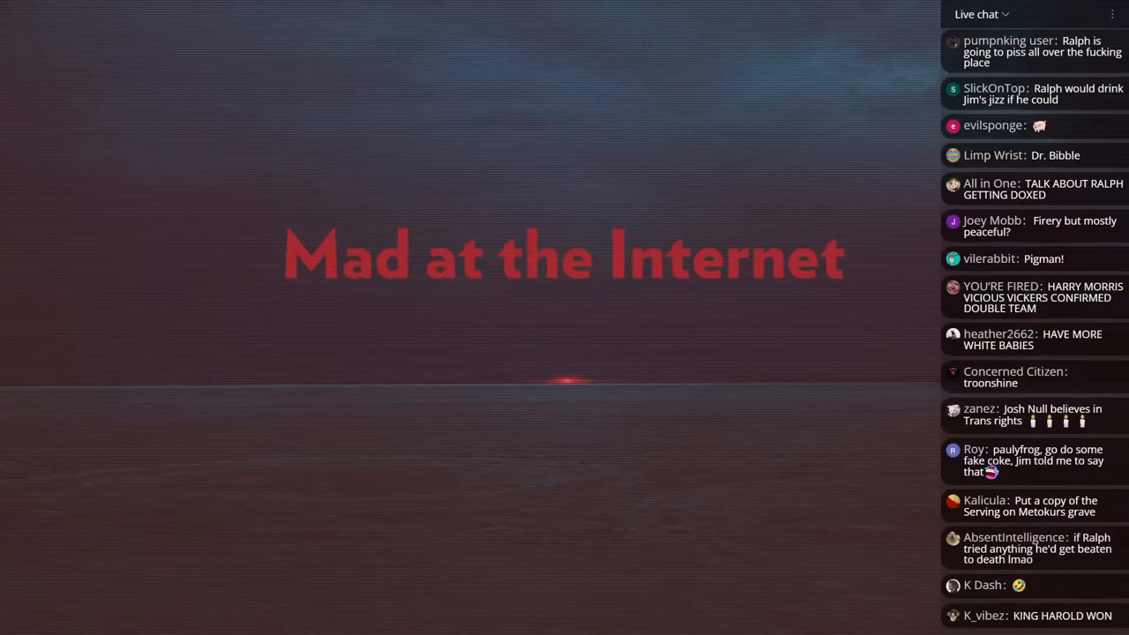
{"action": "scroll", "scroll_direction": "down", "scroll_amount": 3}
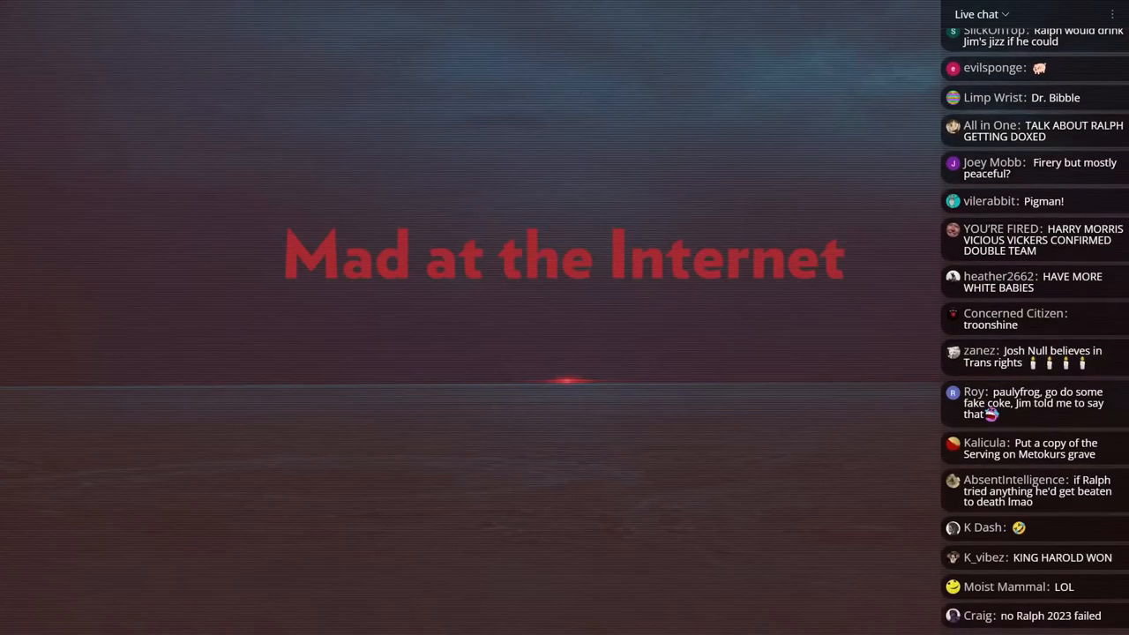
{"action": "scroll", "scroll_direction": "down", "scroll_amount": 3}
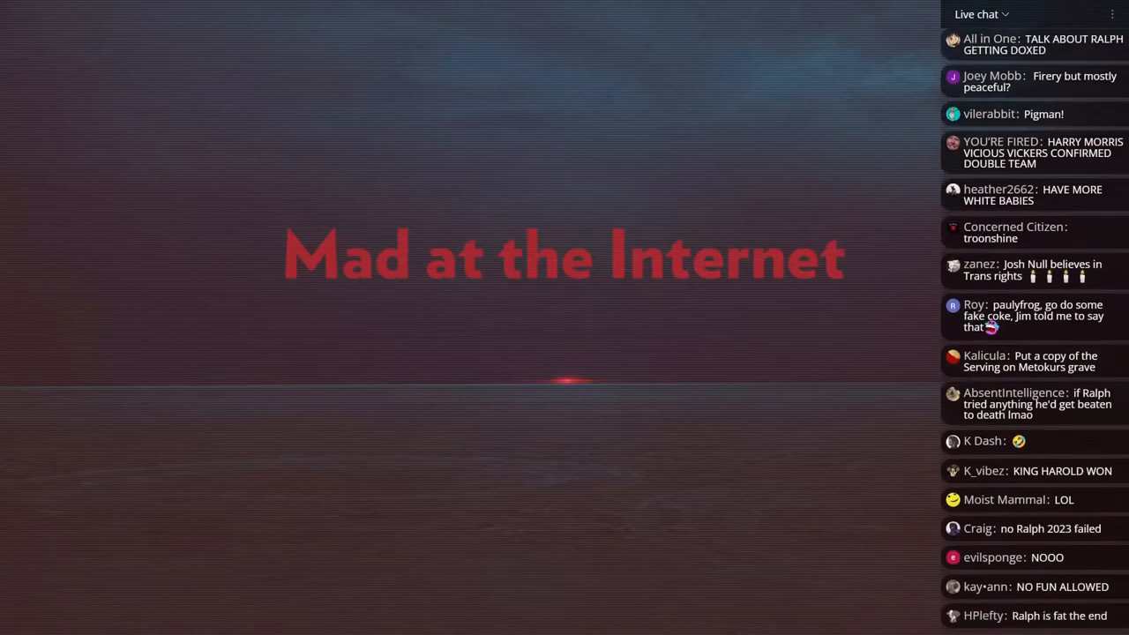
{"action": "scroll", "scroll_direction": "down", "scroll_amount": 3}
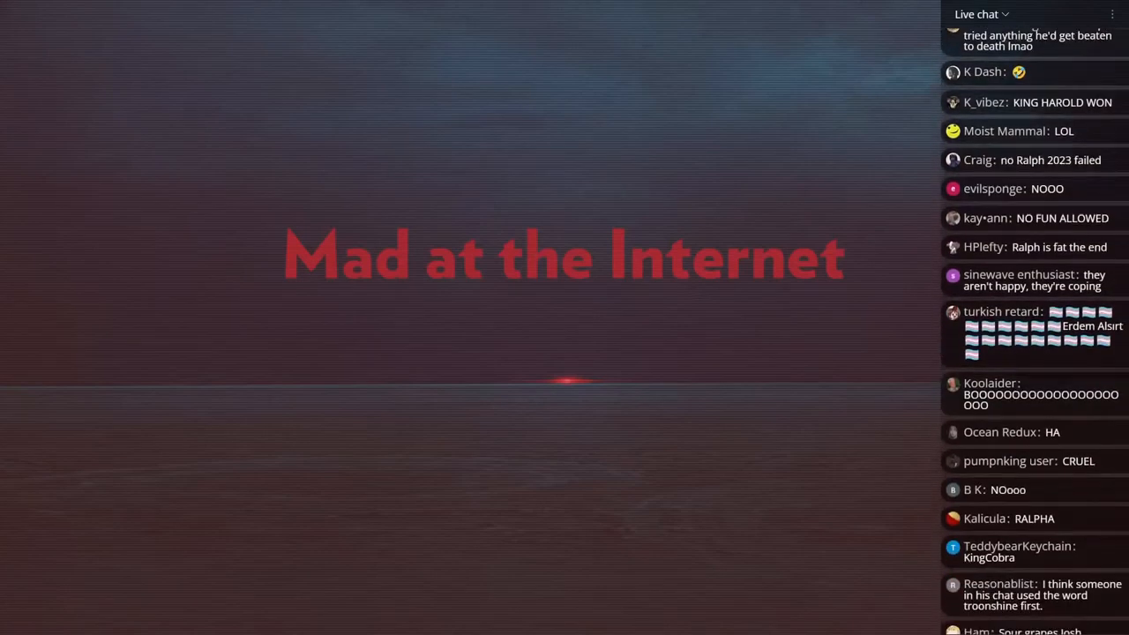
{"action": "scroll", "scroll_direction": "down", "scroll_amount": 3}
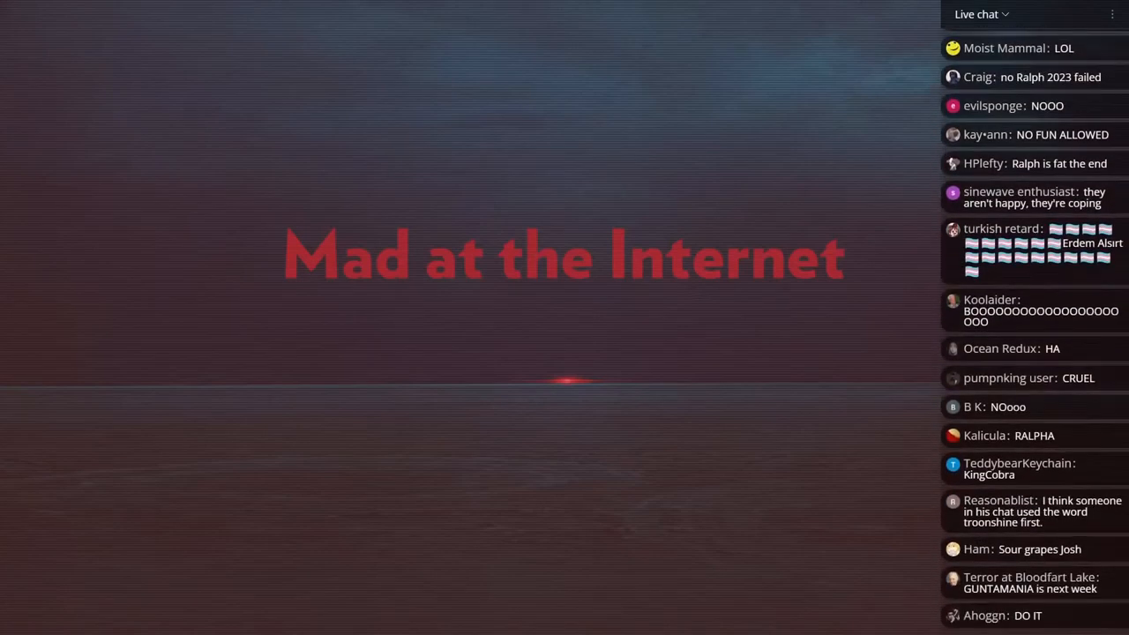
{"action": "scroll", "scroll_direction": "down", "scroll_amount": 3}
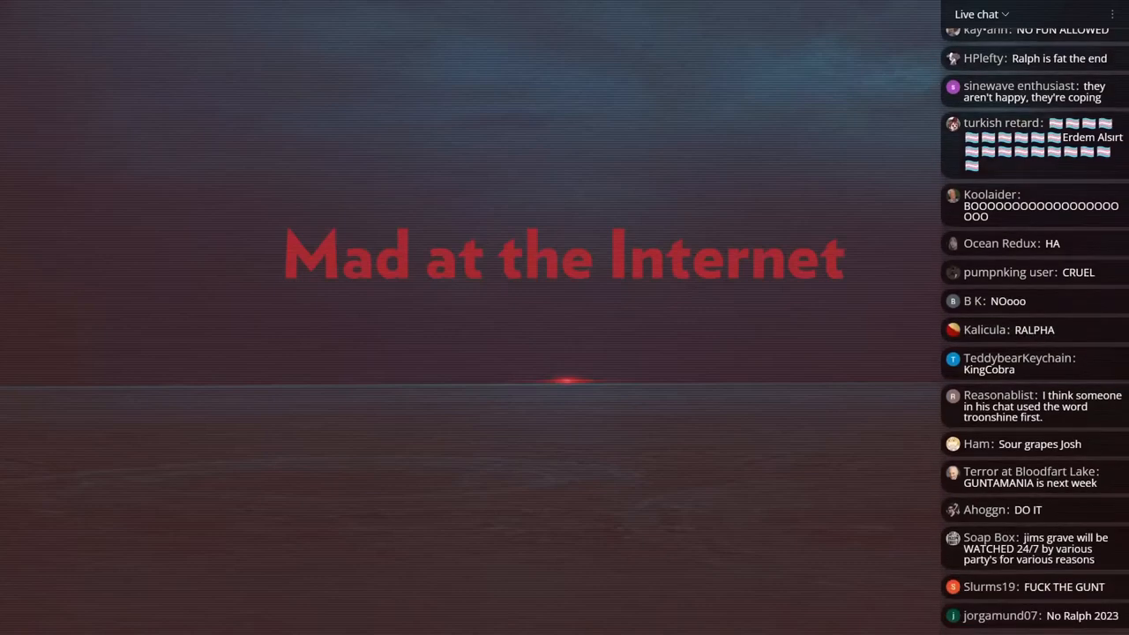
{"action": "scroll", "scroll_direction": "down", "scroll_amount": 3}
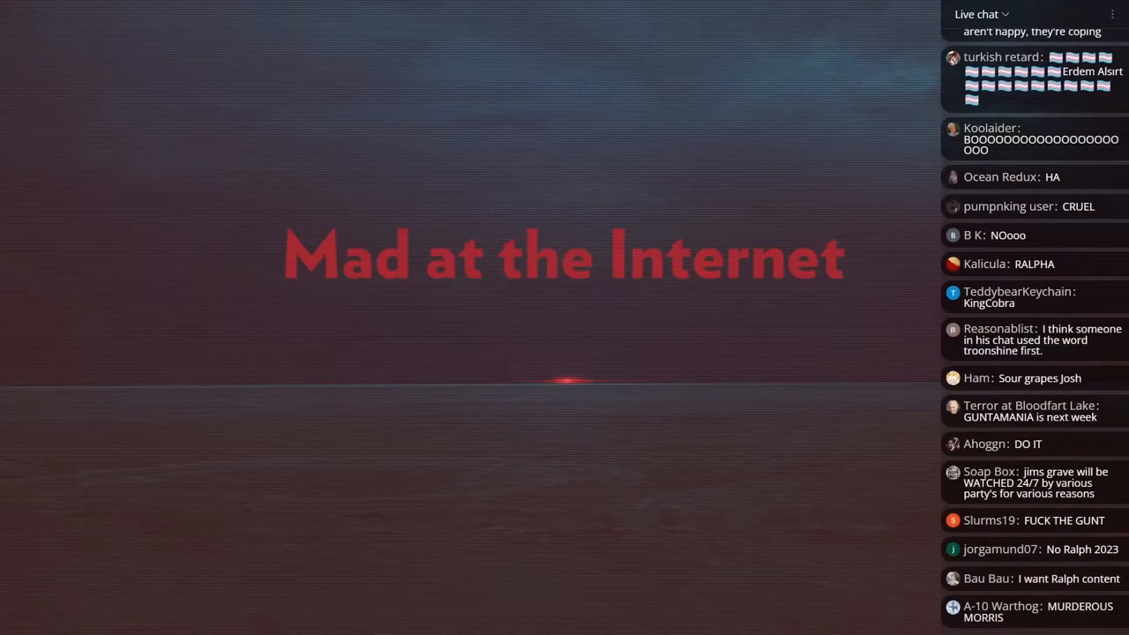
{"action": "scroll", "scroll_direction": "down", "scroll_amount": 3}
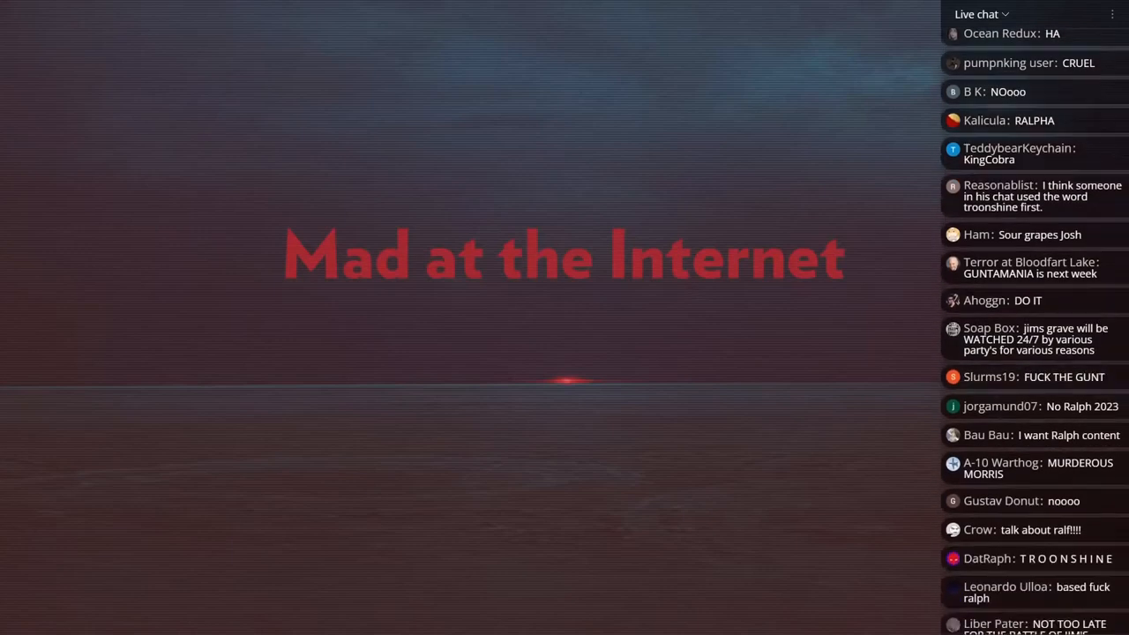
{"action": "scroll", "scroll_direction": "down", "scroll_amount": 3}
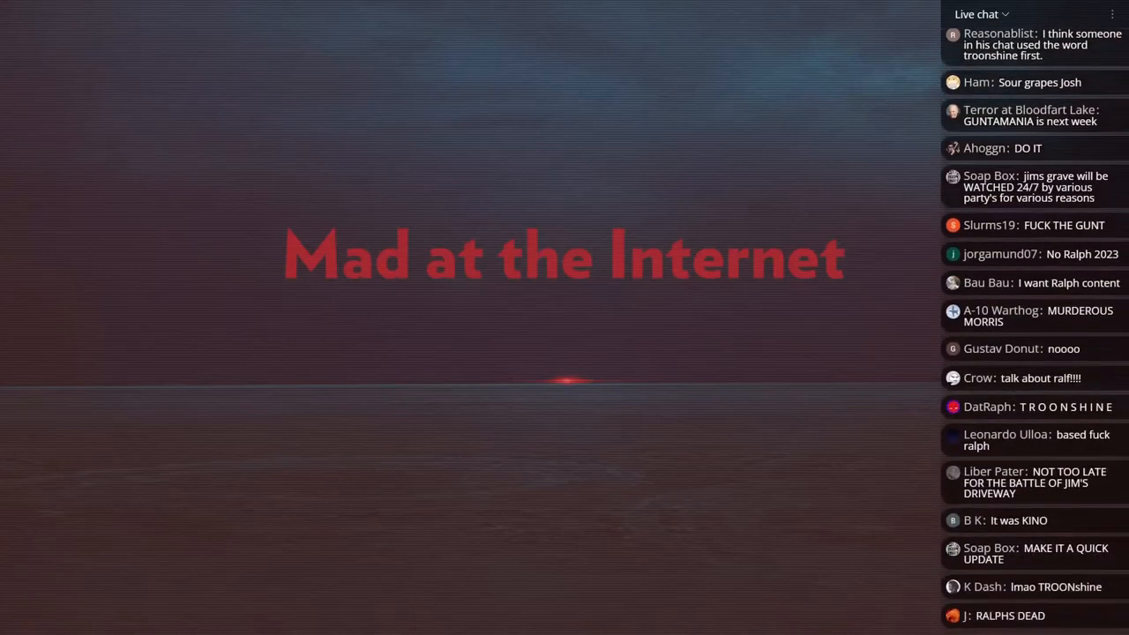
{"action": "scroll", "scroll_direction": "down", "scroll_amount": 3}
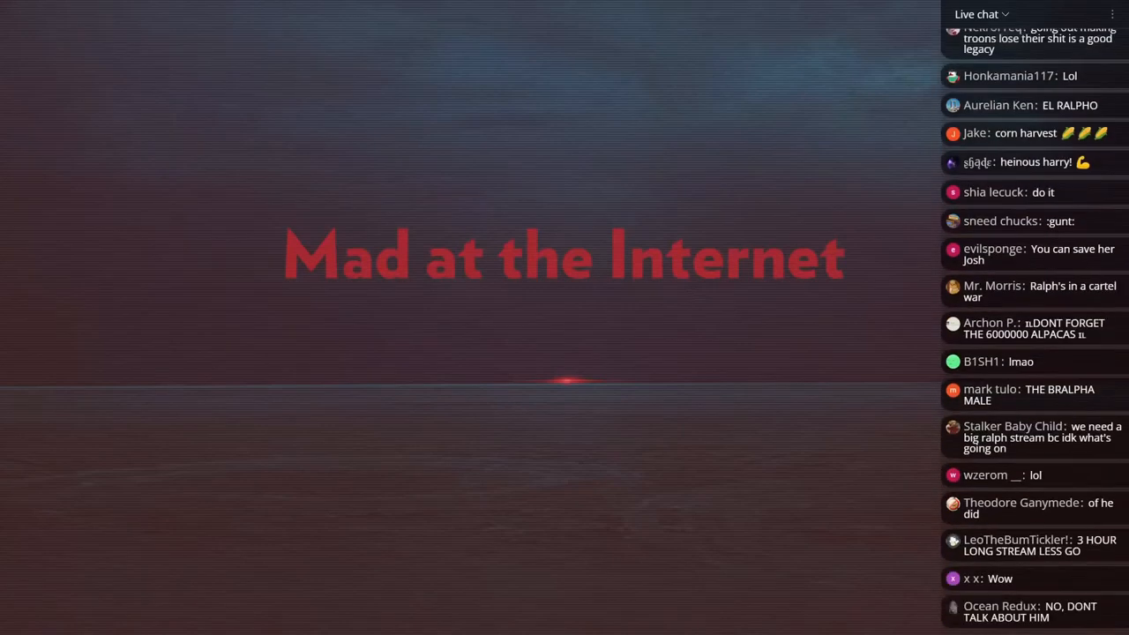
{"action": "scroll", "scroll_direction": "down", "scroll_amount": 3}
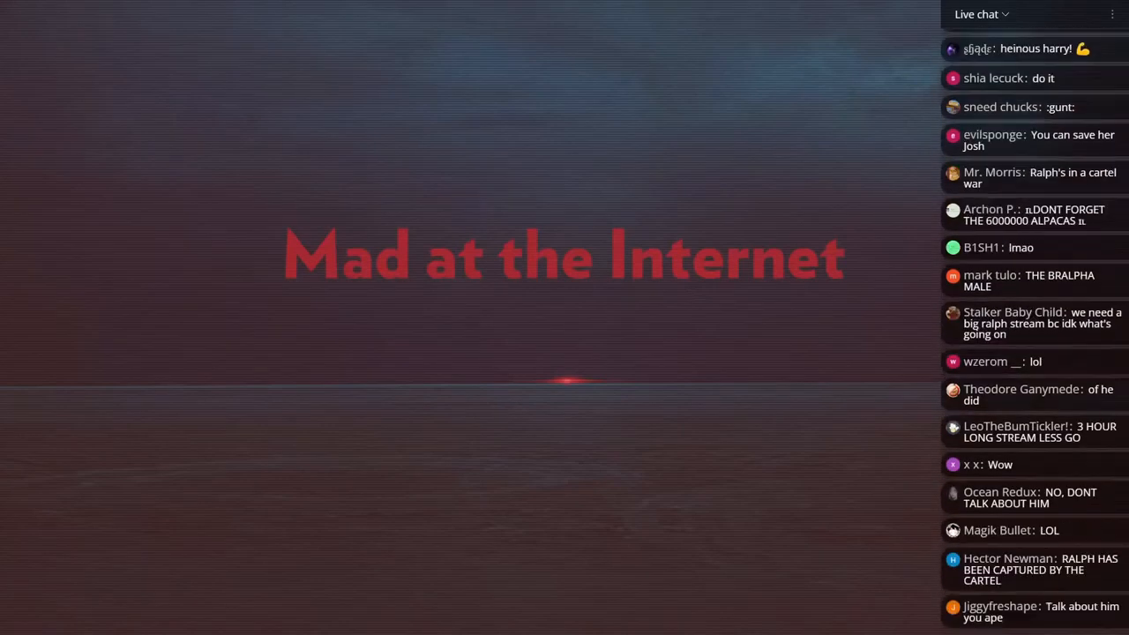
{"action": "scroll", "scroll_direction": "down", "scroll_amount": 3}
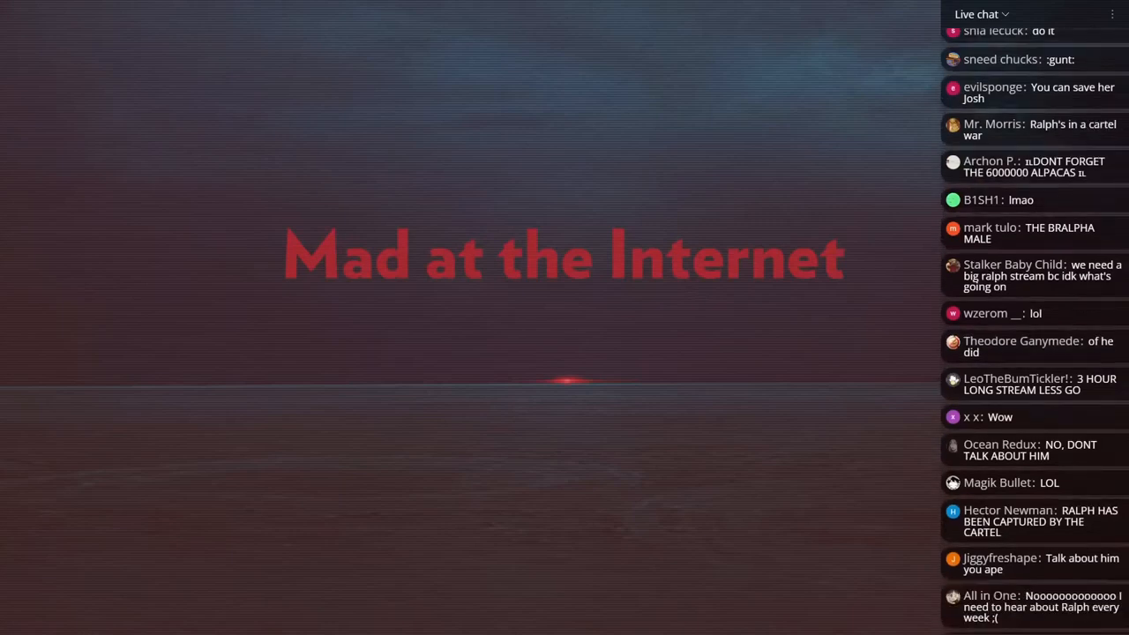
{"action": "scroll", "scroll_direction": "down", "scroll_amount": 3}
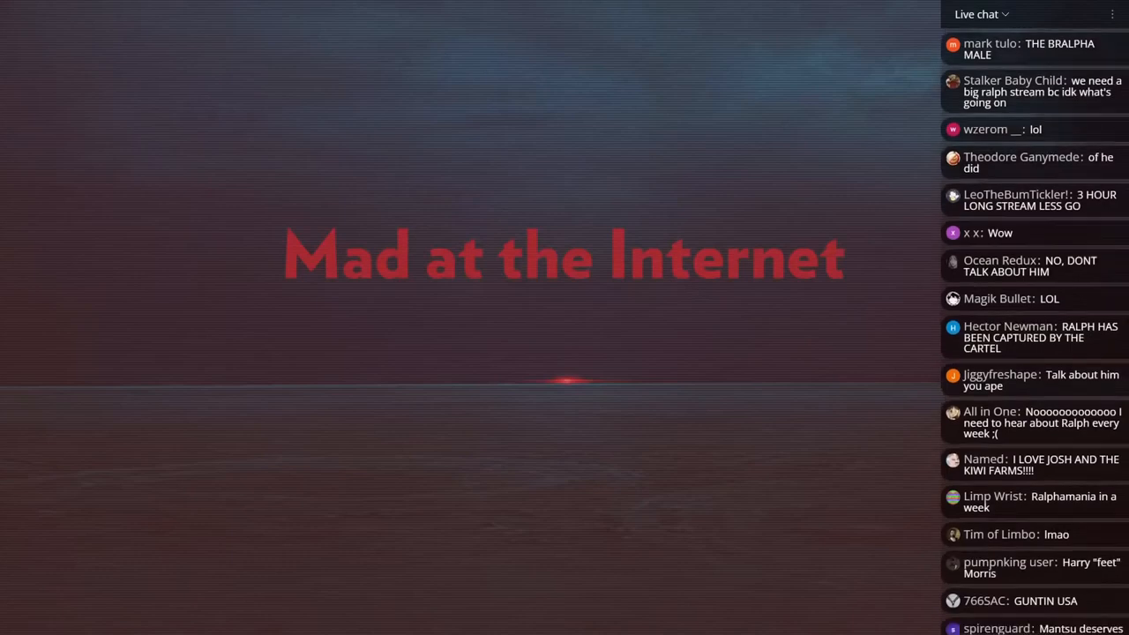
{"action": "scroll", "scroll_direction": "down", "scroll_amount": 3}
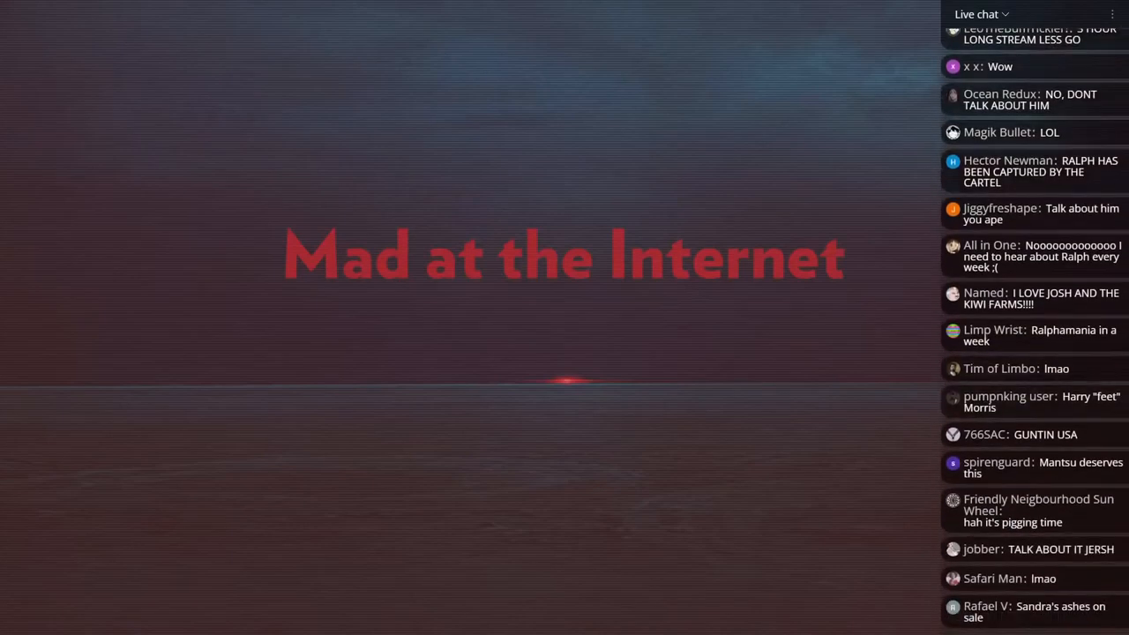
{"action": "scroll", "scroll_direction": "down", "scroll_amount": 3}
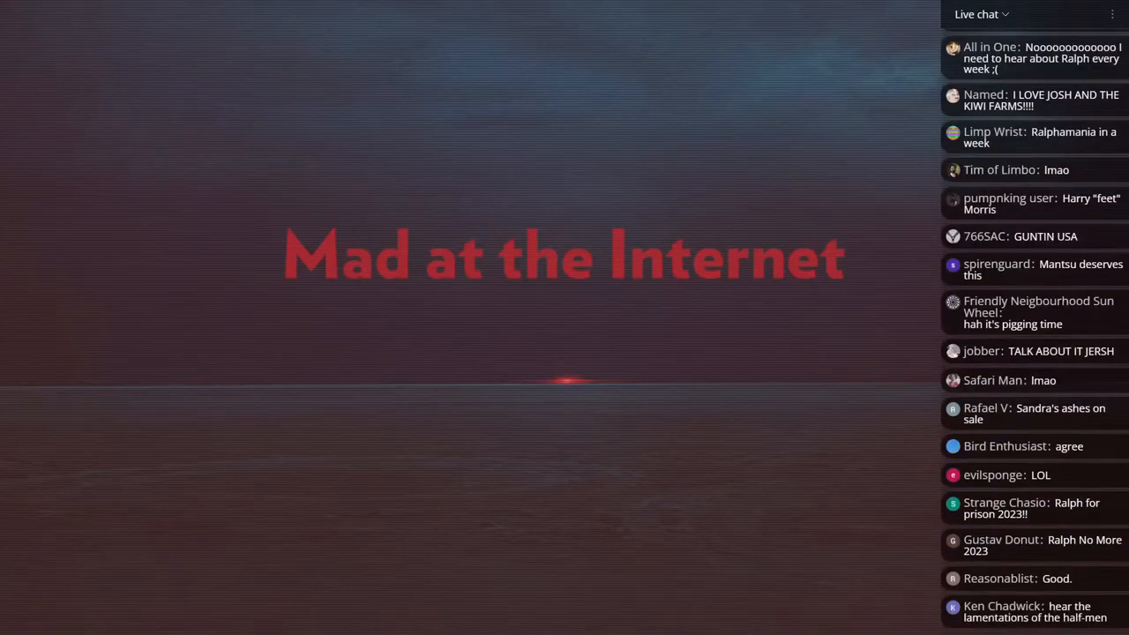
{"action": "scroll", "scroll_direction": "down", "scroll_amount": 3}
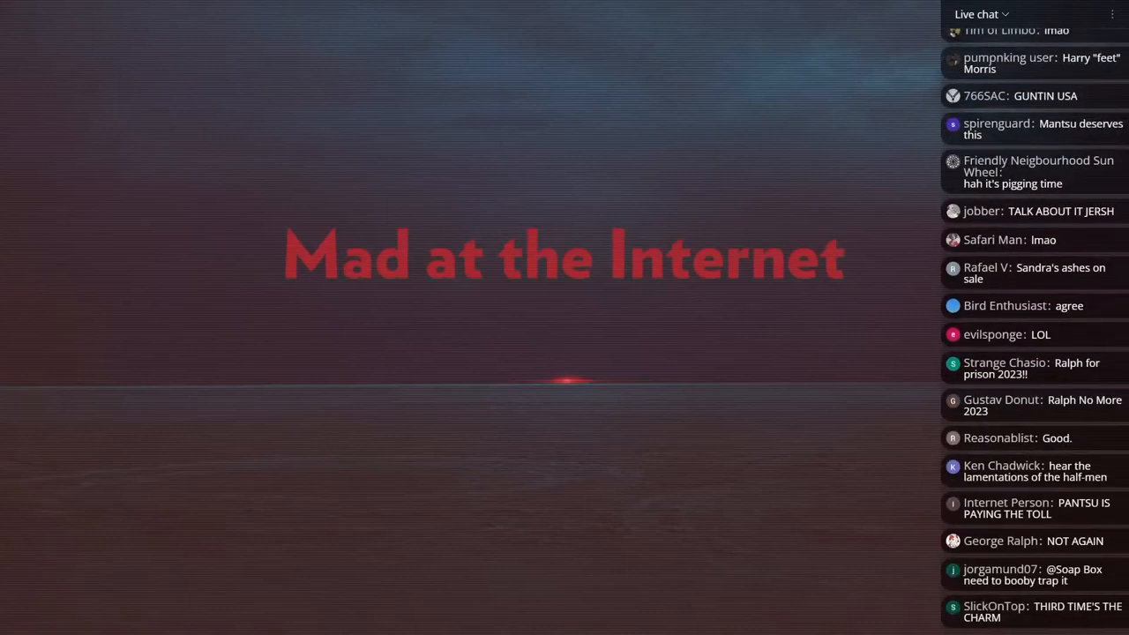
{"action": "scroll", "scroll_direction": "down", "scroll_amount": 3}
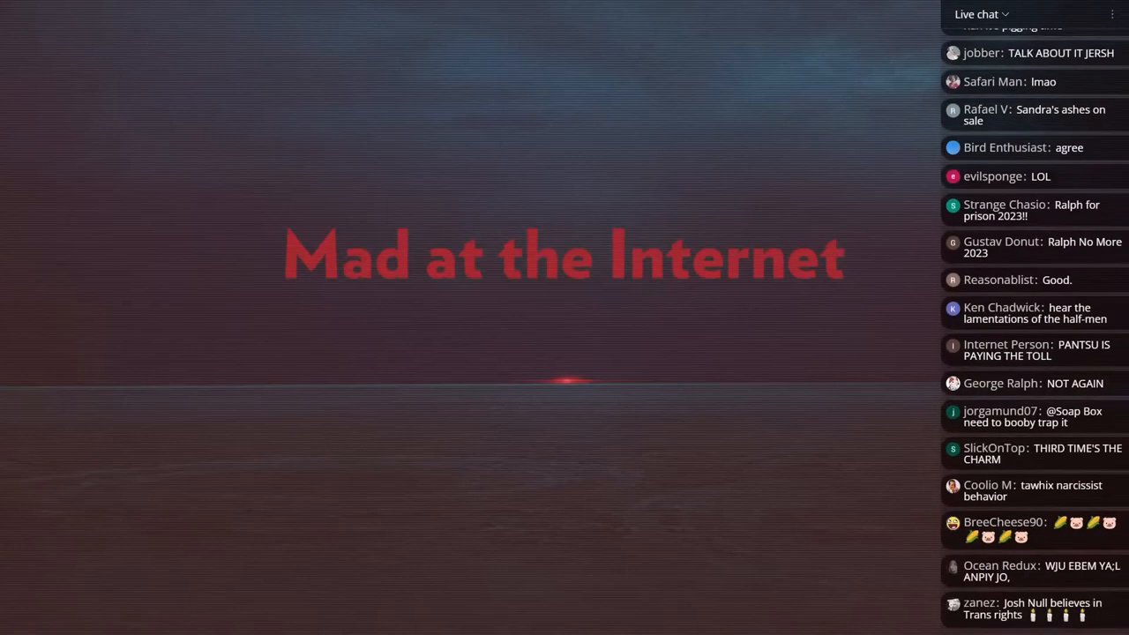
{"action": "scroll", "scroll_direction": "down", "scroll_amount": 3}
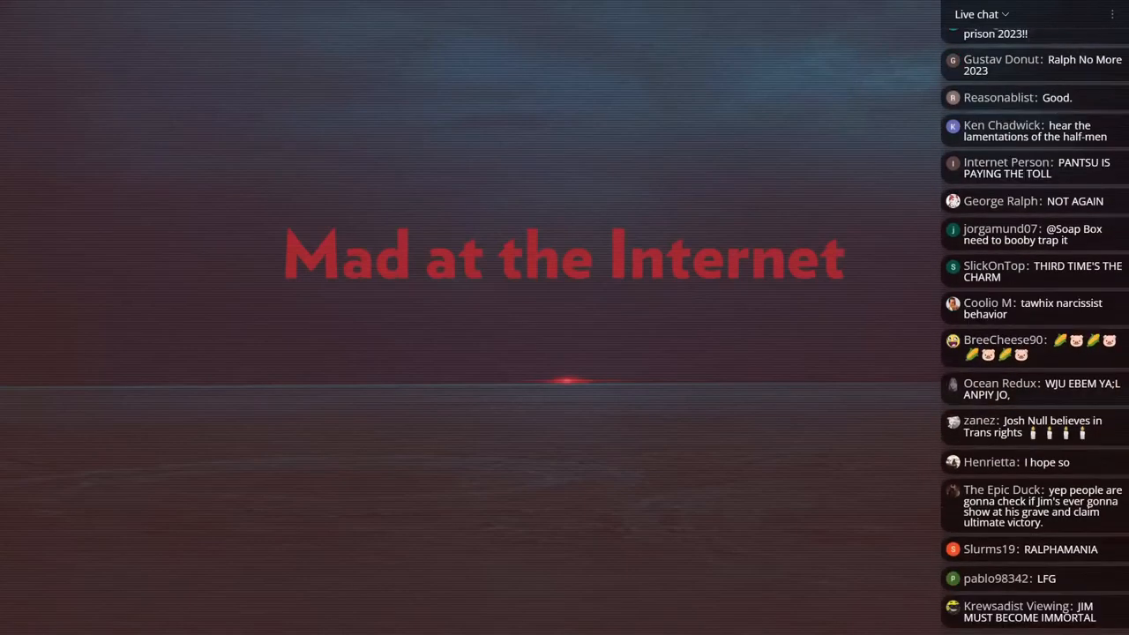
{"action": "scroll", "scroll_direction": "down", "scroll_amount": 3}
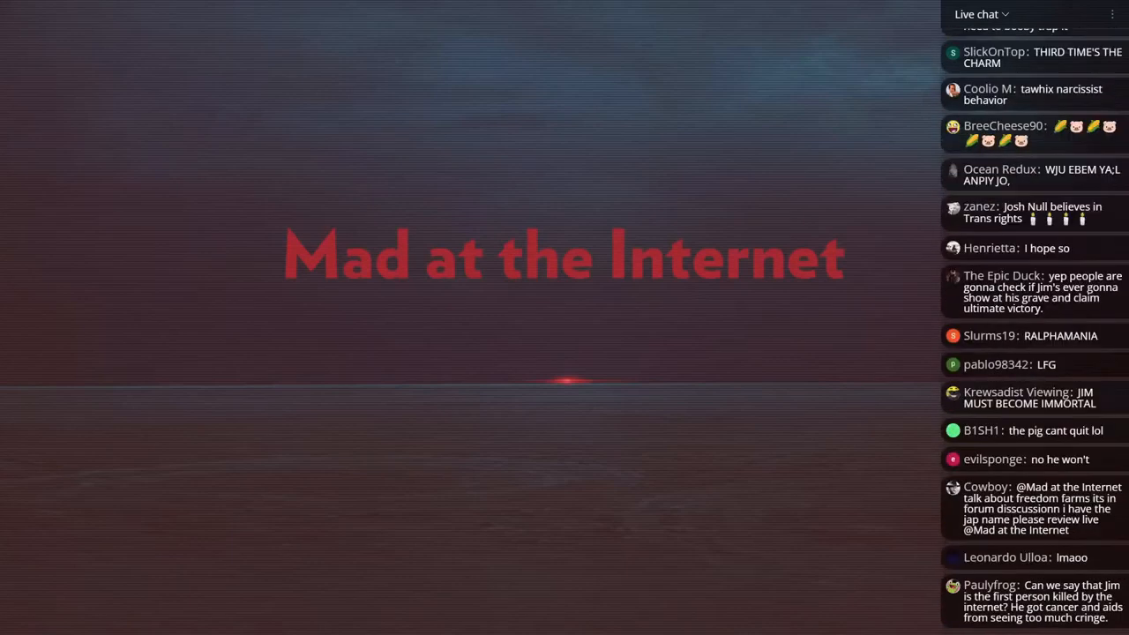
{"action": "scroll", "scroll_direction": "down", "scroll_amount": 3}
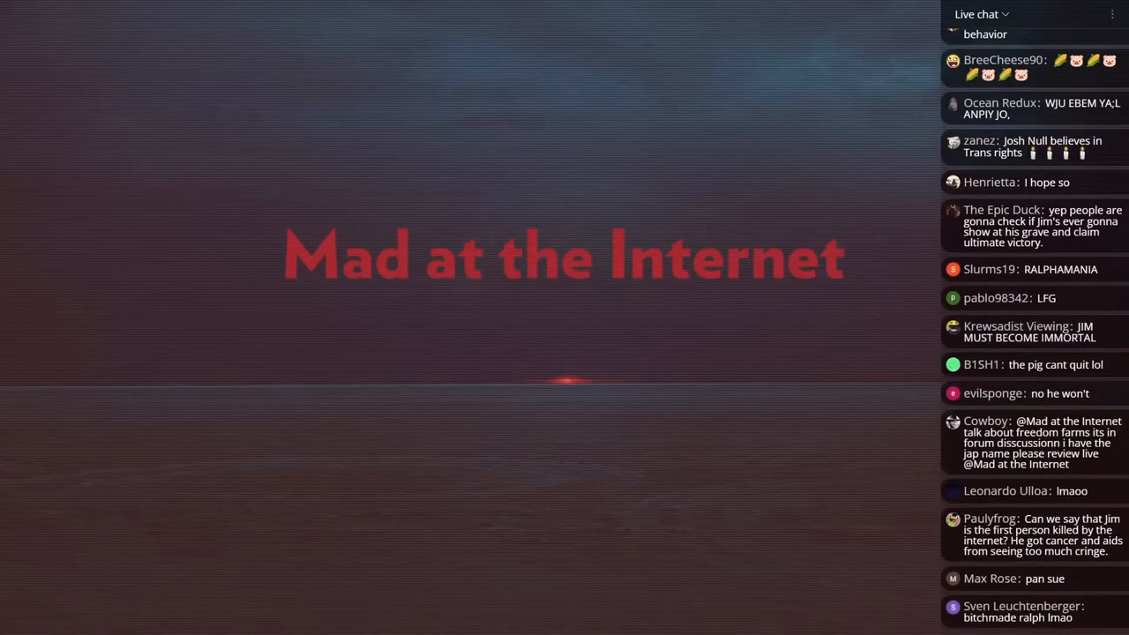
{"action": "scroll", "scroll_direction": "down", "scroll_amount": 3}
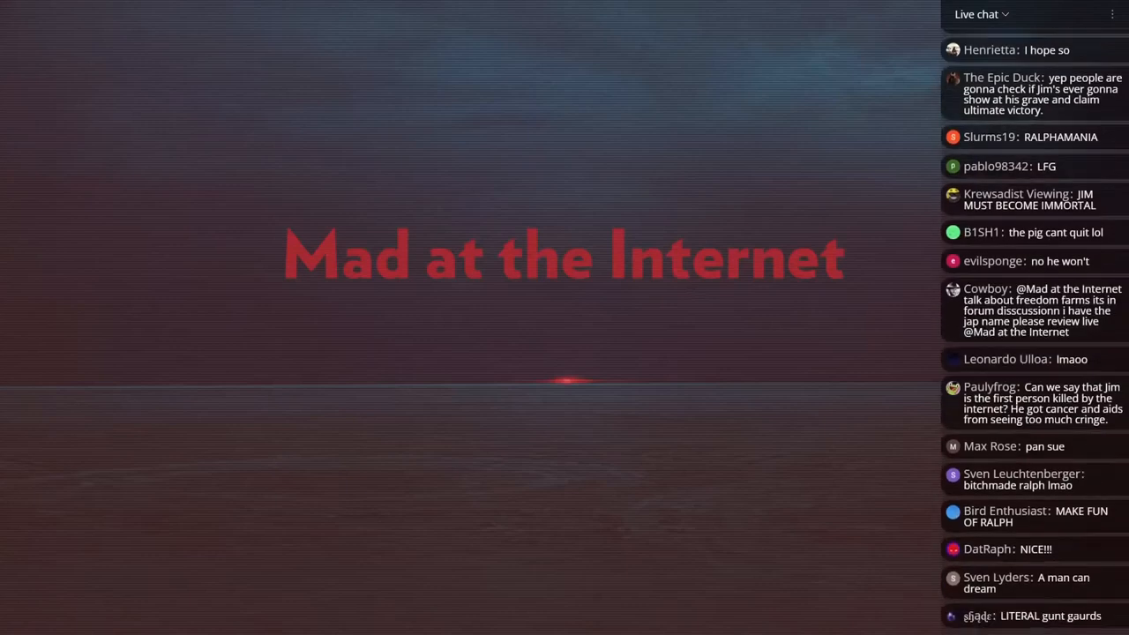
{"action": "scroll", "scroll_direction": "down", "scroll_amount": 3}
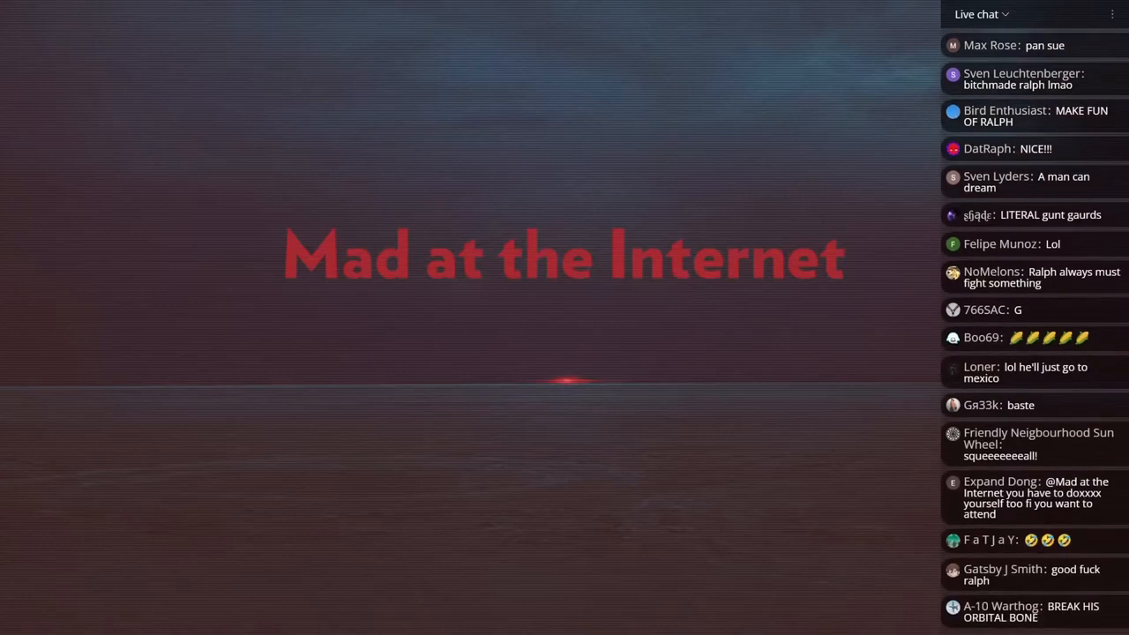
{"action": "scroll", "scroll_direction": "down", "scroll_amount": 3}
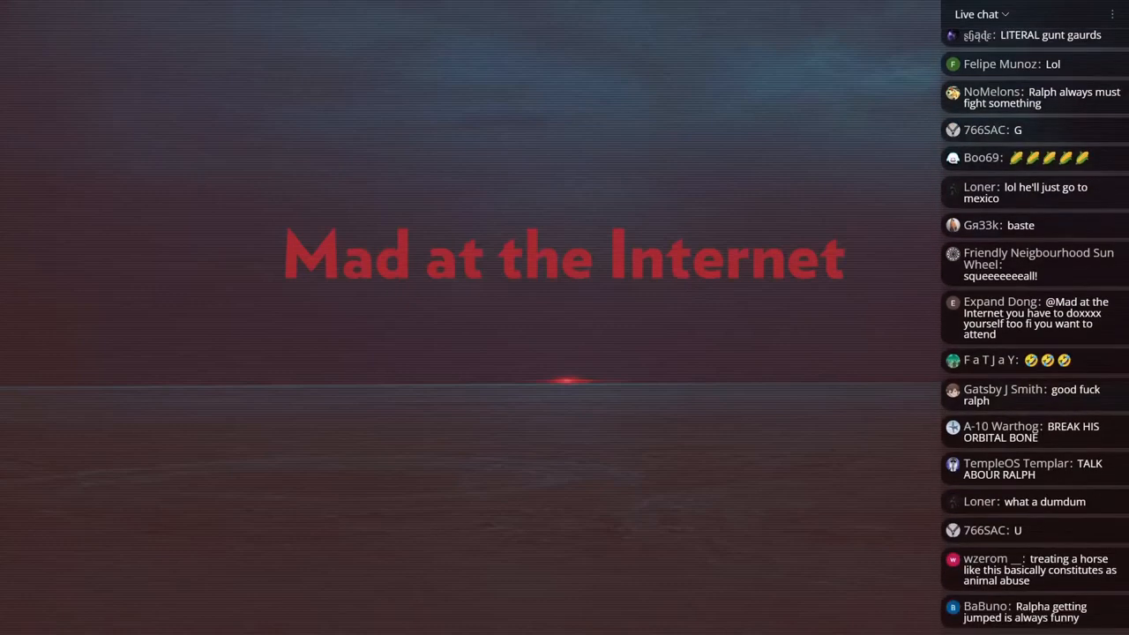
{"action": "scroll", "scroll_direction": "down", "scroll_amount": 3}
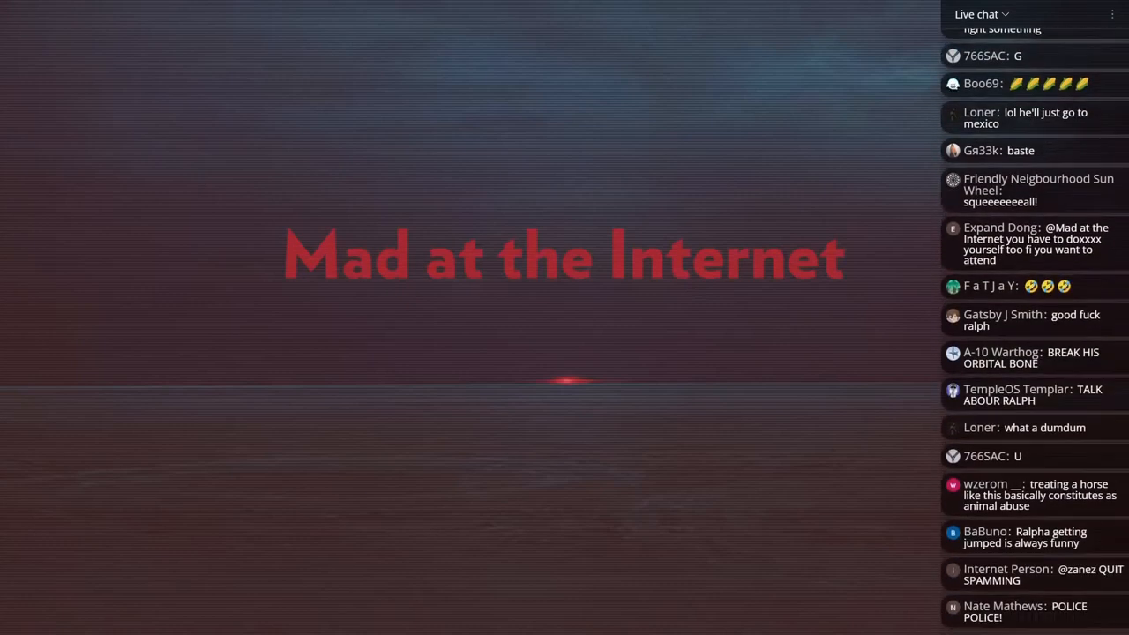
{"action": "scroll", "scroll_direction": "down", "scroll_amount": 3}
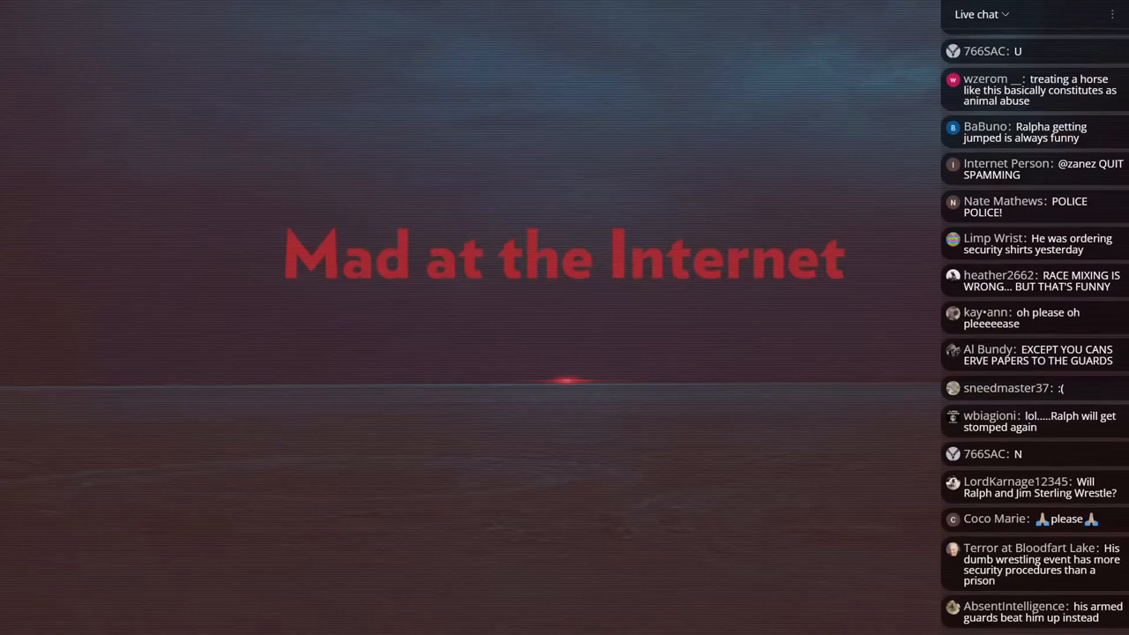
{"action": "scroll", "scroll_direction": "down", "scroll_amount": 3}
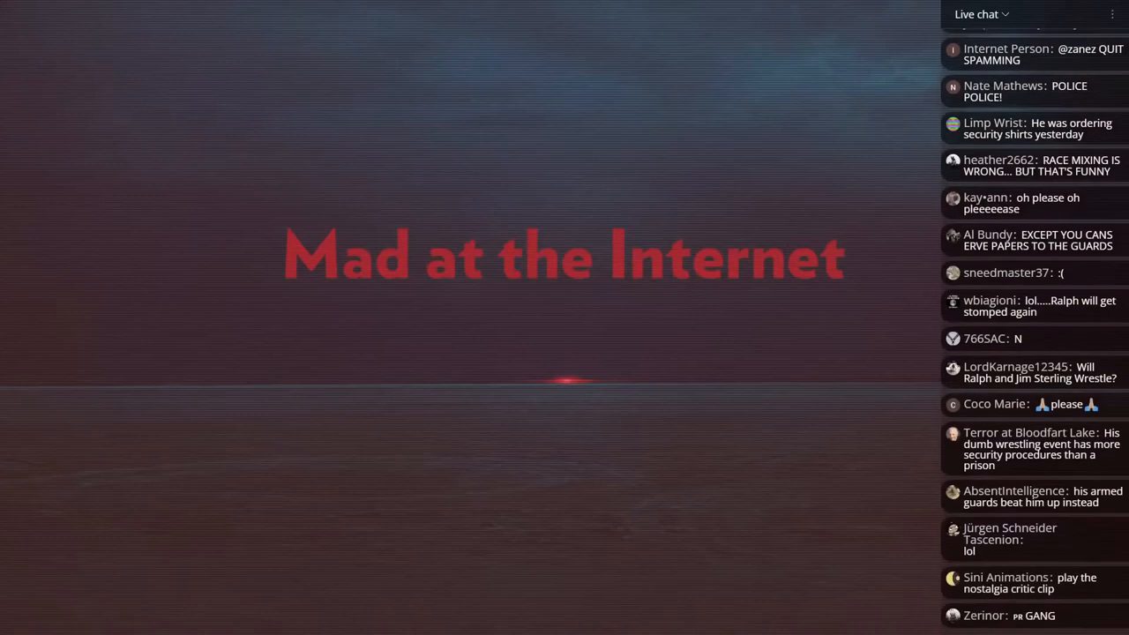
{"action": "scroll", "scroll_direction": "down", "scroll_amount": 3}
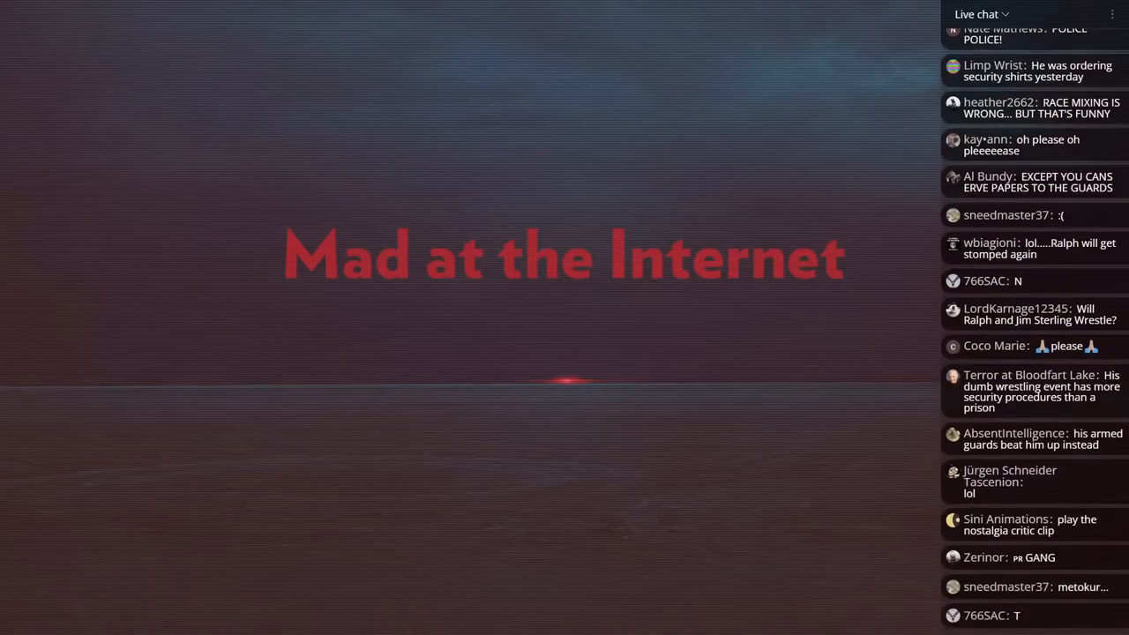
{"action": "scroll", "scroll_direction": "down", "scroll_amount": 3}
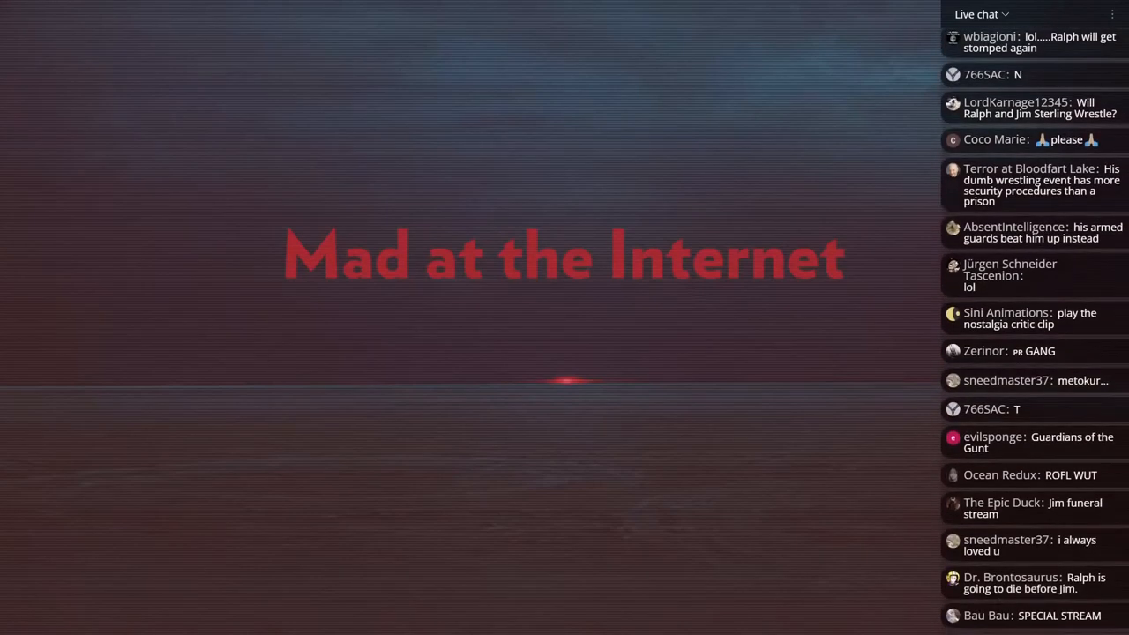
{"action": "scroll", "scroll_direction": "down", "scroll_amount": 3}
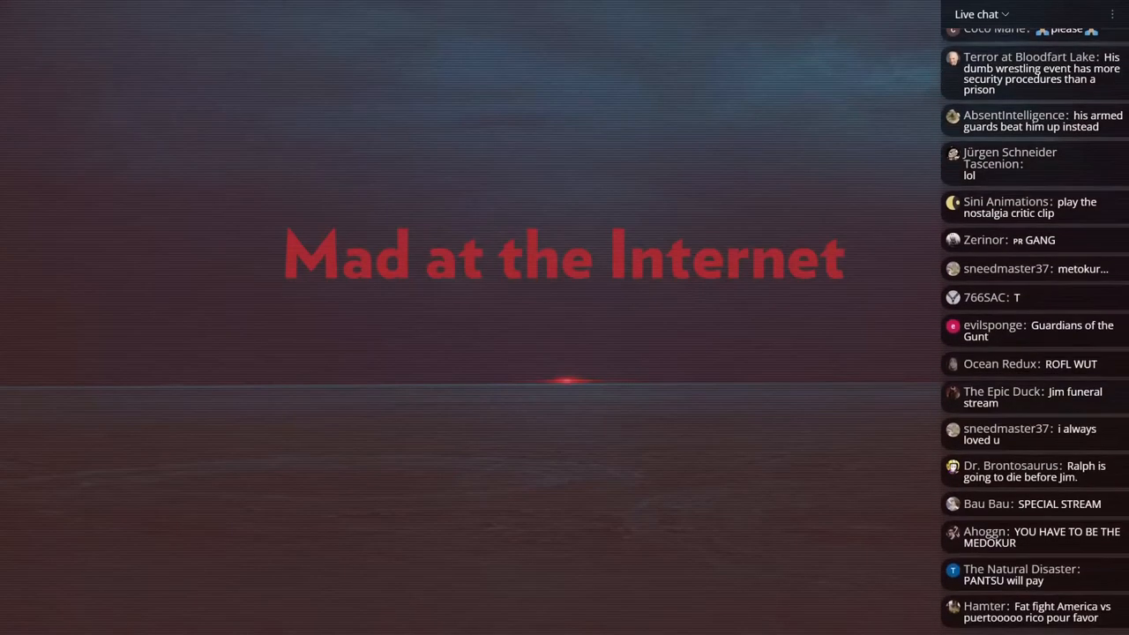
{"action": "scroll", "scroll_direction": "down", "scroll_amount": 3}
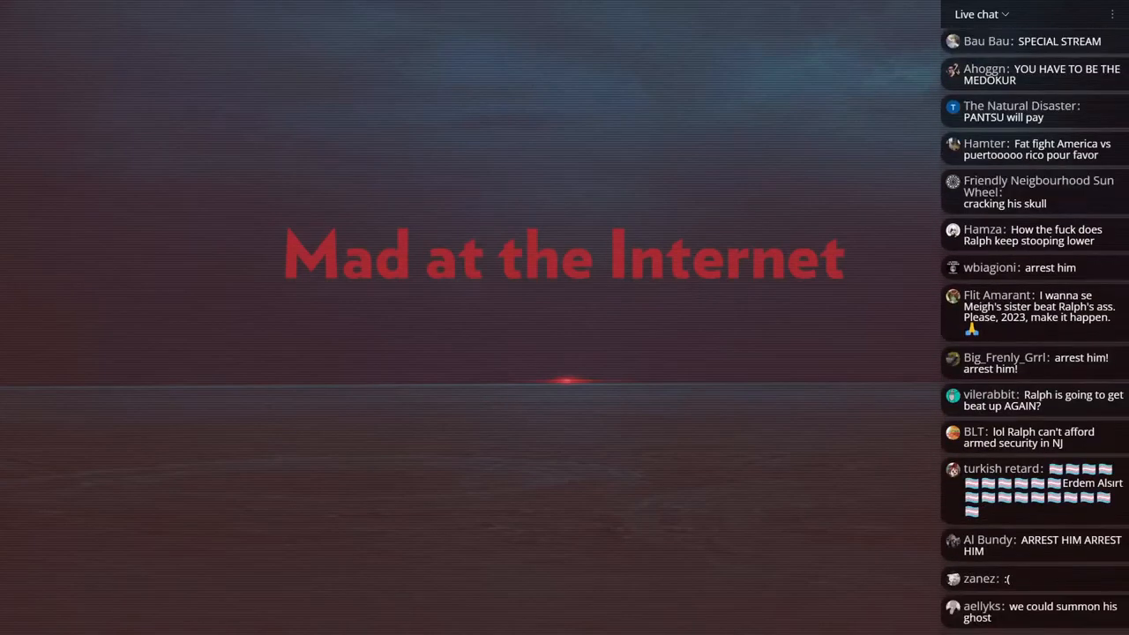
{"action": "scroll", "scroll_direction": "down", "scroll_amount": 3}
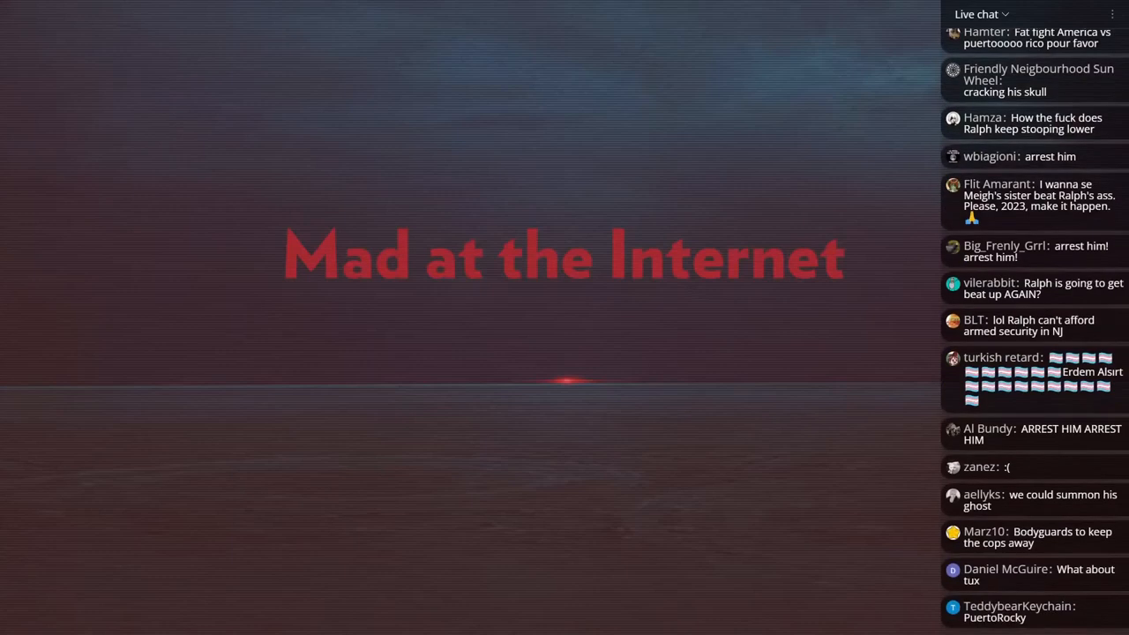
{"action": "scroll", "scroll_direction": "down", "scroll_amount": 3}
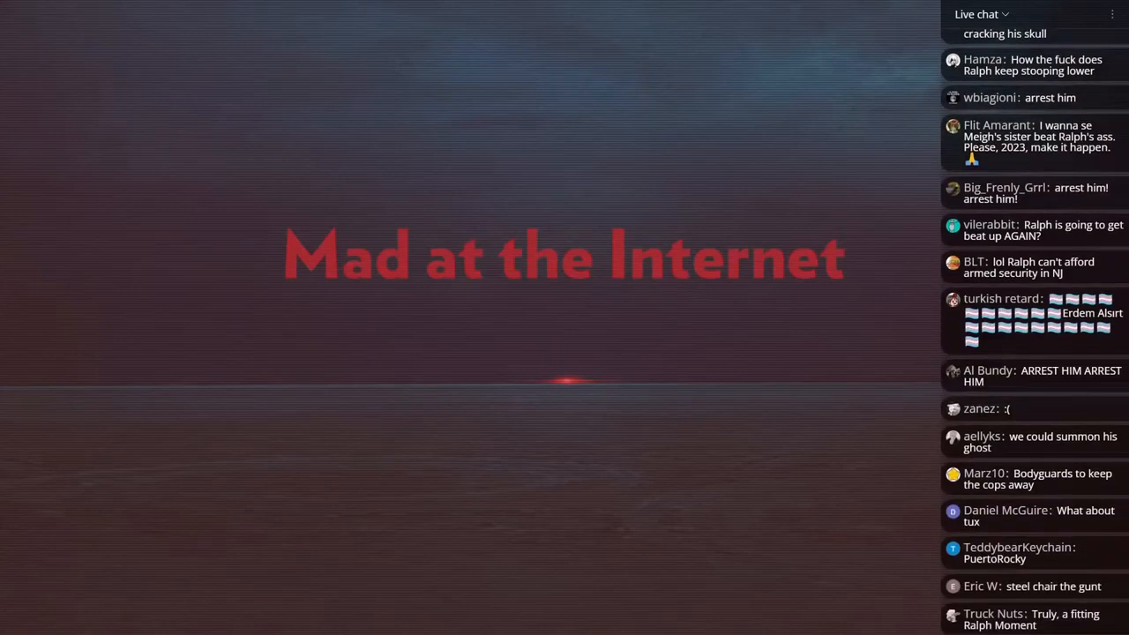
{"action": "scroll", "scroll_direction": "down", "scroll_amount": 3}
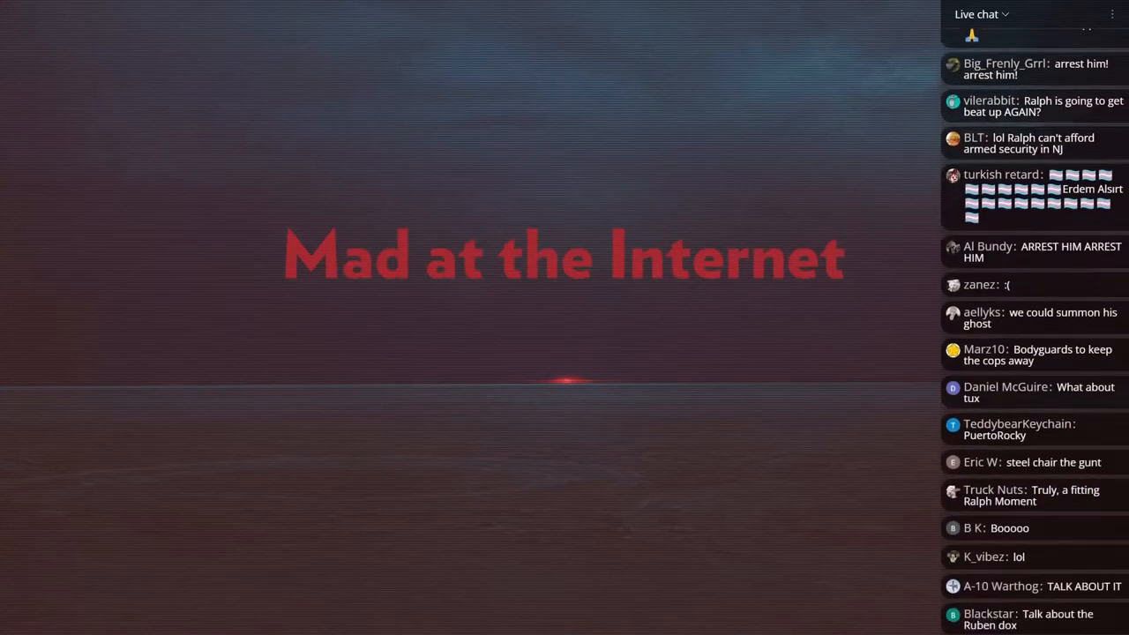
{"action": "scroll", "scroll_direction": "down", "scroll_amount": 3}
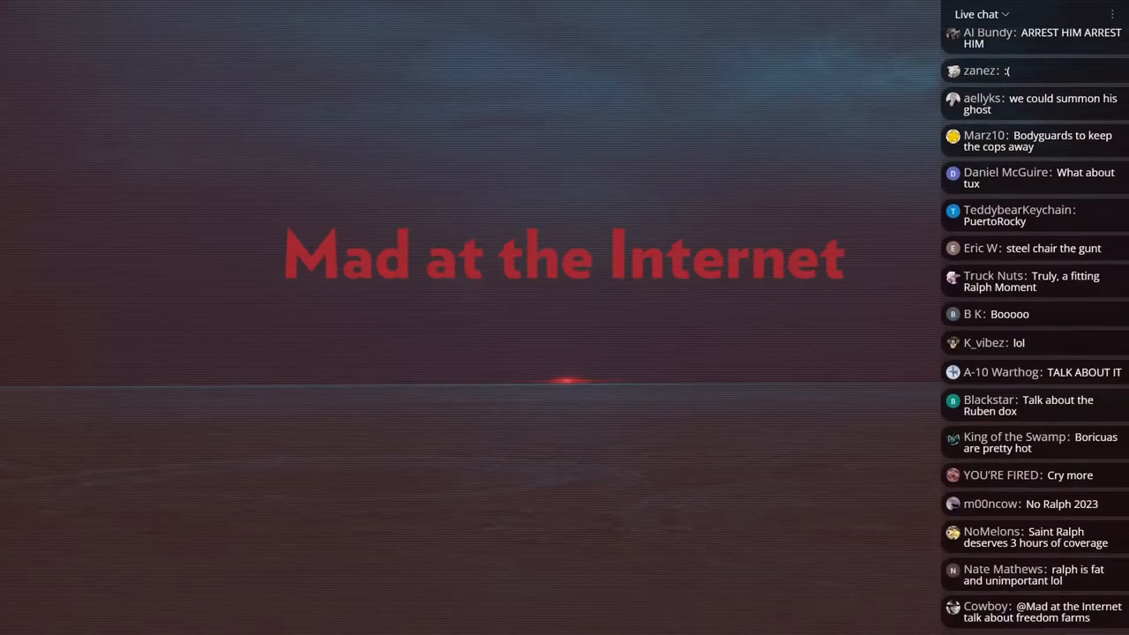